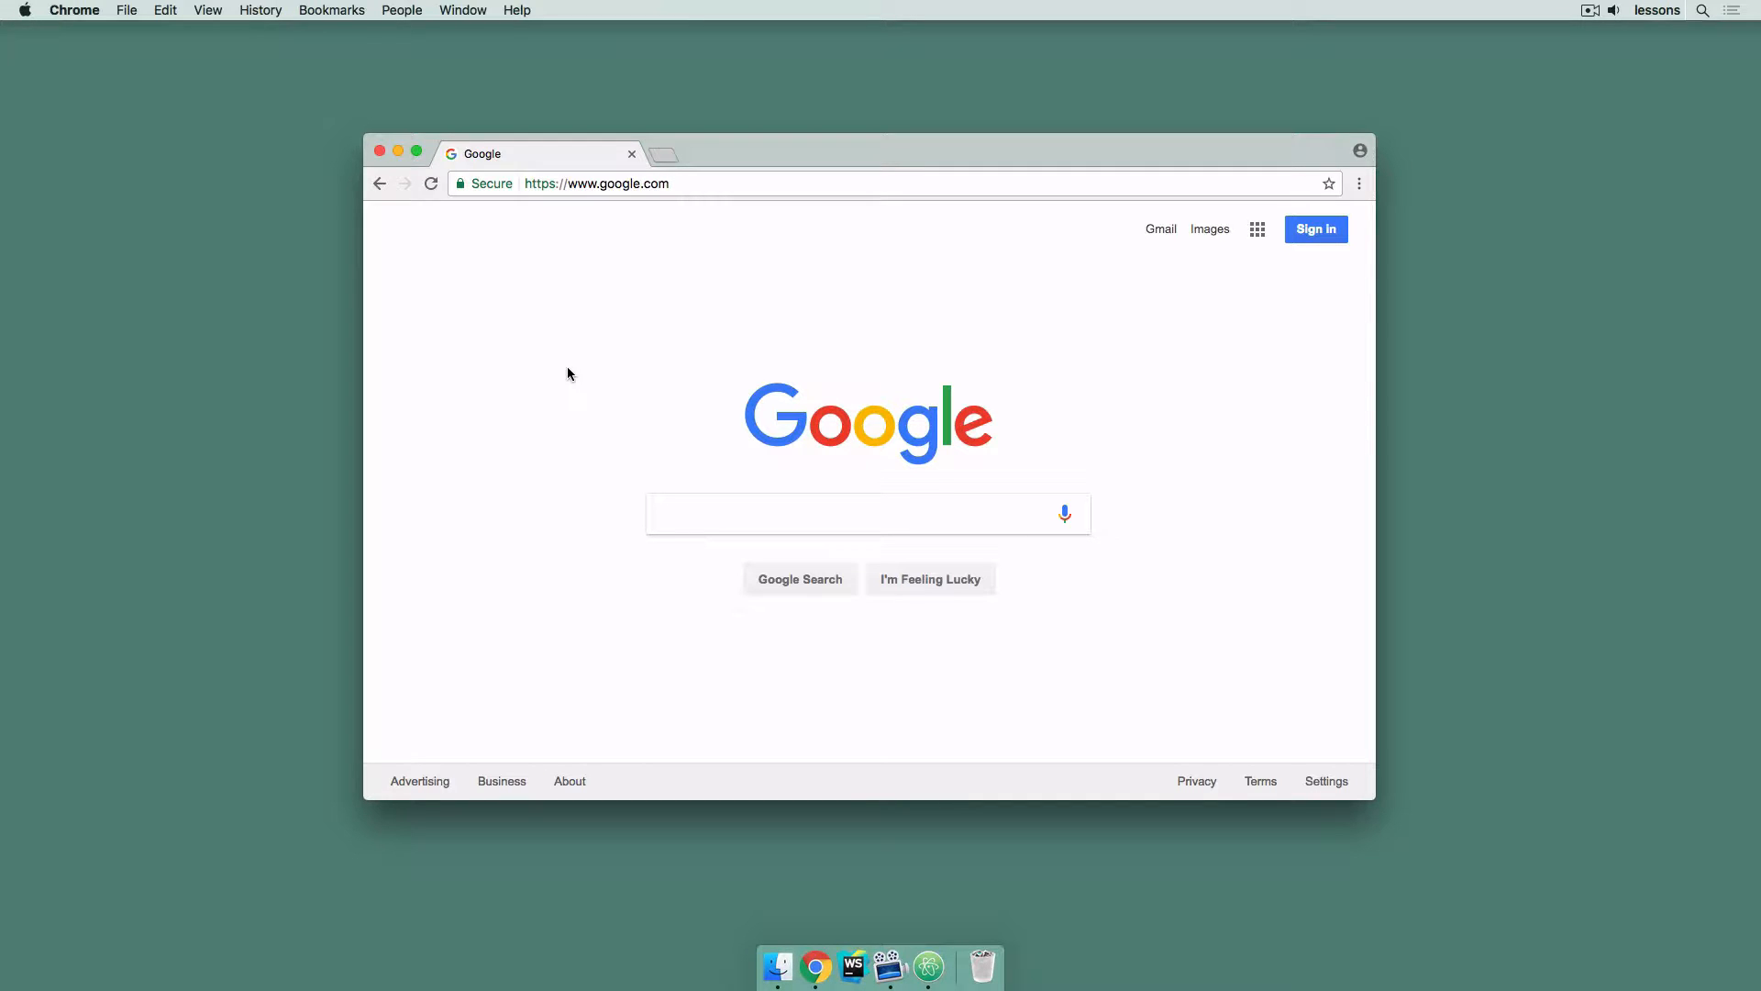
{"action": "mouse_move", "coordinate": [661, 301]}
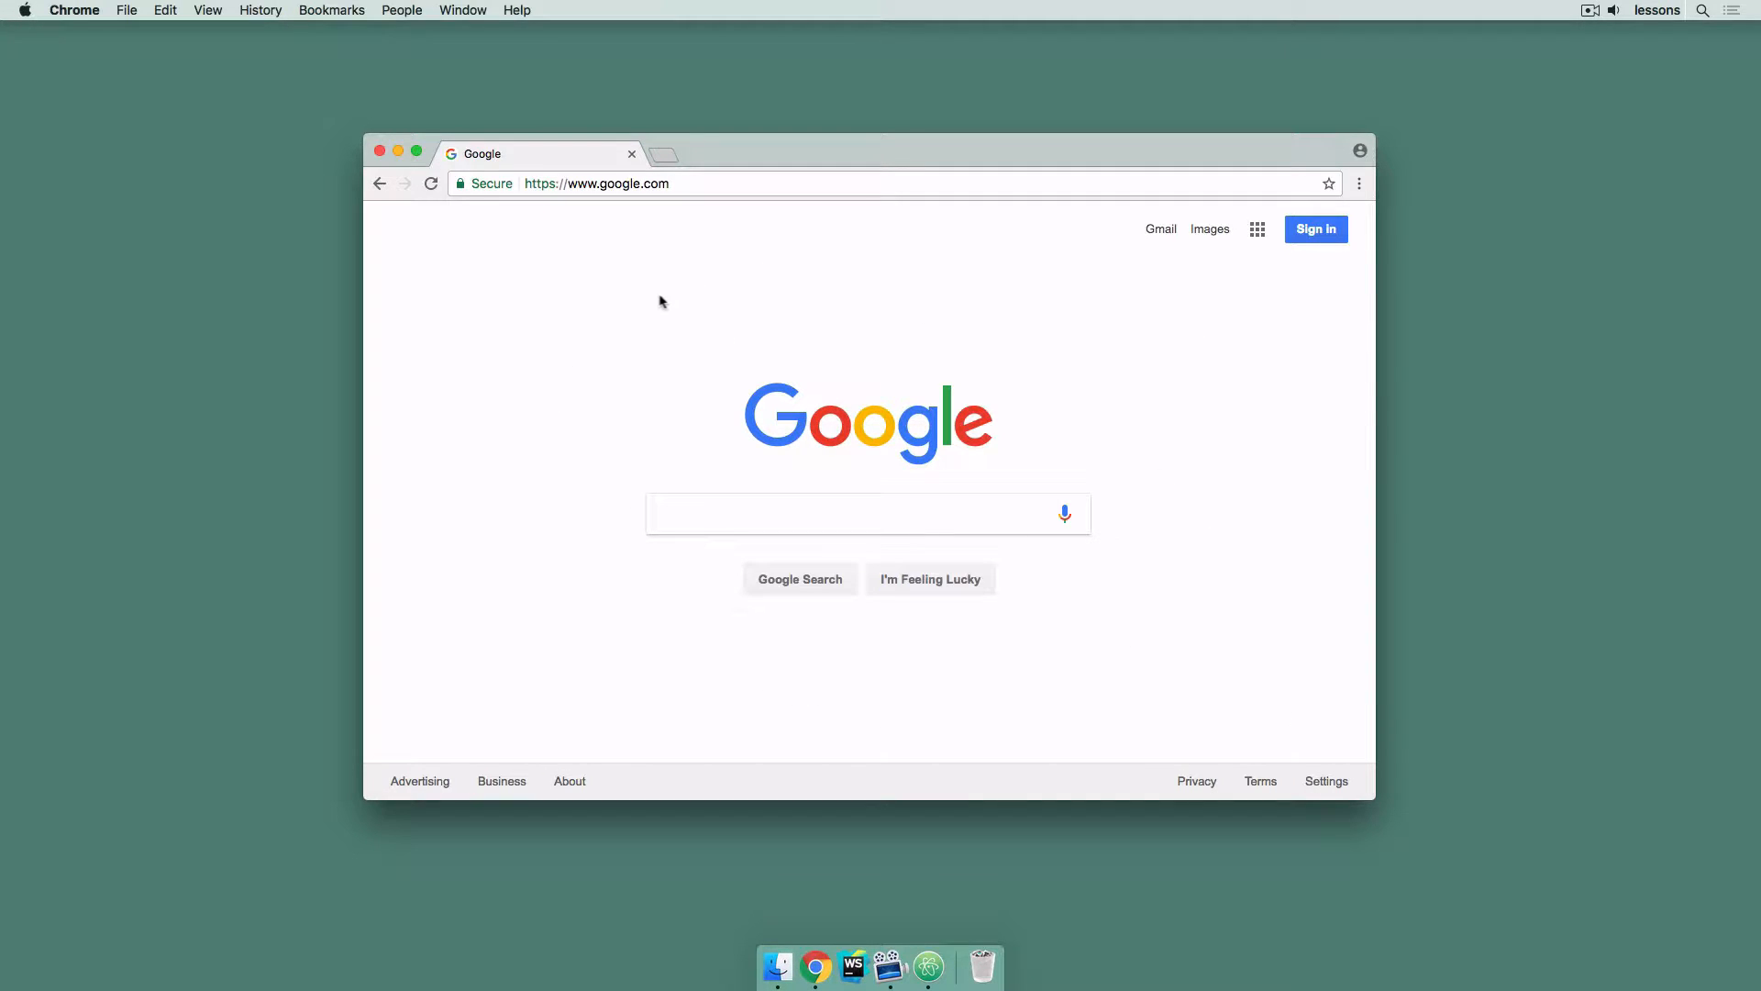
{"action": "mouse_move", "coordinate": [655, 303]}
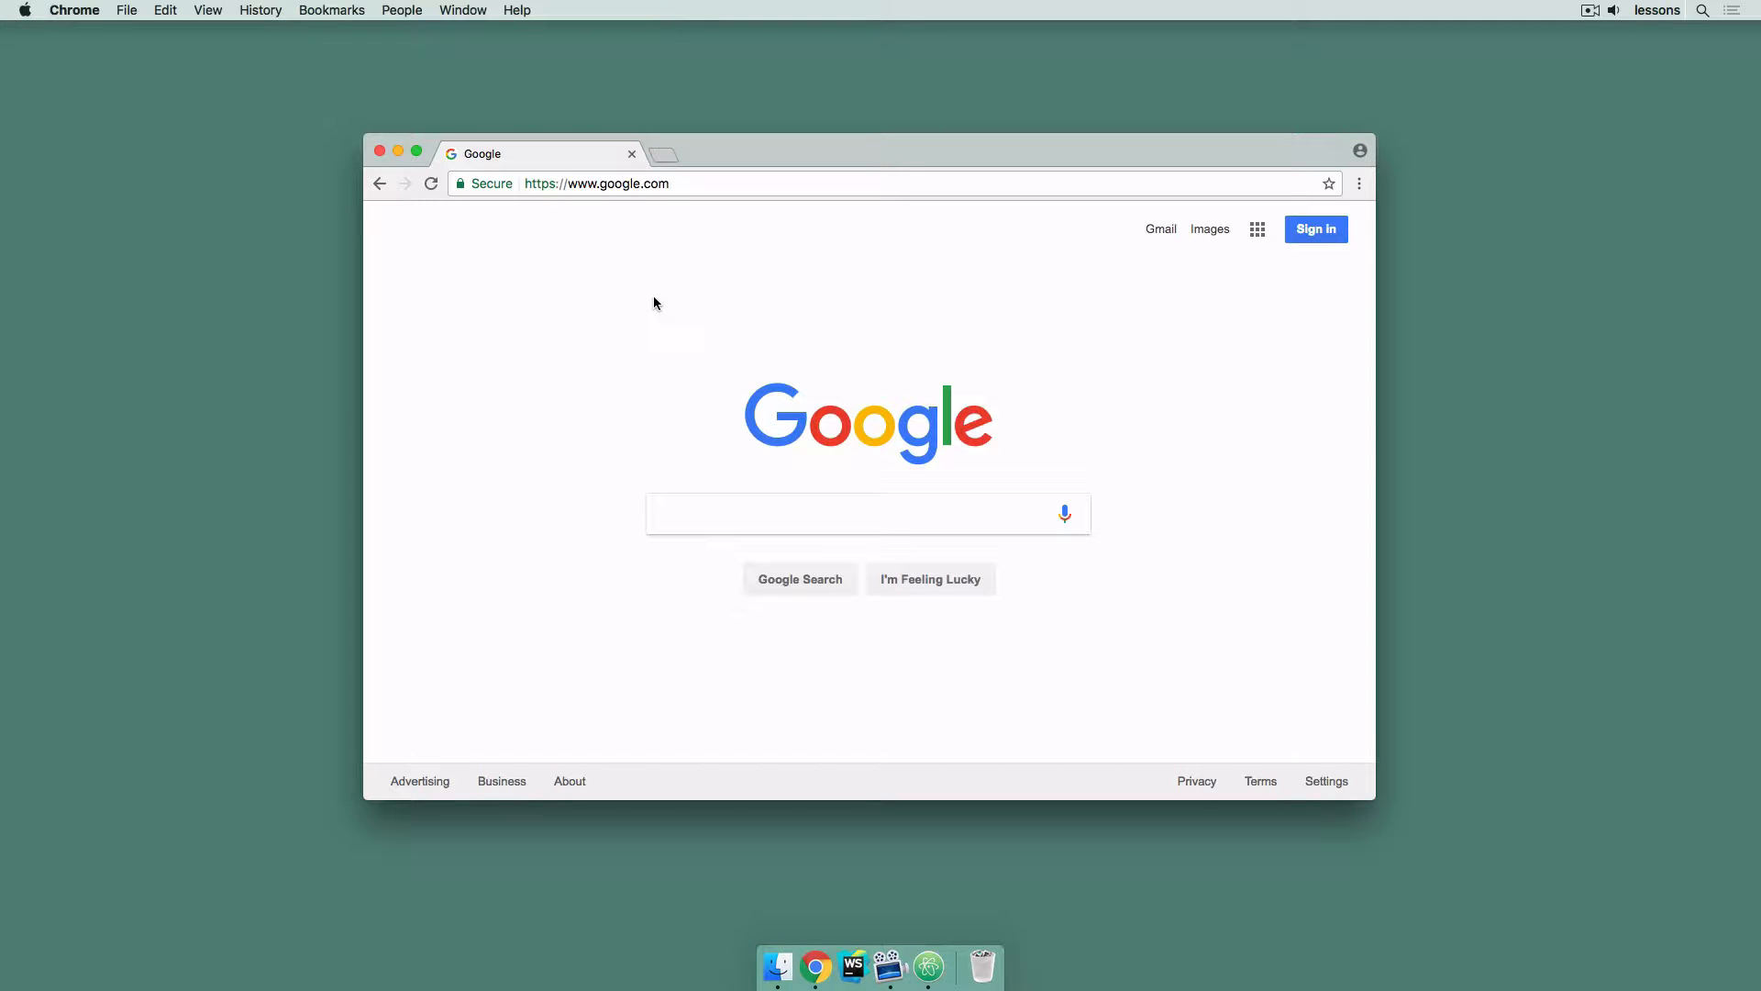
Visit atom.io, then search 'visual studio code' and land on code.visualstudio.com
{"action": "left_click", "coordinate": [596, 183]}
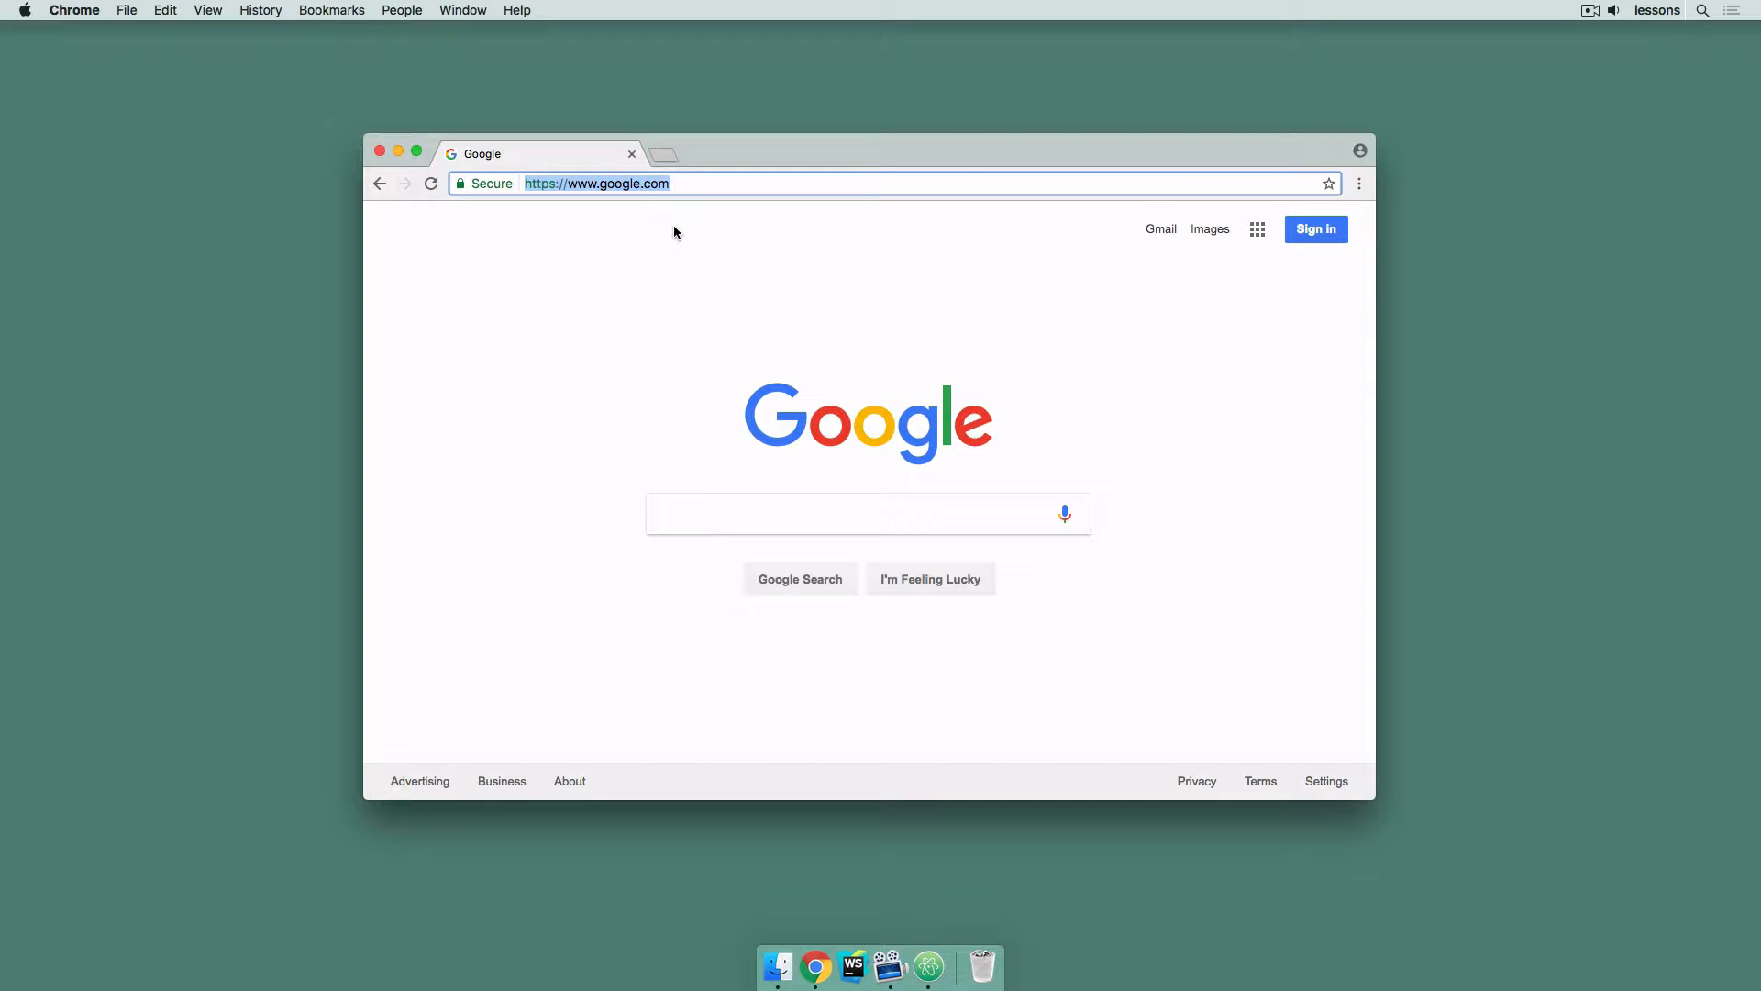
{"action": "type", "text": "atom.io"}
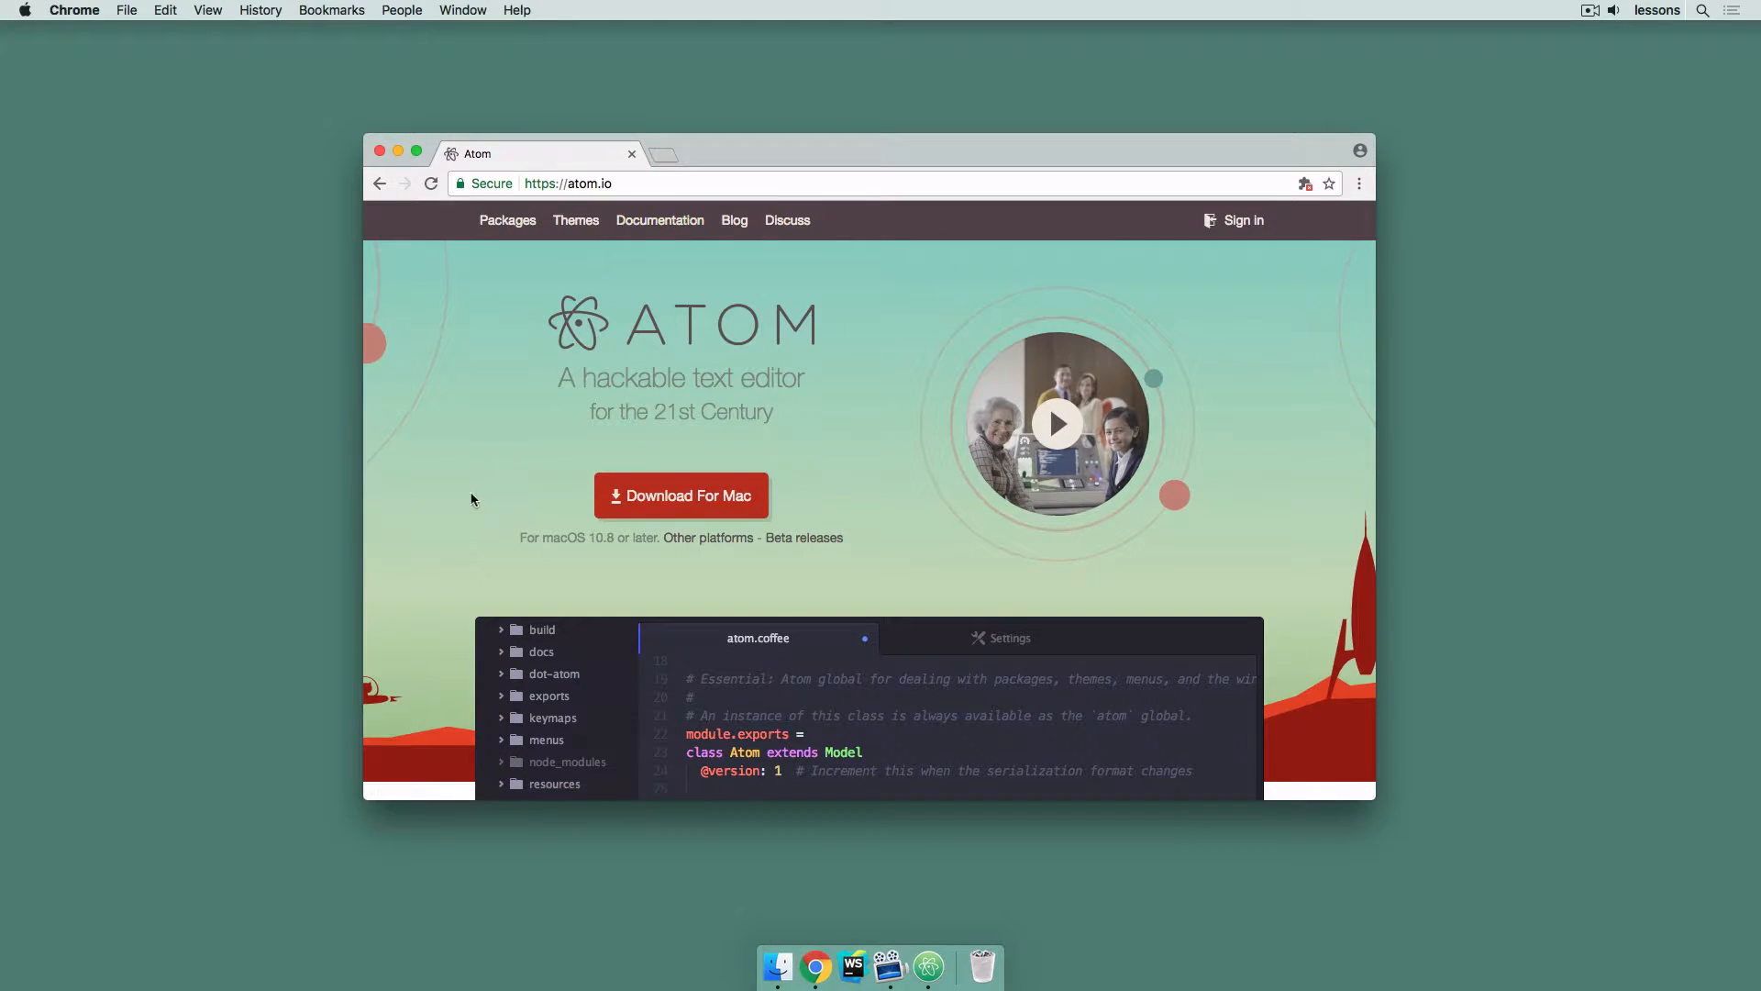
{"action": "scroll", "scroll_direction": "down", "scroll_amount": 3}
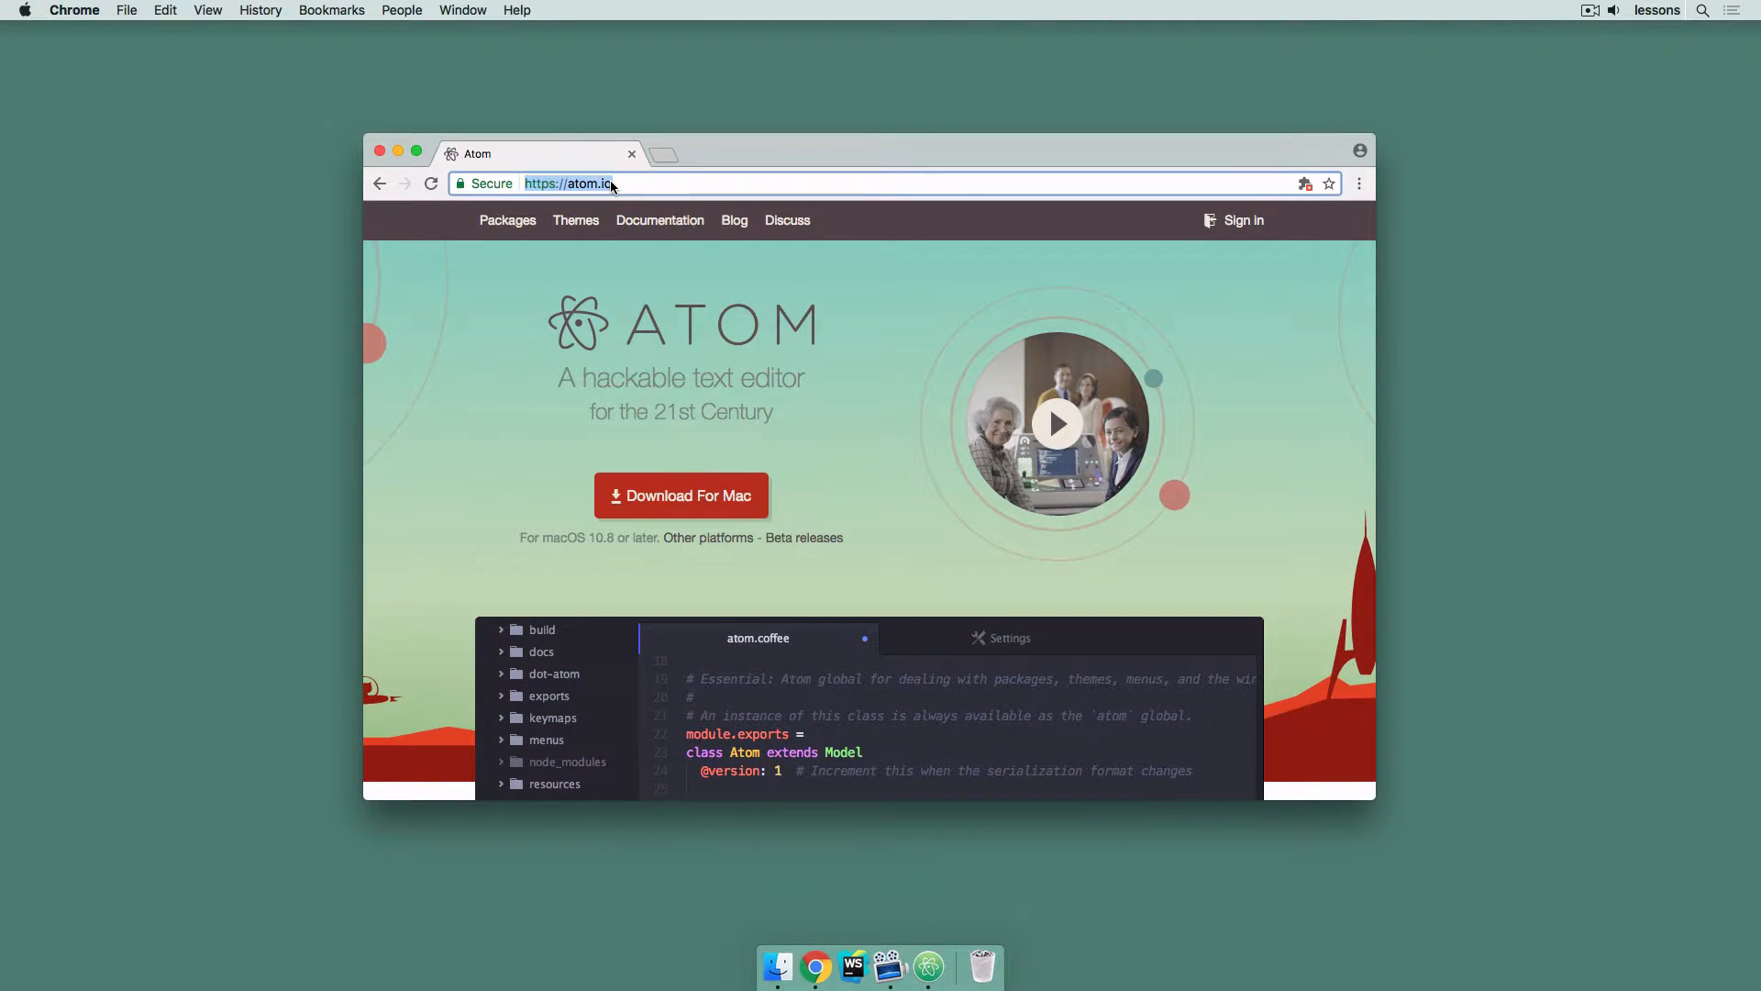
{"action": "type", "text": "visual studio code"}
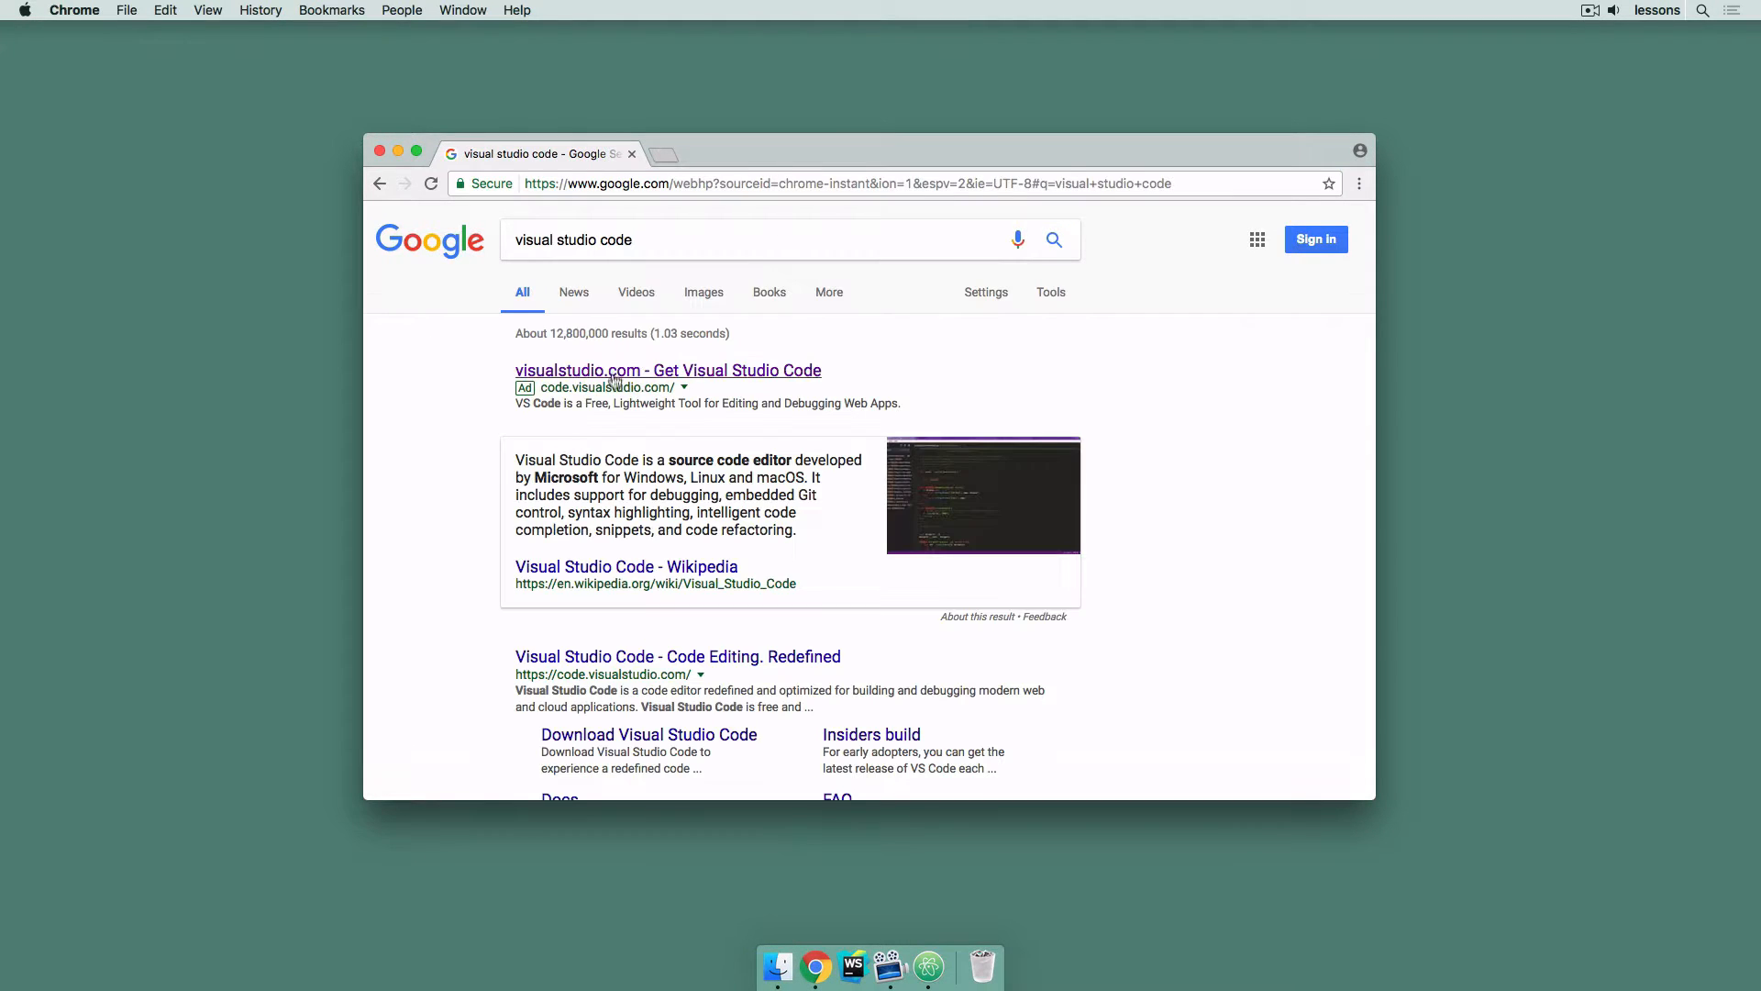
{"action": "left_click", "coordinate": [668, 369]}
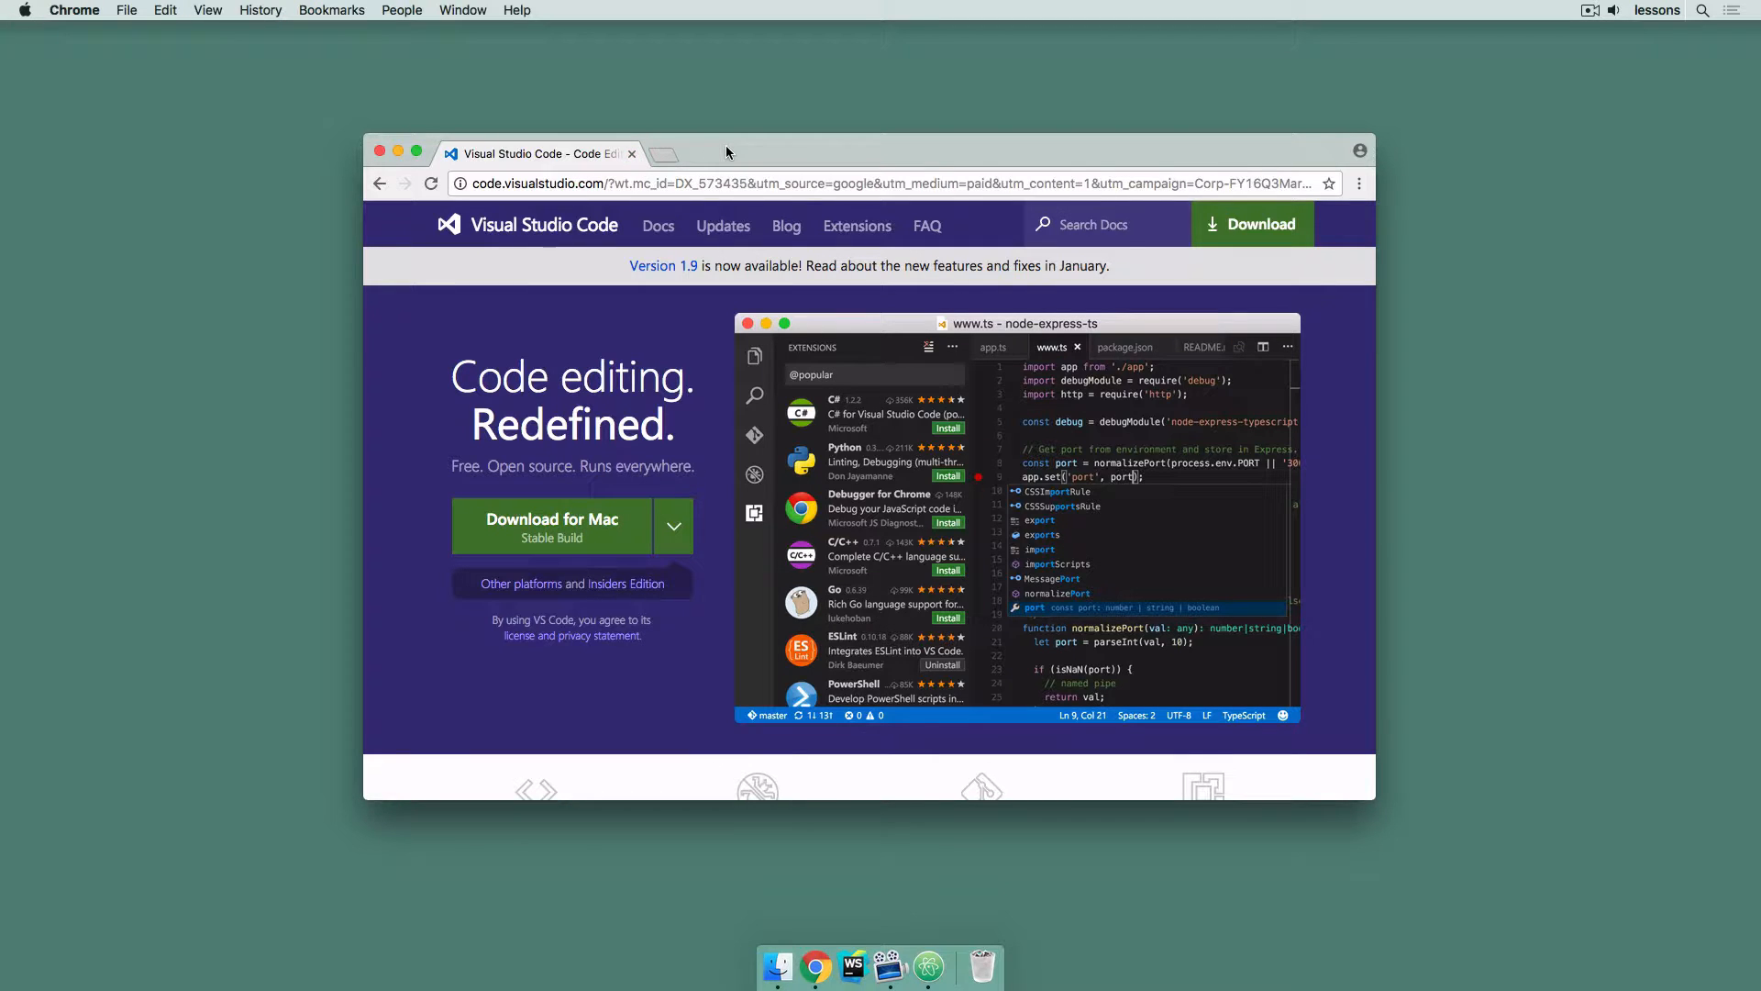
{"action": "mouse_move", "coordinate": [930, 958]}
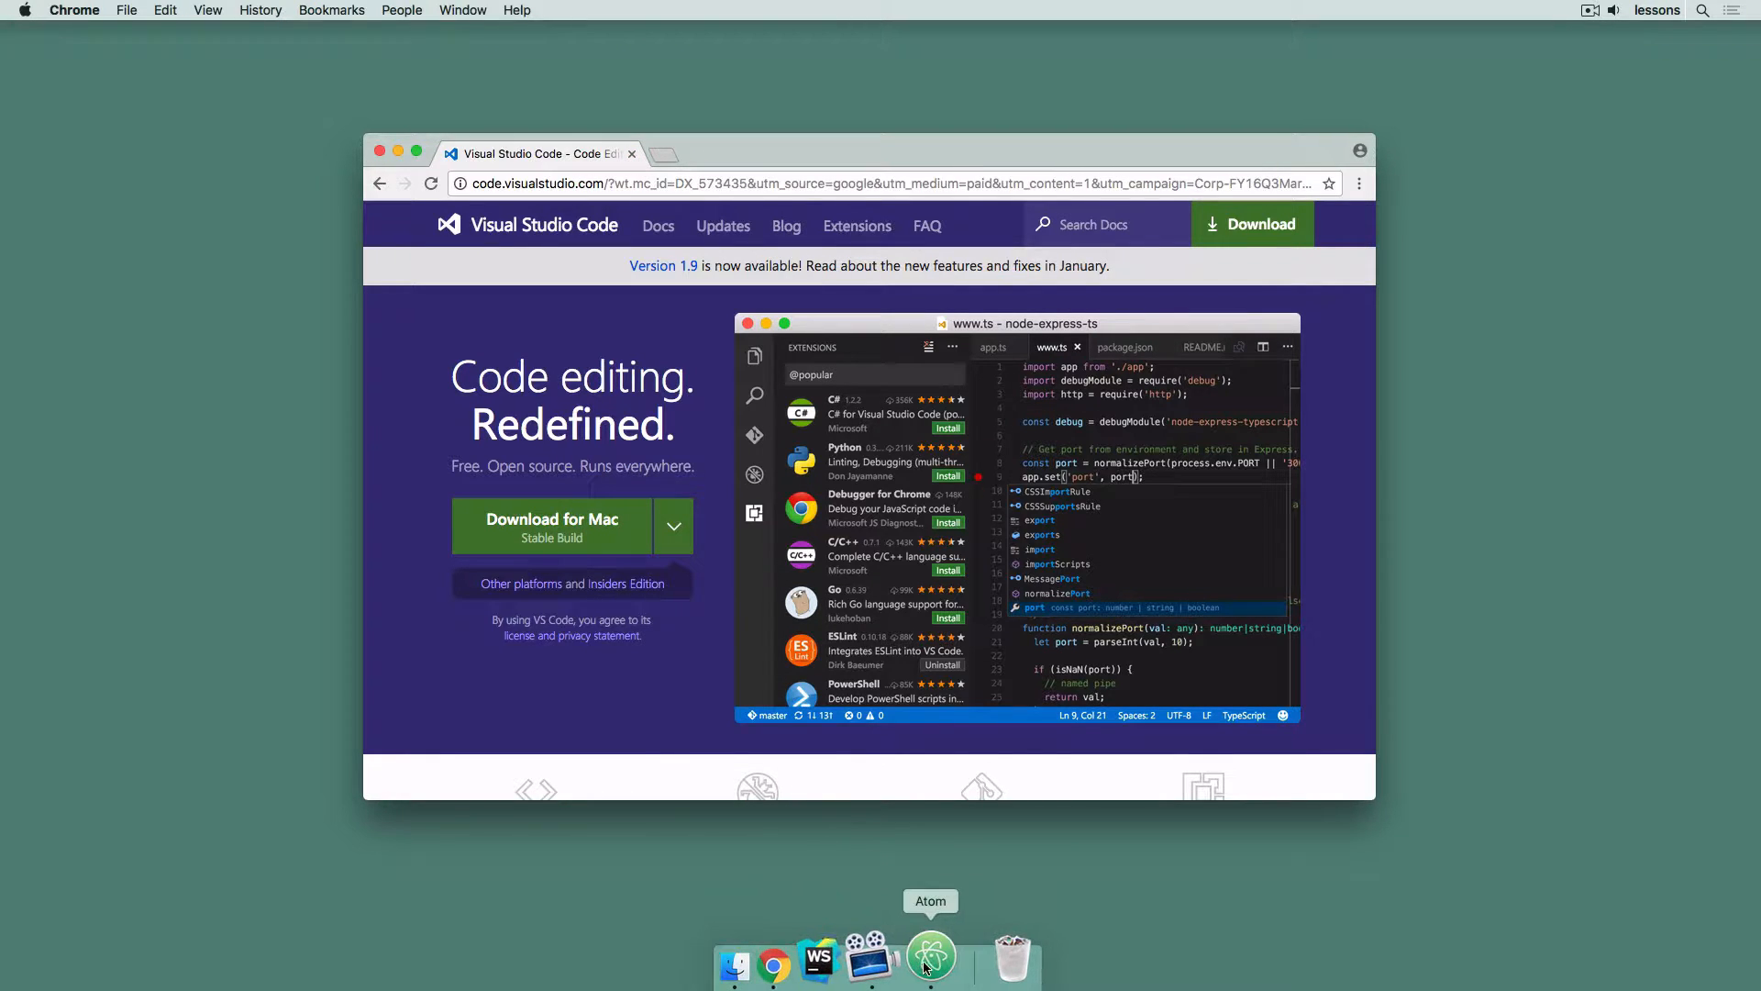
Switch to Atom and write <html> and </html> in the empty untitled file
{"action": "left_click", "coordinate": [930, 959]}
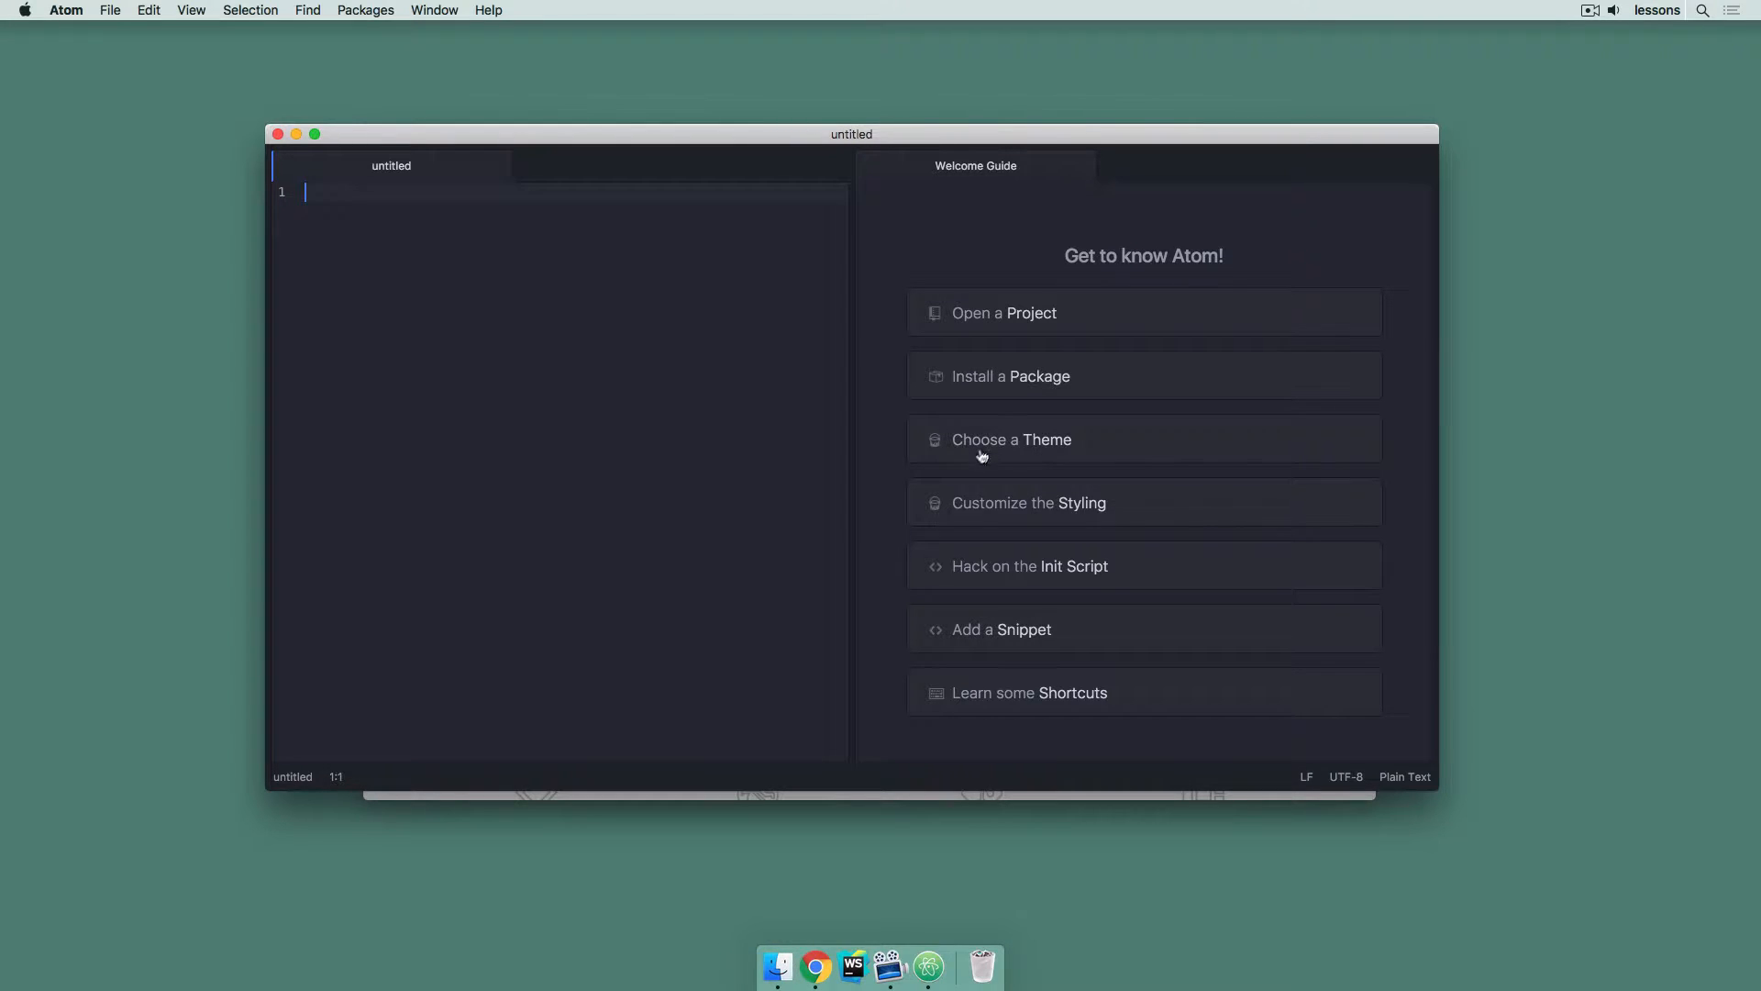
{"action": "mouse_move", "coordinate": [883, 738]}
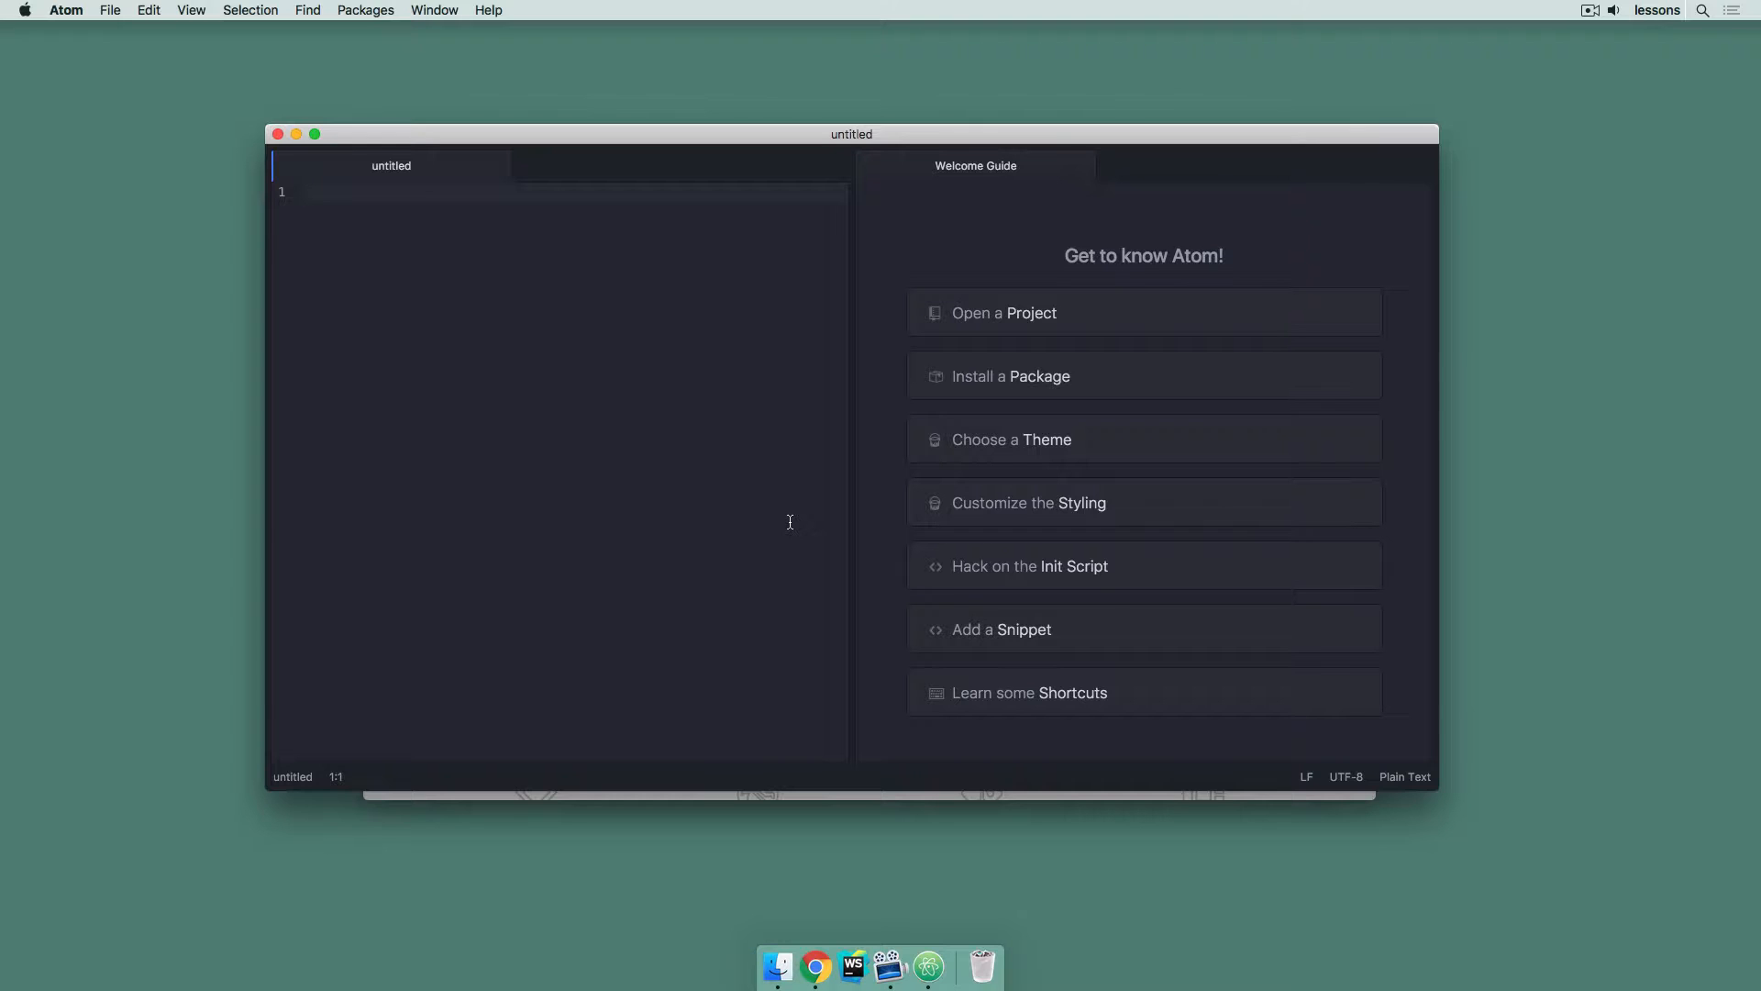
{"action": "left_click", "coordinate": [306, 193]}
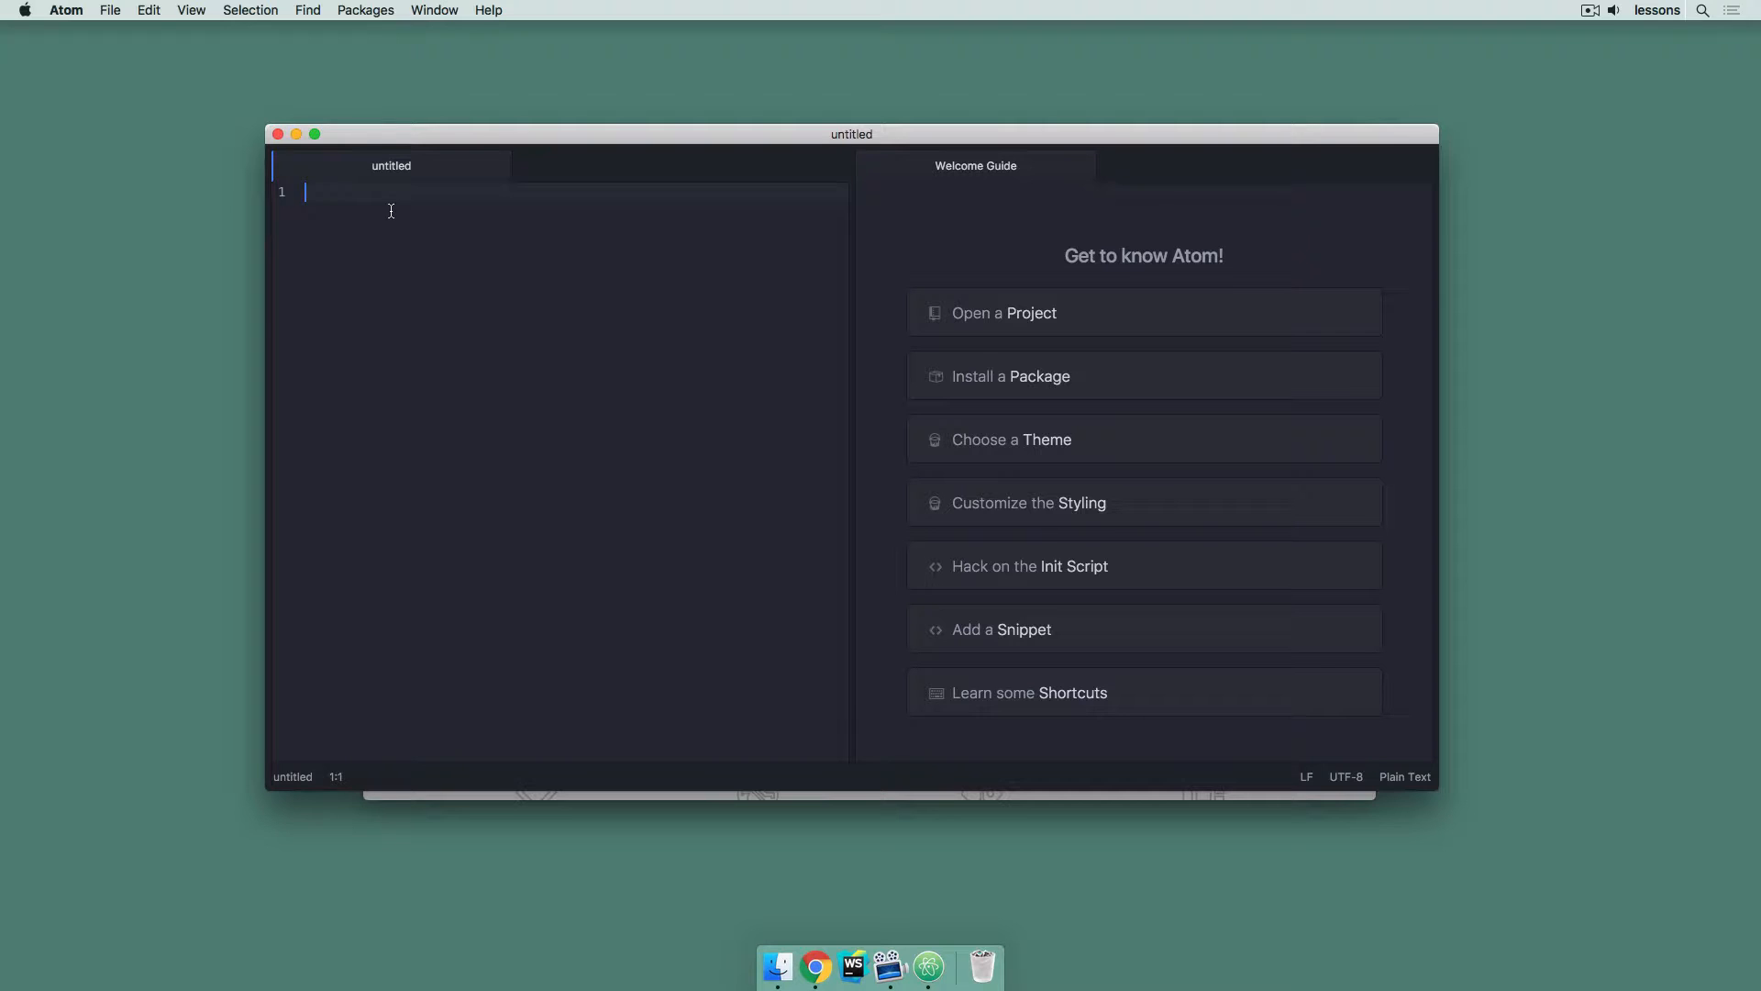
{"action": "type", "text": "<"}
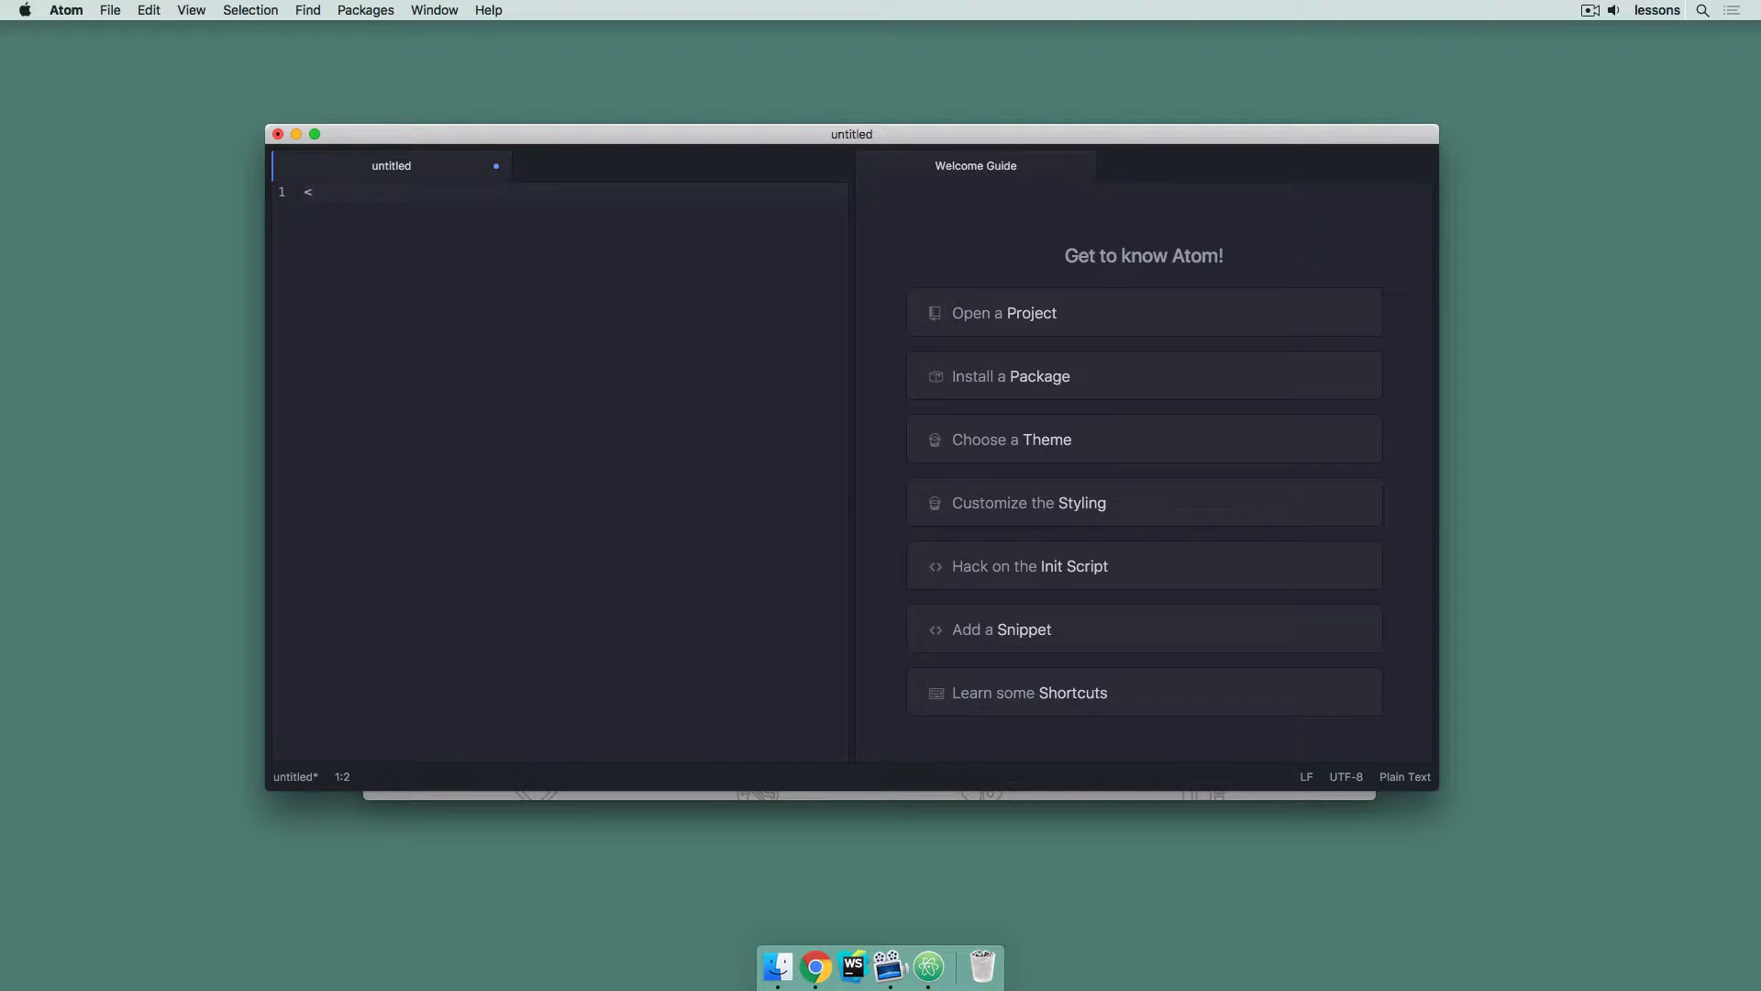
{"action": "type", "text": "html>"}
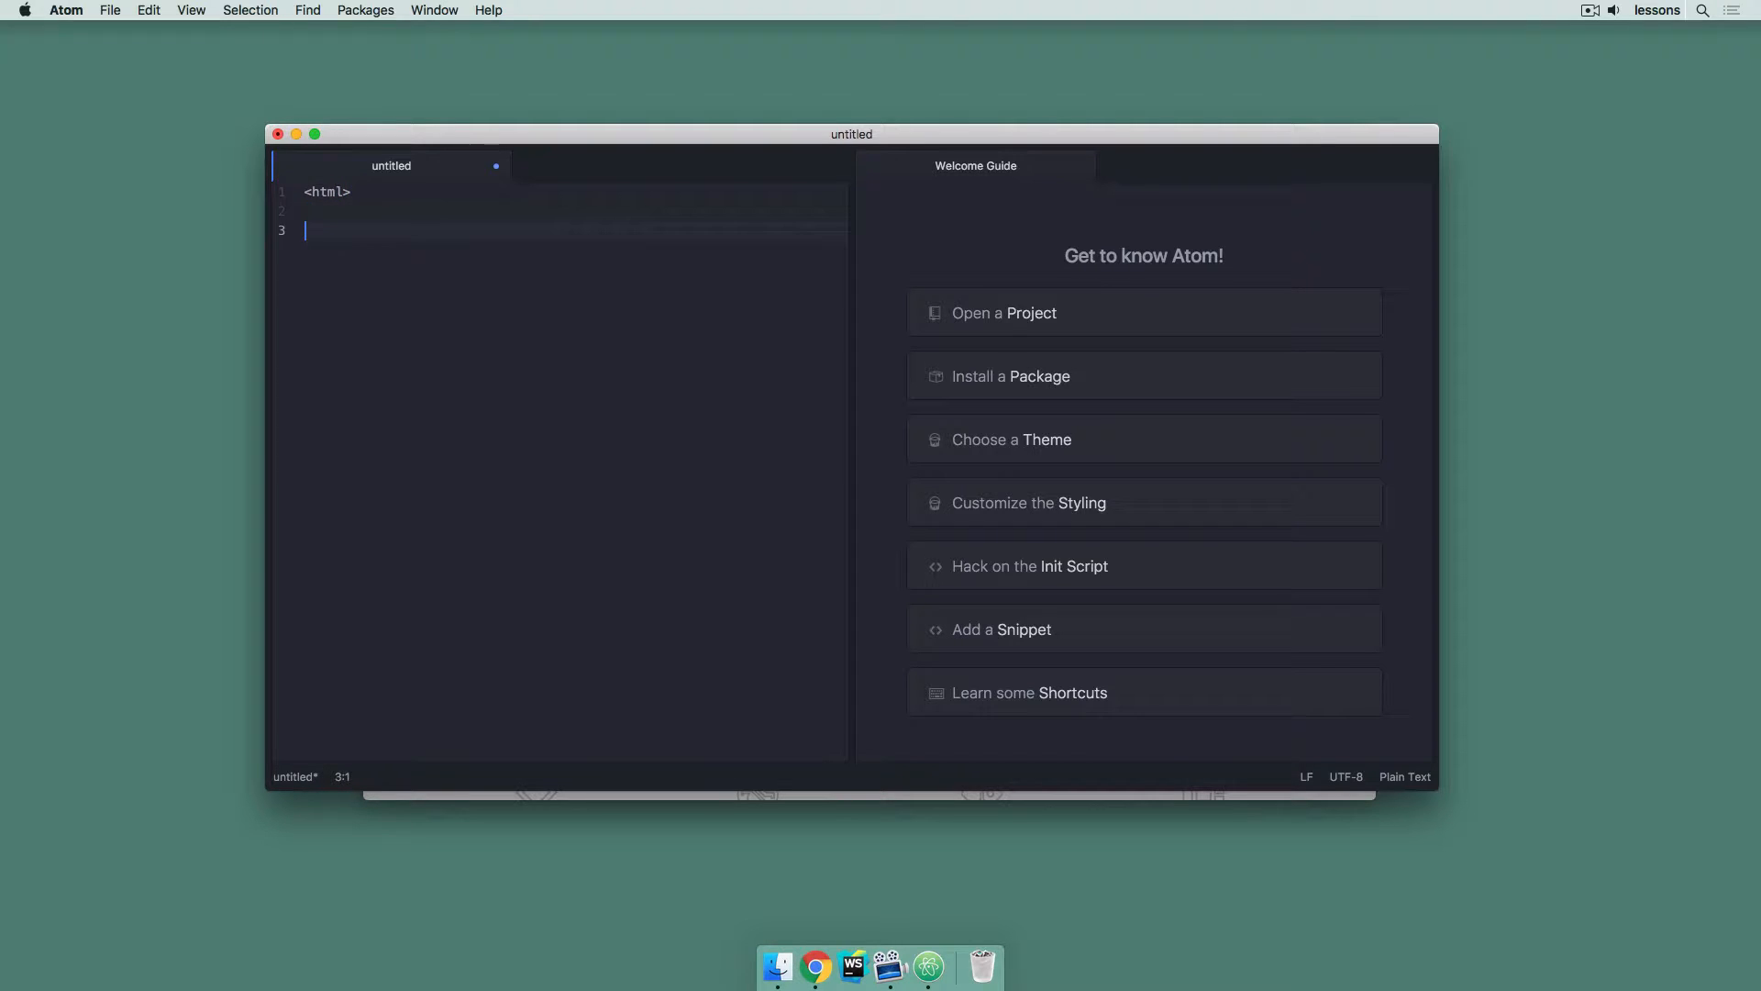
{"action": "type", "text": "</html>"}
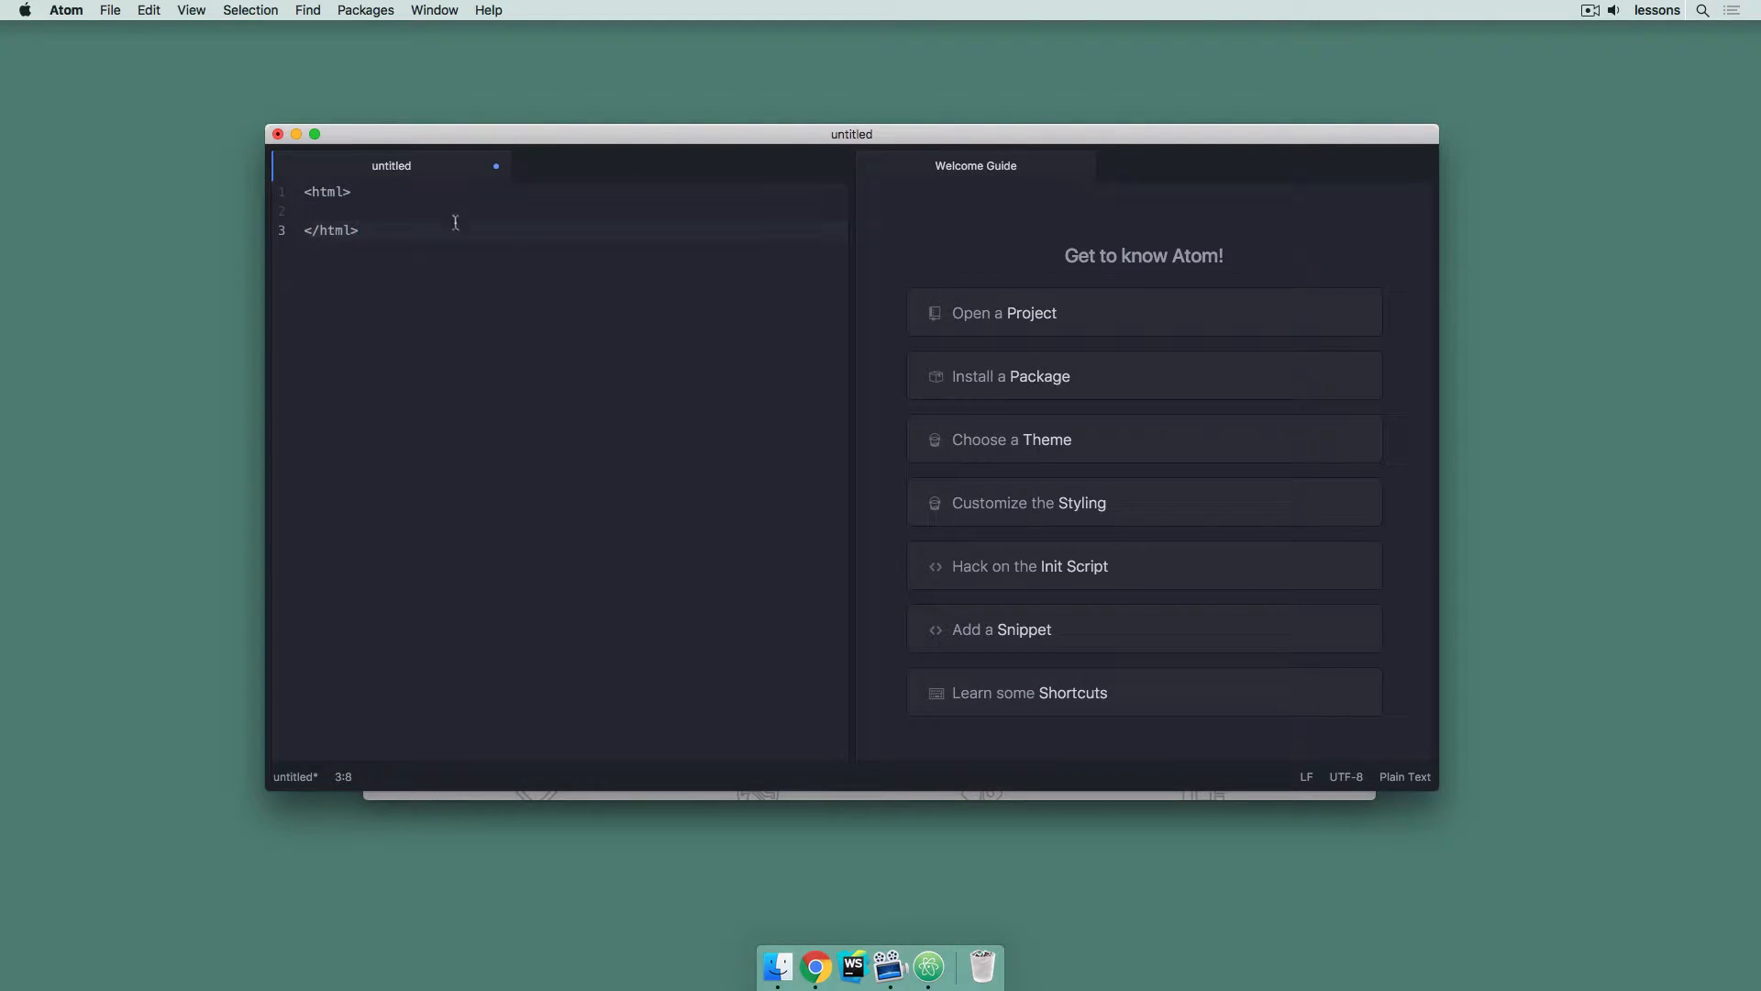
Save the file to the Desktop under the name index.html
{"action": "key", "text": "cmd+s"}
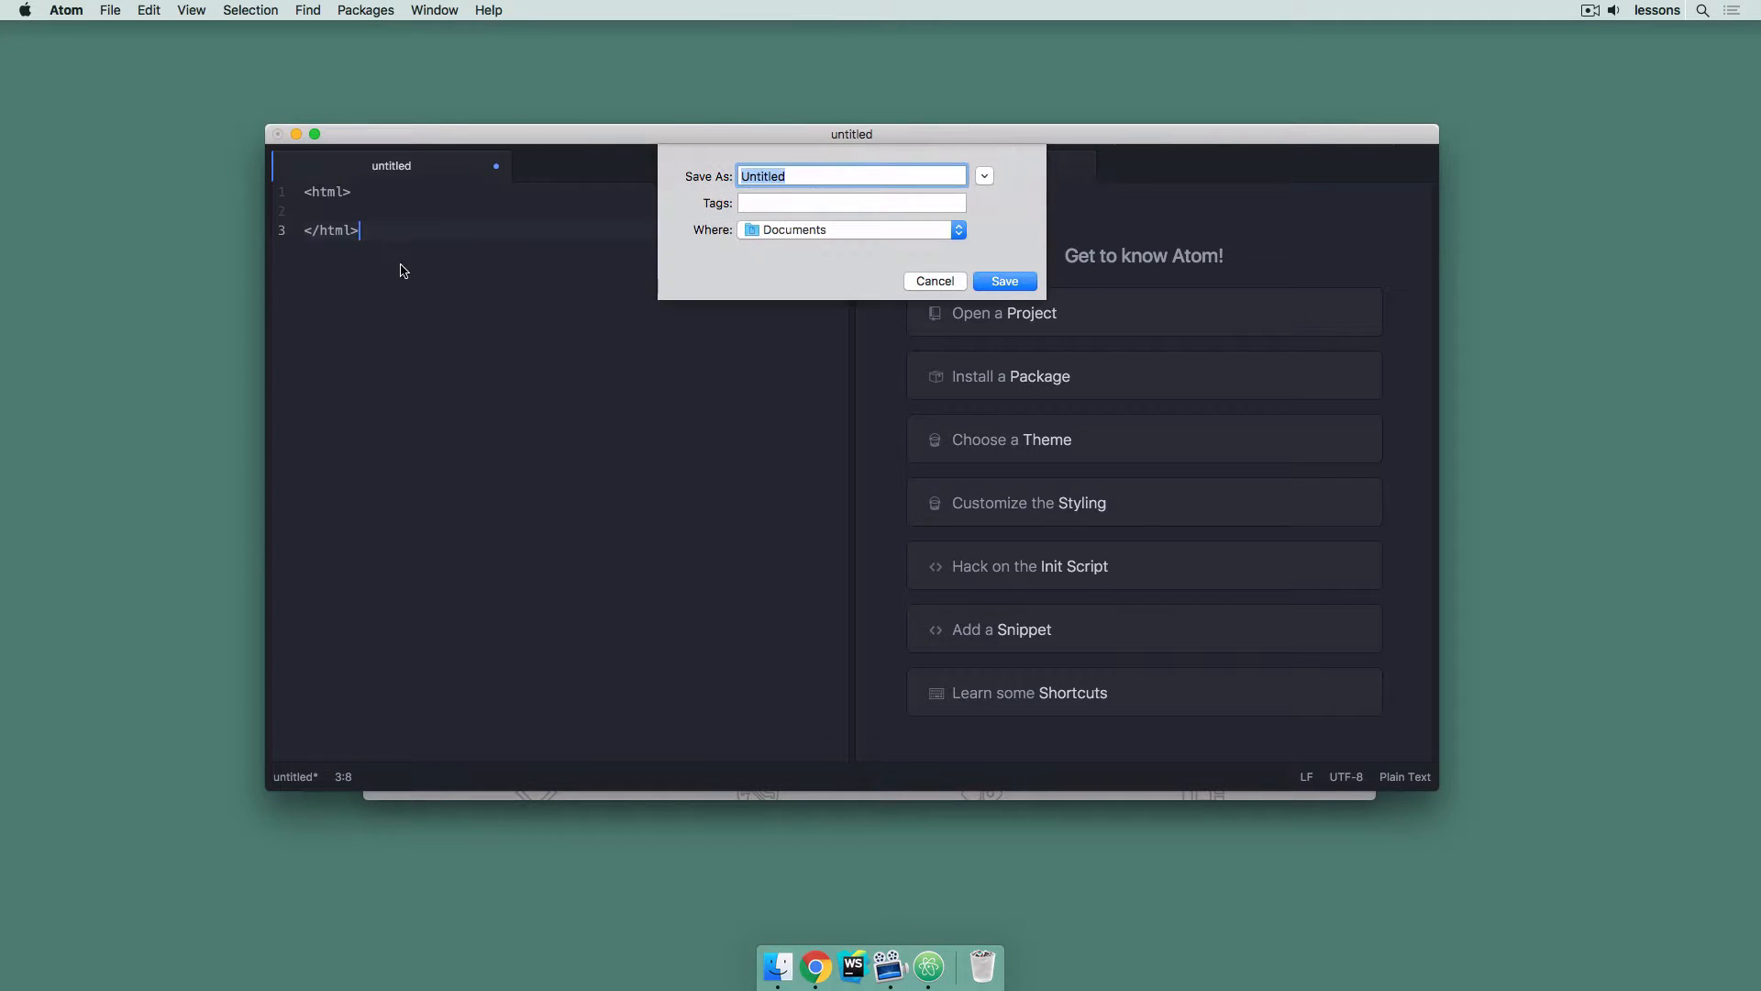
{"action": "left_click", "coordinate": [850, 229]}
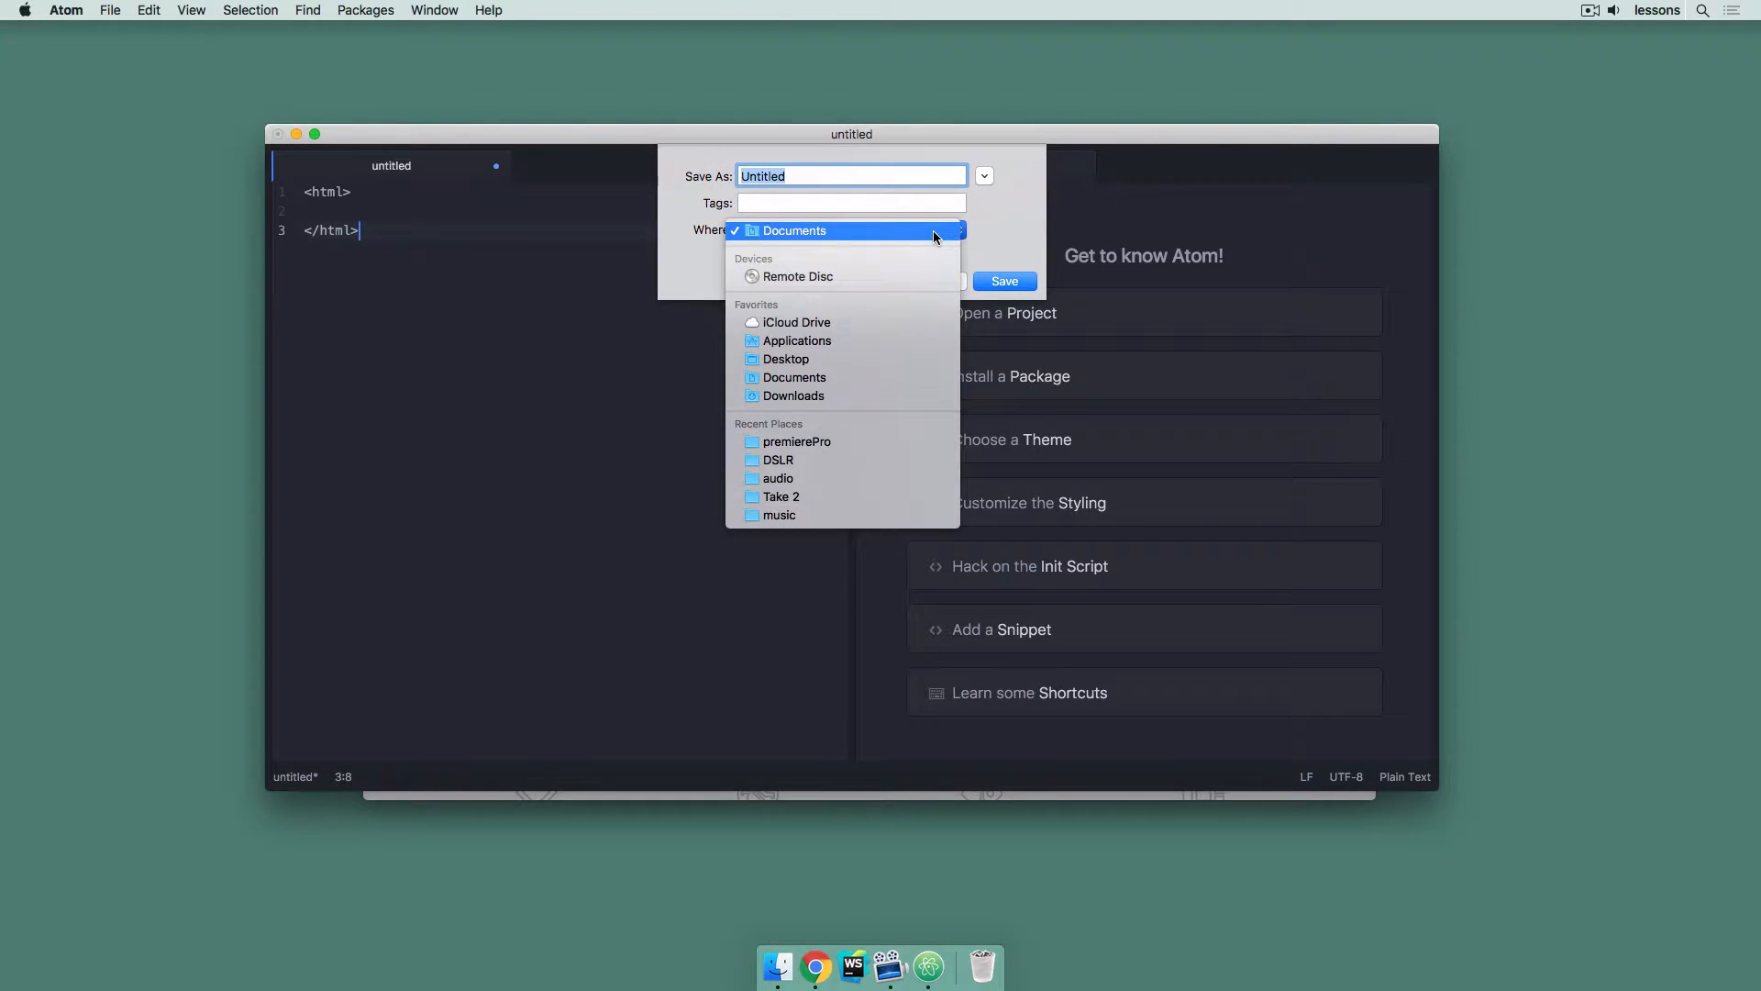
{"action": "left_click", "coordinate": [787, 358]}
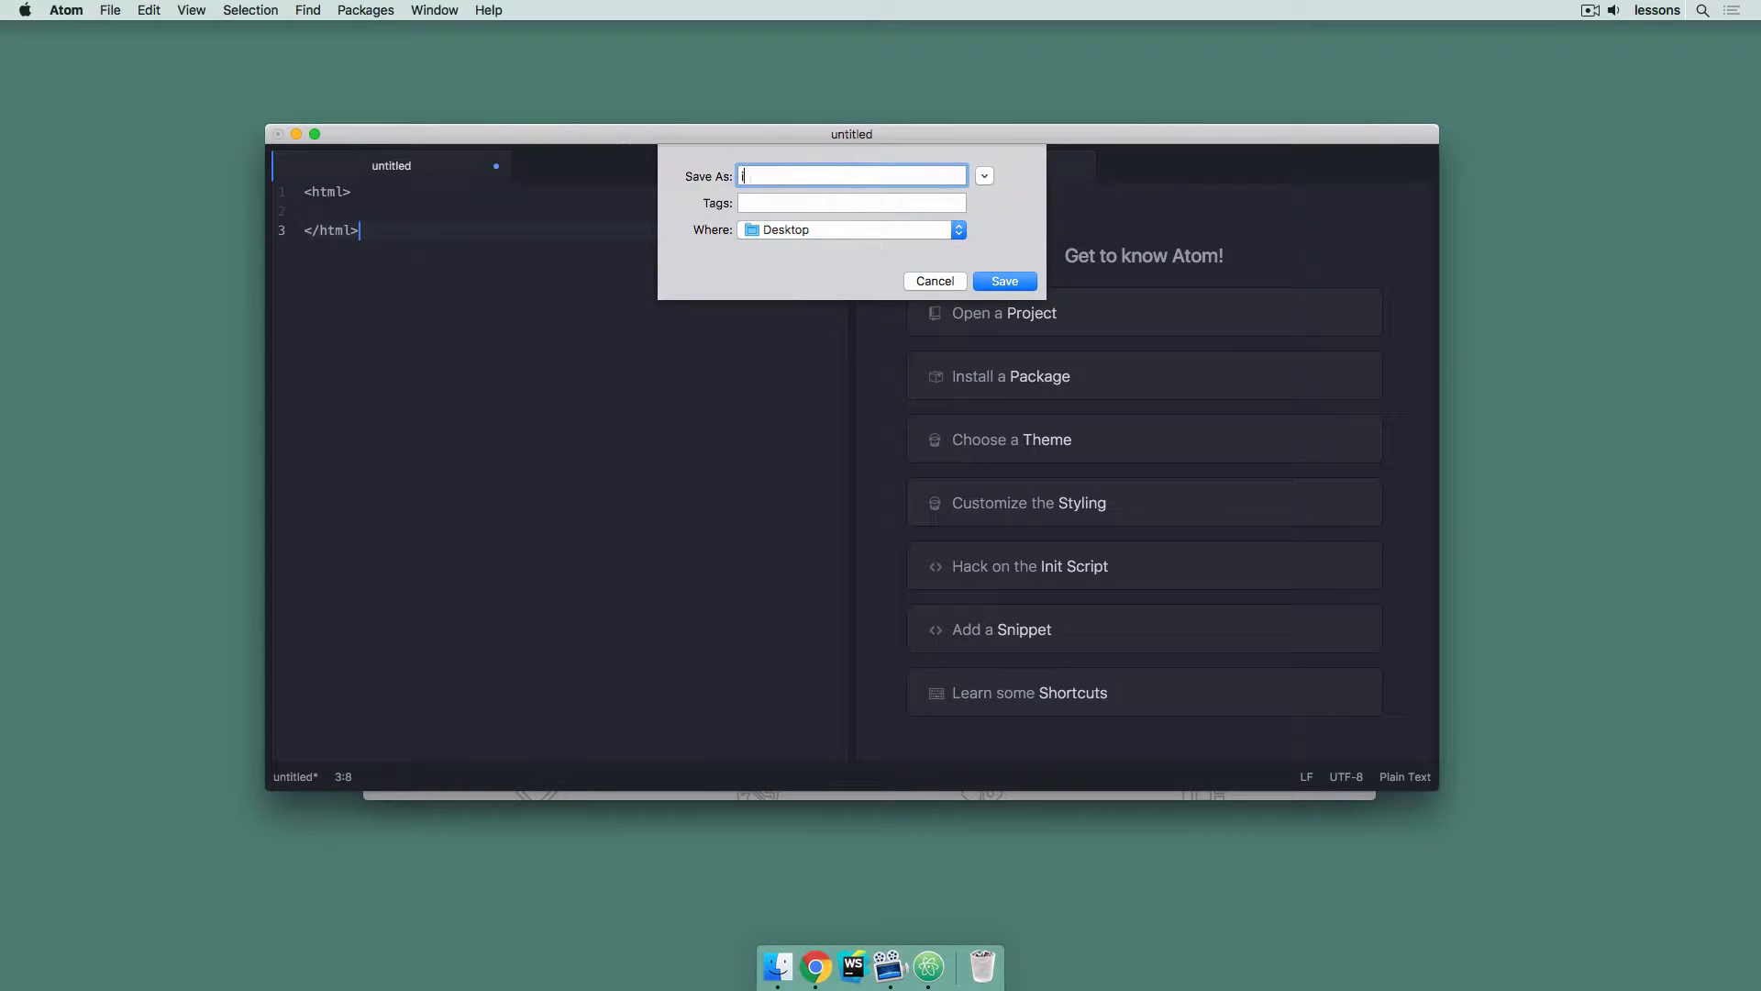
{"action": "type", "text": "index.html"}
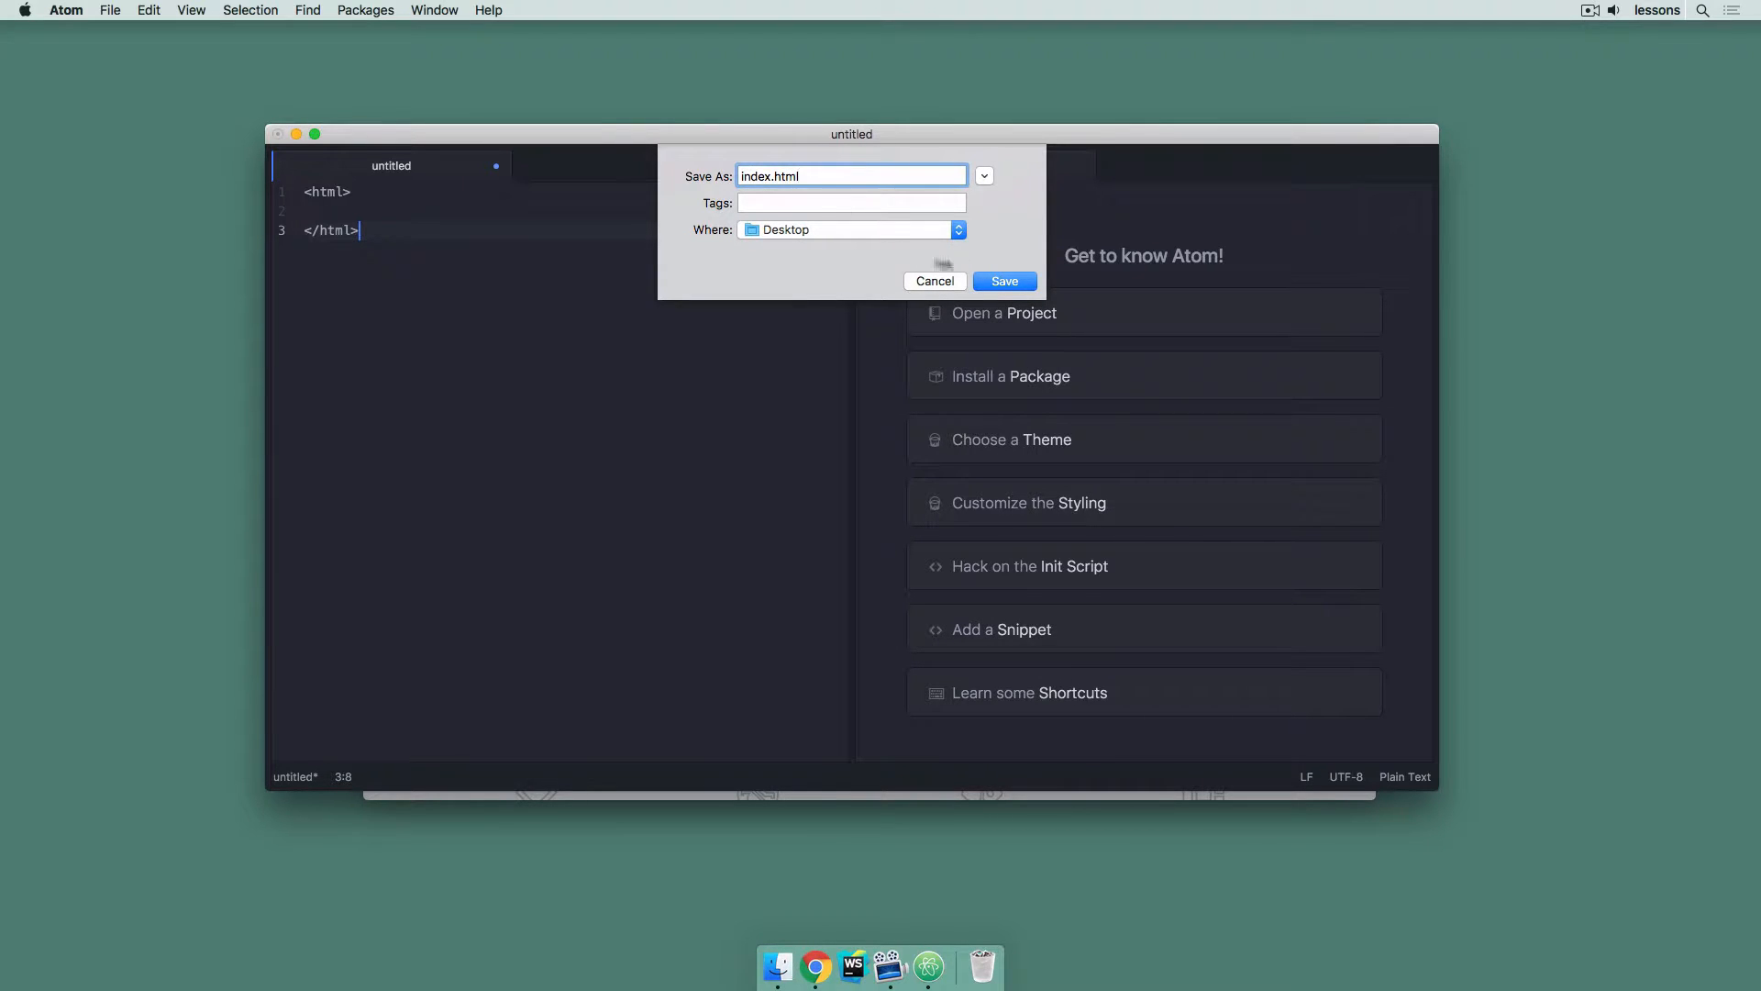
{"action": "left_click", "coordinate": [1003, 280]}
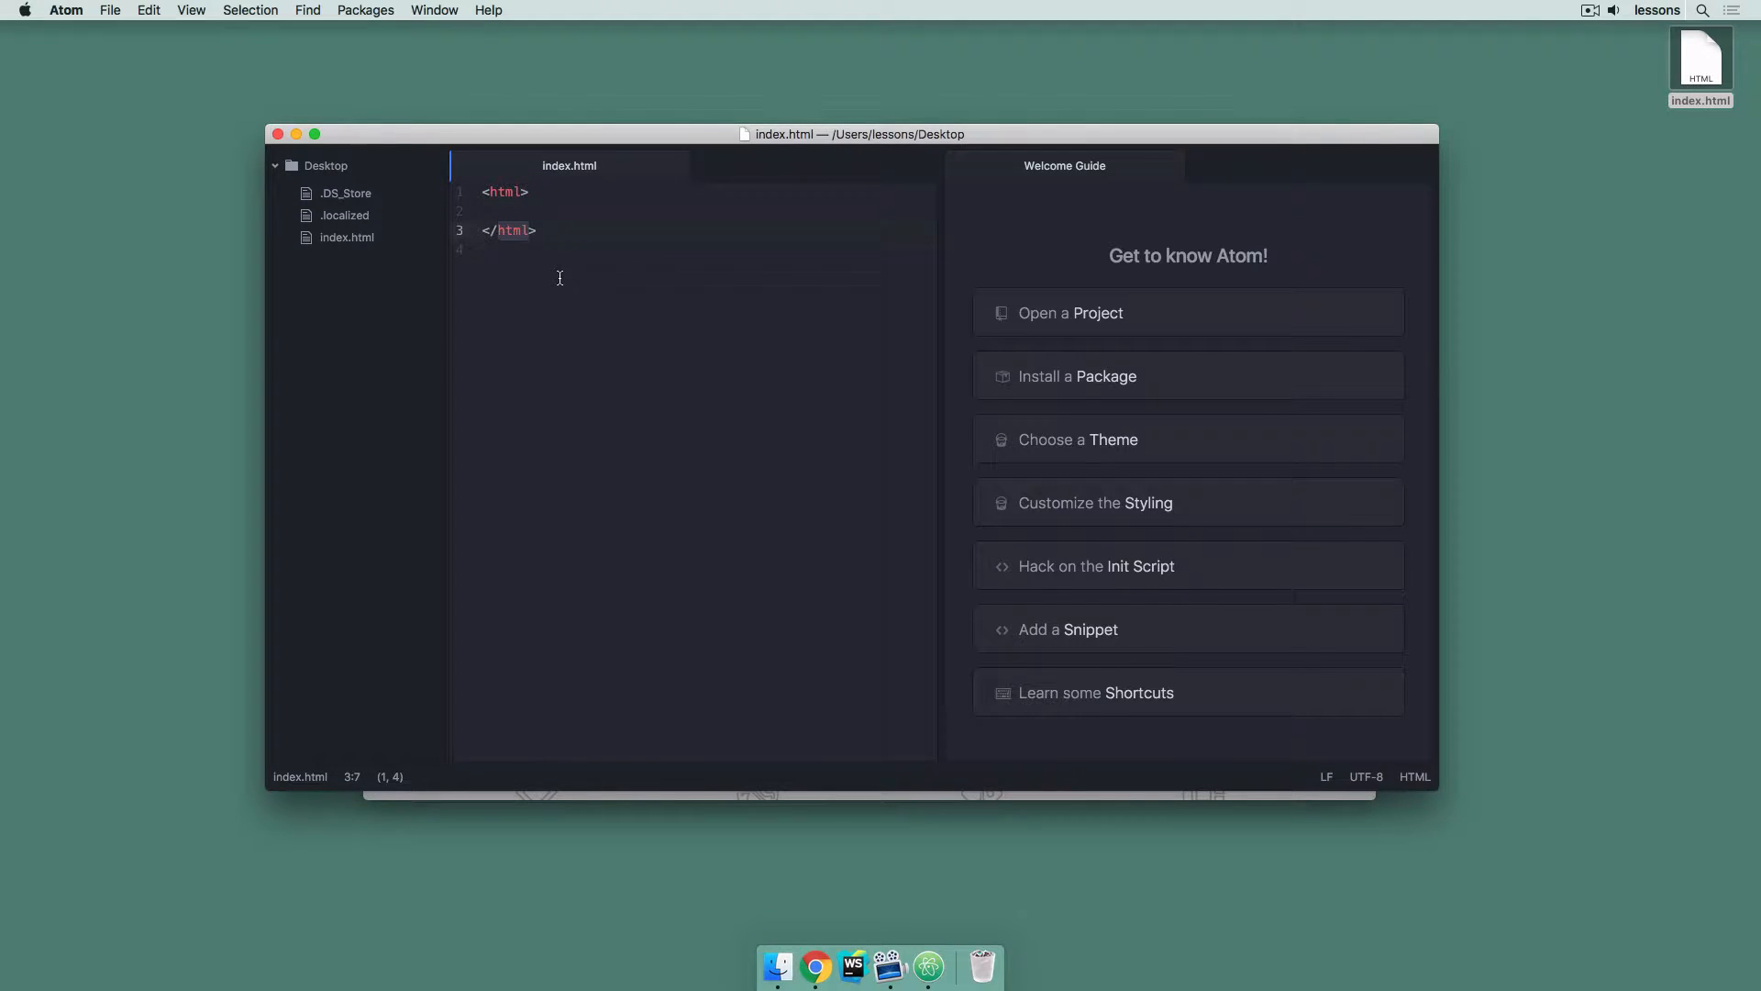
Move the index.html icon on the Desktop and open it in Chrome as a blank page
{"action": "left_click", "coordinate": [565, 250]}
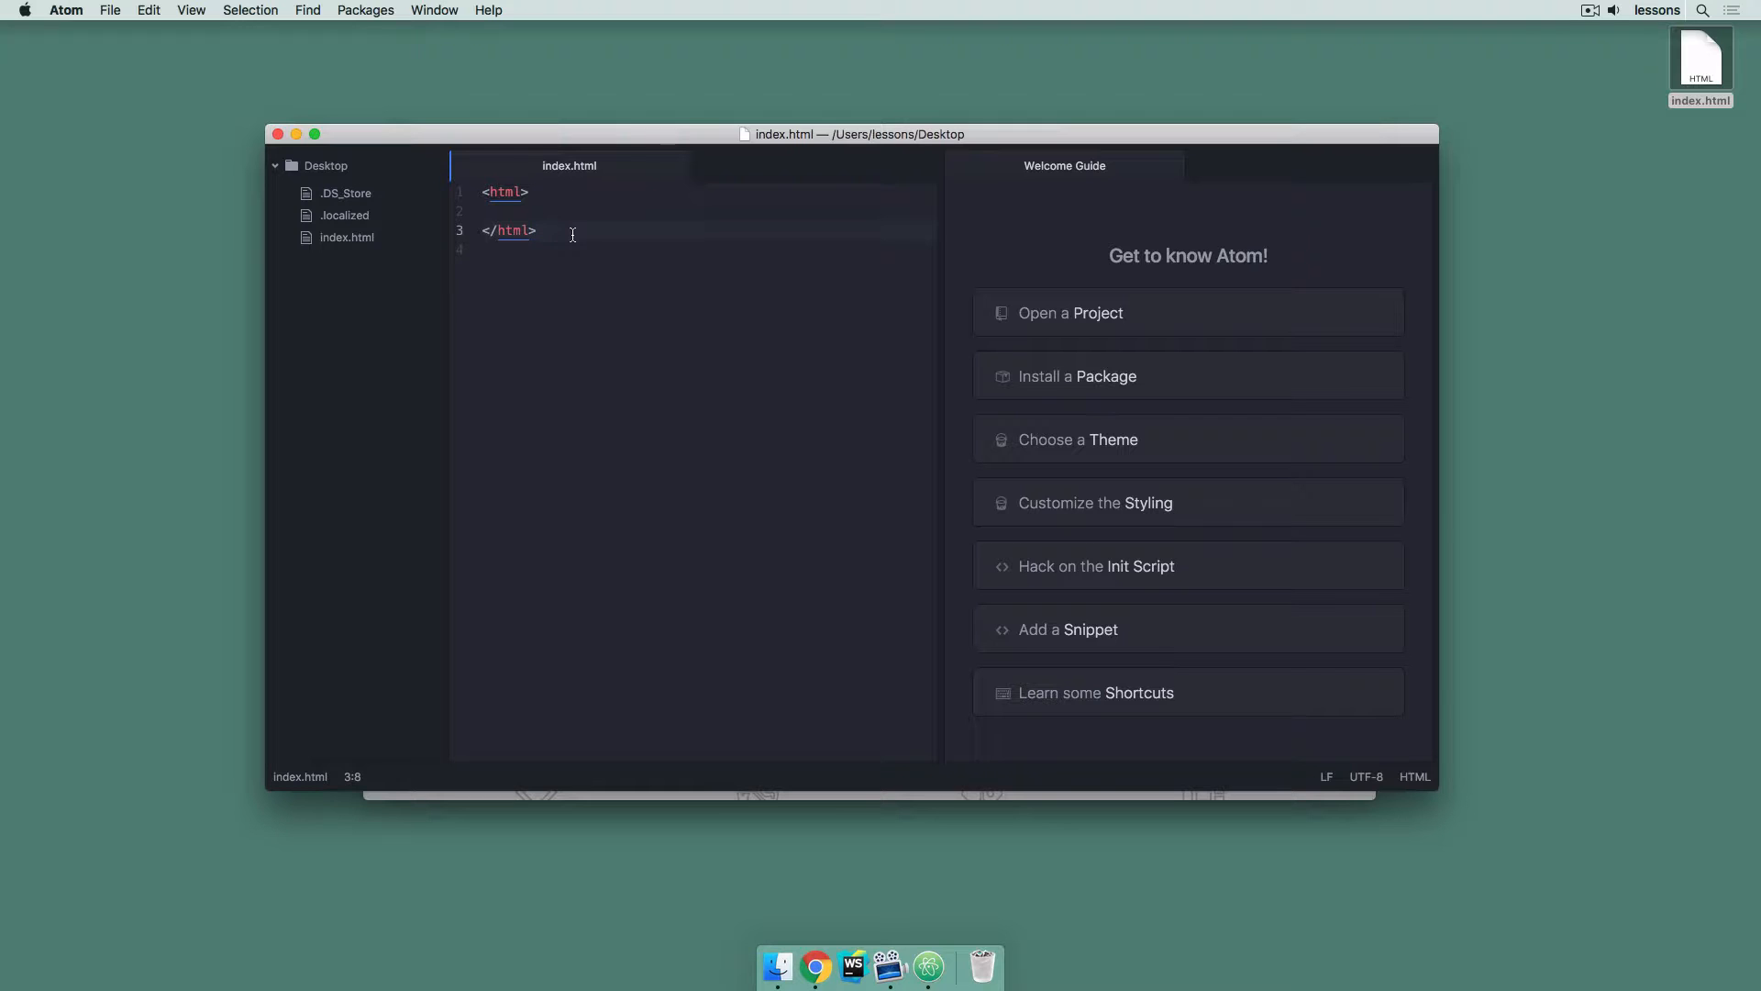
{"action": "key", "text": "enter"}
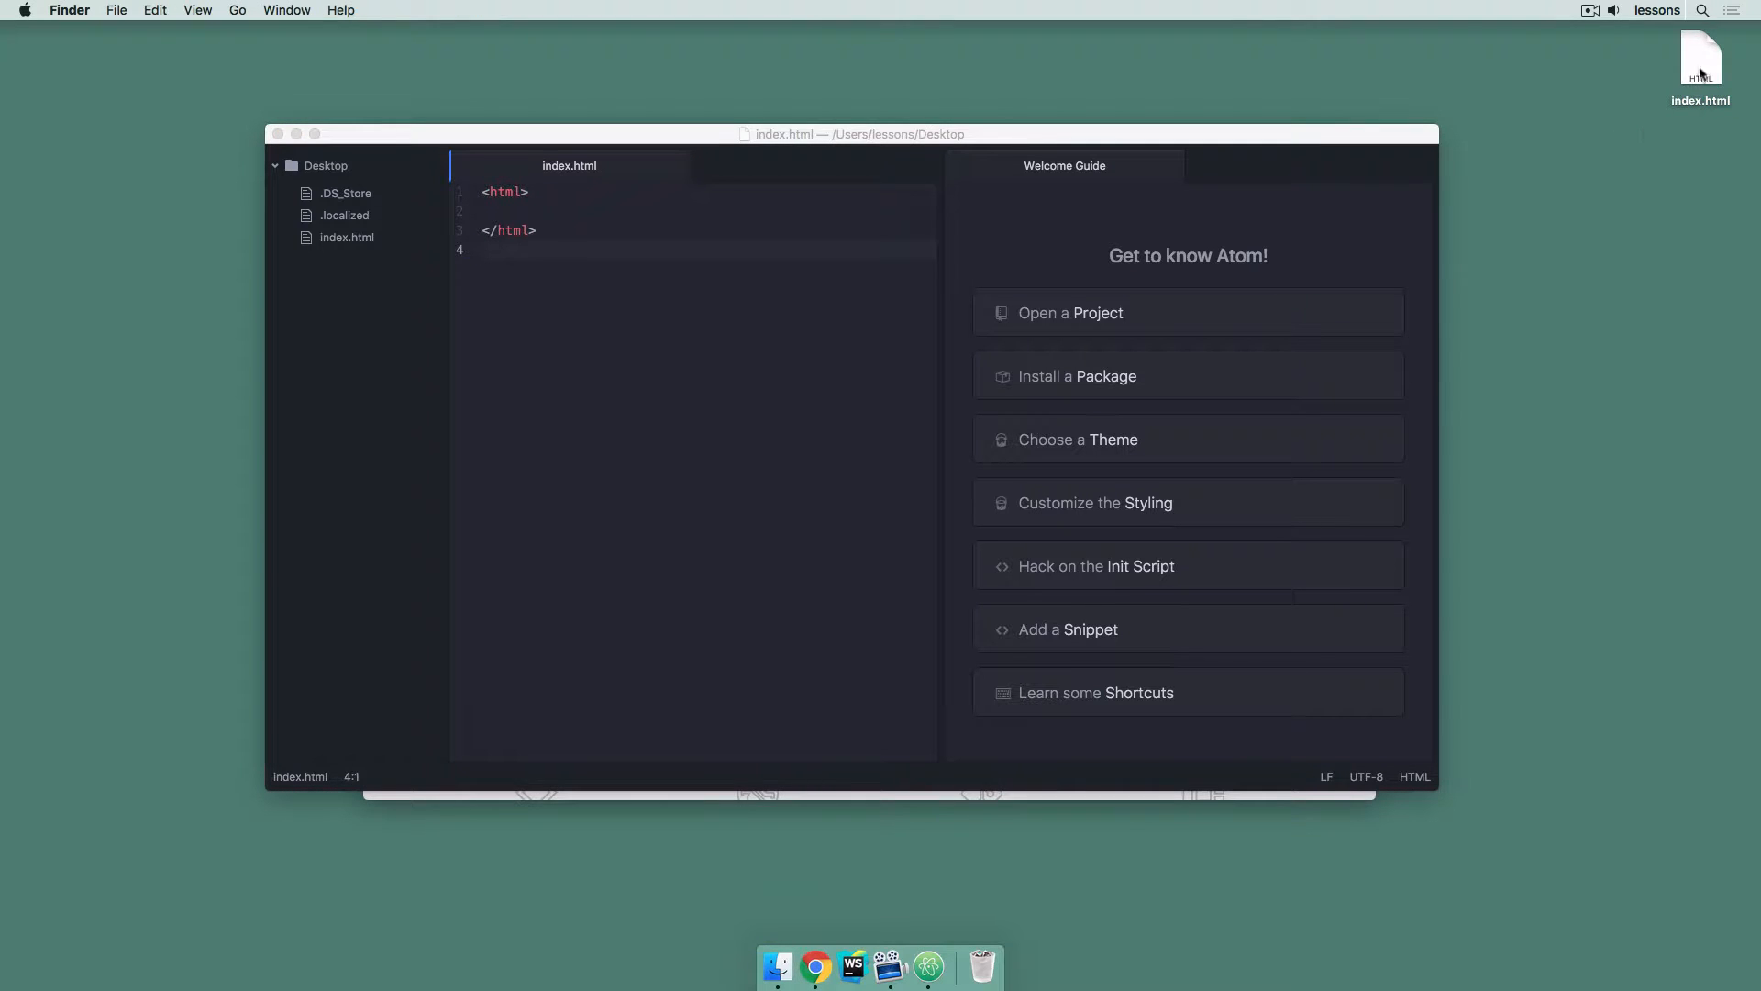
{"action": "left_click_drag", "start_coordinate": [1701, 63], "coordinate": [1581, 141]}
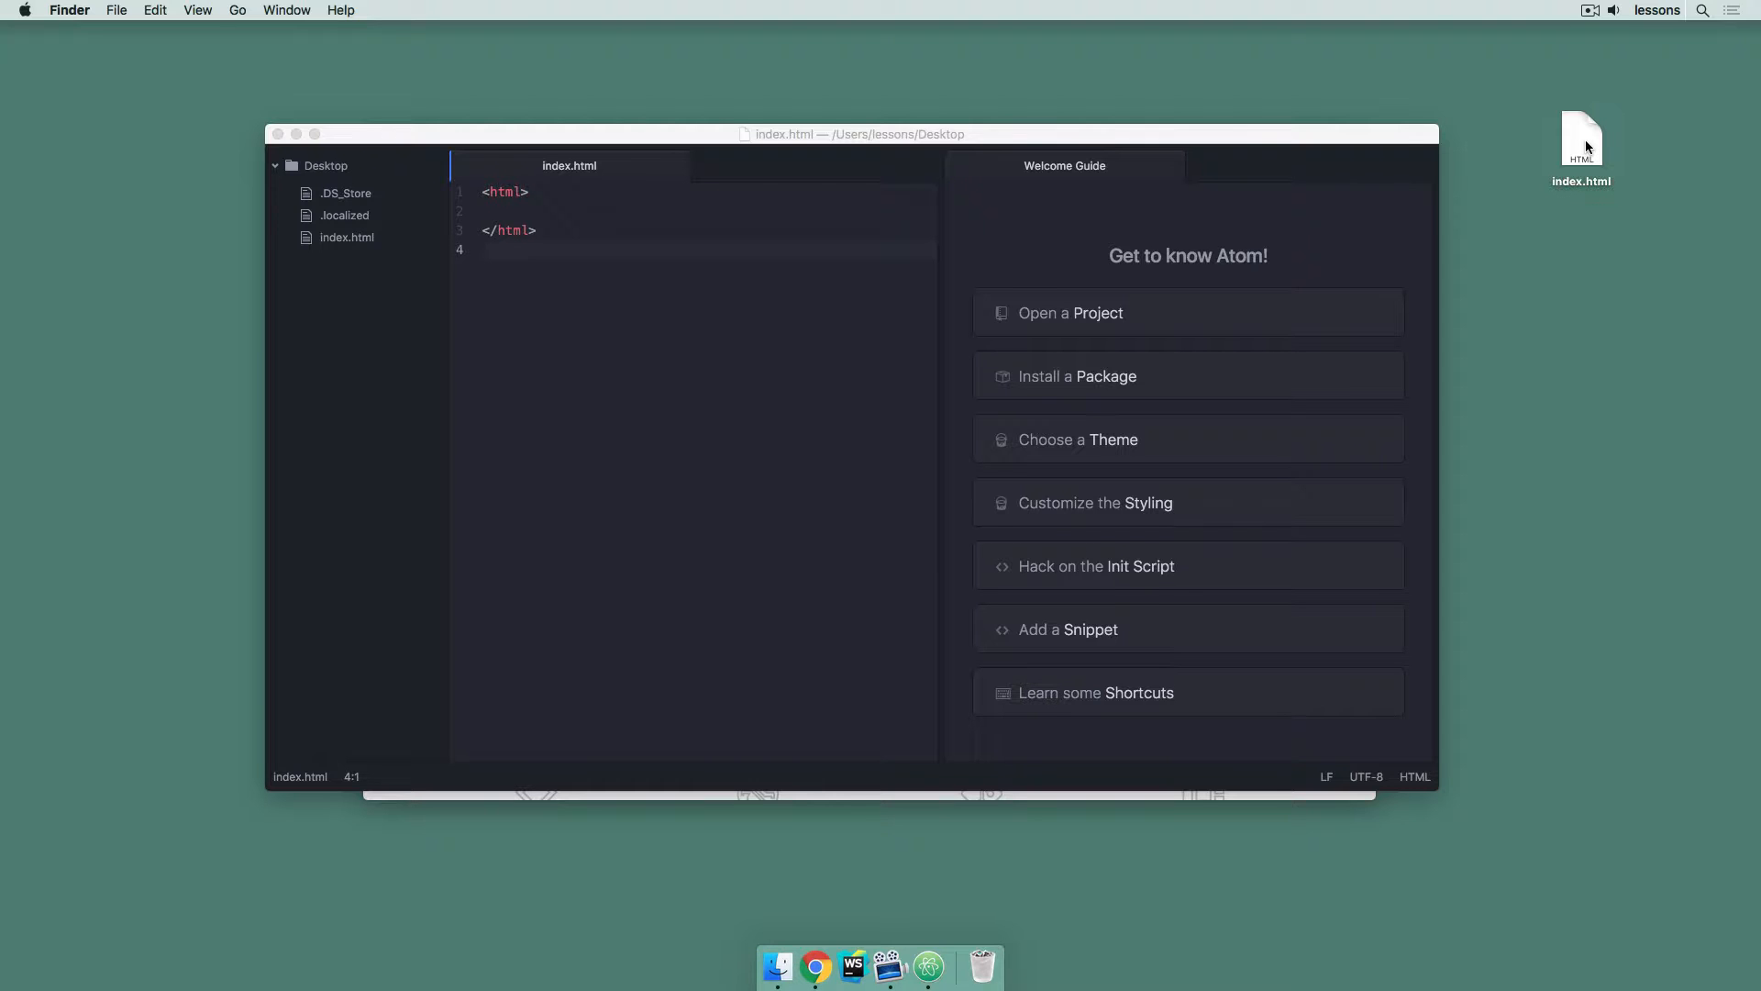
{"action": "left_click", "coordinate": [1580, 141]}
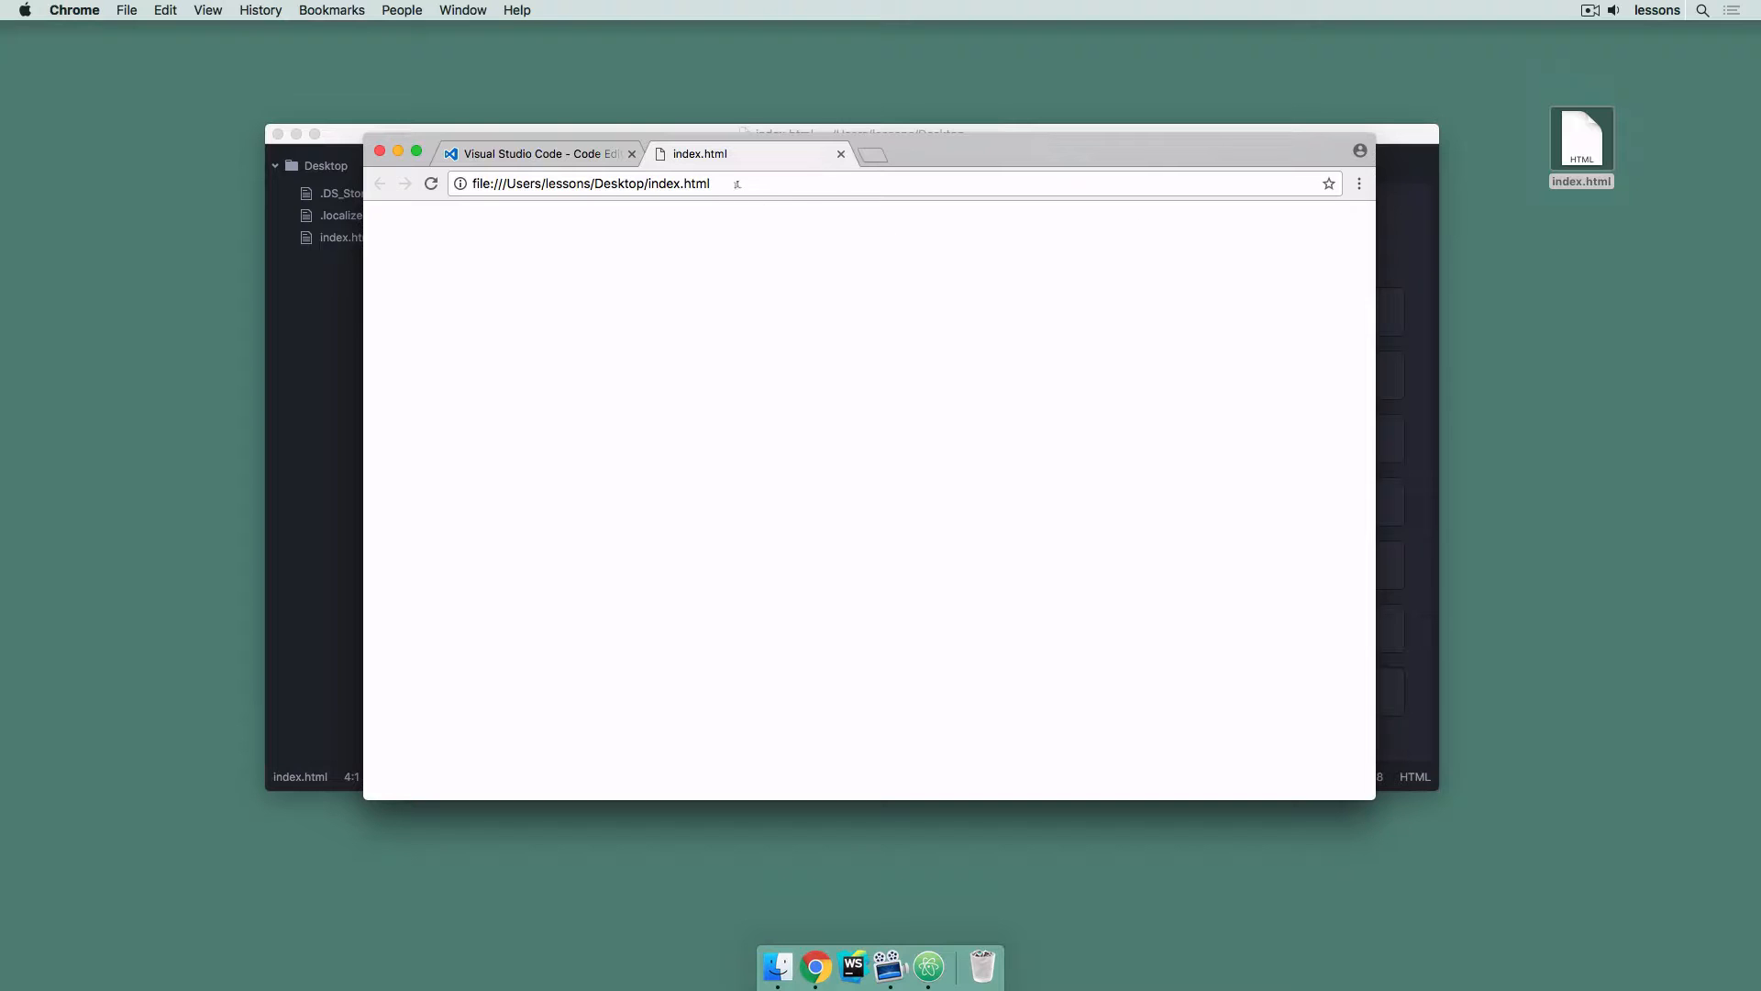
Return to Atom and write Hello World between the html tags
{"action": "left_click", "coordinate": [593, 184]}
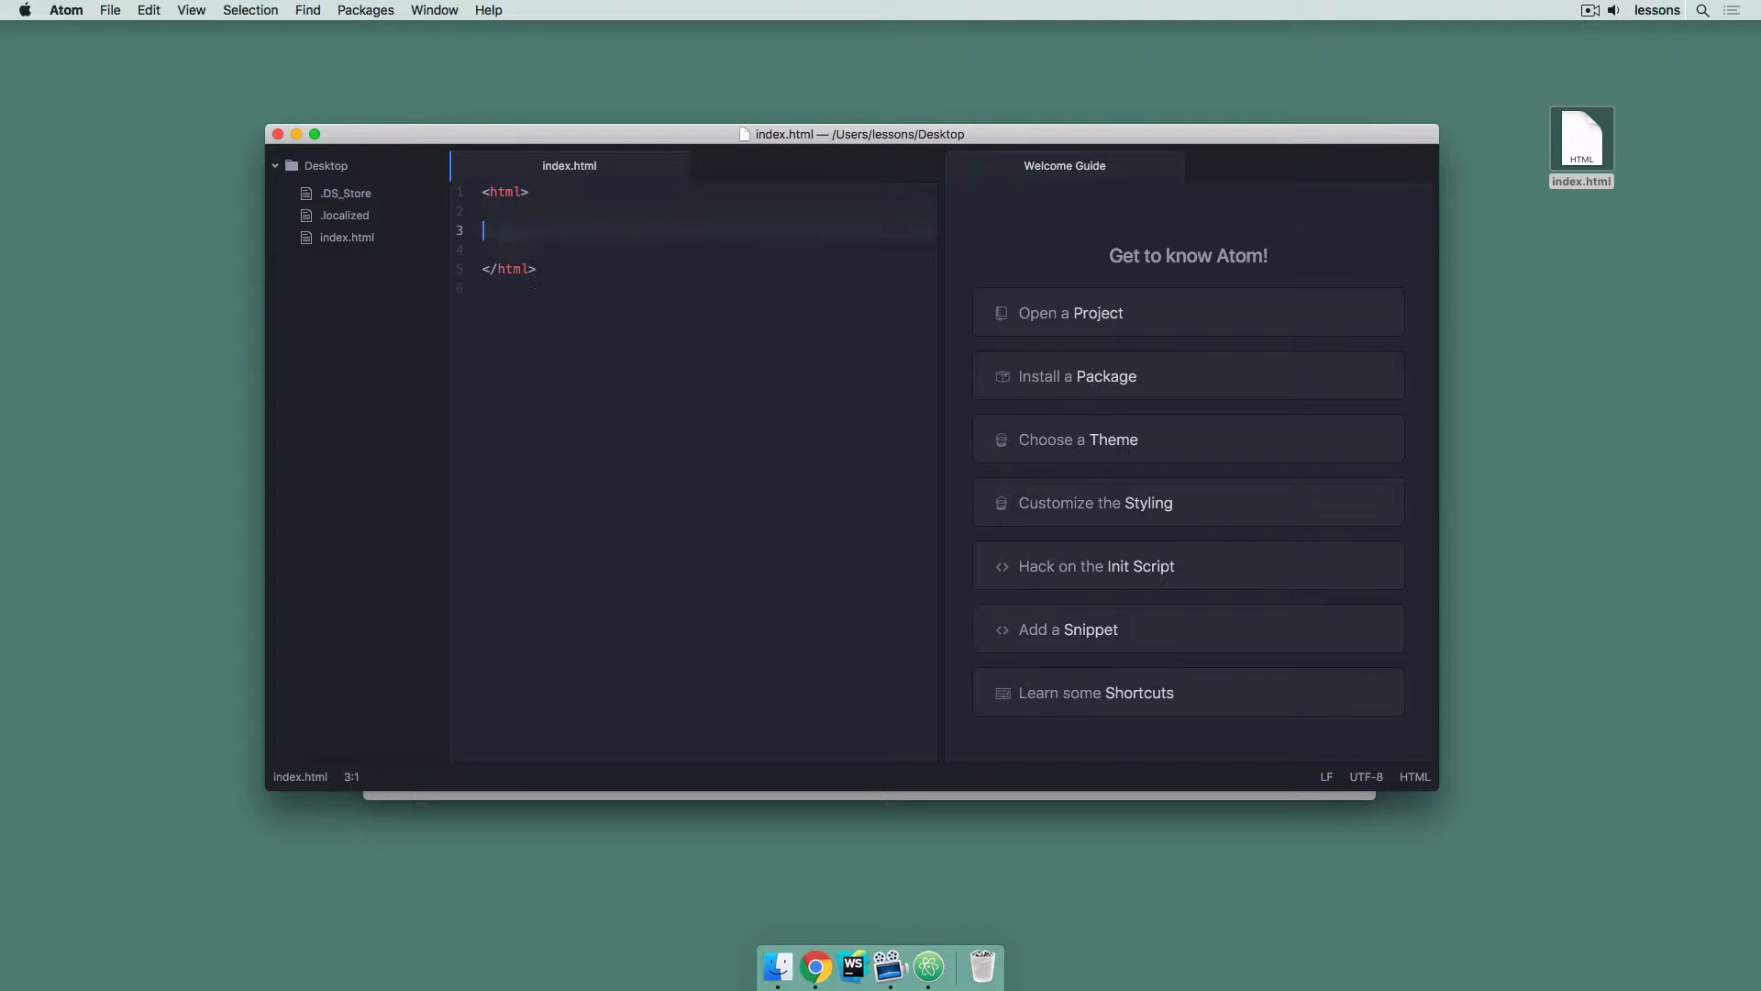
{"action": "type", "text": "Hello W"}
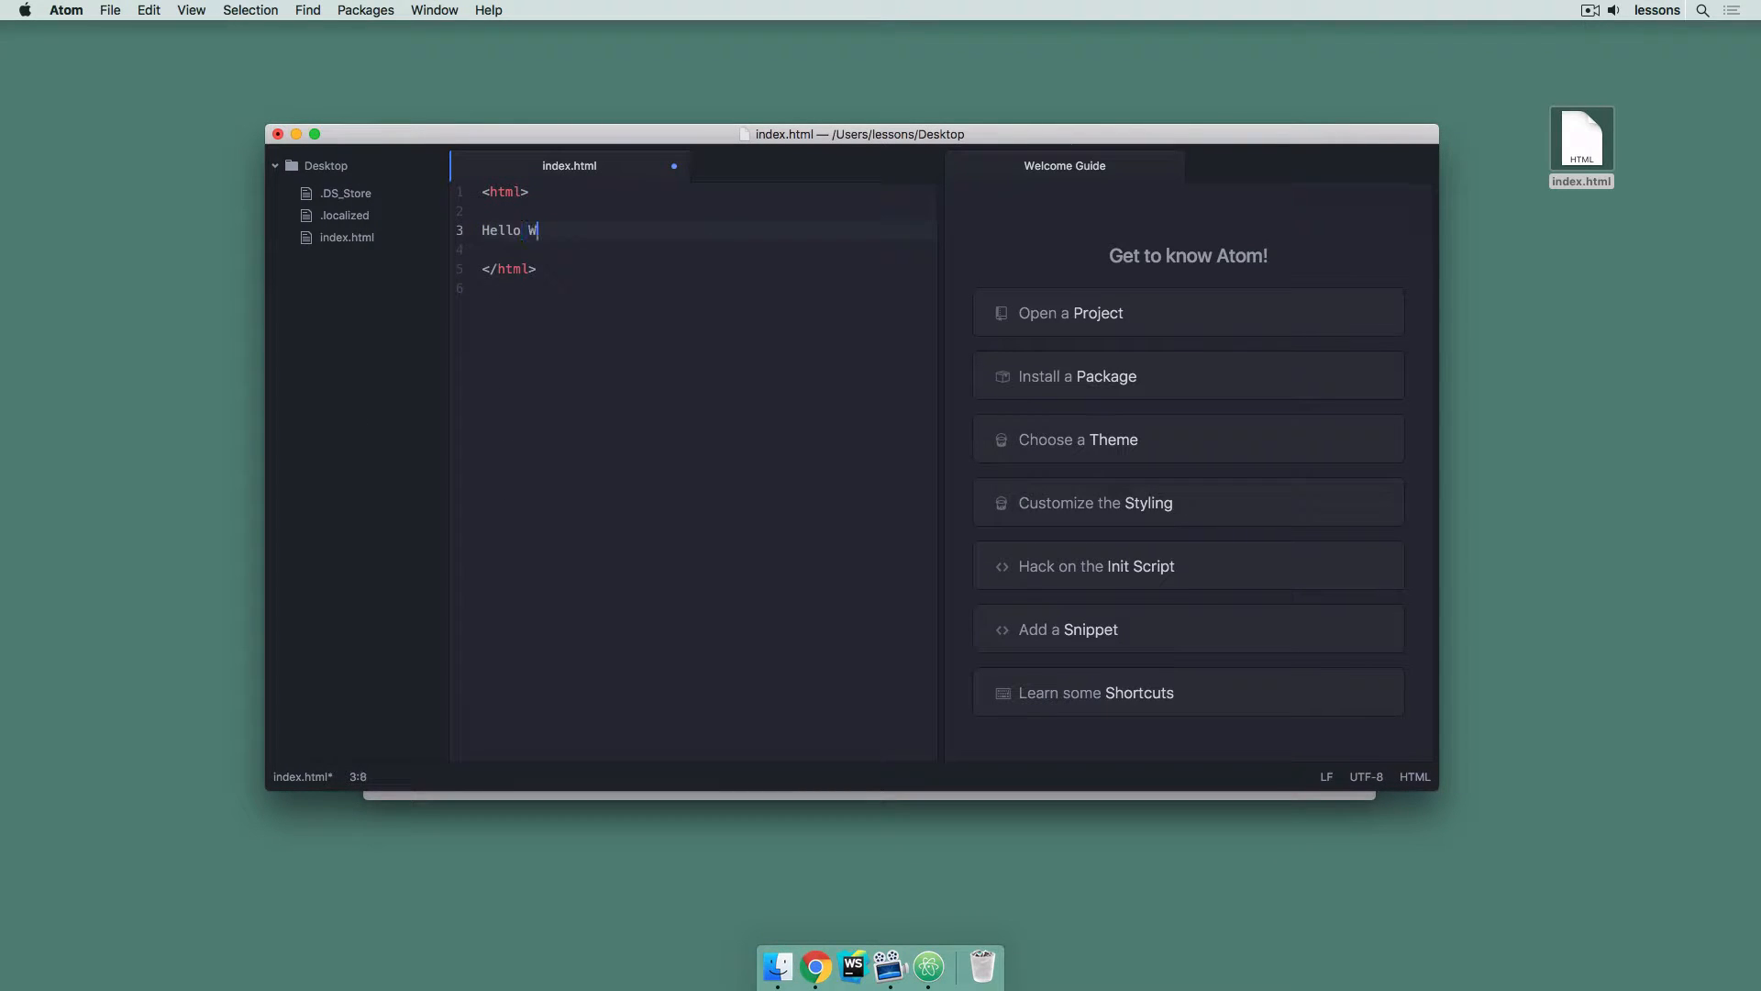
{"action": "type", "text": "orld"}
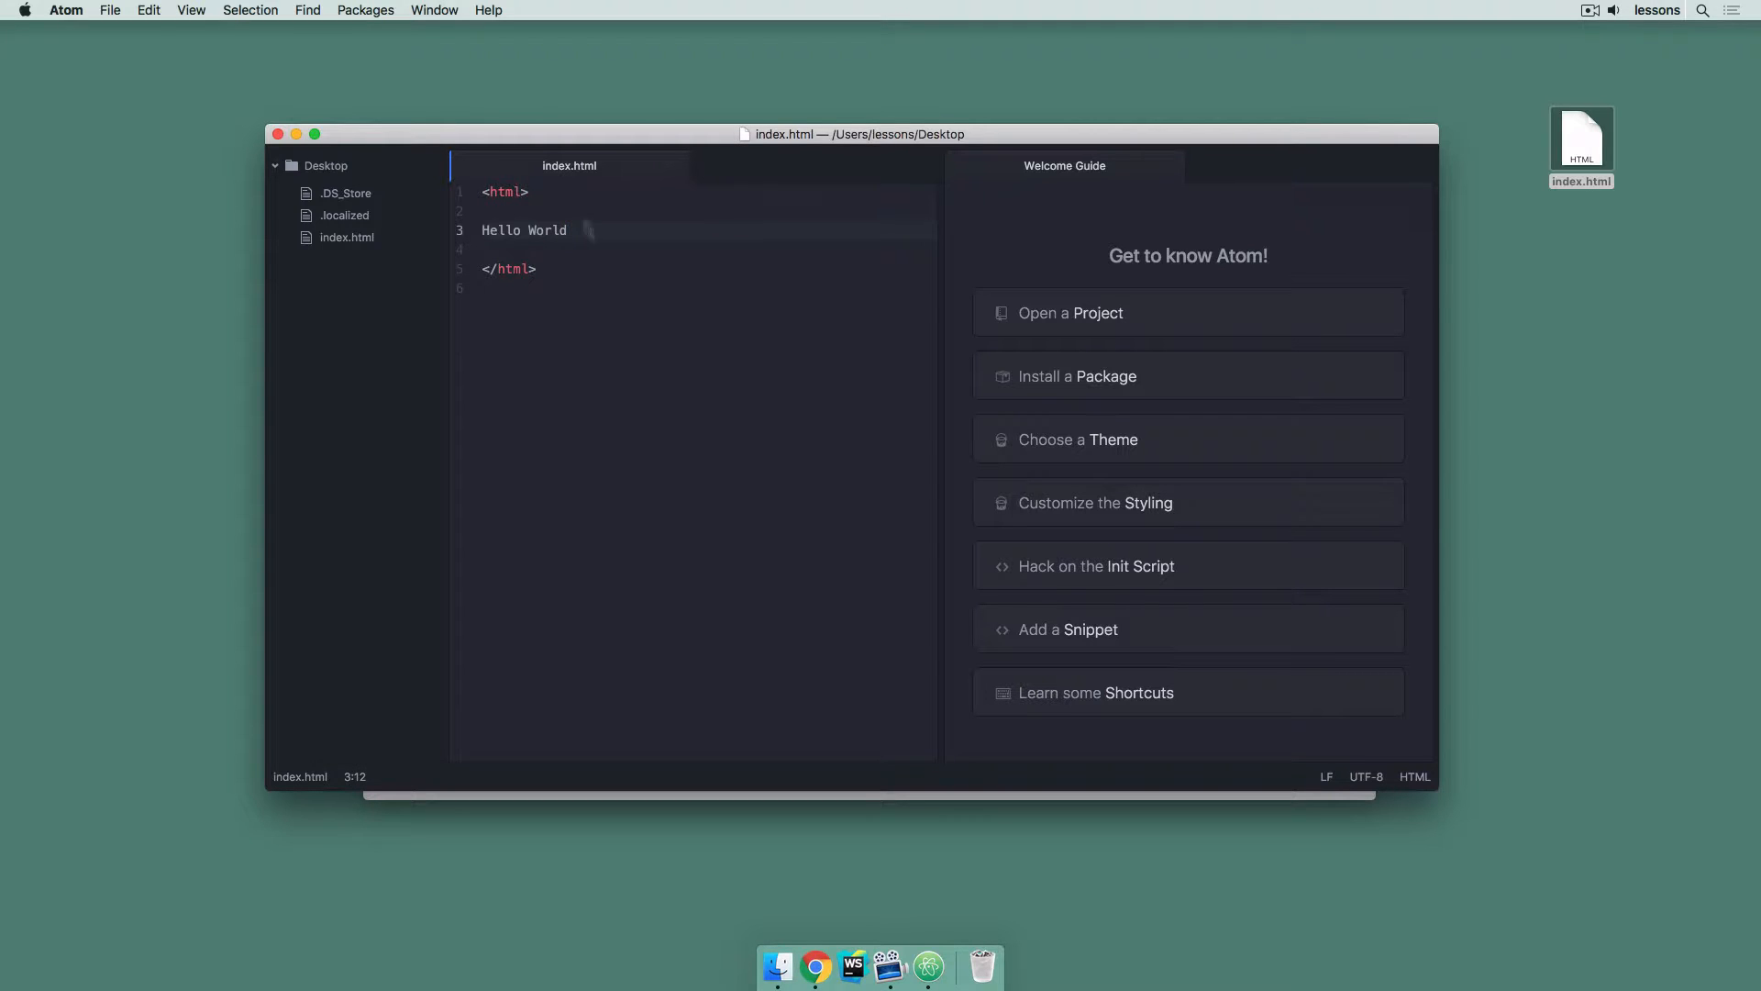
{"action": "mouse_move", "coordinate": [1579, 161]}
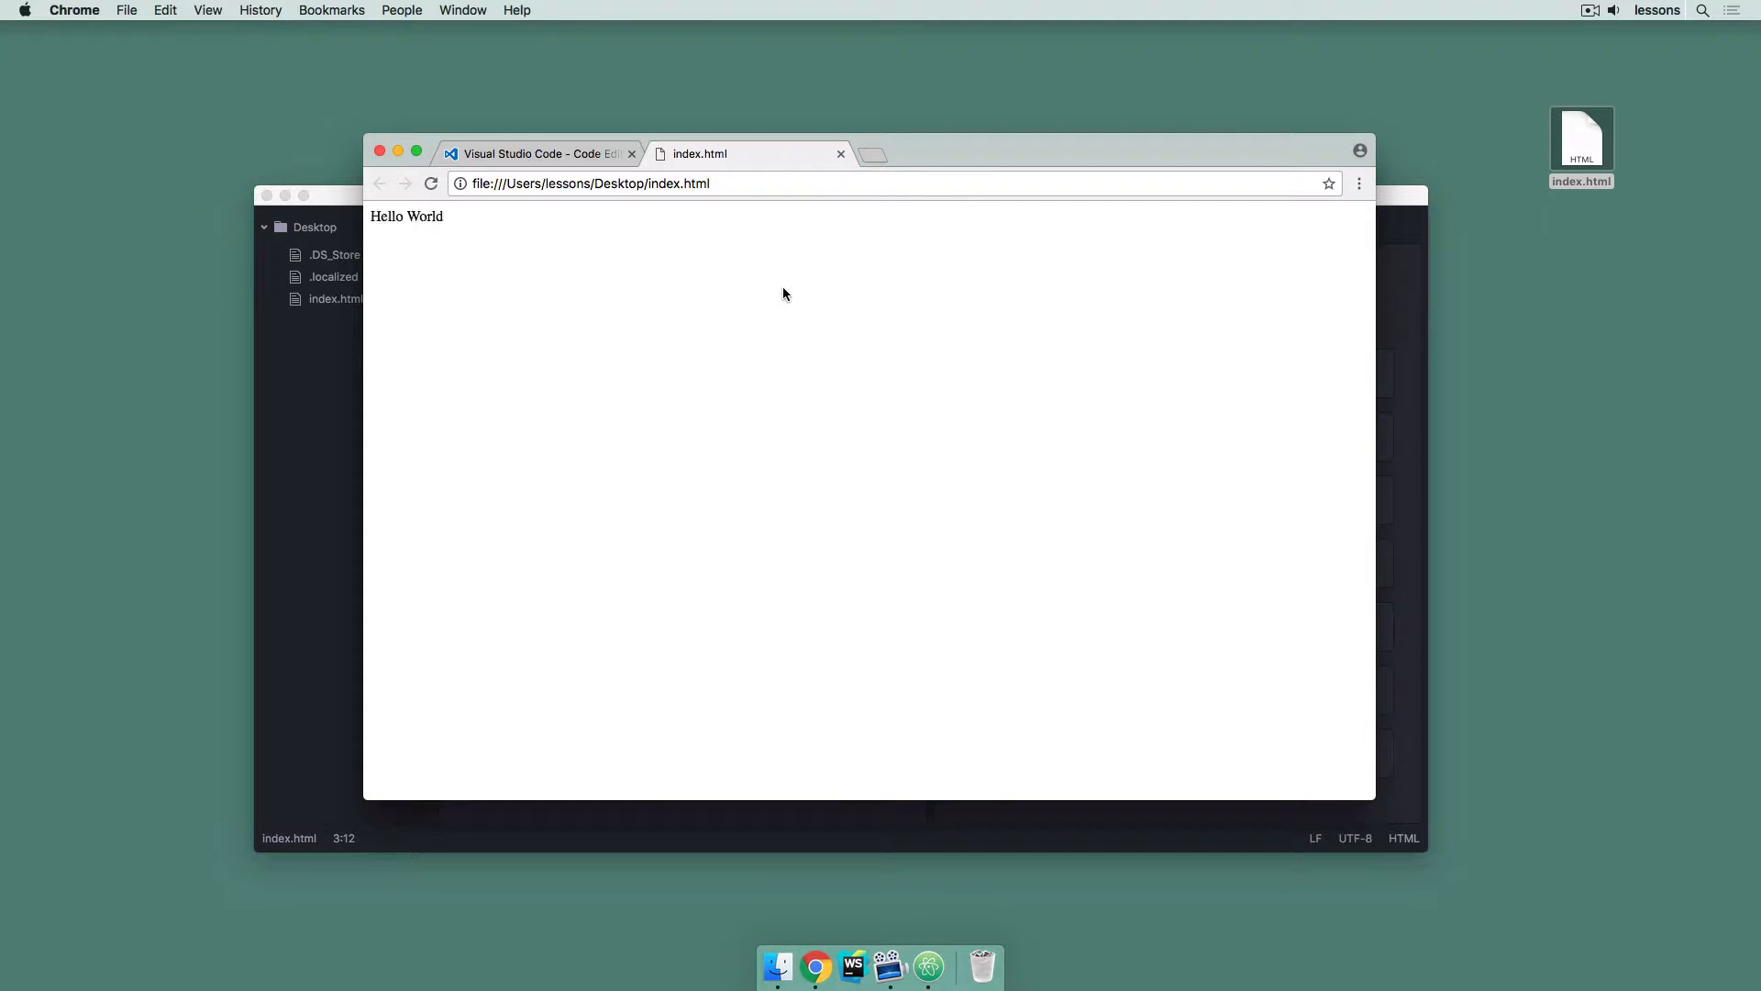
{"action": "mouse_move", "coordinate": [444, 297]}
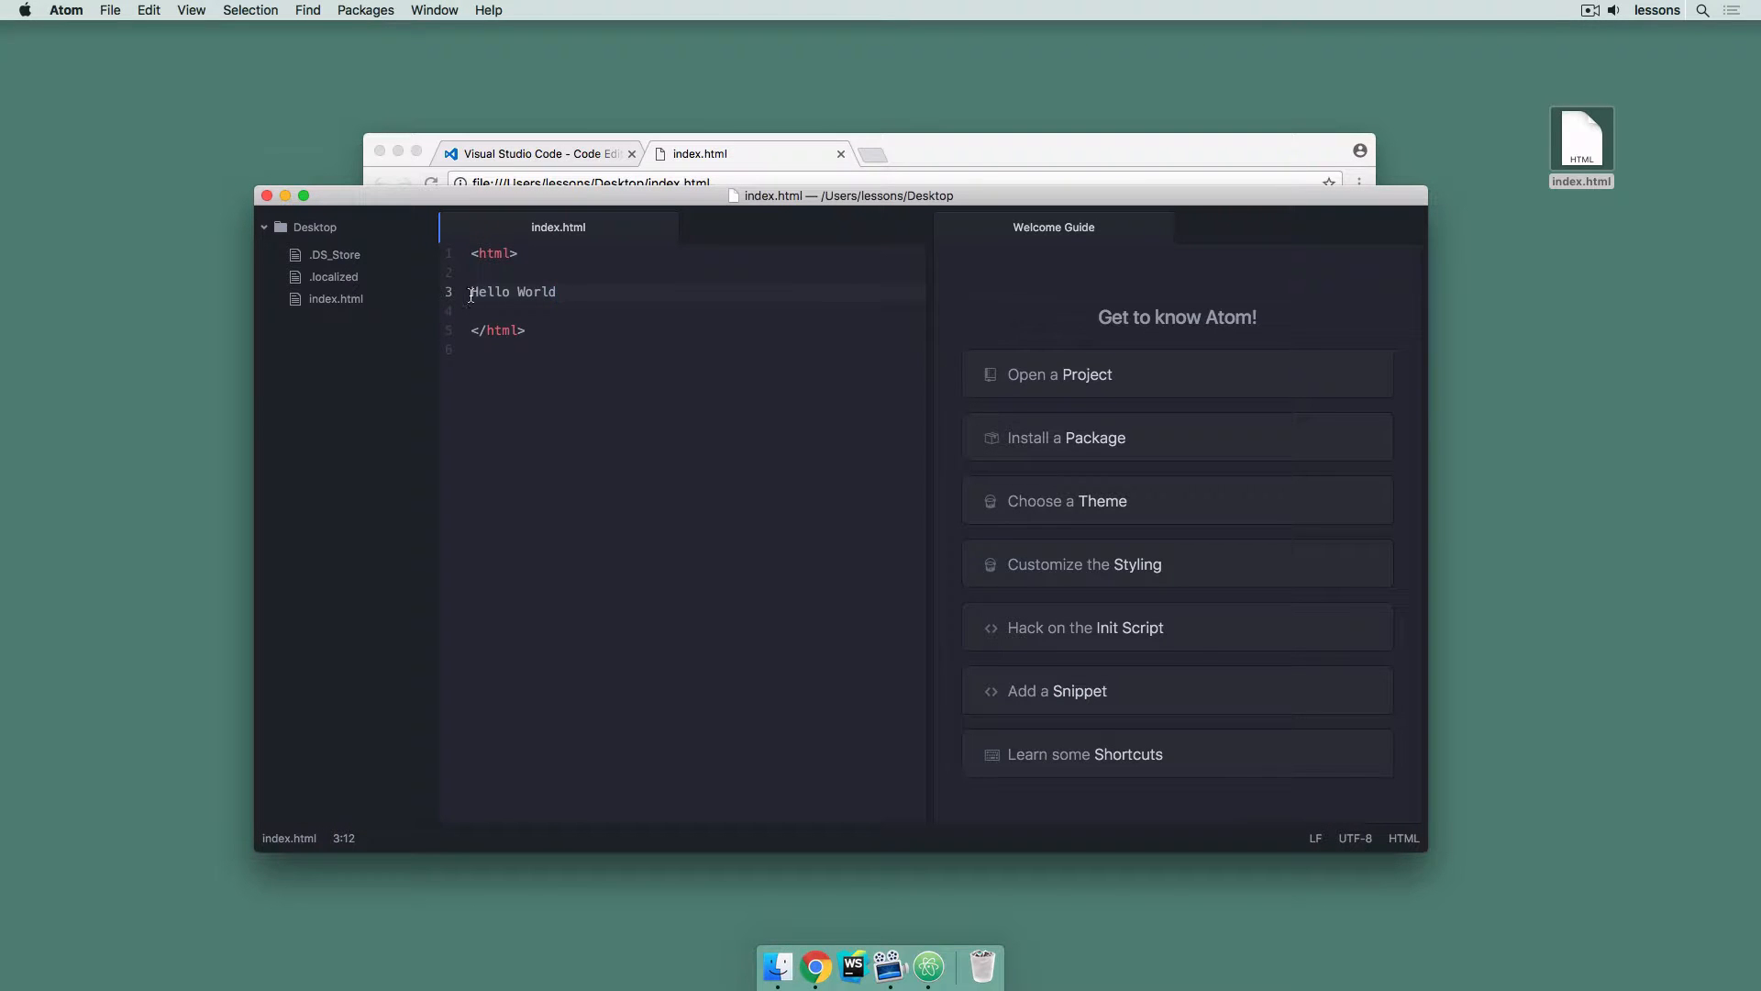
Wrap Hello World in <h1> and </h1> tags and save index.html
{"action": "type", "text": "<h1>"}
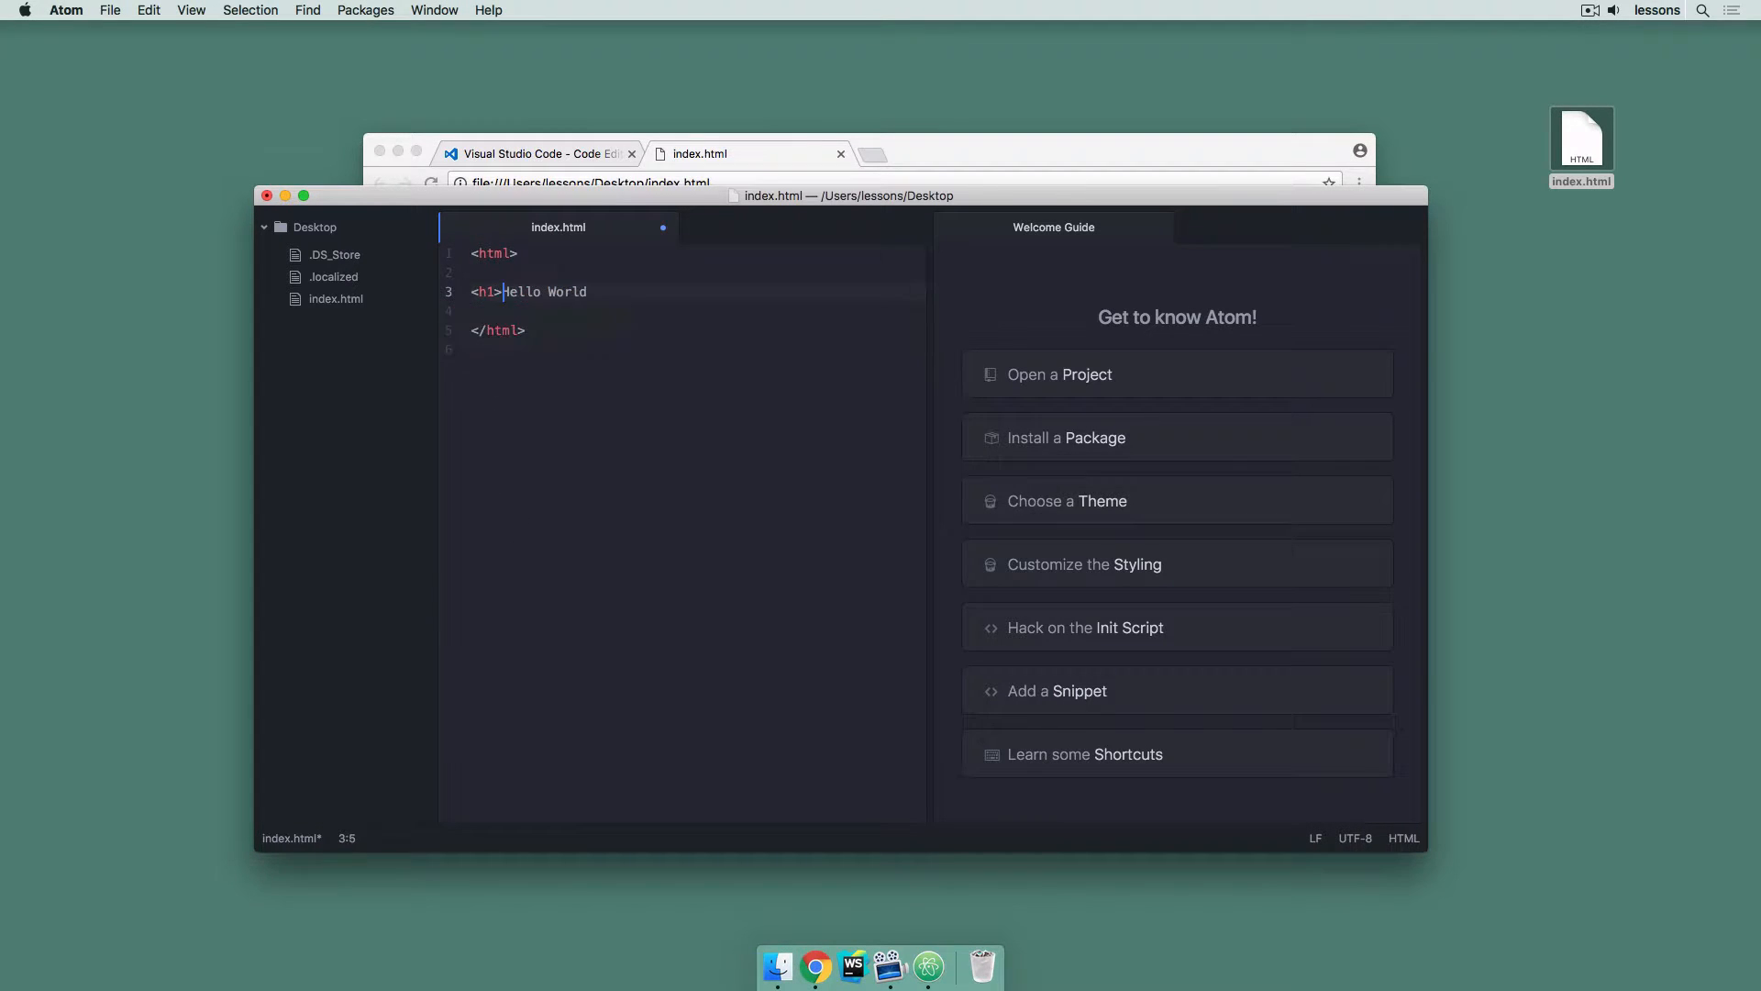
{"action": "type", "text": "</"}
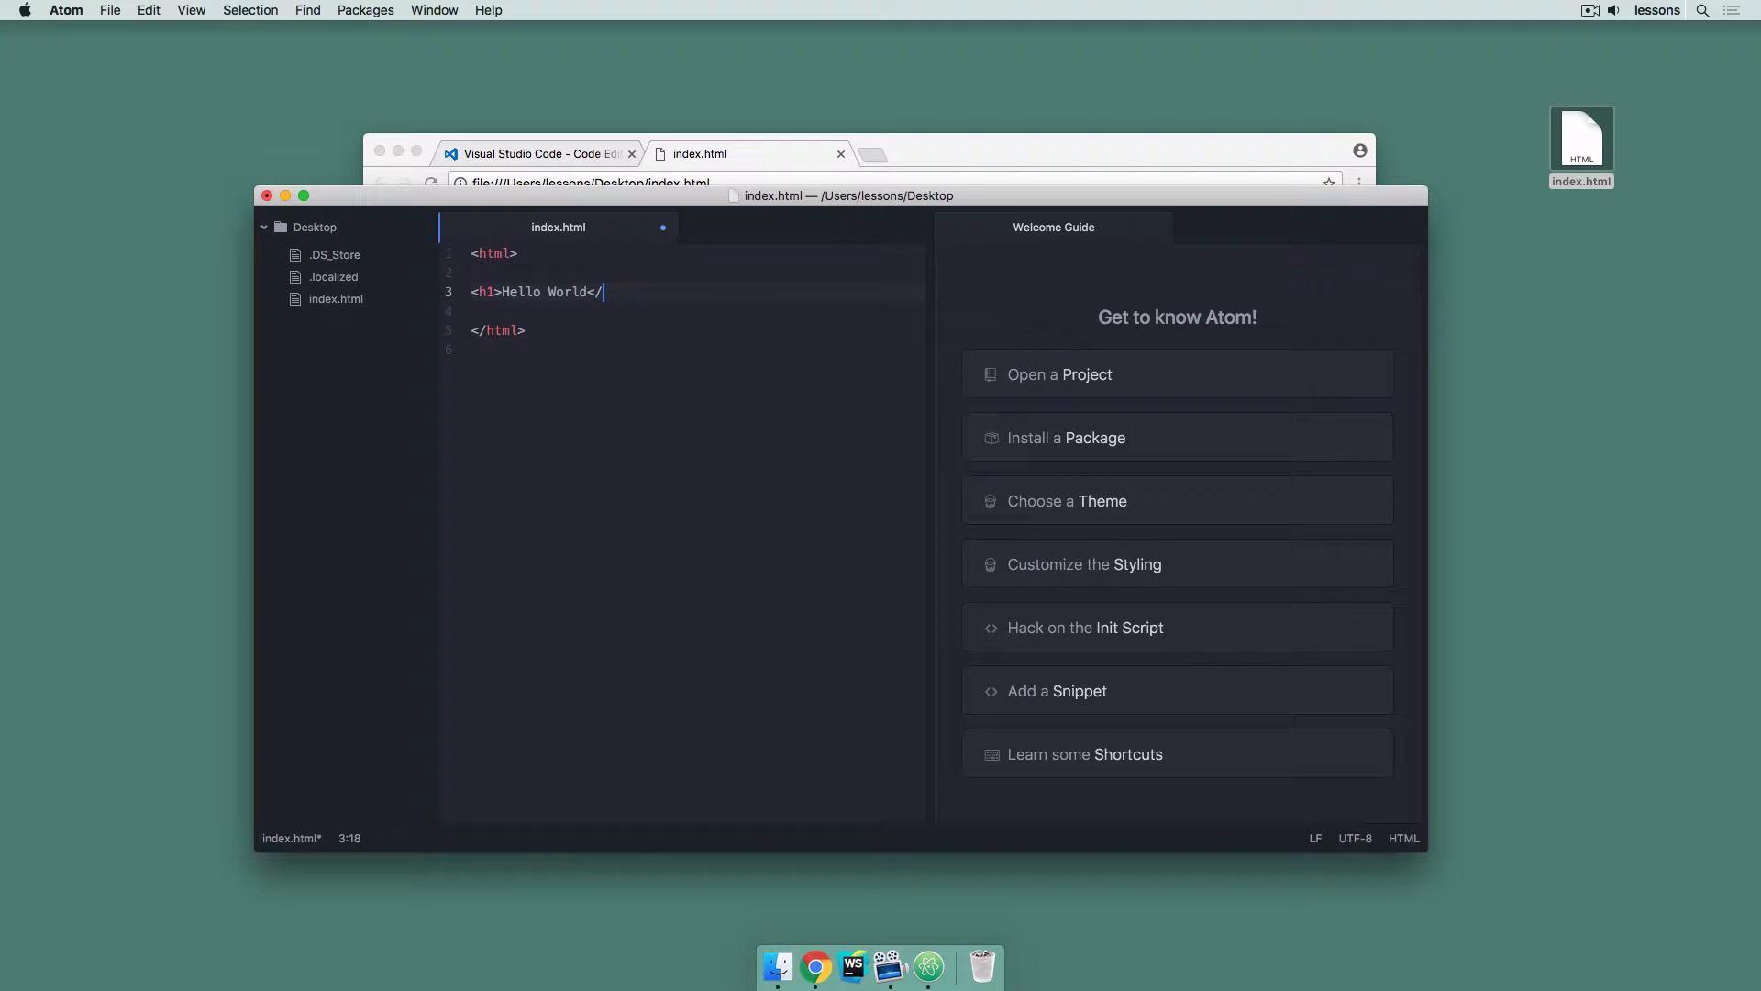
{"action": "type", "text": "h1>"}
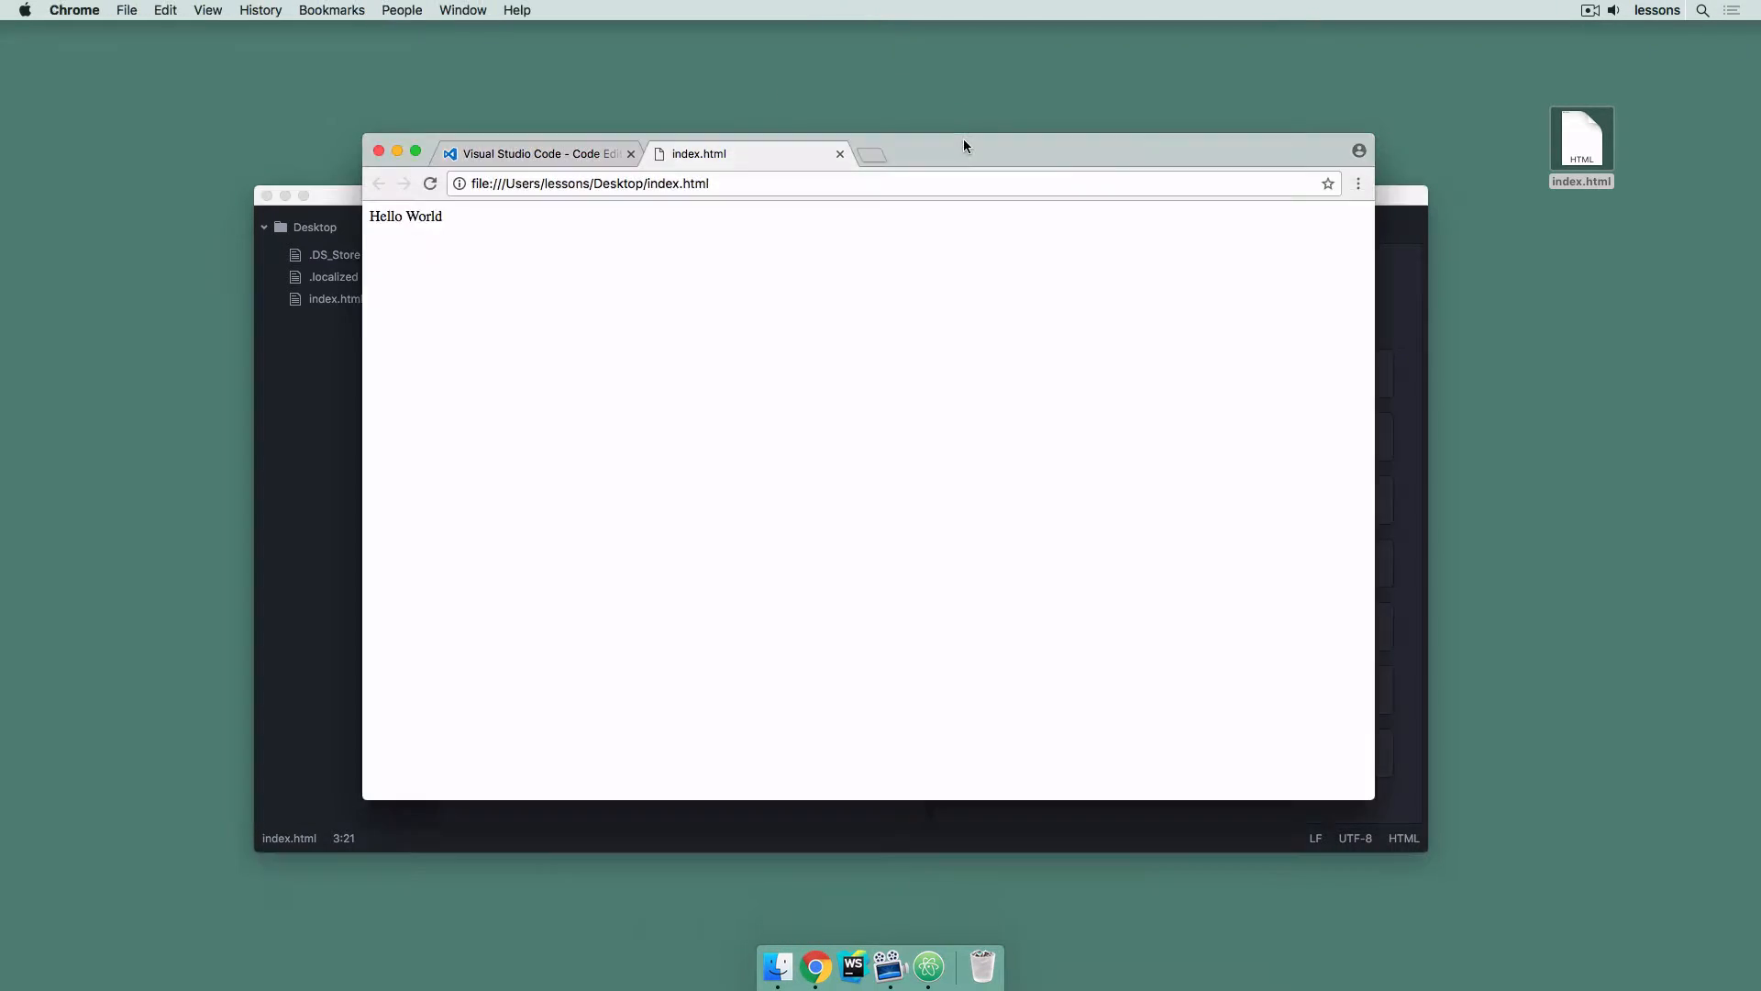
{"action": "left_click", "coordinate": [430, 184]}
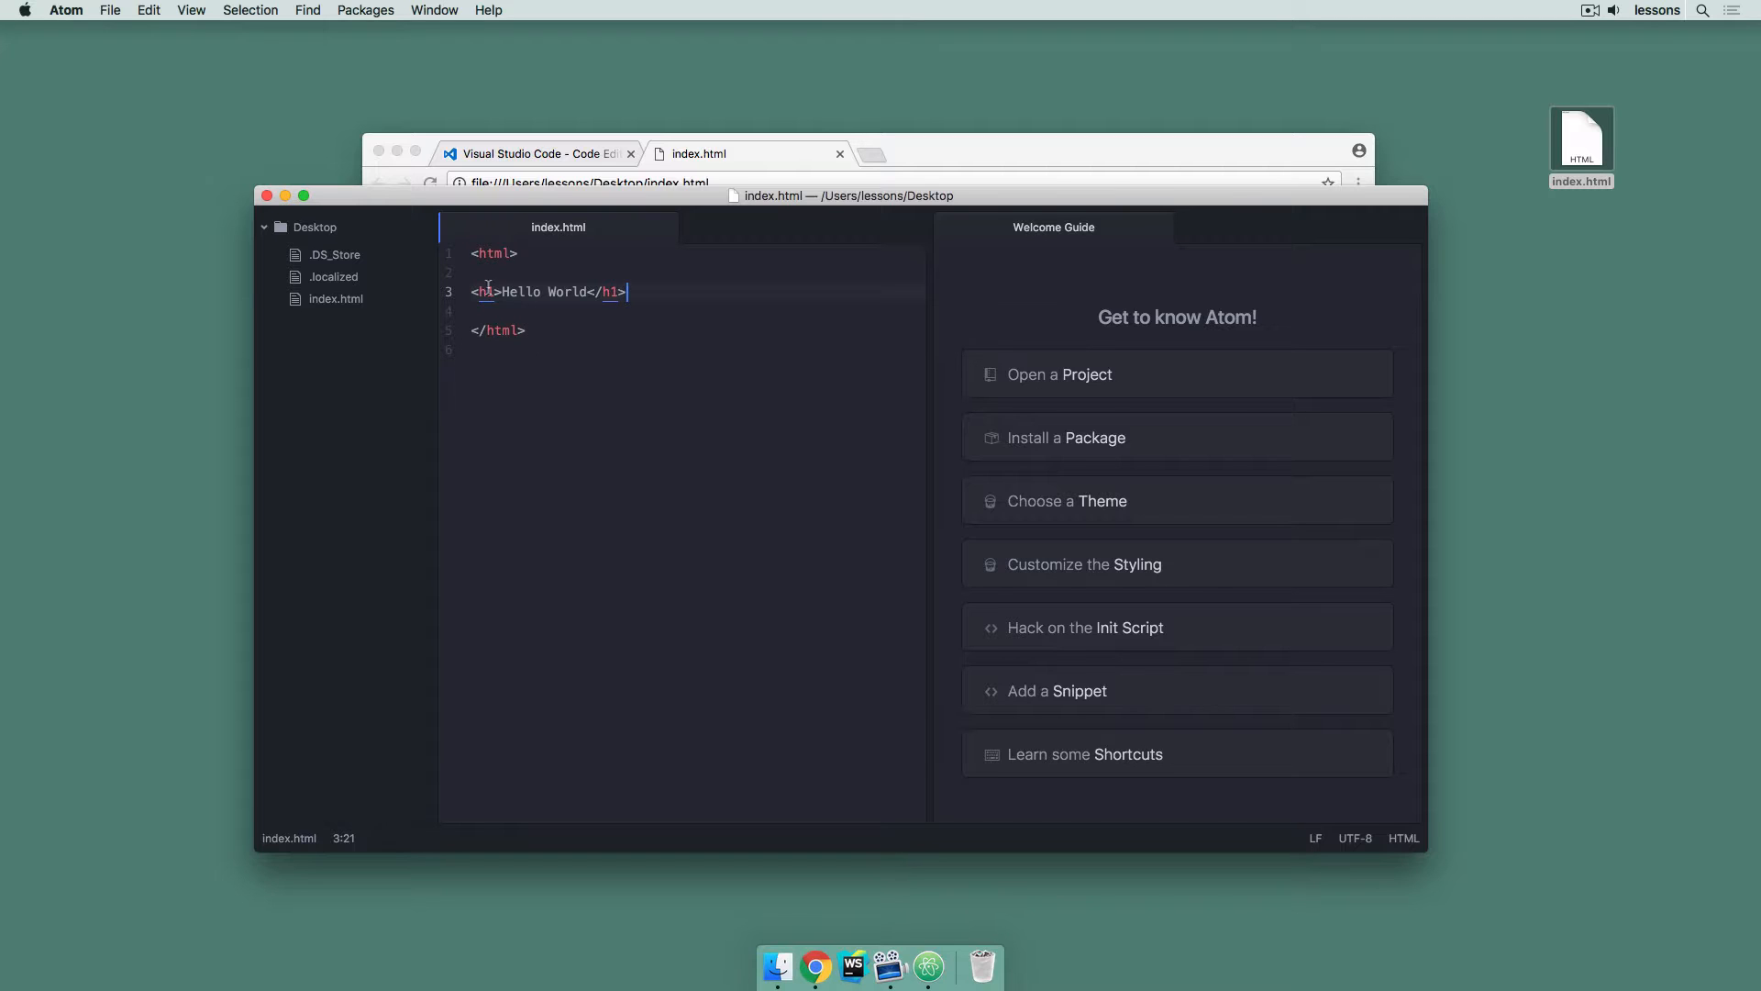
Create a new Desktop folder and name it MyFirstProject
{"action": "triple_click", "coordinate": [548, 292]}
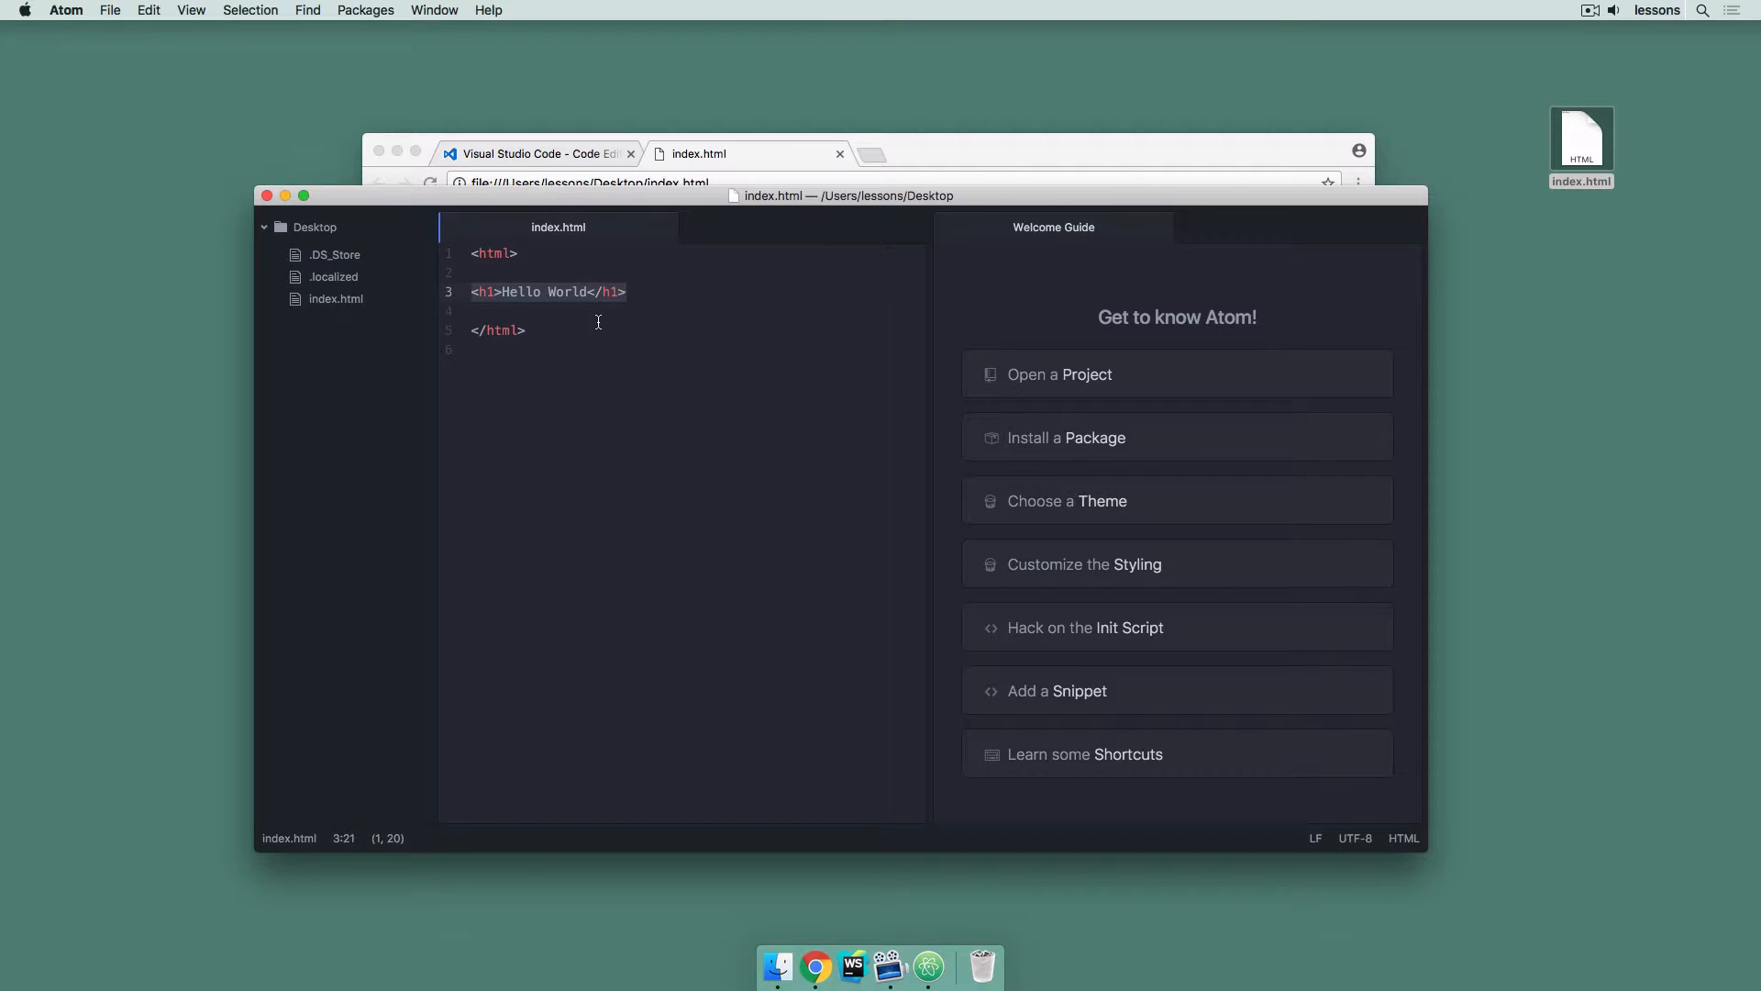
{"action": "mouse_move", "coordinate": [532, 332]}
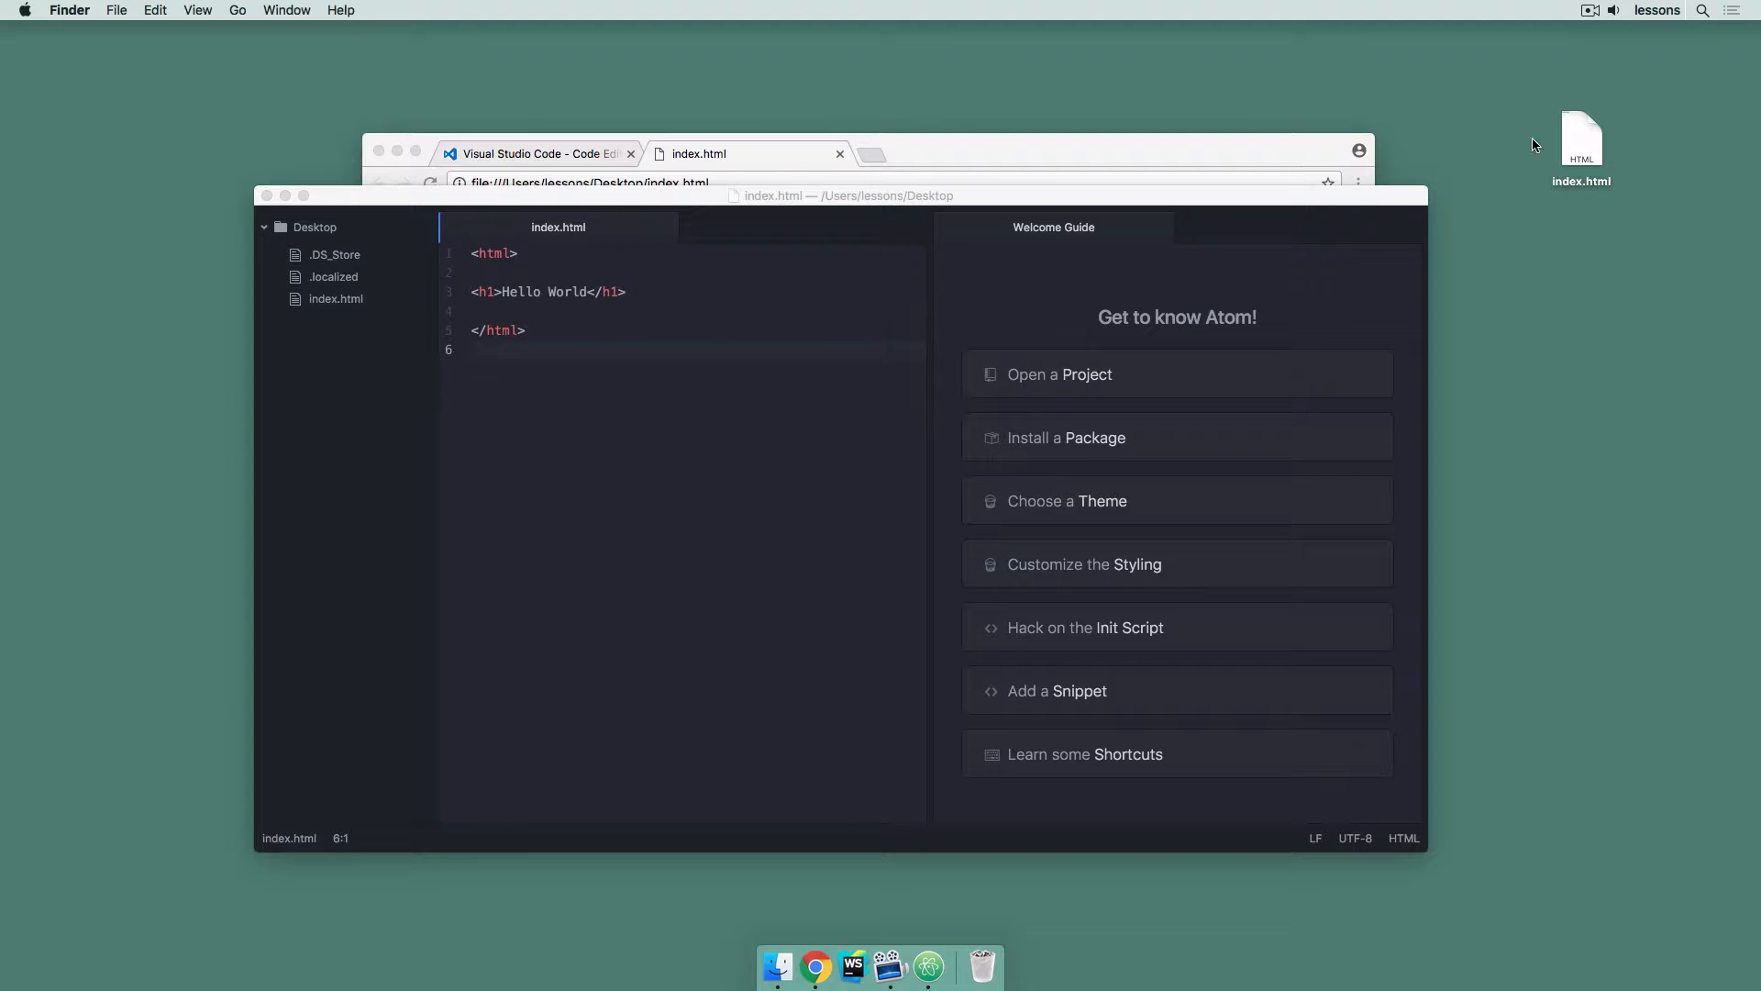
{"action": "left_click", "coordinate": [1580, 143]}
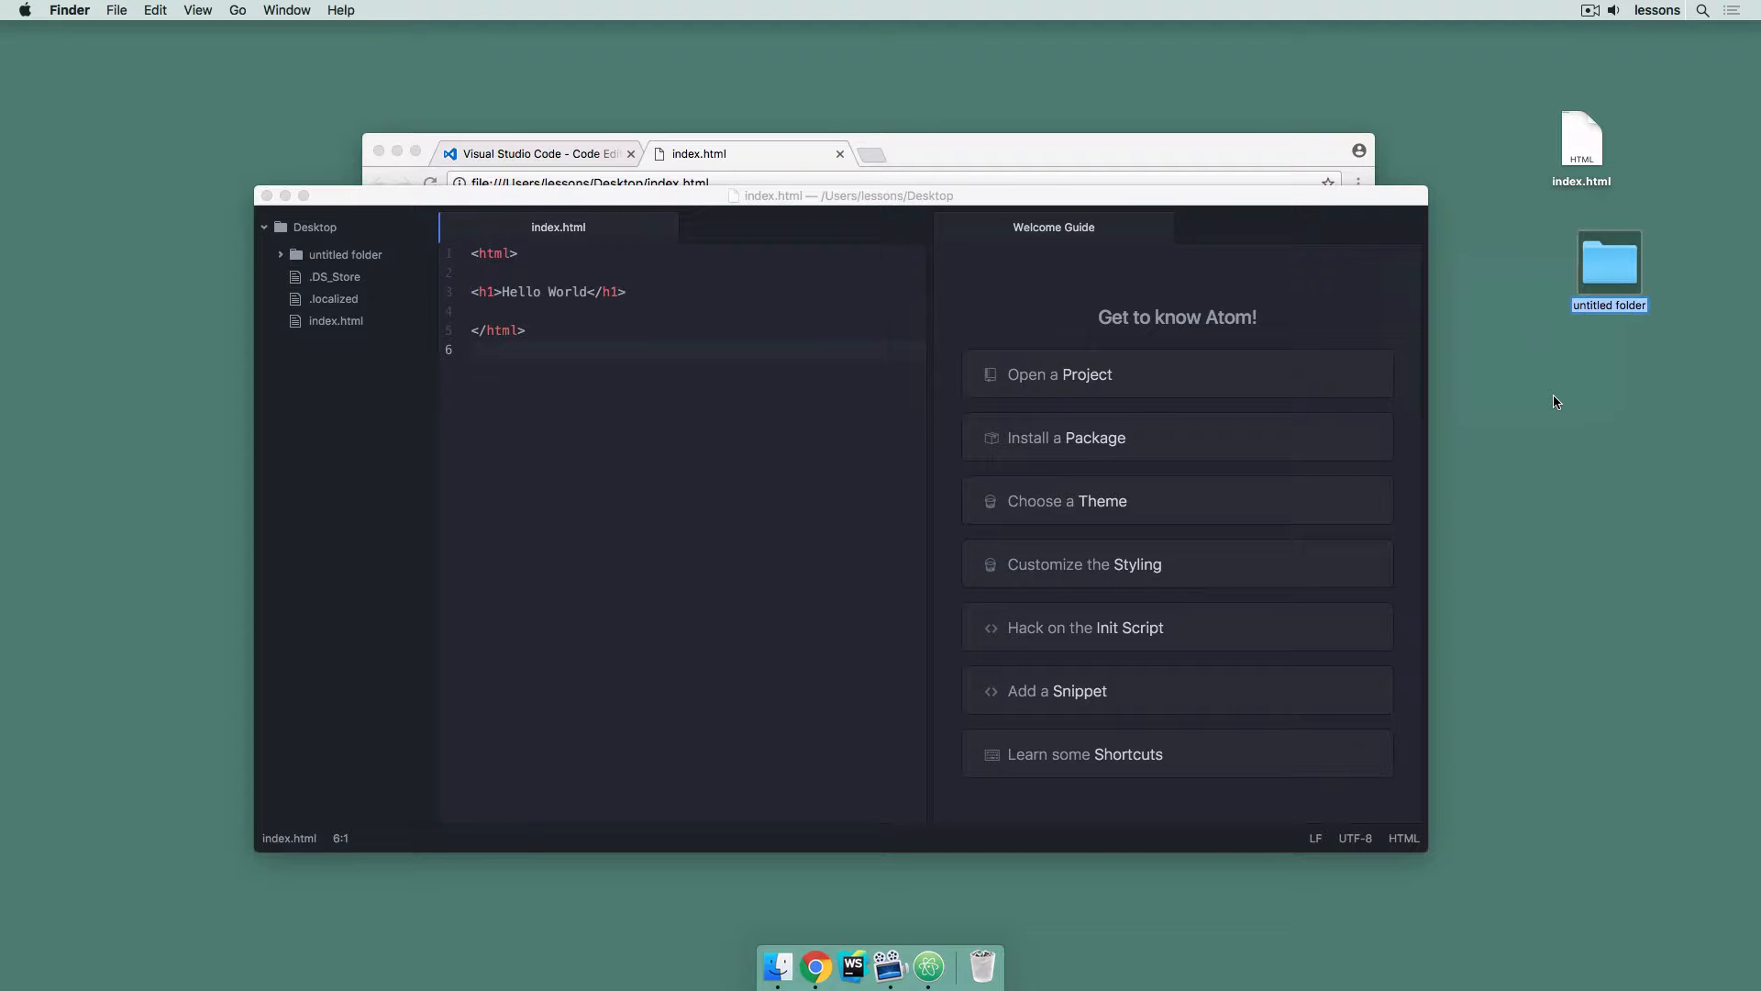
{"action": "type", "text": "MyFirstProject"}
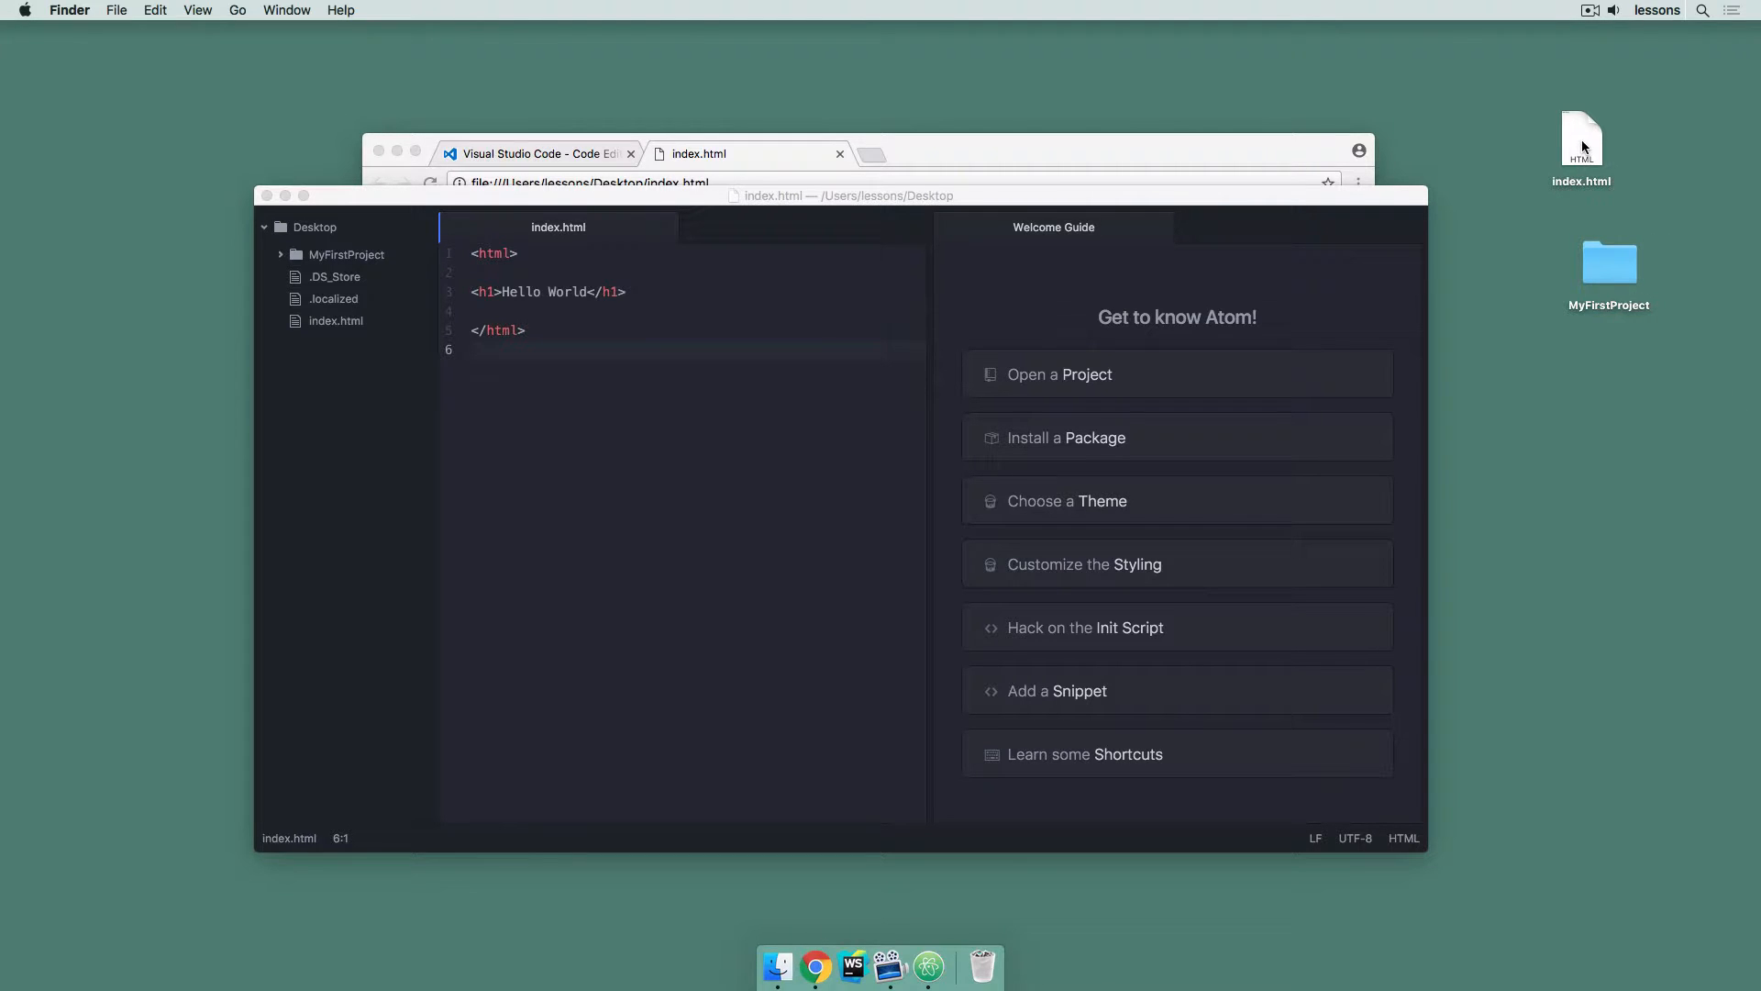
{"action": "mouse_move", "coordinate": [1543, 149]}
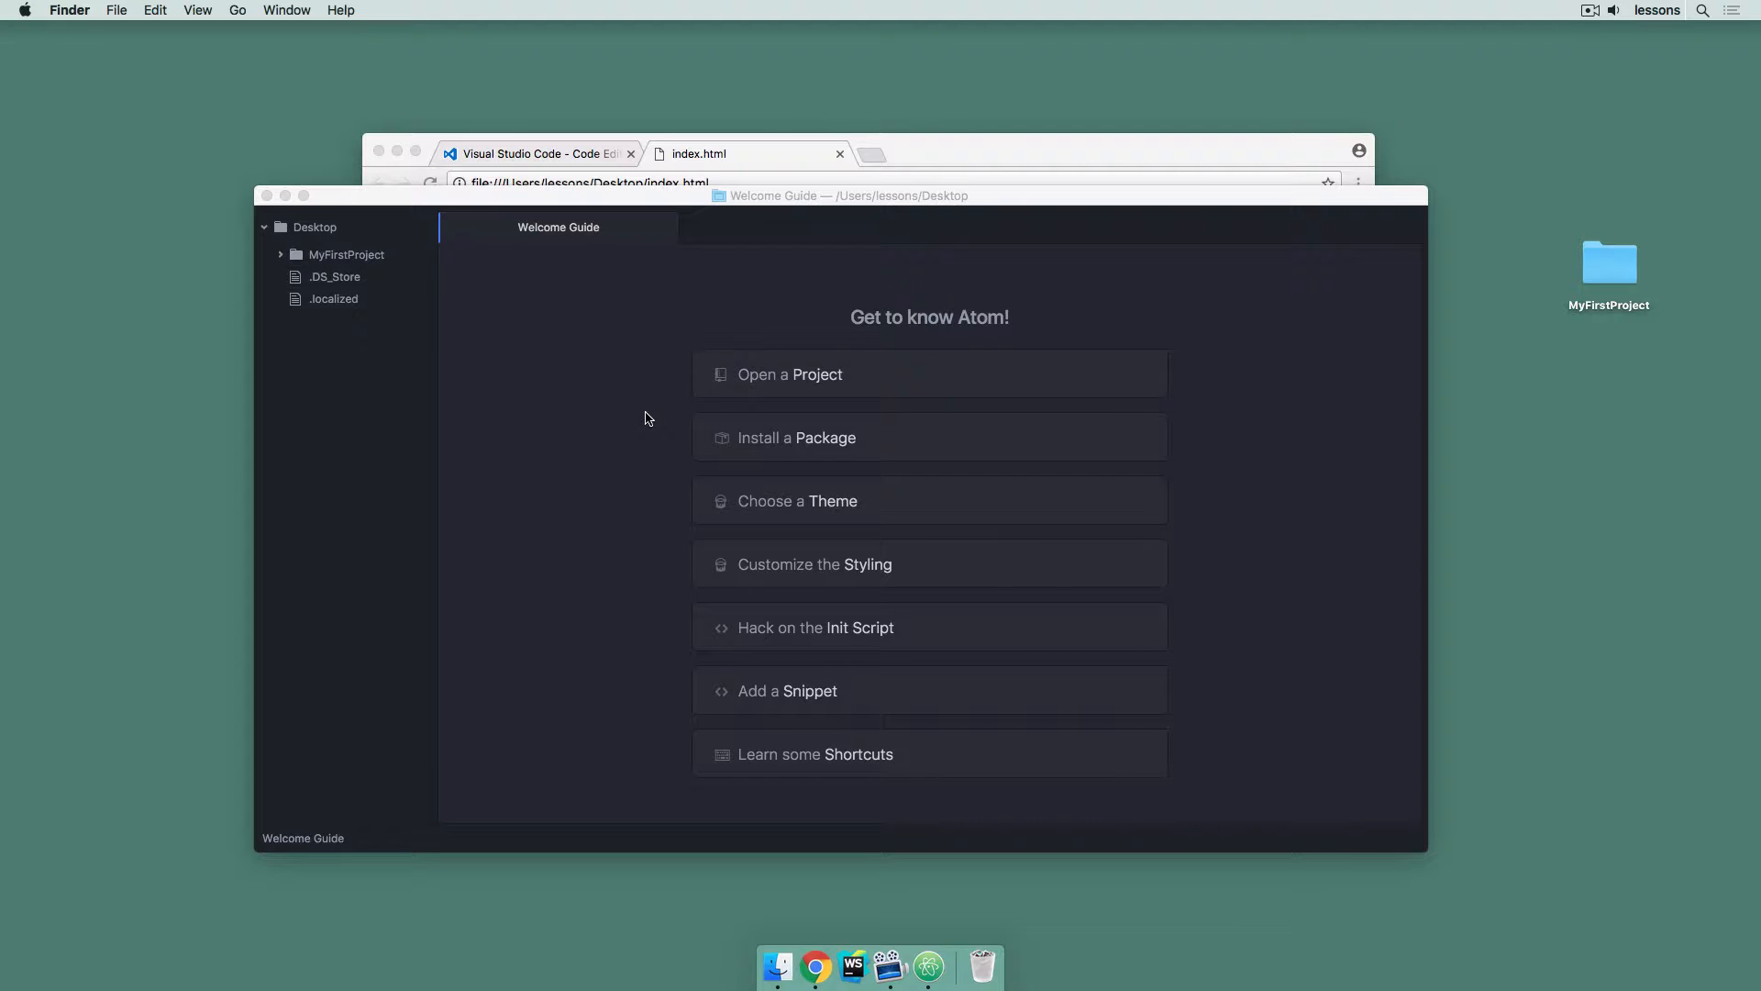
Open MyFirstProject as the Atom project and add a new index.html file to it
{"action": "left_click", "coordinate": [789, 374]}
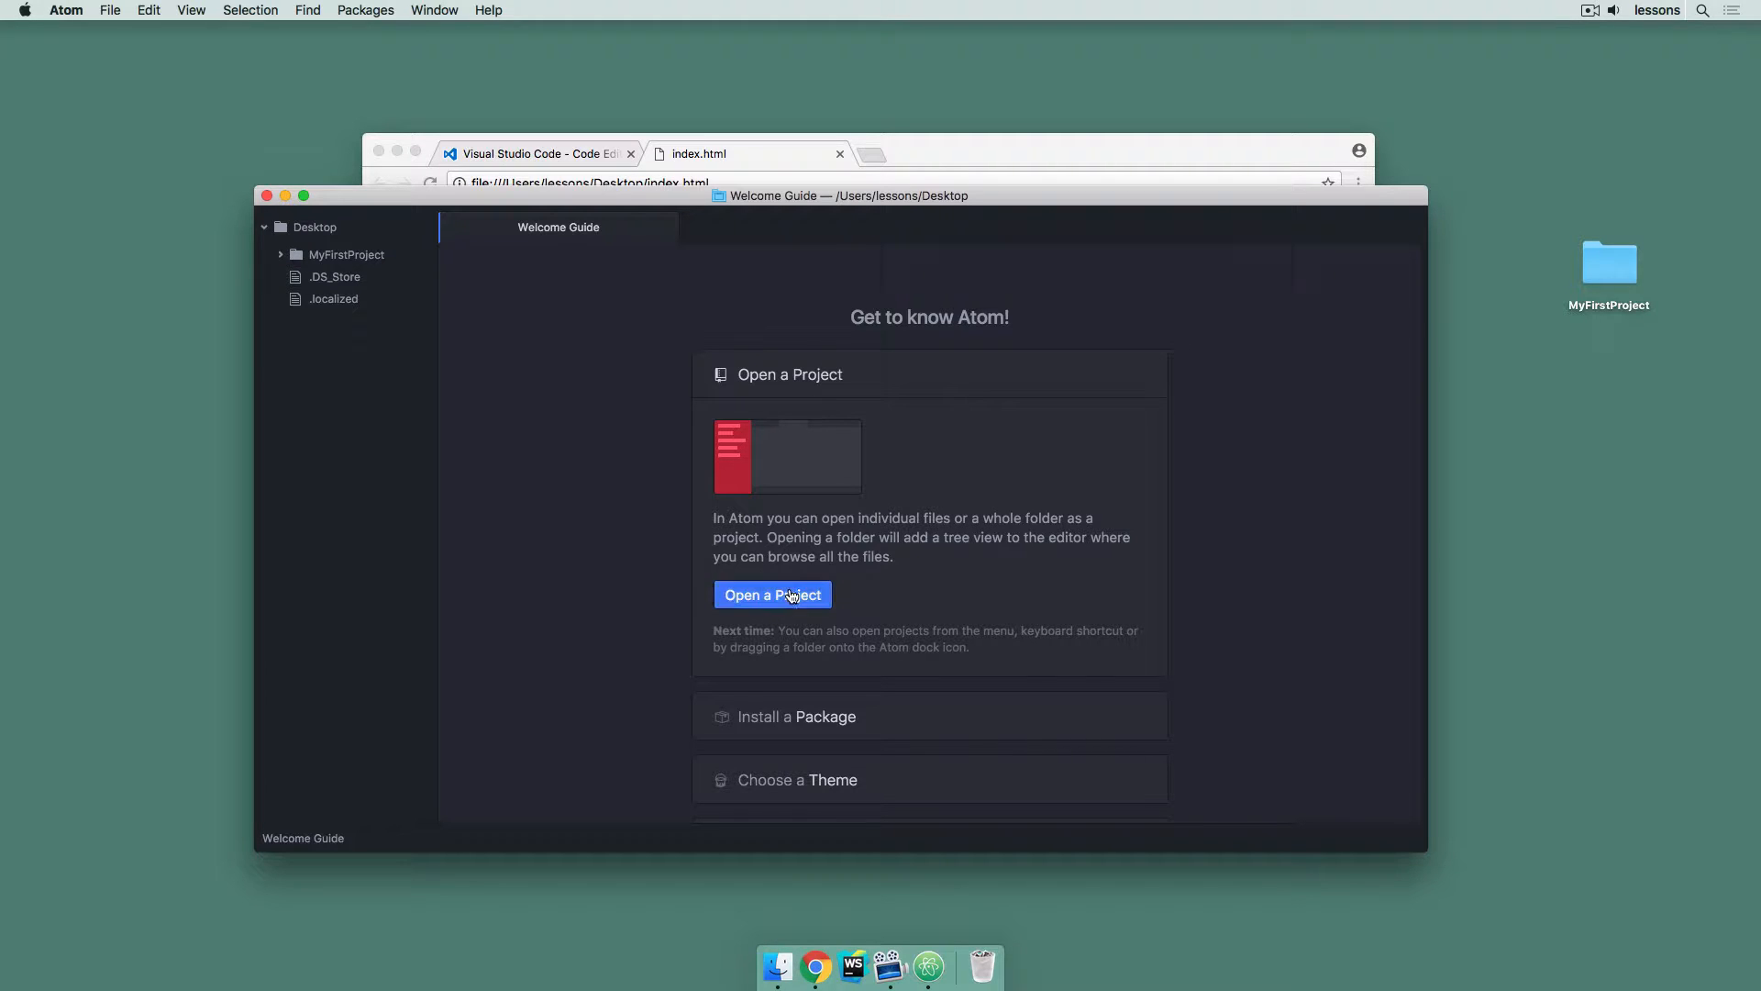
{"action": "left_click", "coordinate": [773, 594]}
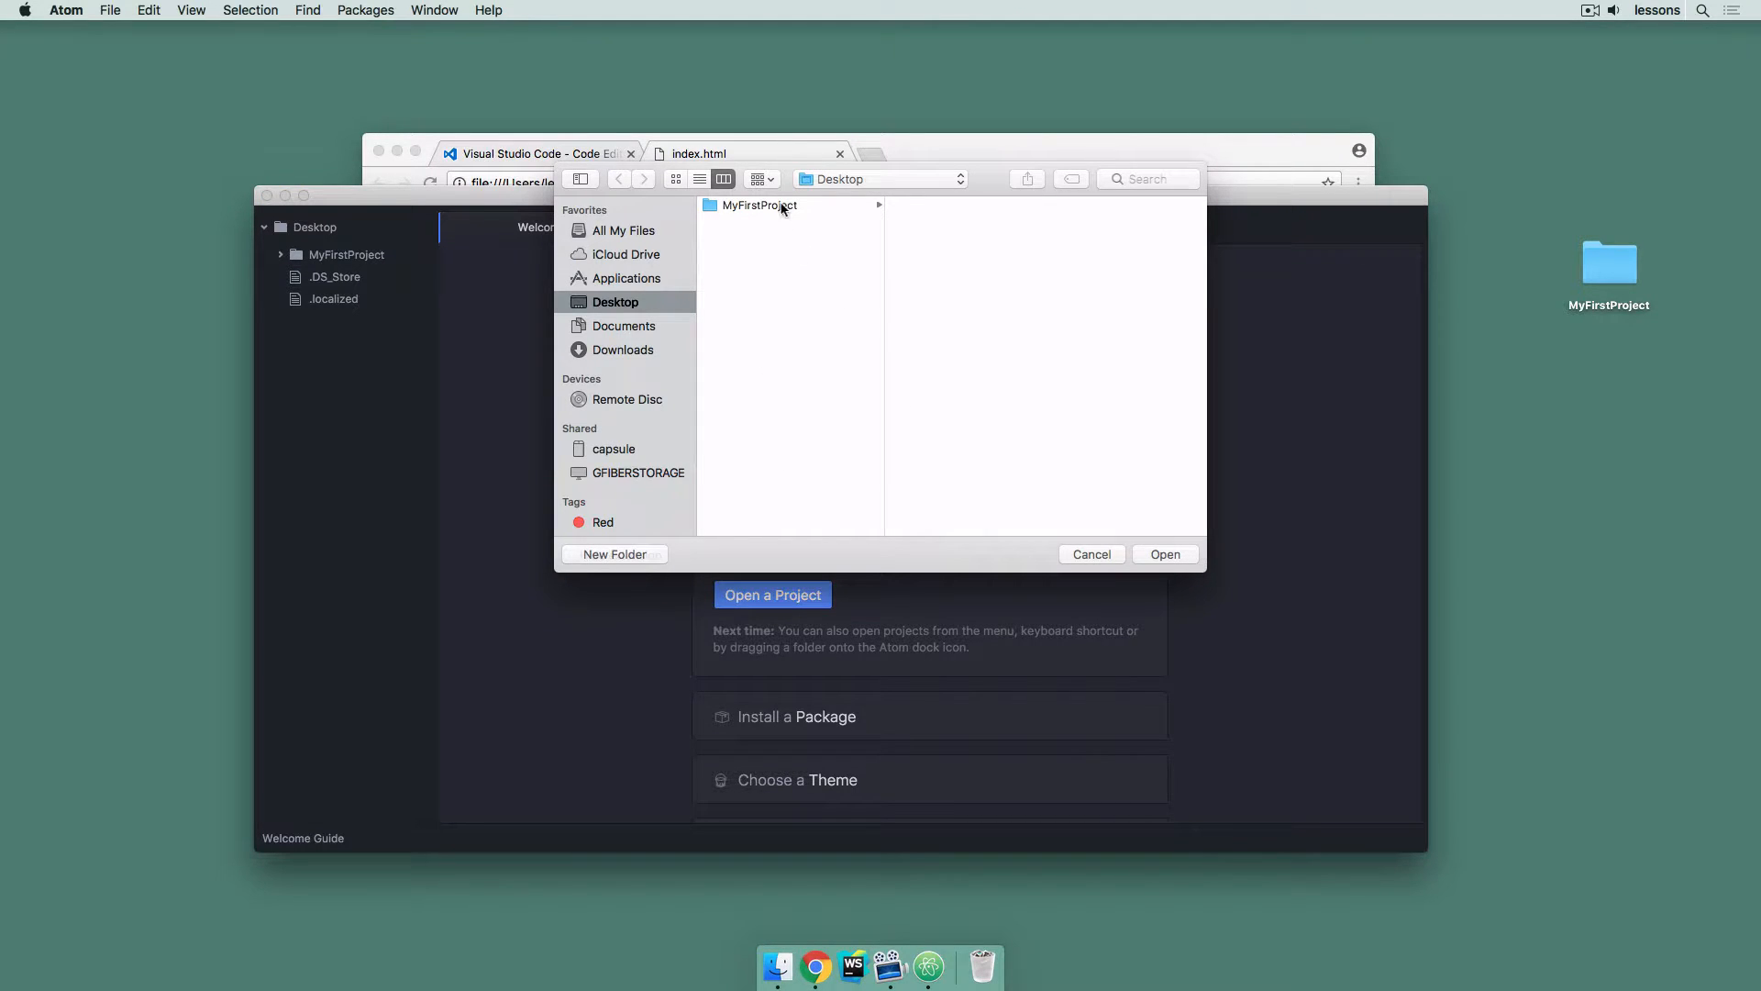
{"action": "left_click", "coordinate": [759, 204]}
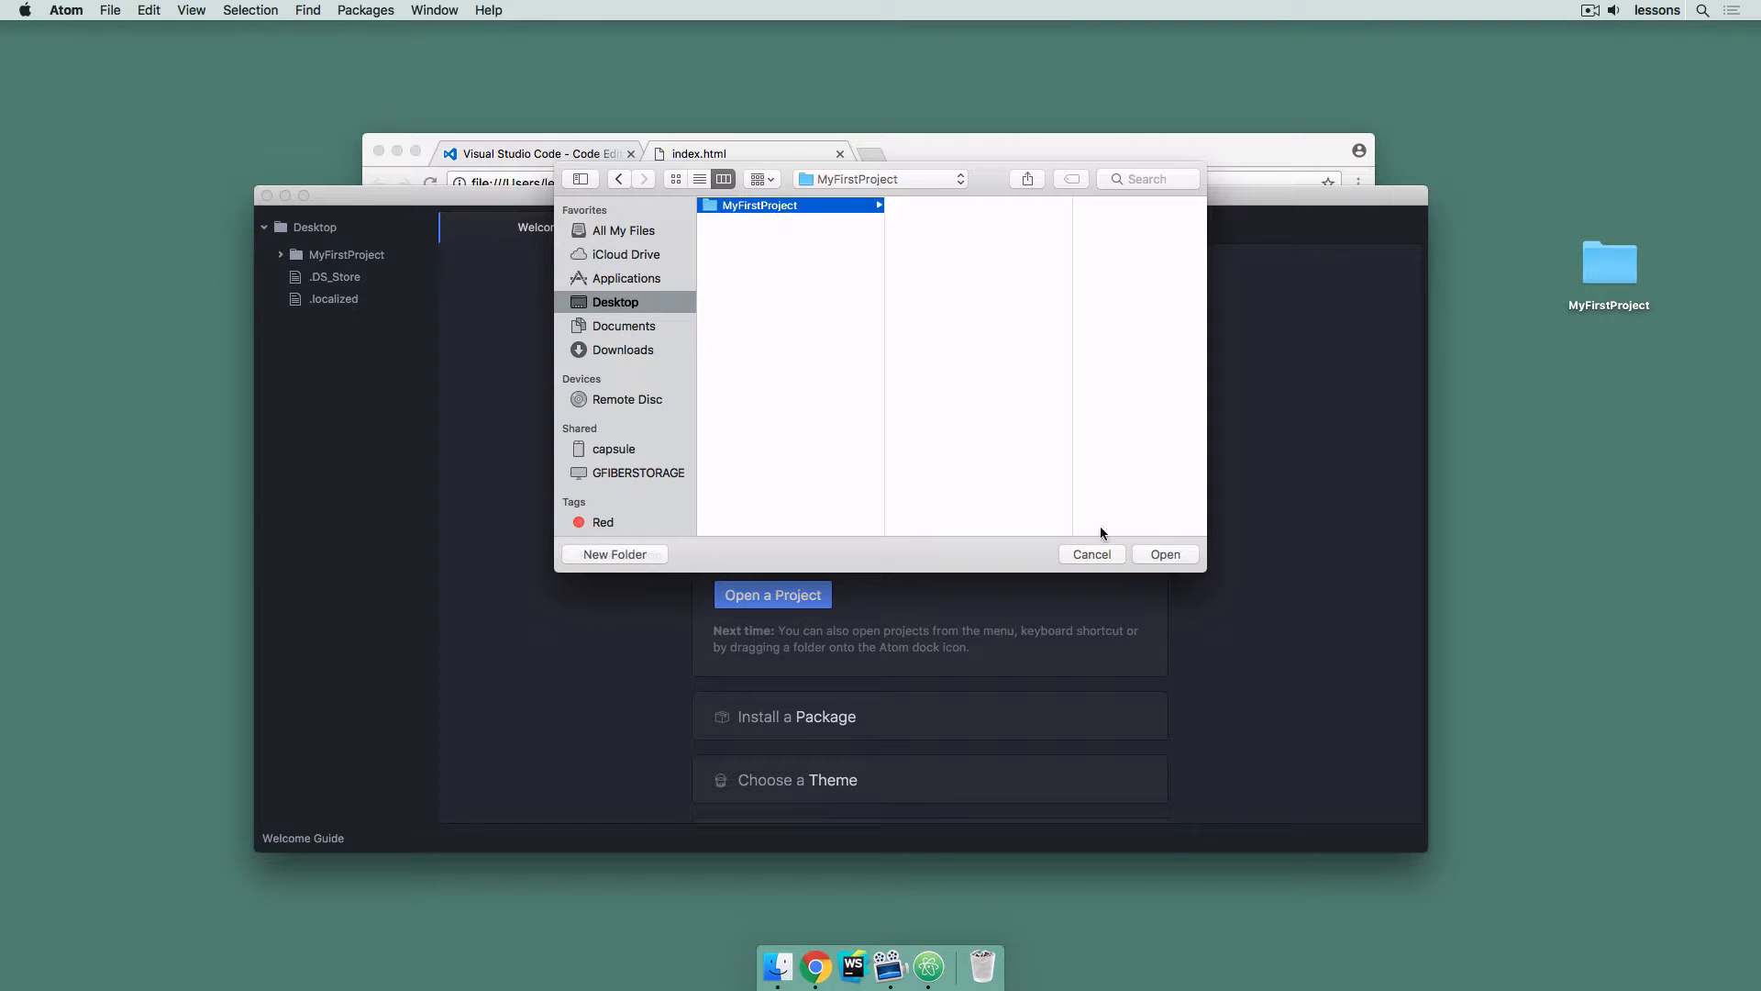
{"action": "left_click", "coordinate": [1088, 554]}
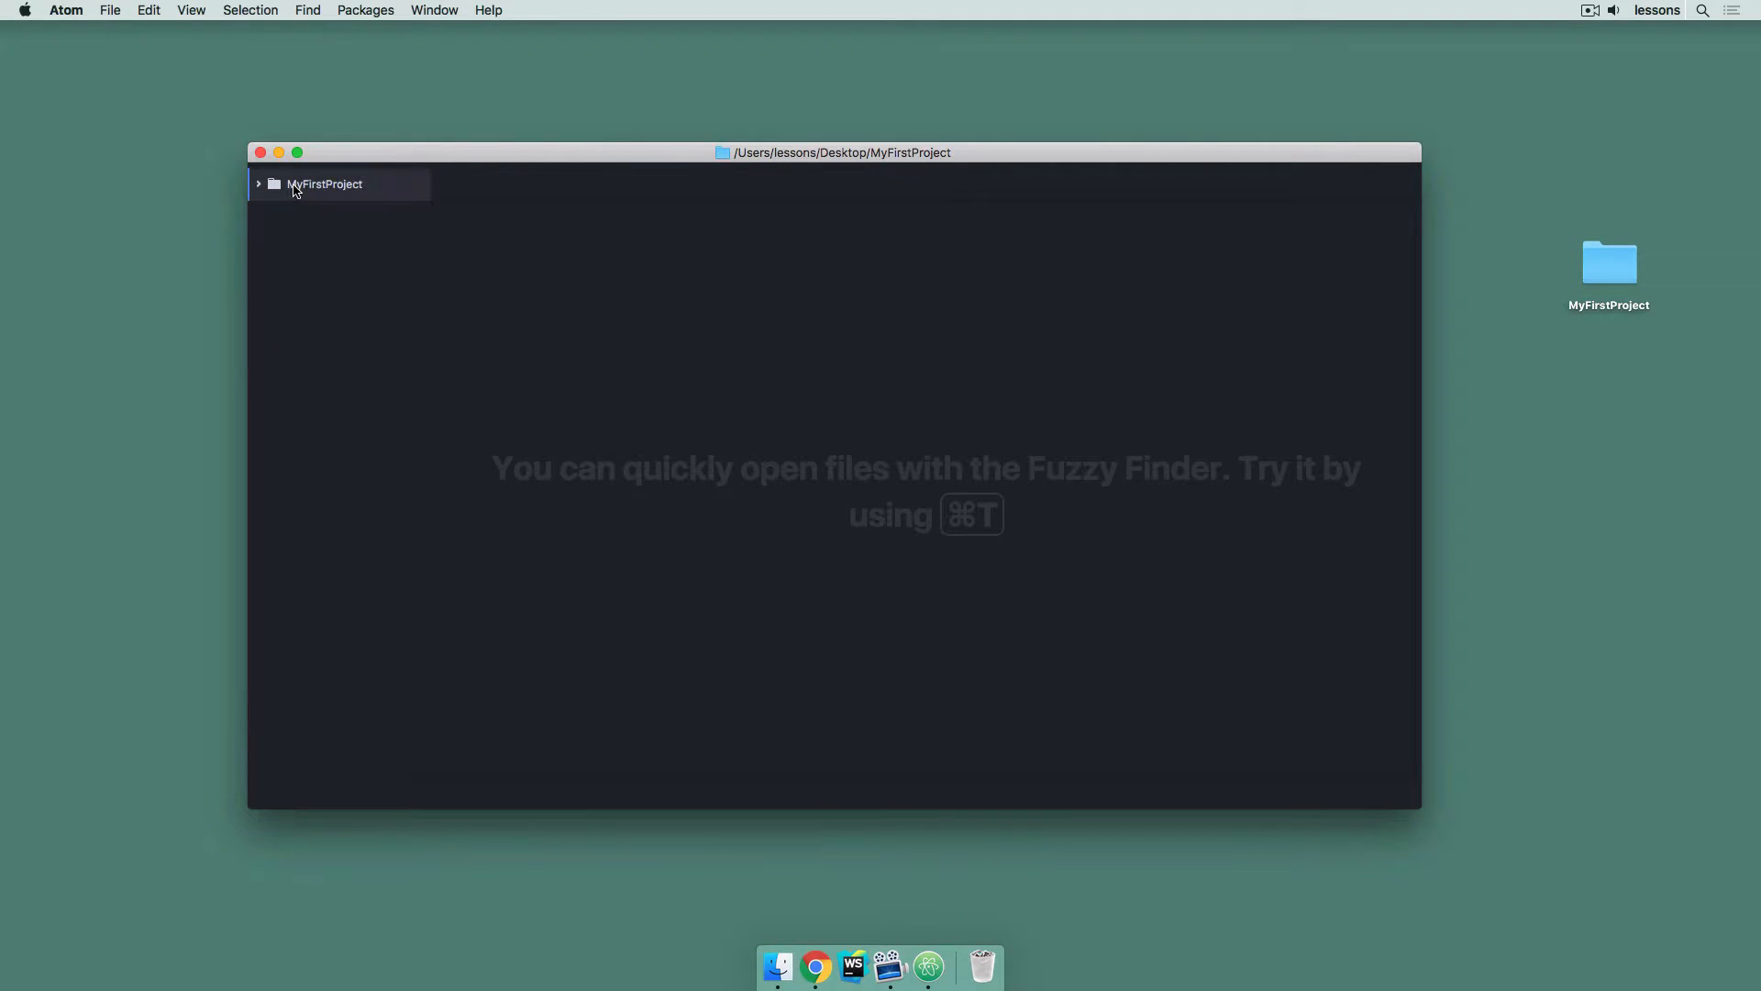
{"action": "left_click", "coordinate": [258, 183]}
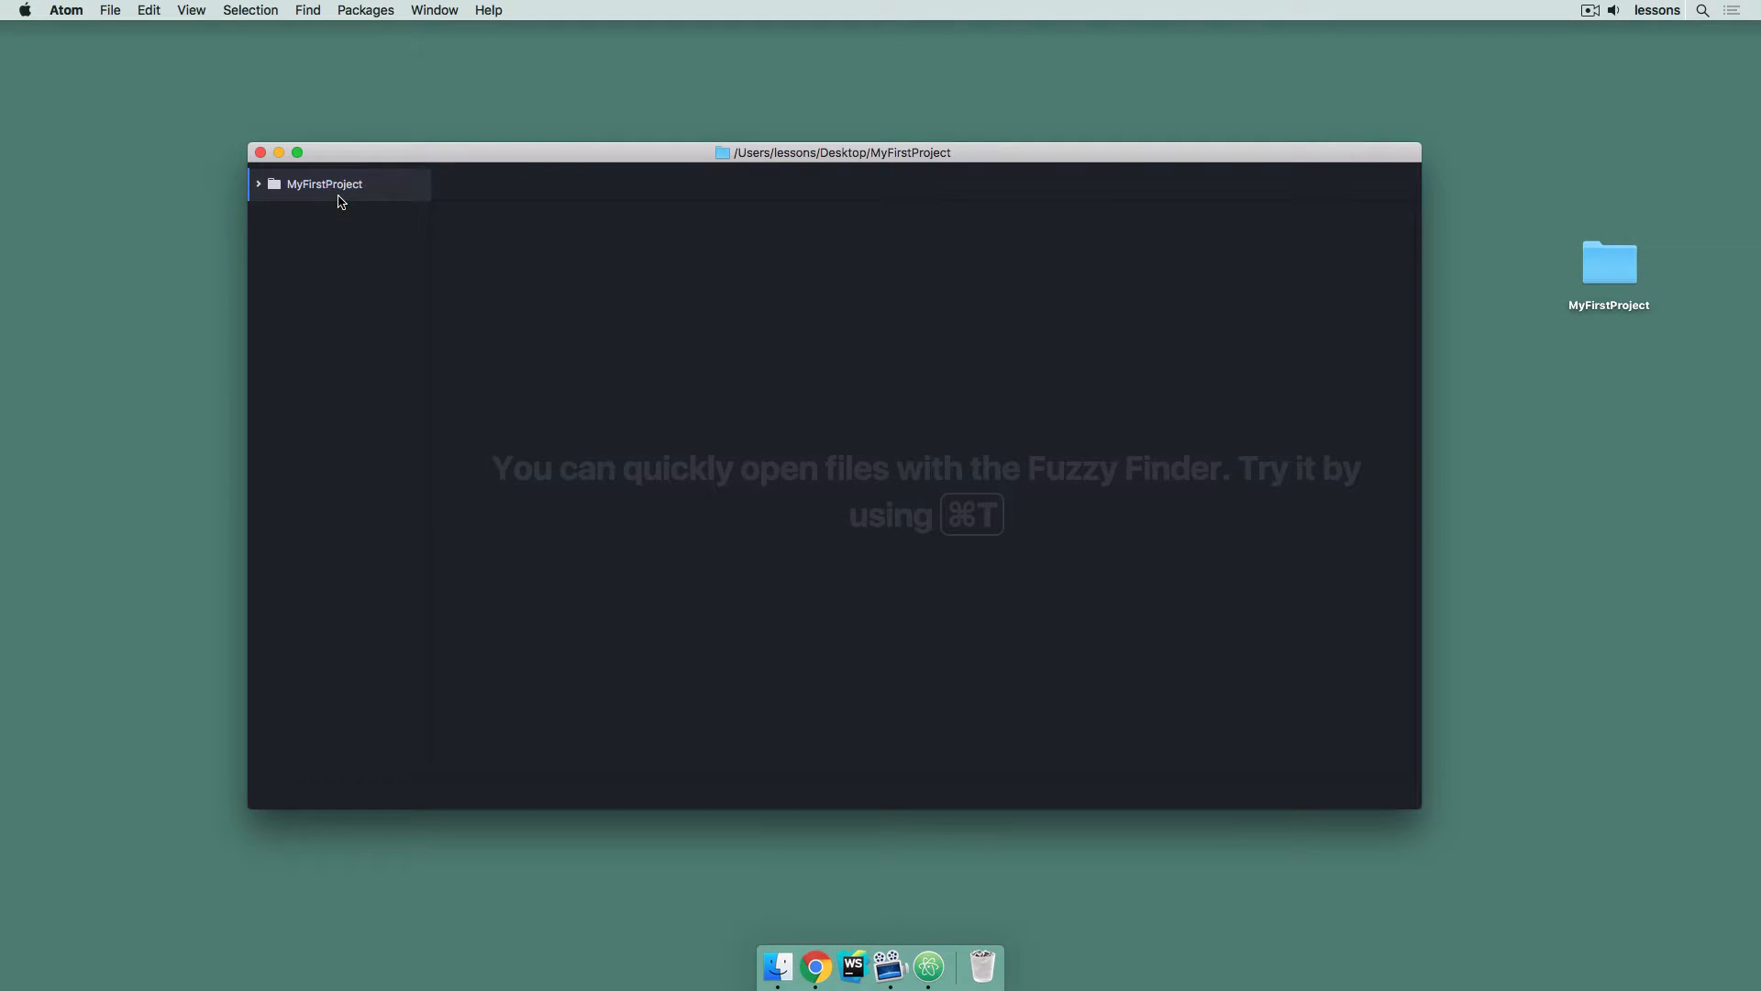
{"action": "type", "text": "inde"}
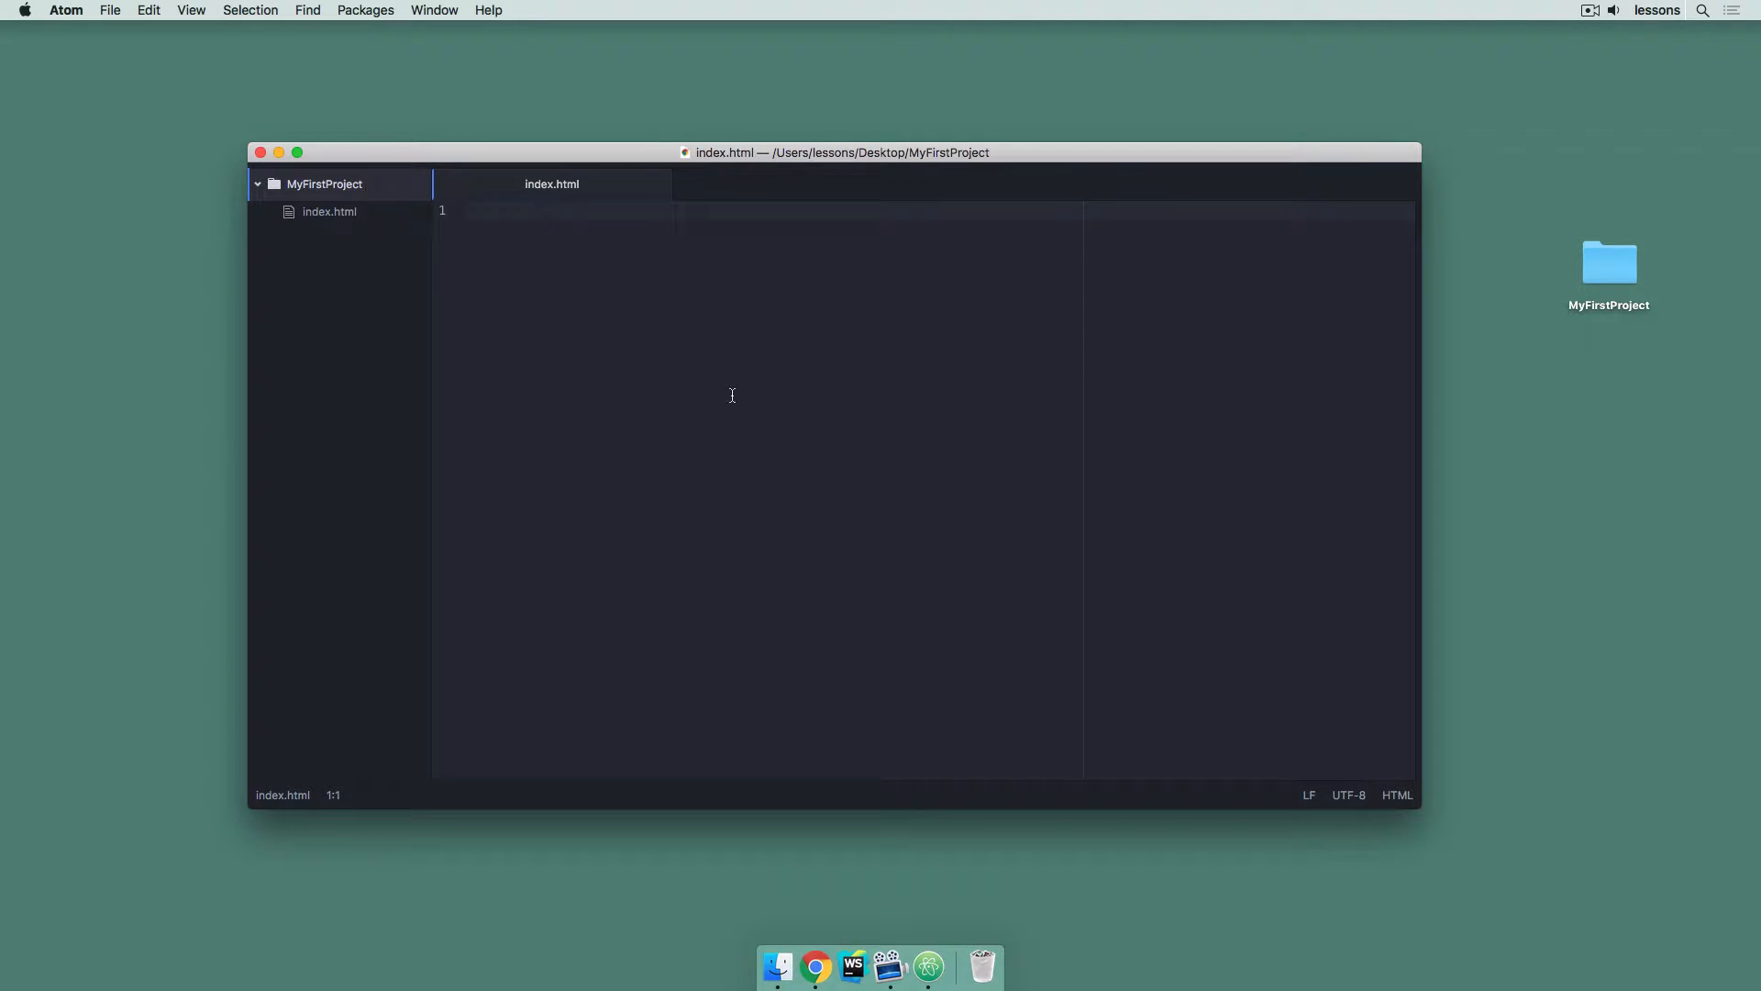
Open the project's index.html so Chrome shows its blank page beside Atom
{"action": "double_click", "coordinate": [1609, 262]}
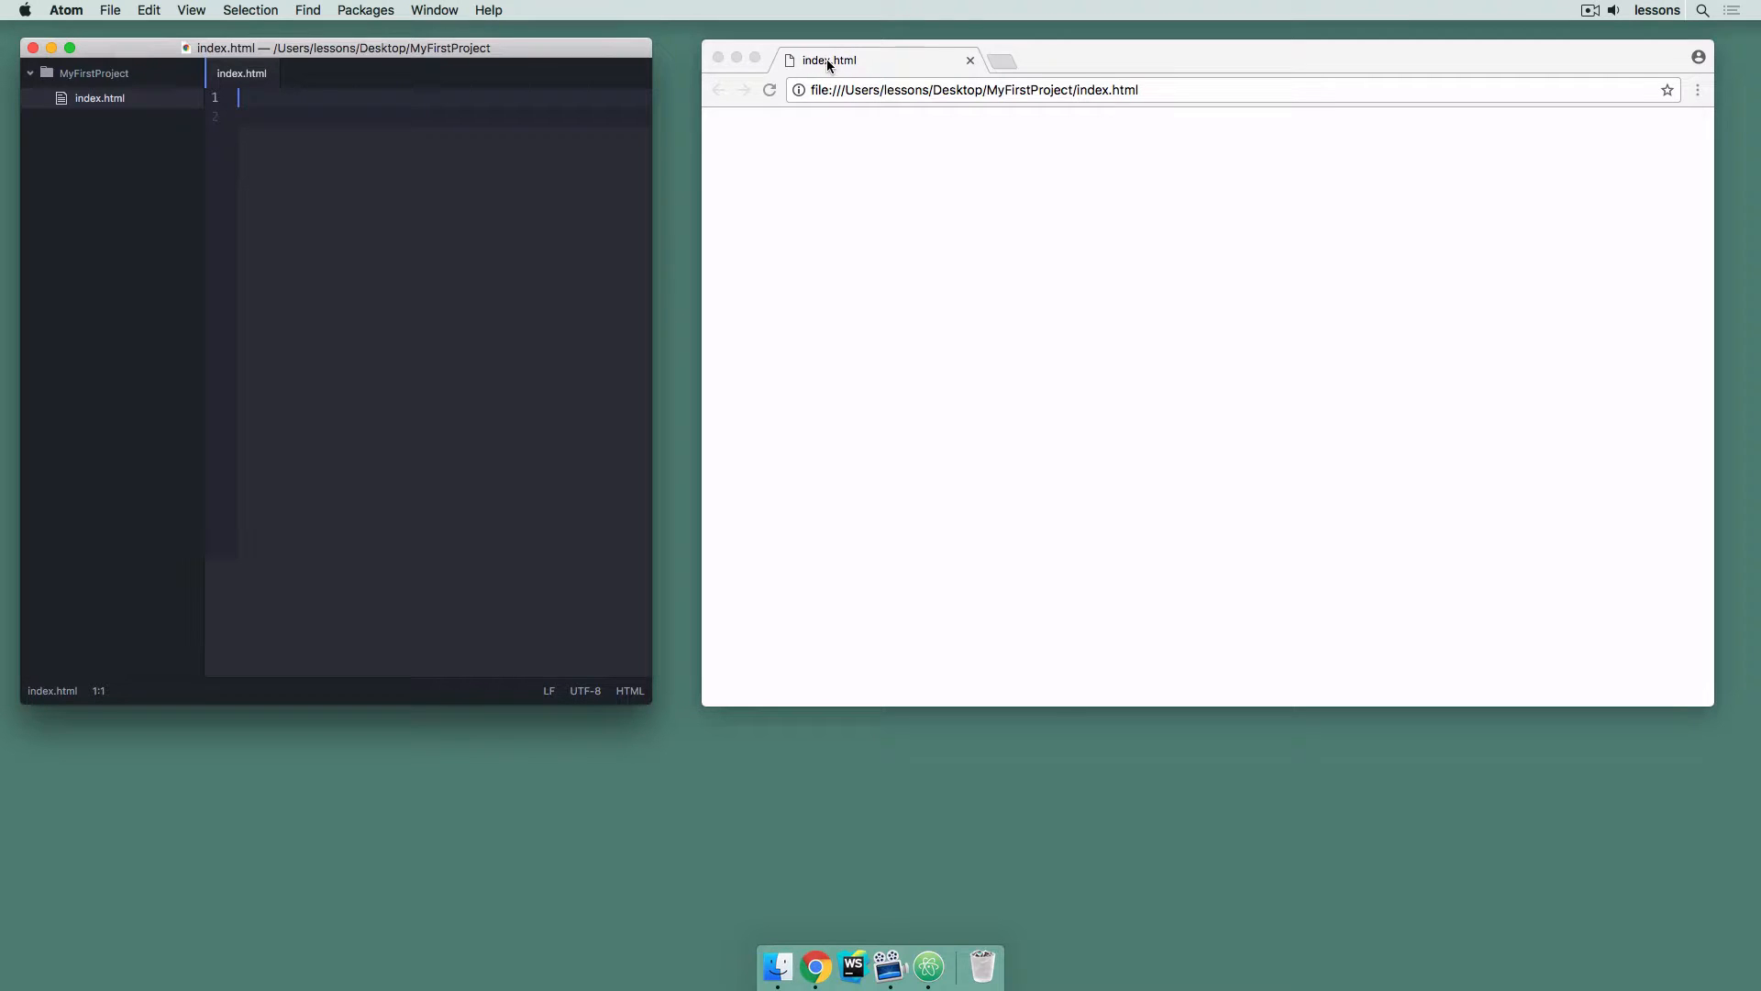
Write <!doctype html> and the html tag pair at the top of index.html
{"action": "key", "text": "enter"}
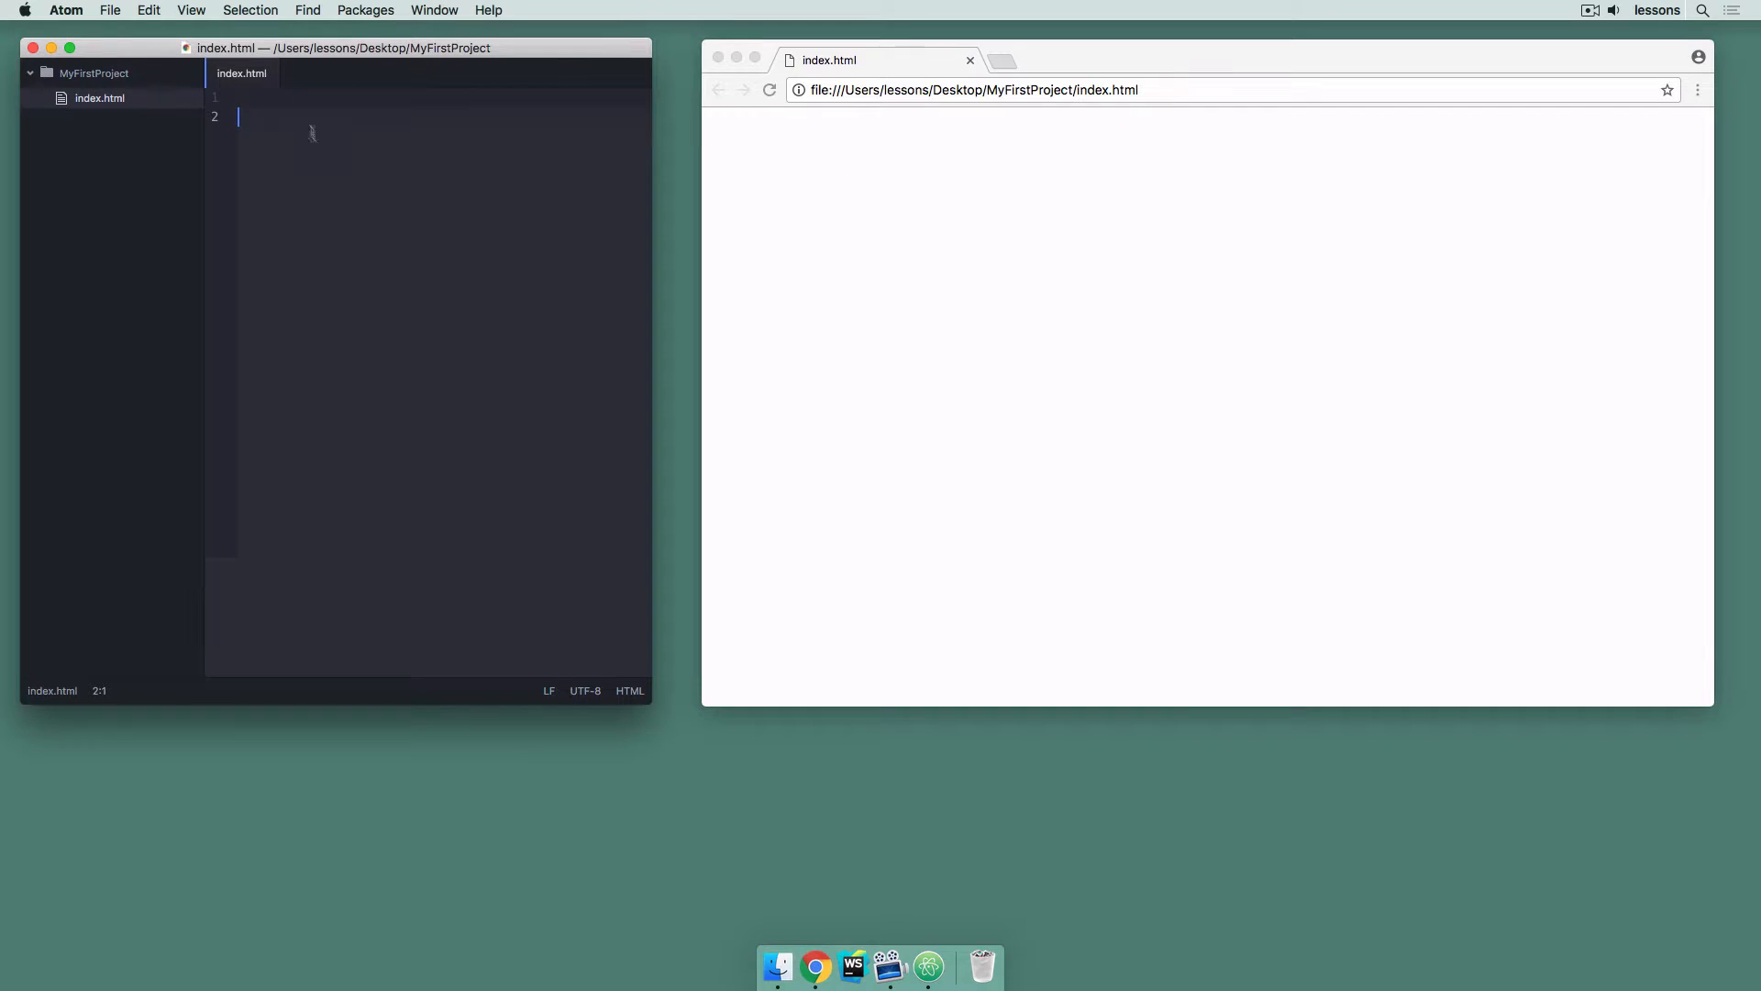
{"action": "left_click", "coordinate": [259, 97]}
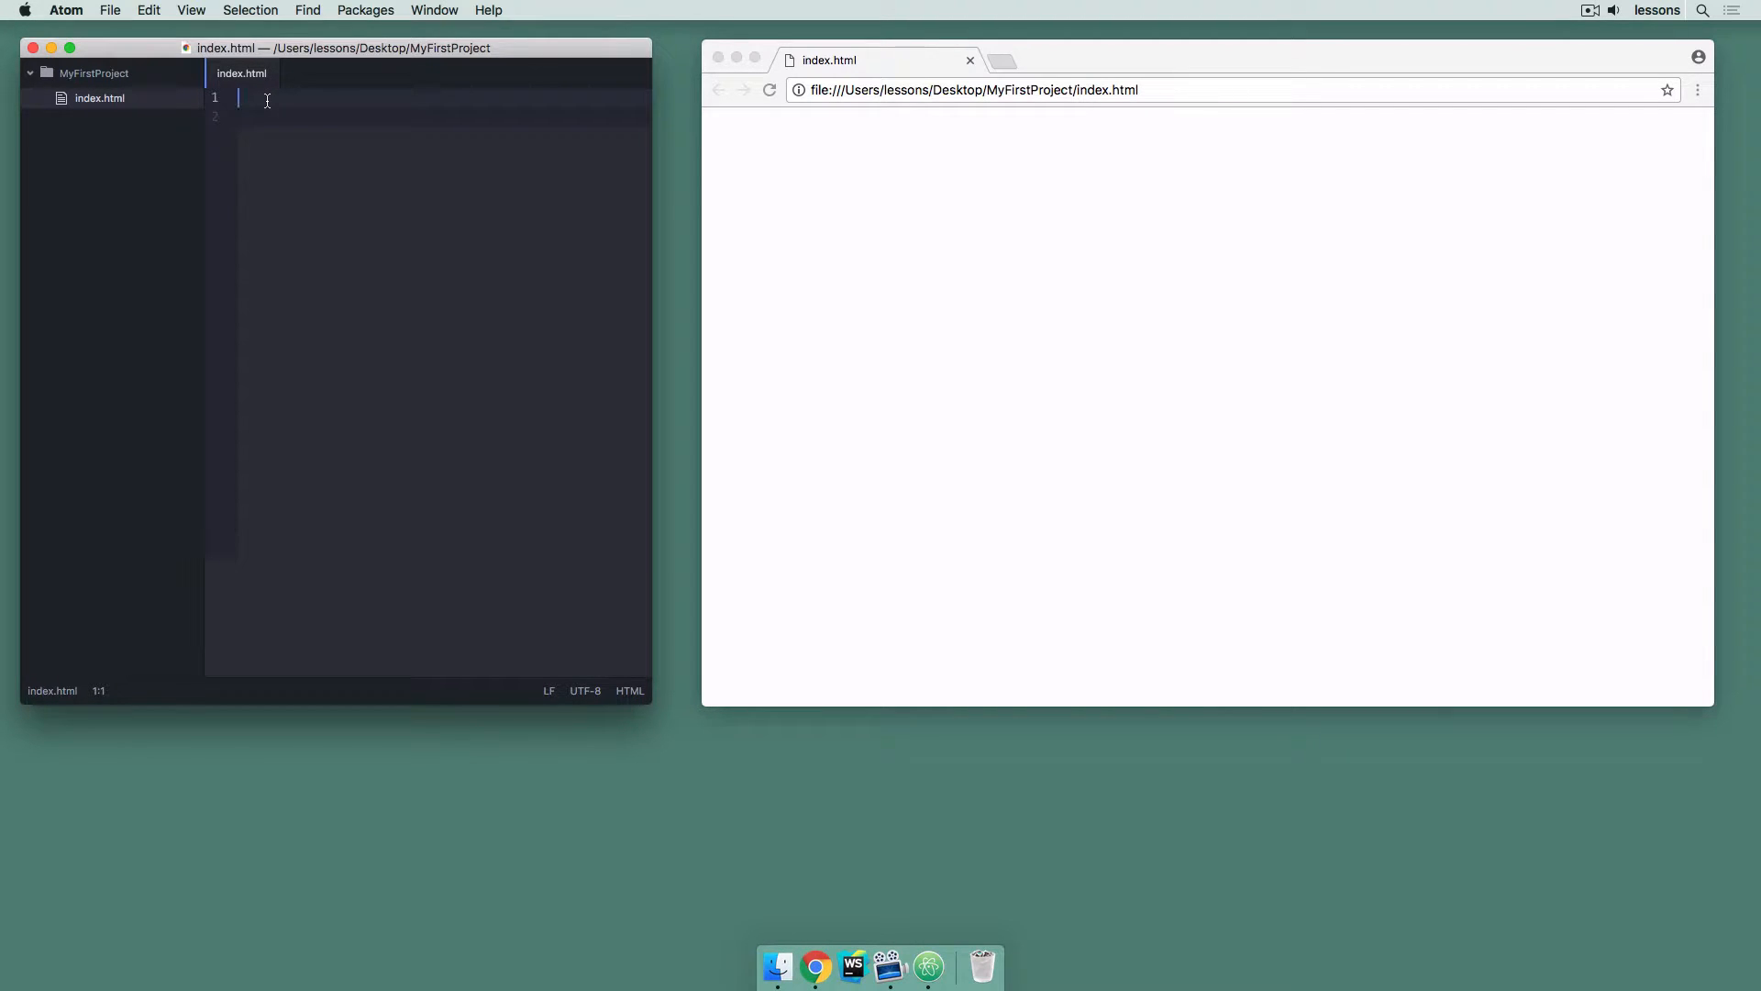
{"action": "type", "text": "<!d"}
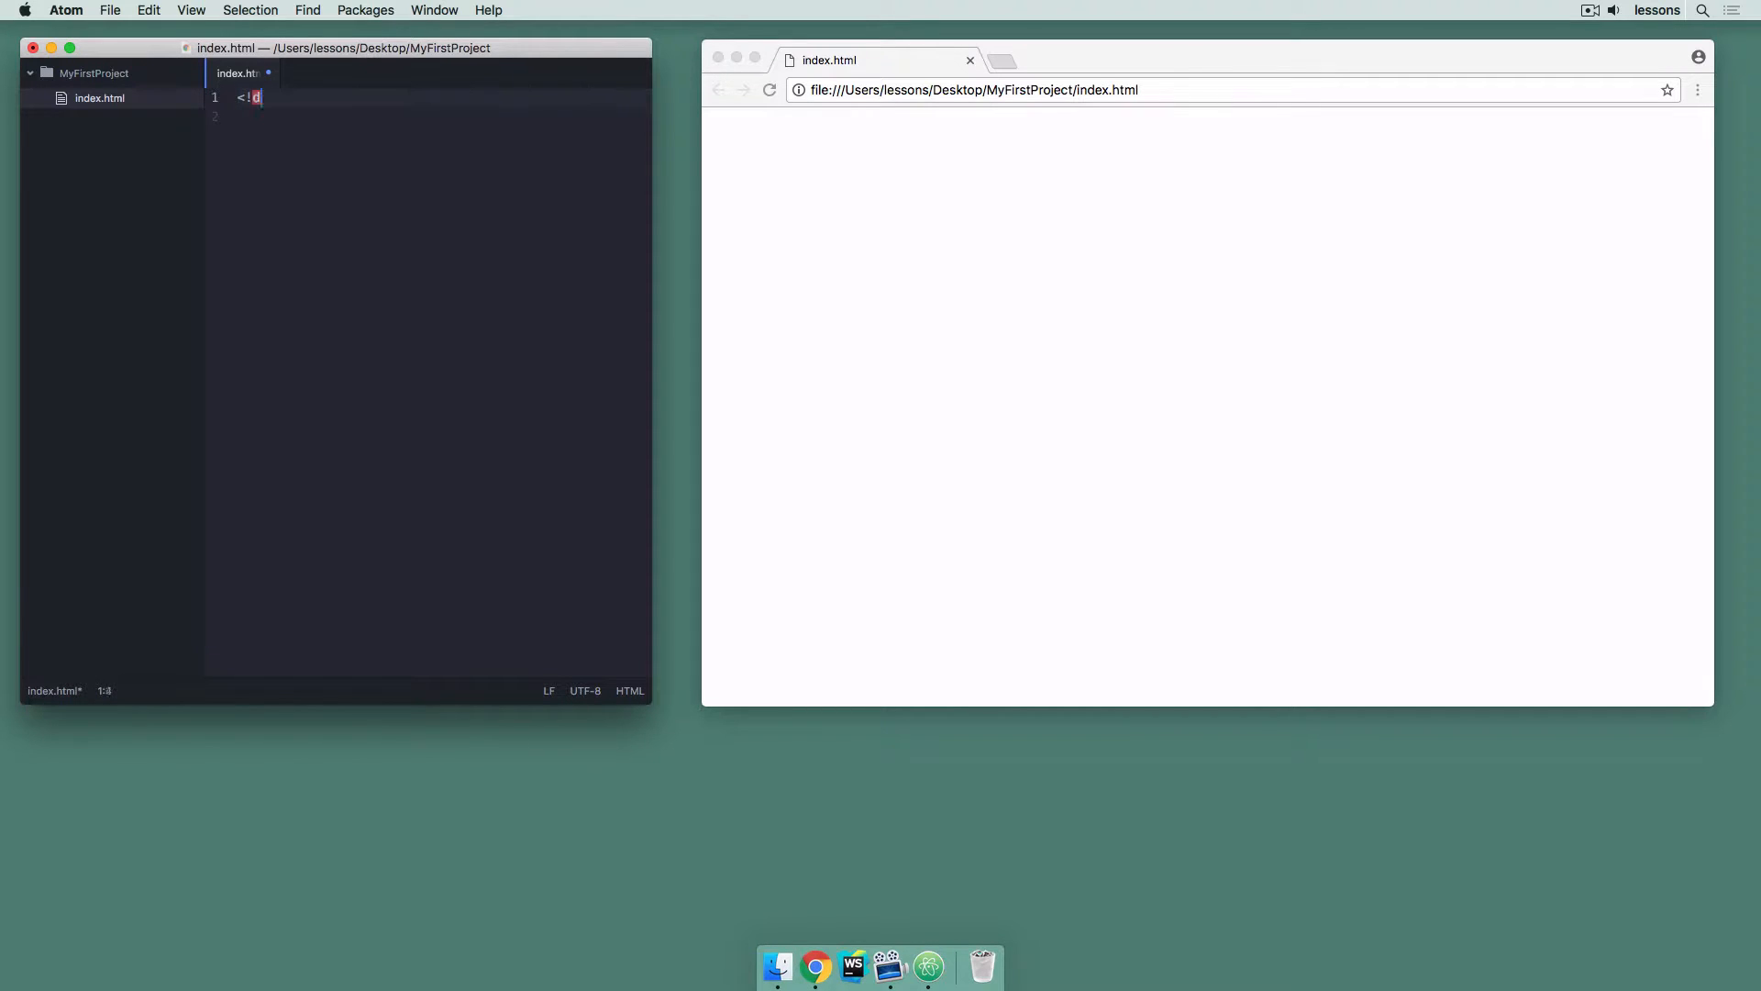
{"action": "type", "text": "octype h"}
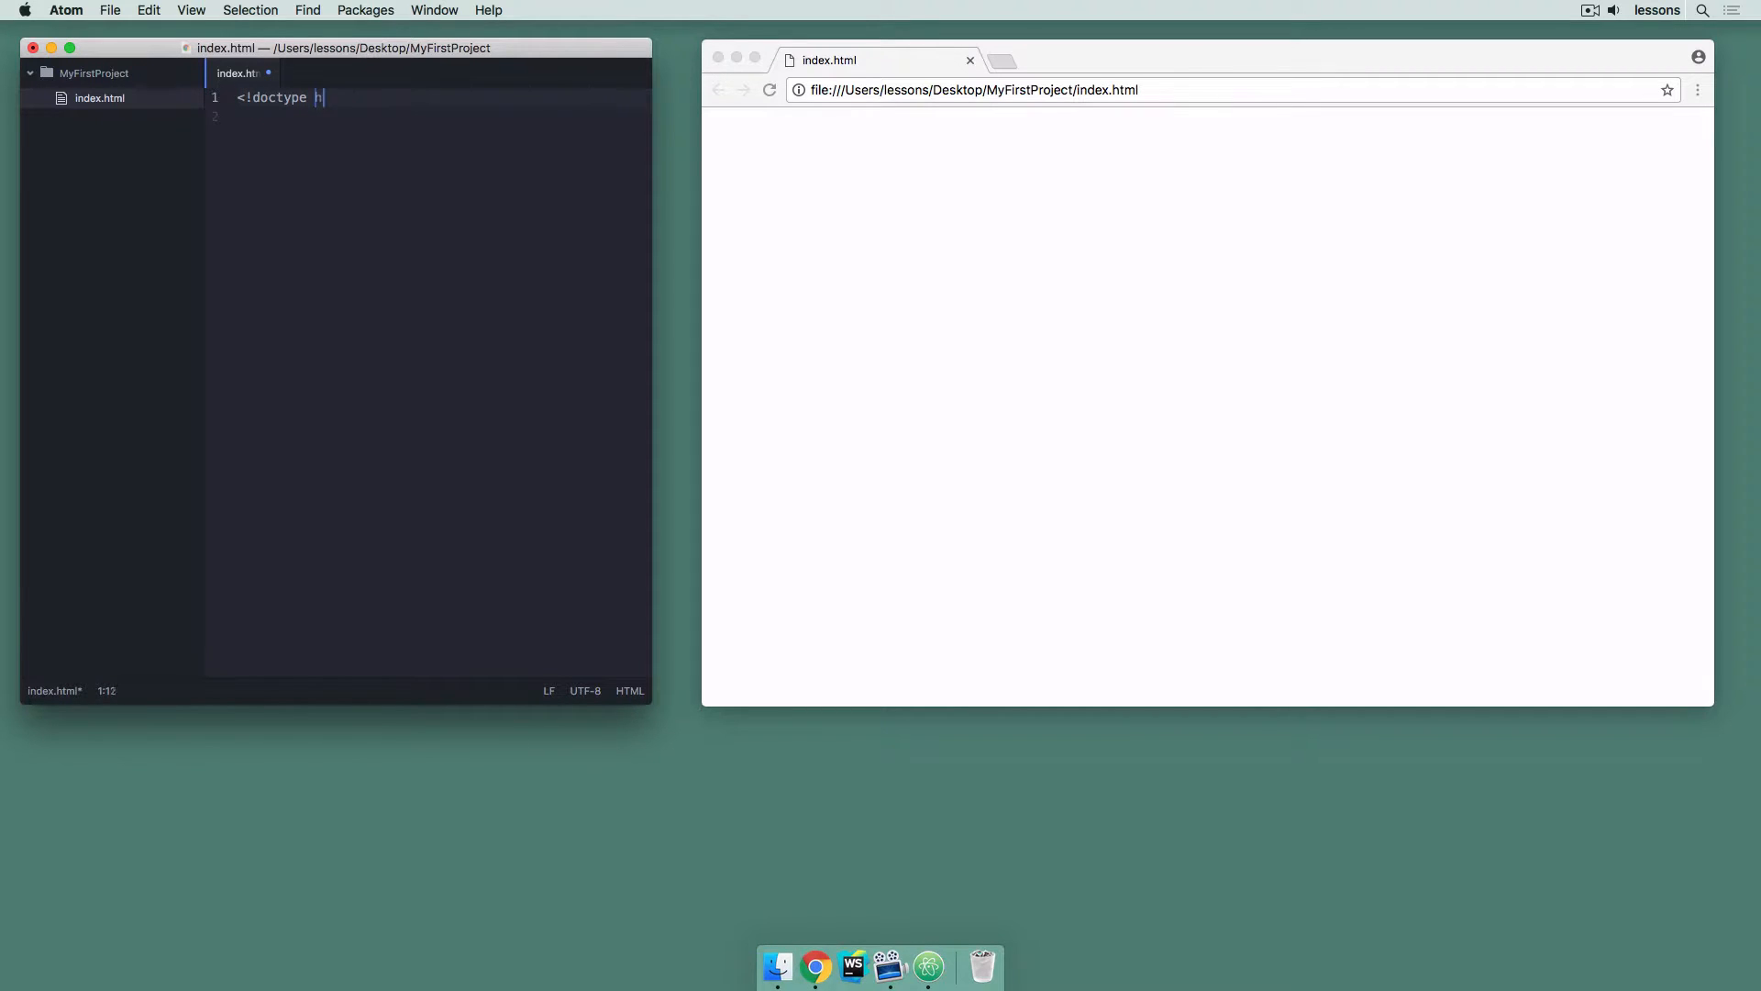
{"action": "type", "text": "tml>"}
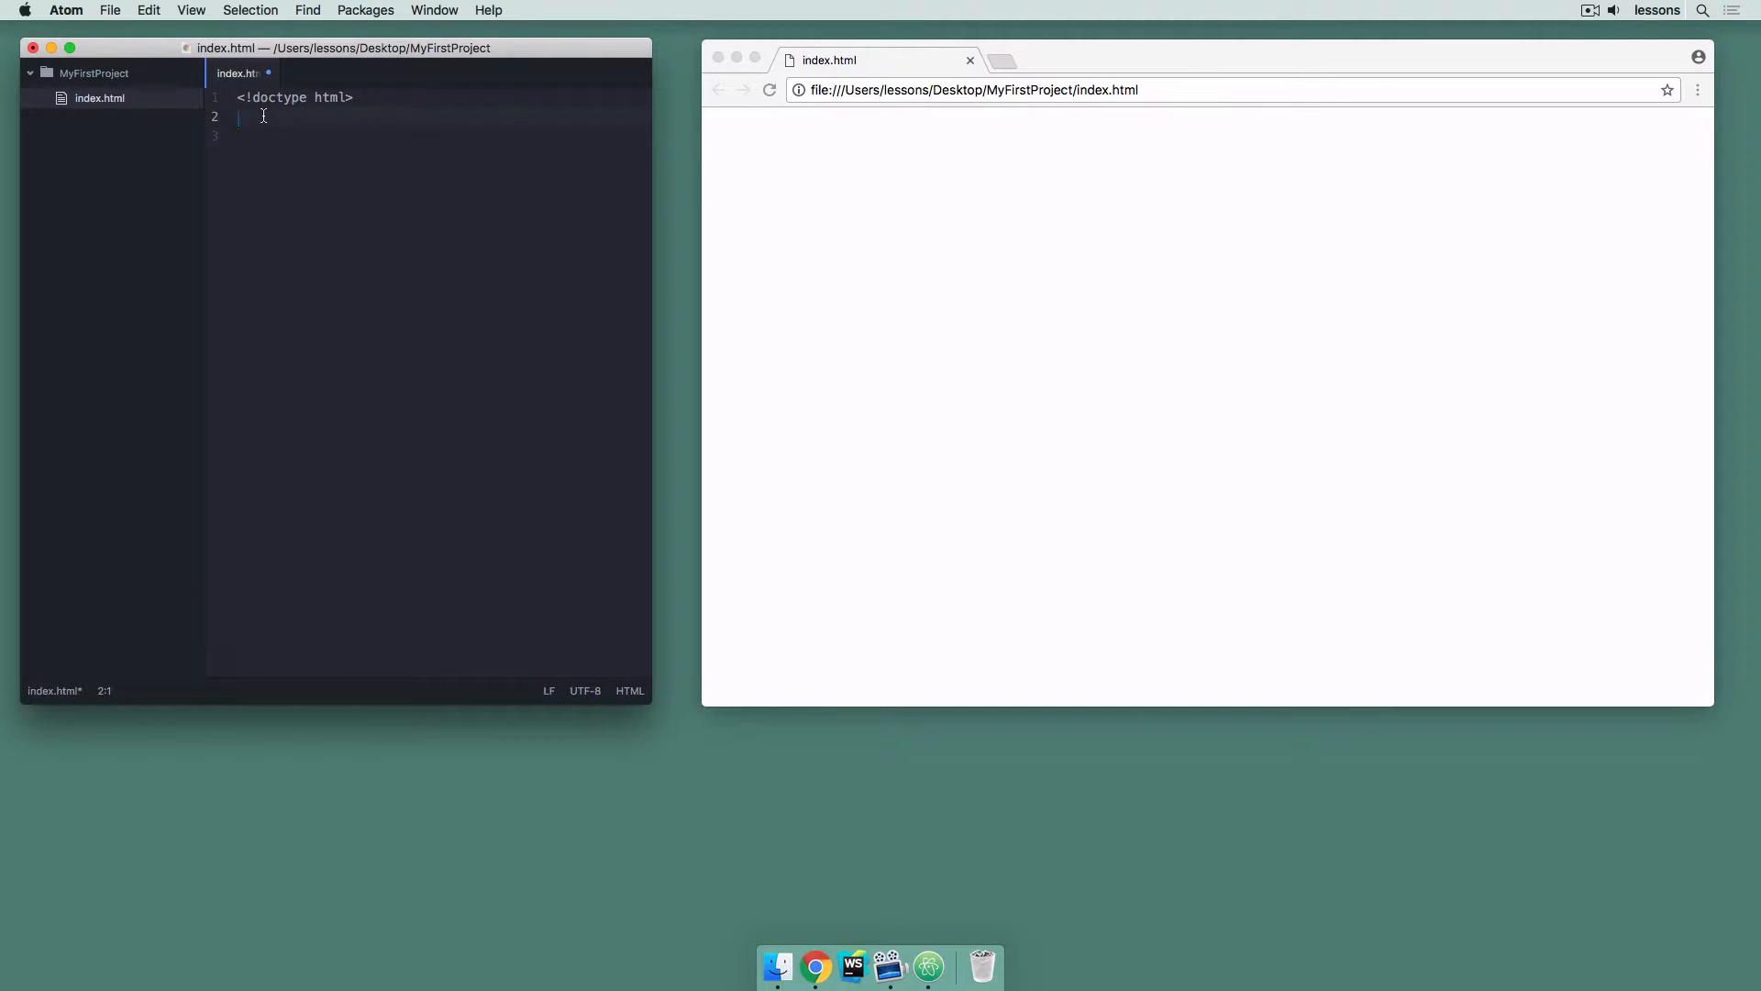
{"action": "type", "text": "<html></"}
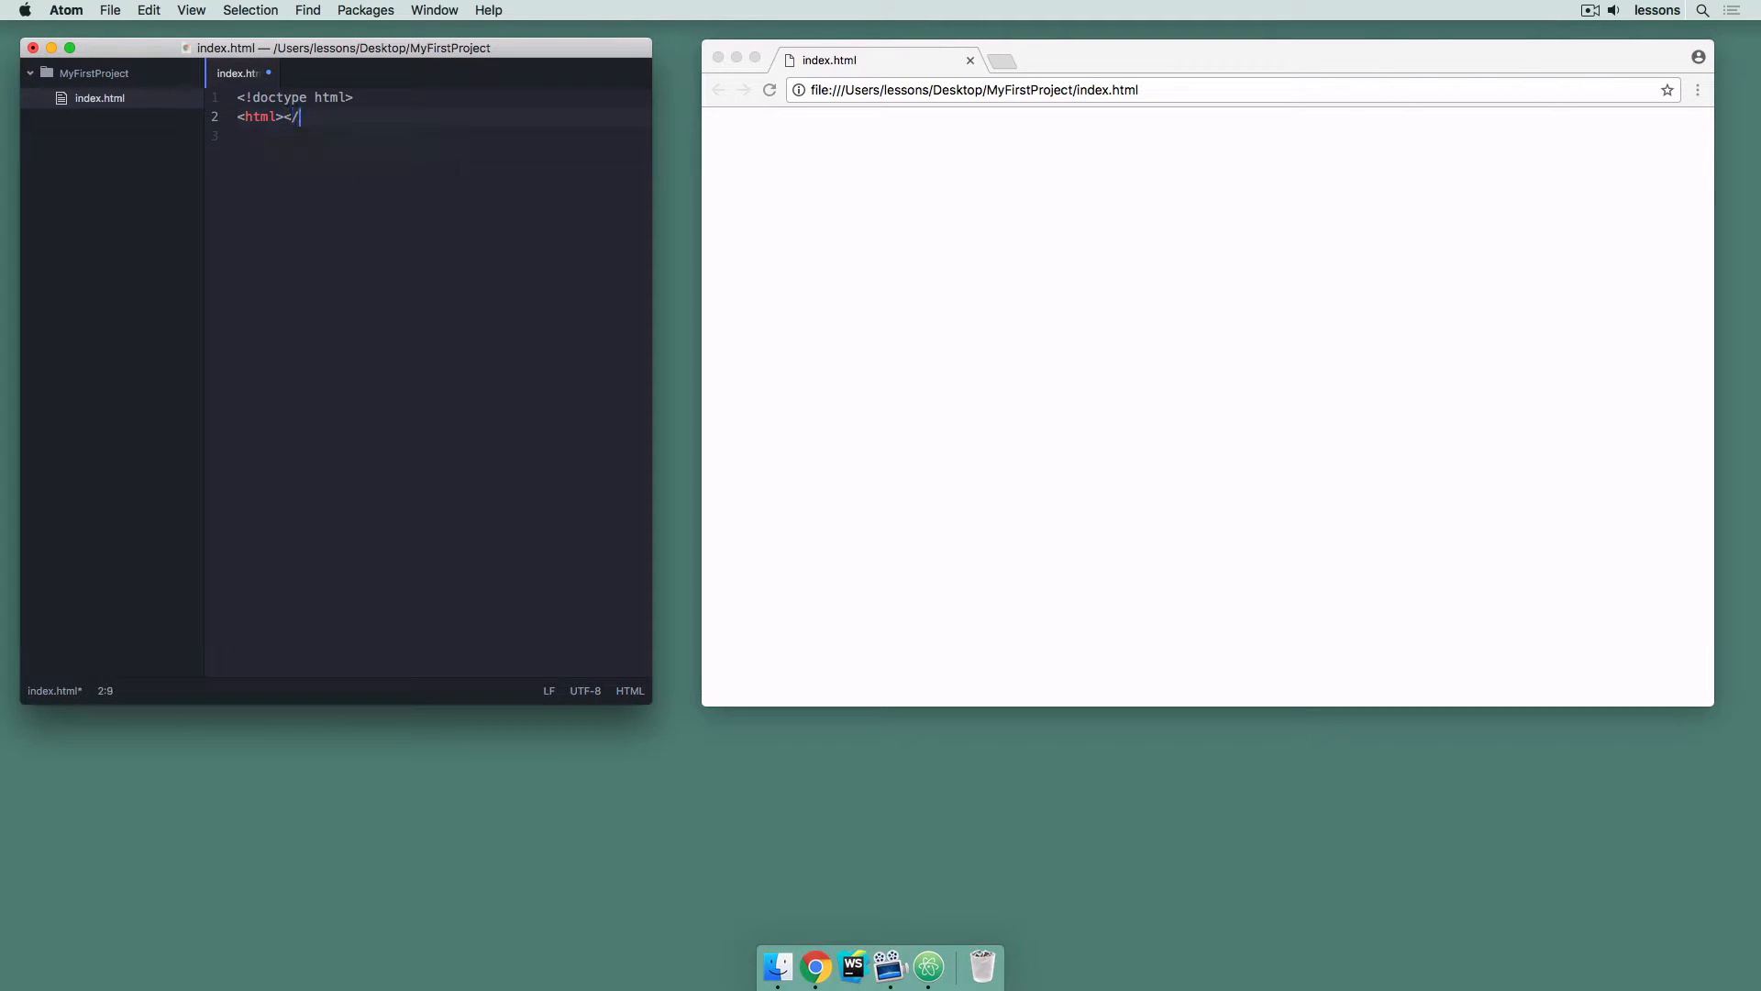
{"action": "type", "text": "html>"}
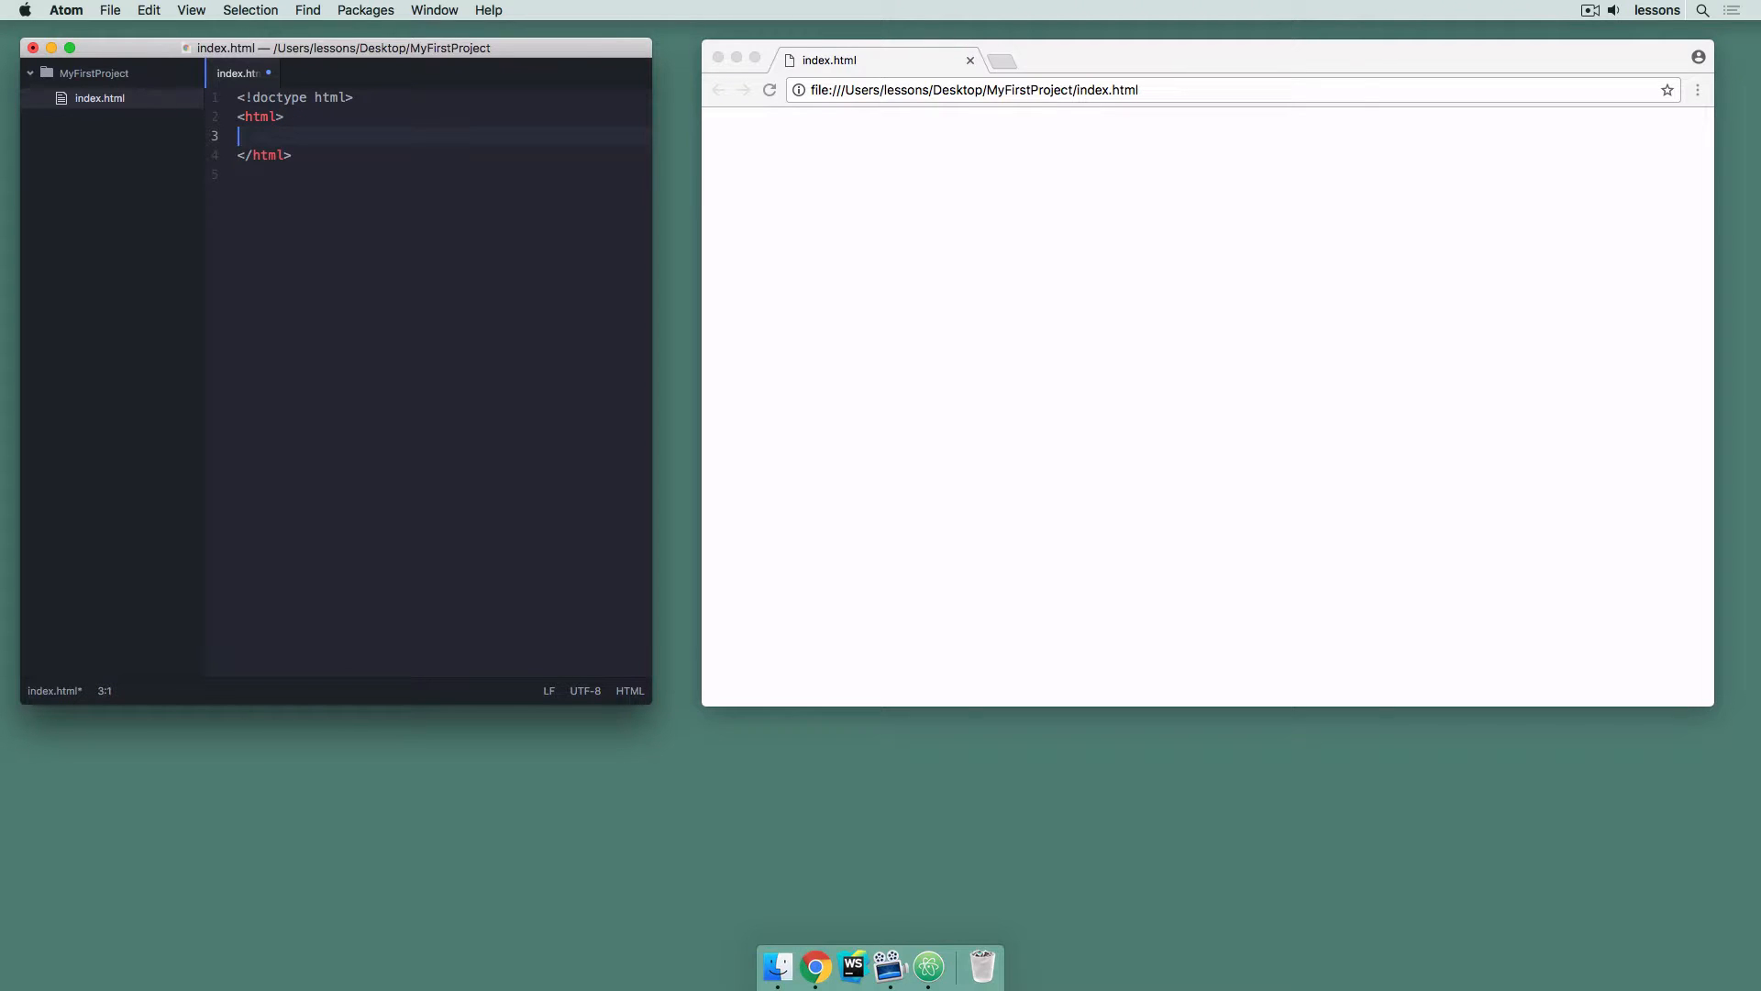
Add a <head></head> pair and an empty body element split over blank lines
{"action": "type", "text": "<head"}
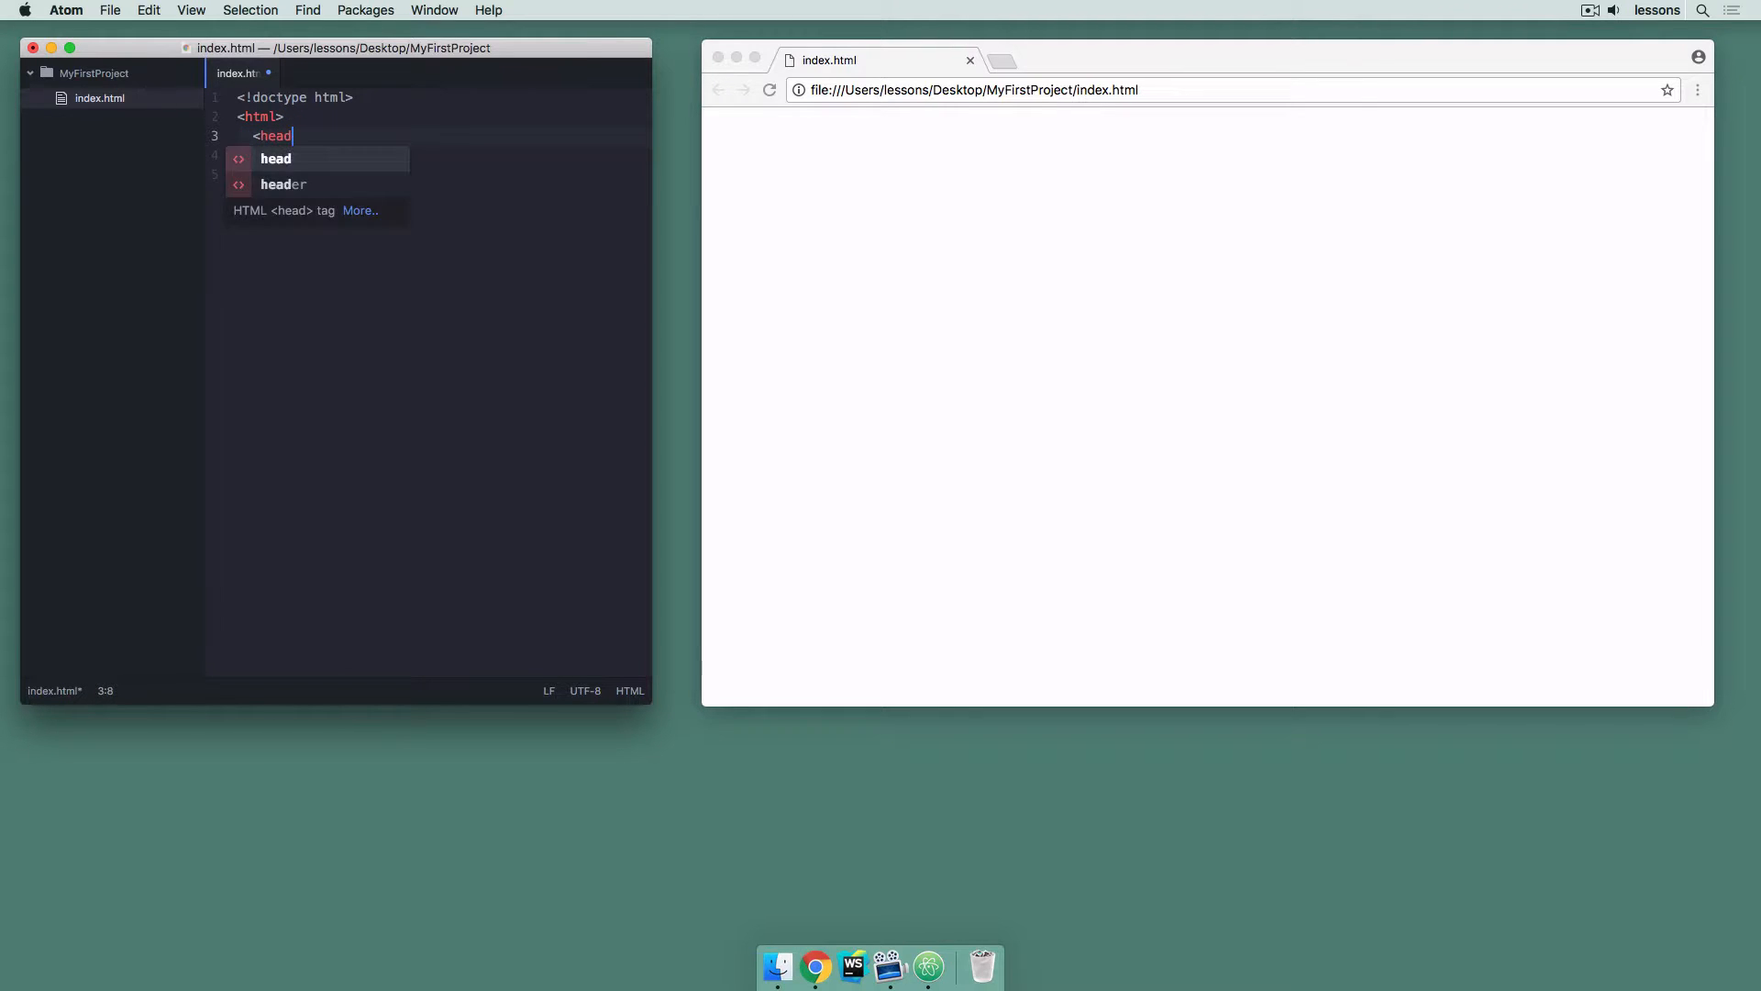
{"action": "type", "text": "></"}
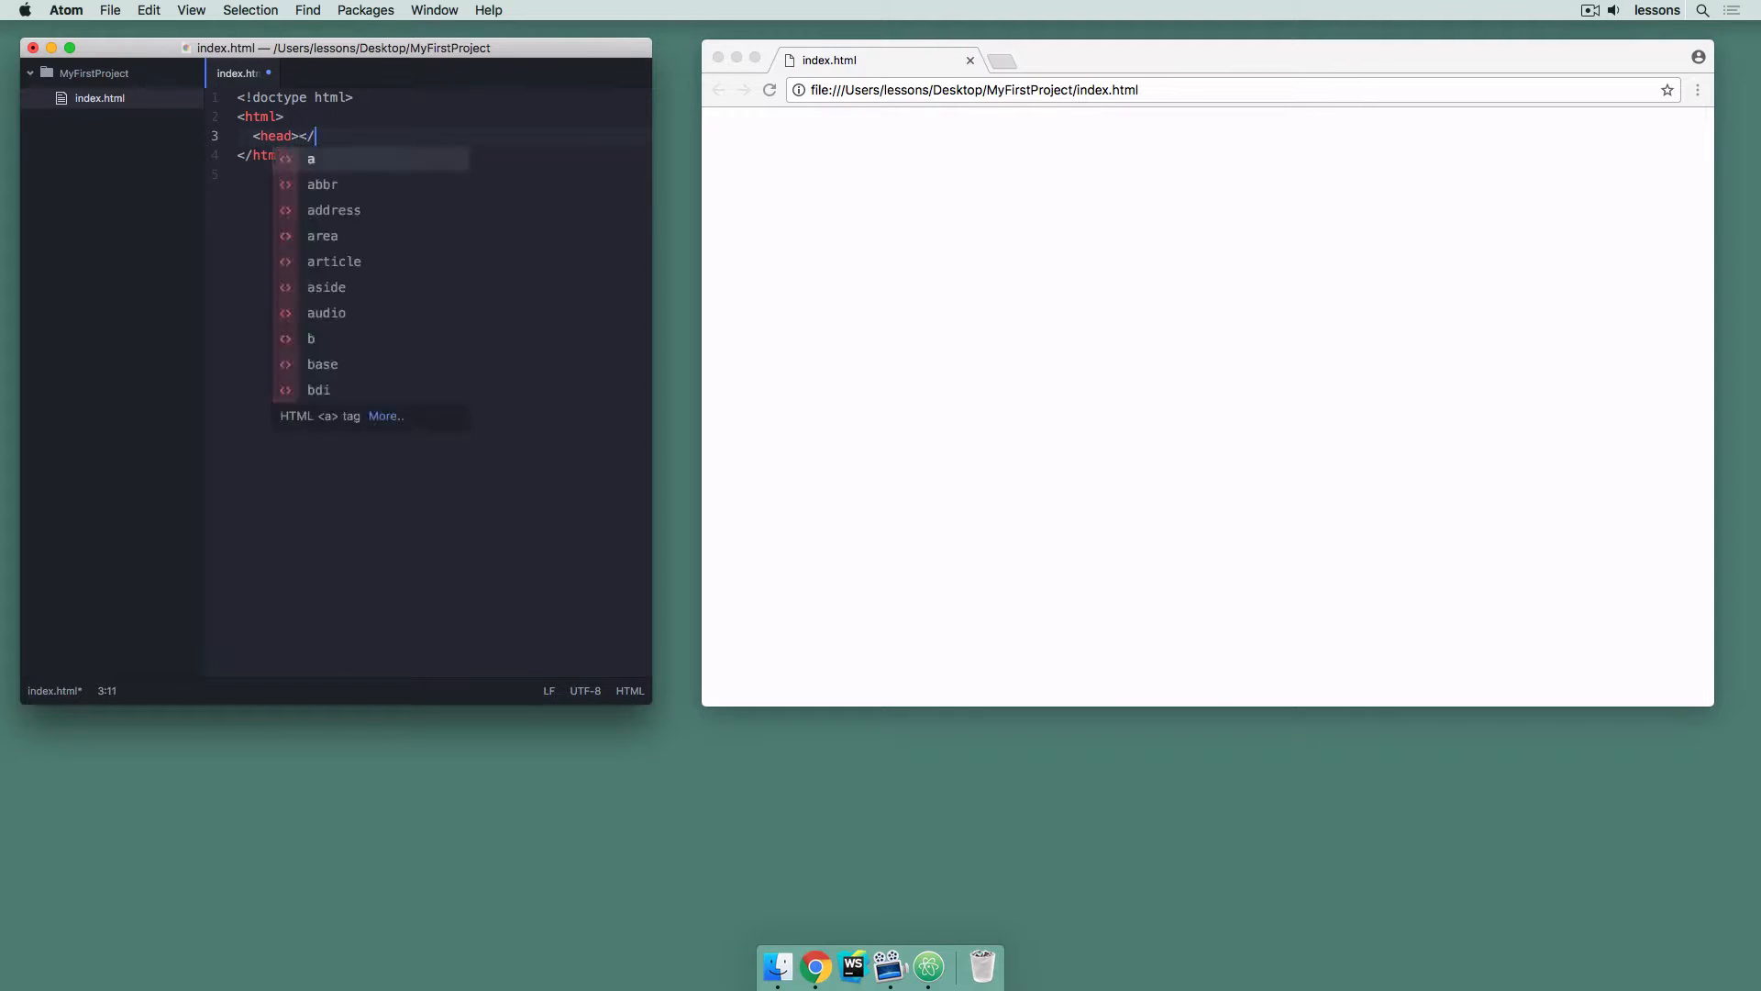
{"action": "type", "text": "hea"}
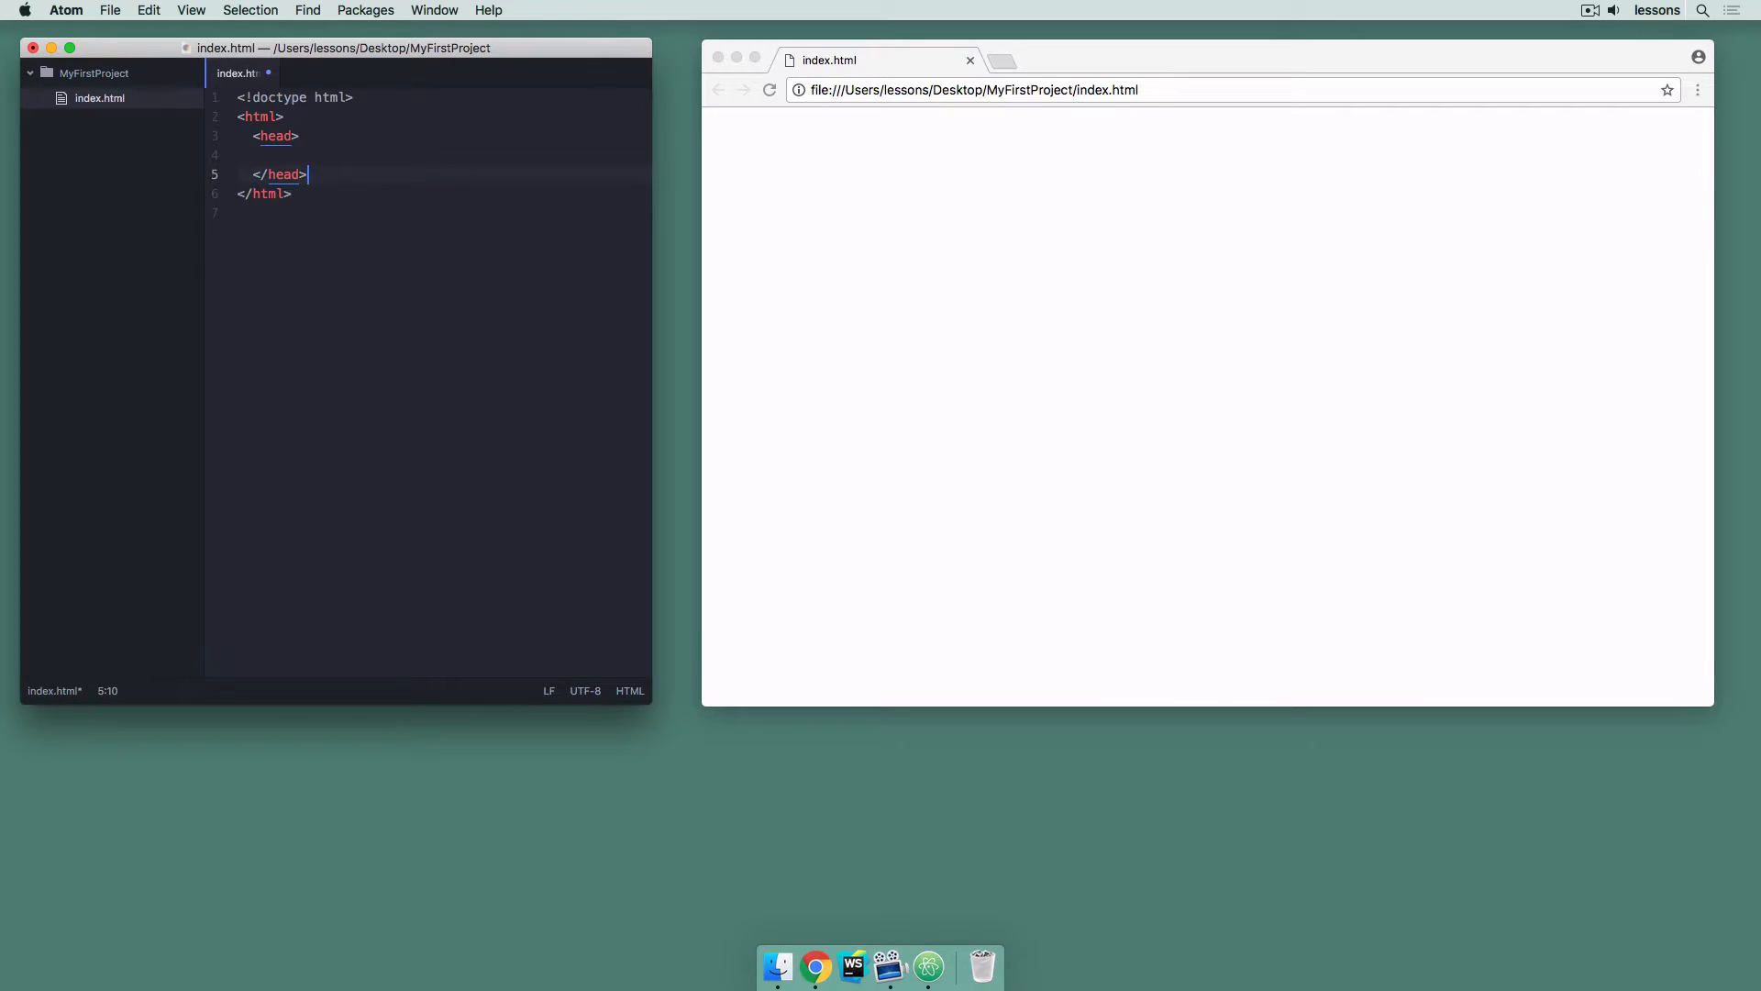
{"action": "type", "text": "<body></body>"}
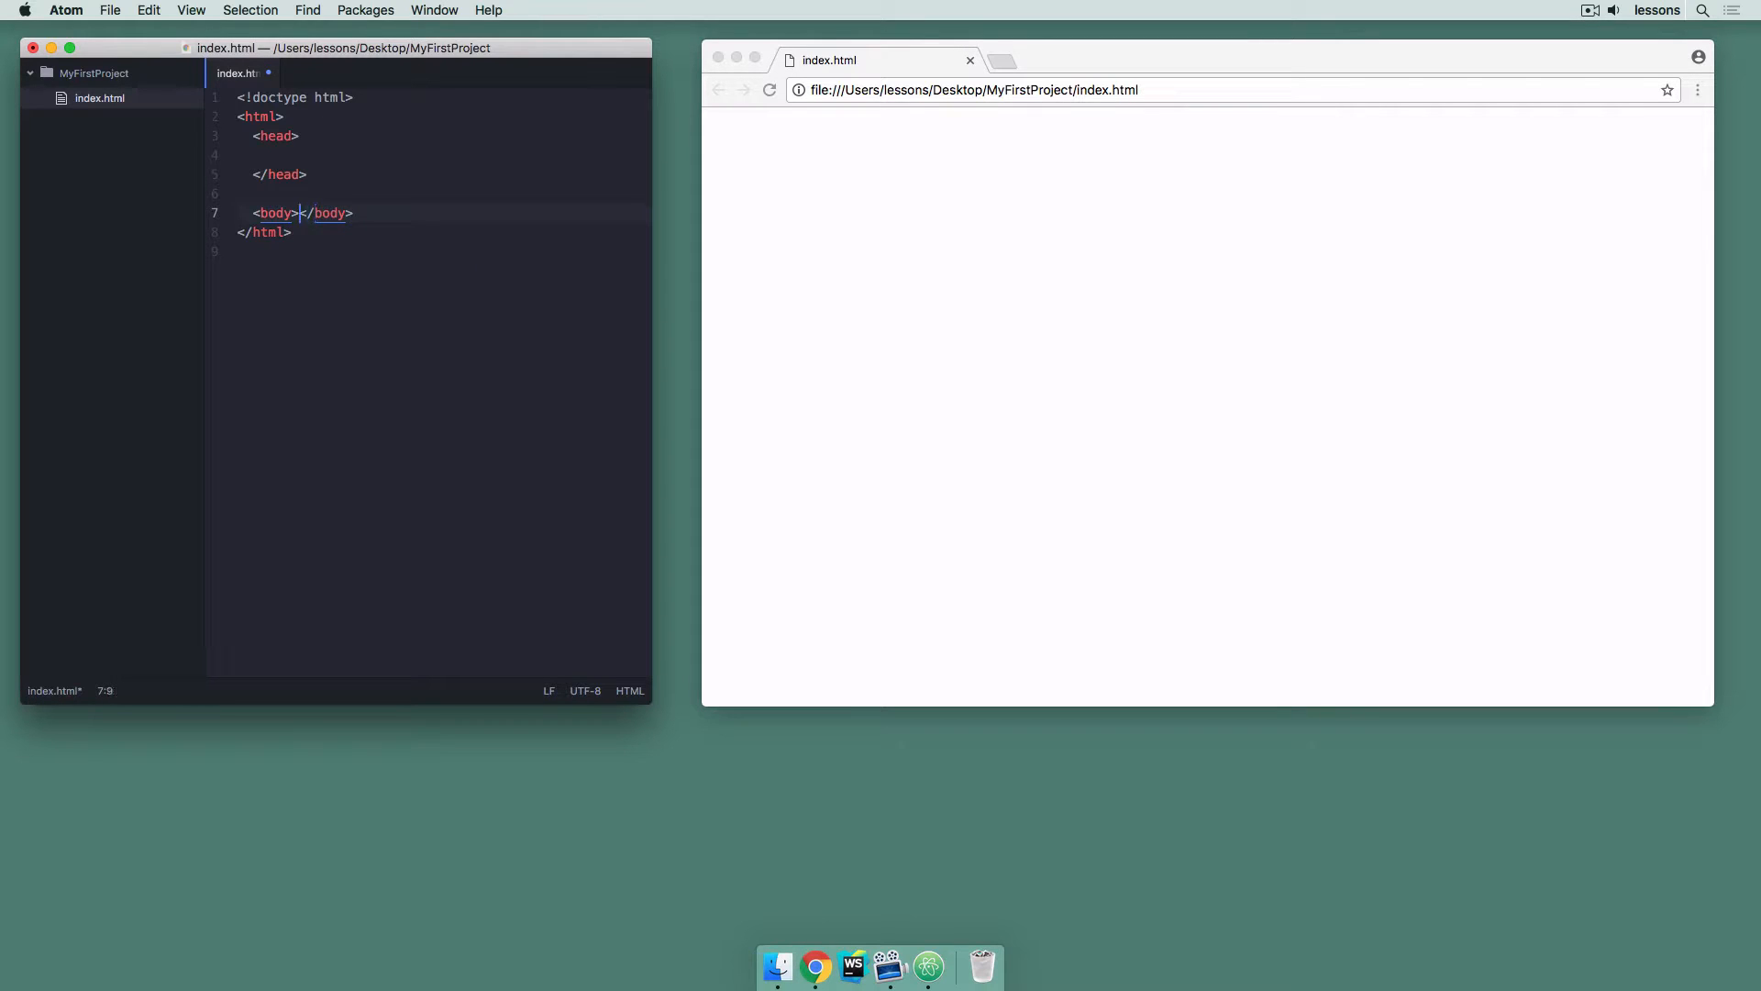
{"action": "key", "text": "enter"}
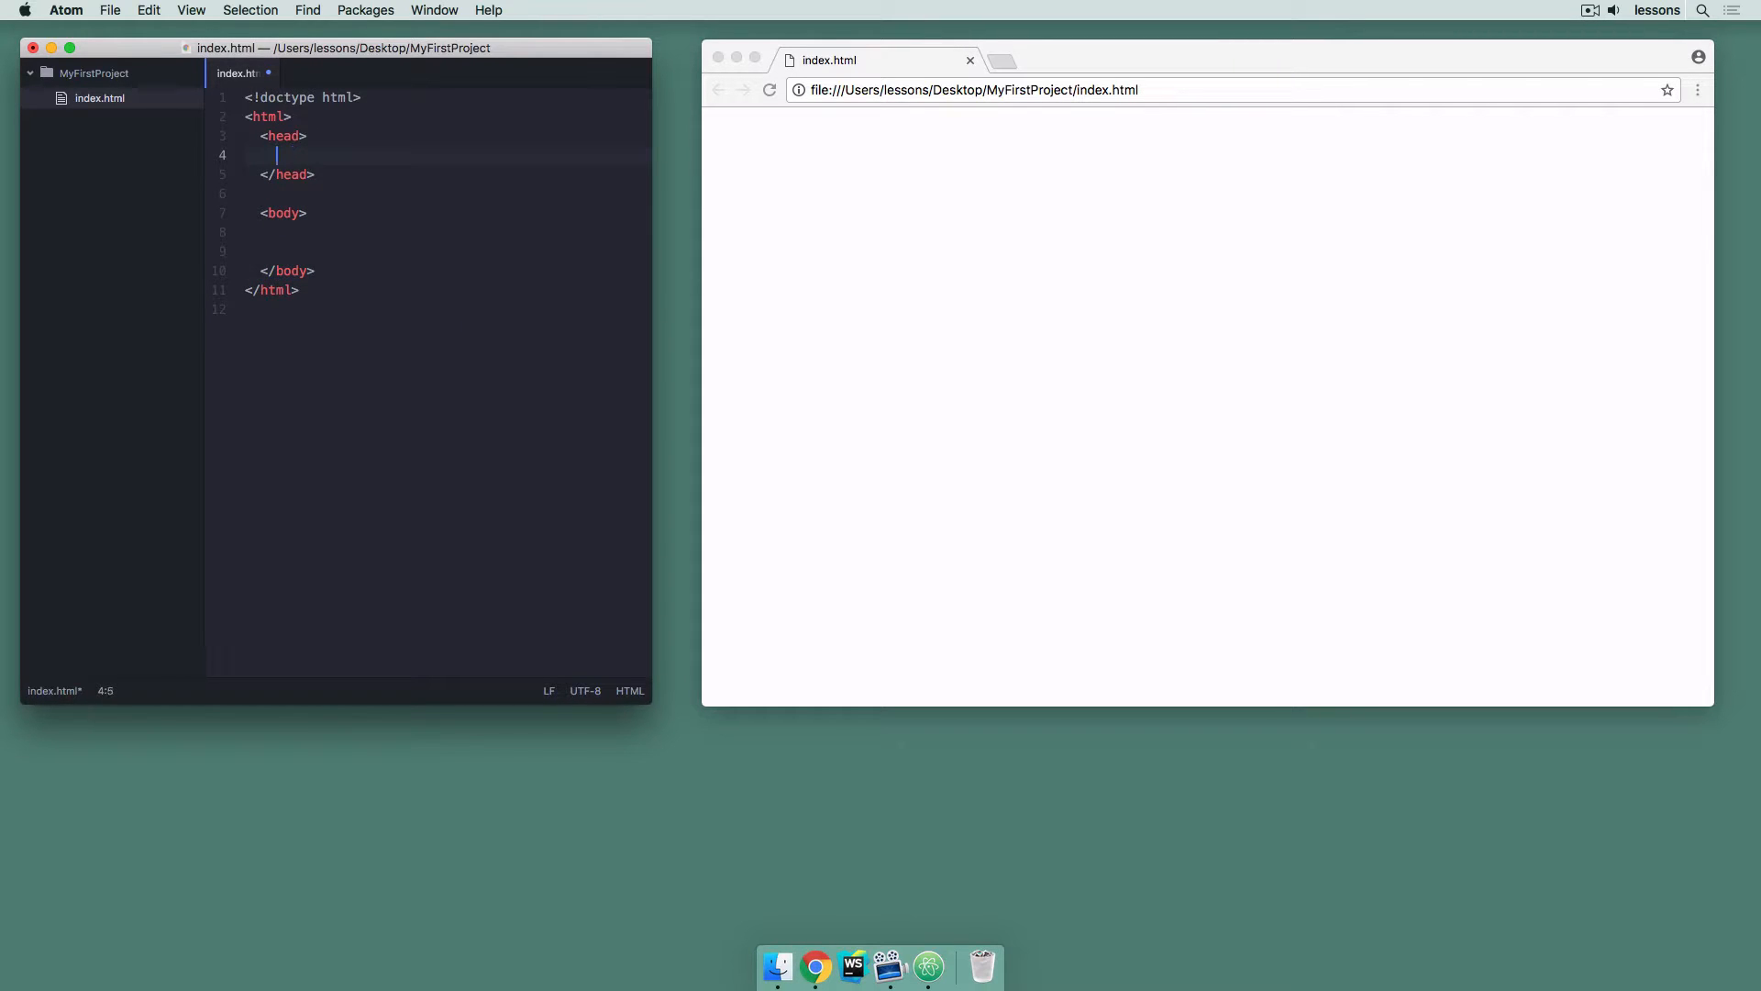
Add <title>My First Project</title> inside the head of index.html
{"action": "type", "text": "<title></ti"}
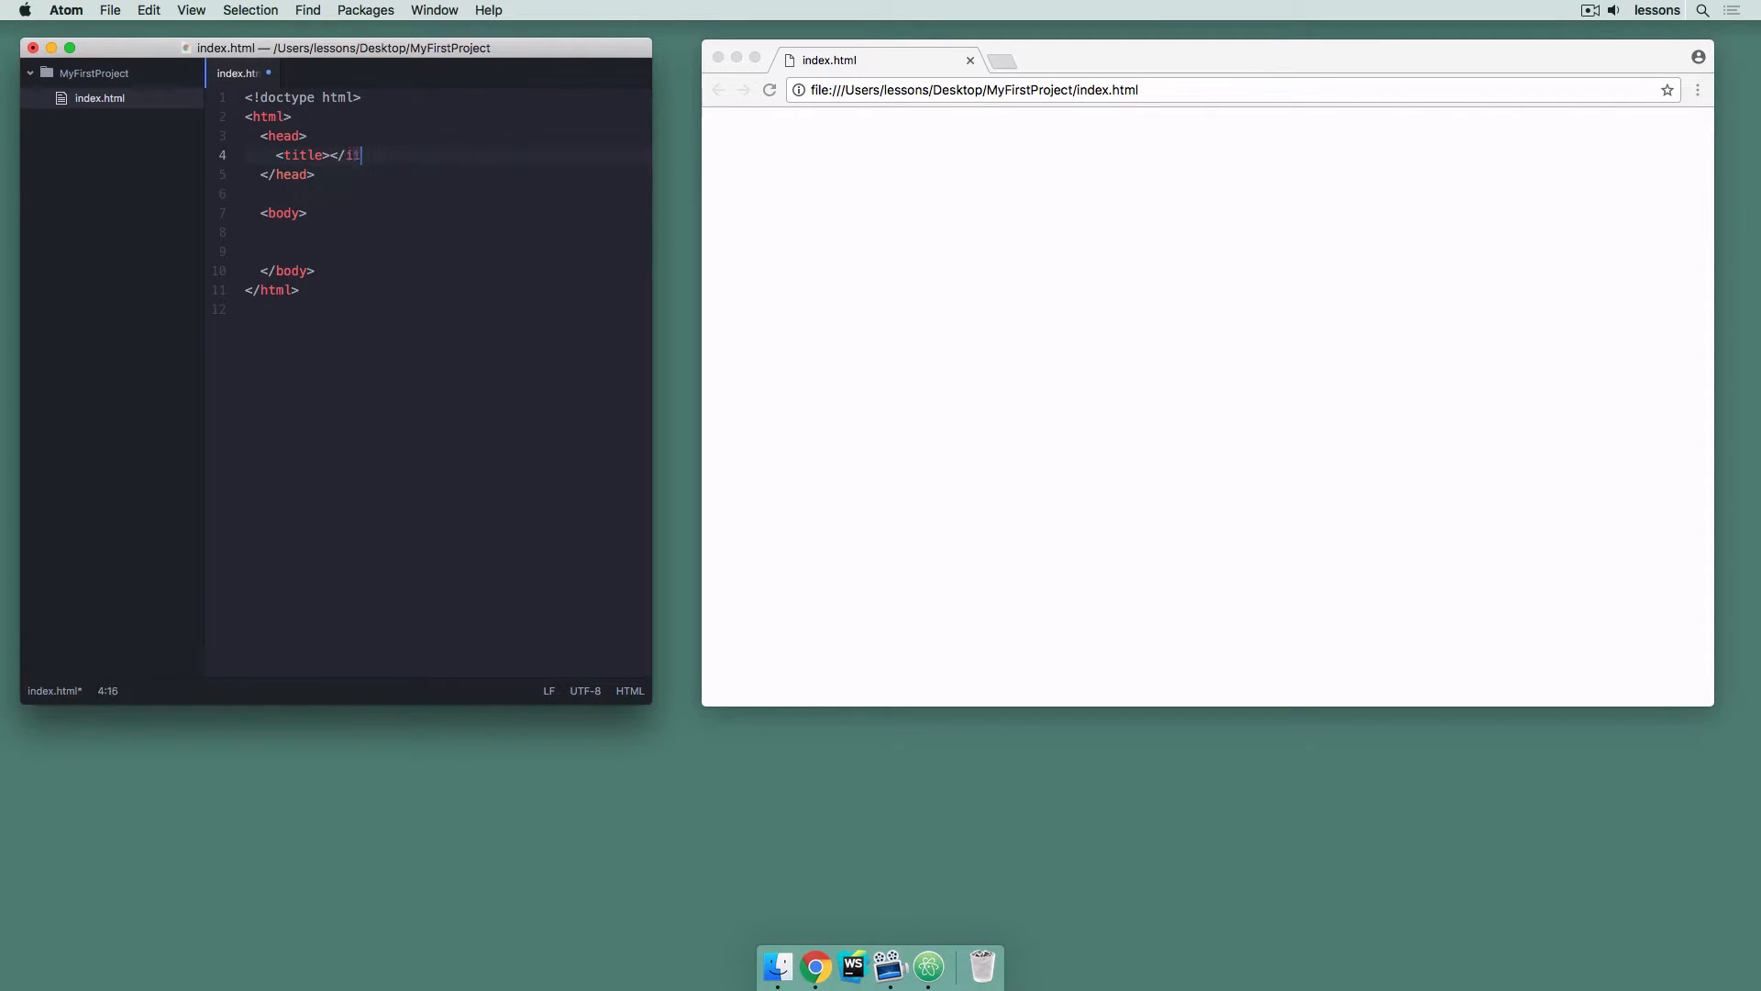
{"action": "type", "text": "tle>"}
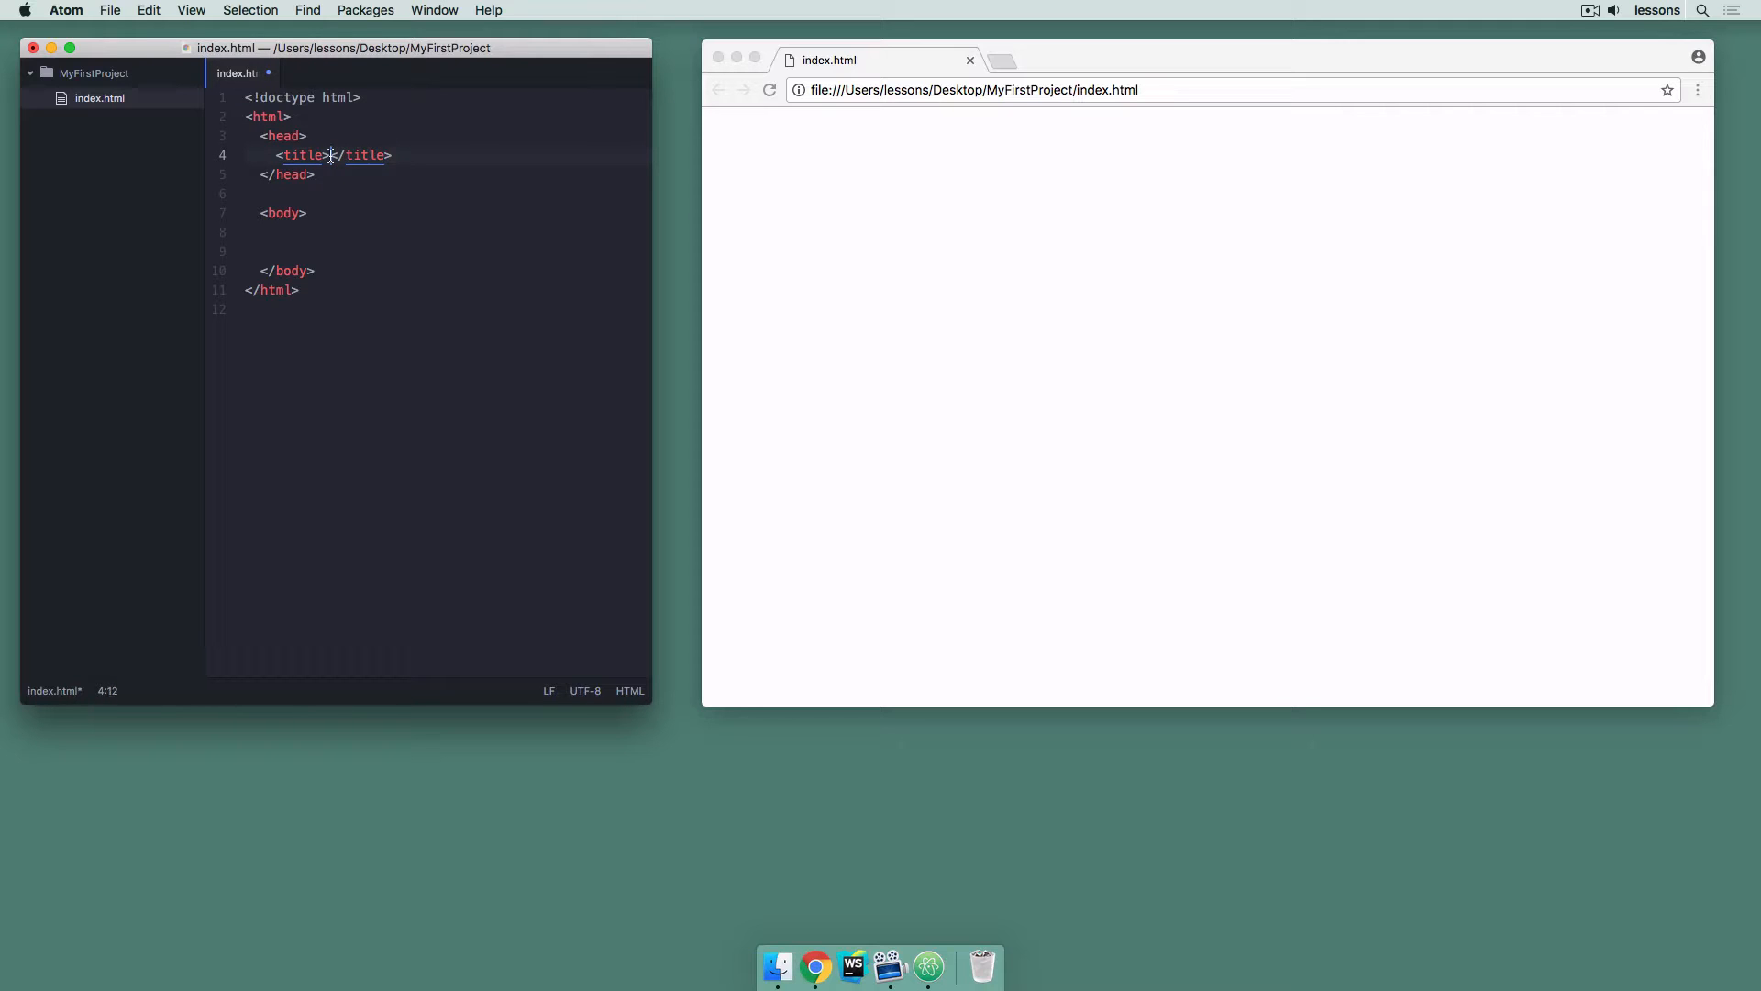
{"action": "type", "text": "My First Project"}
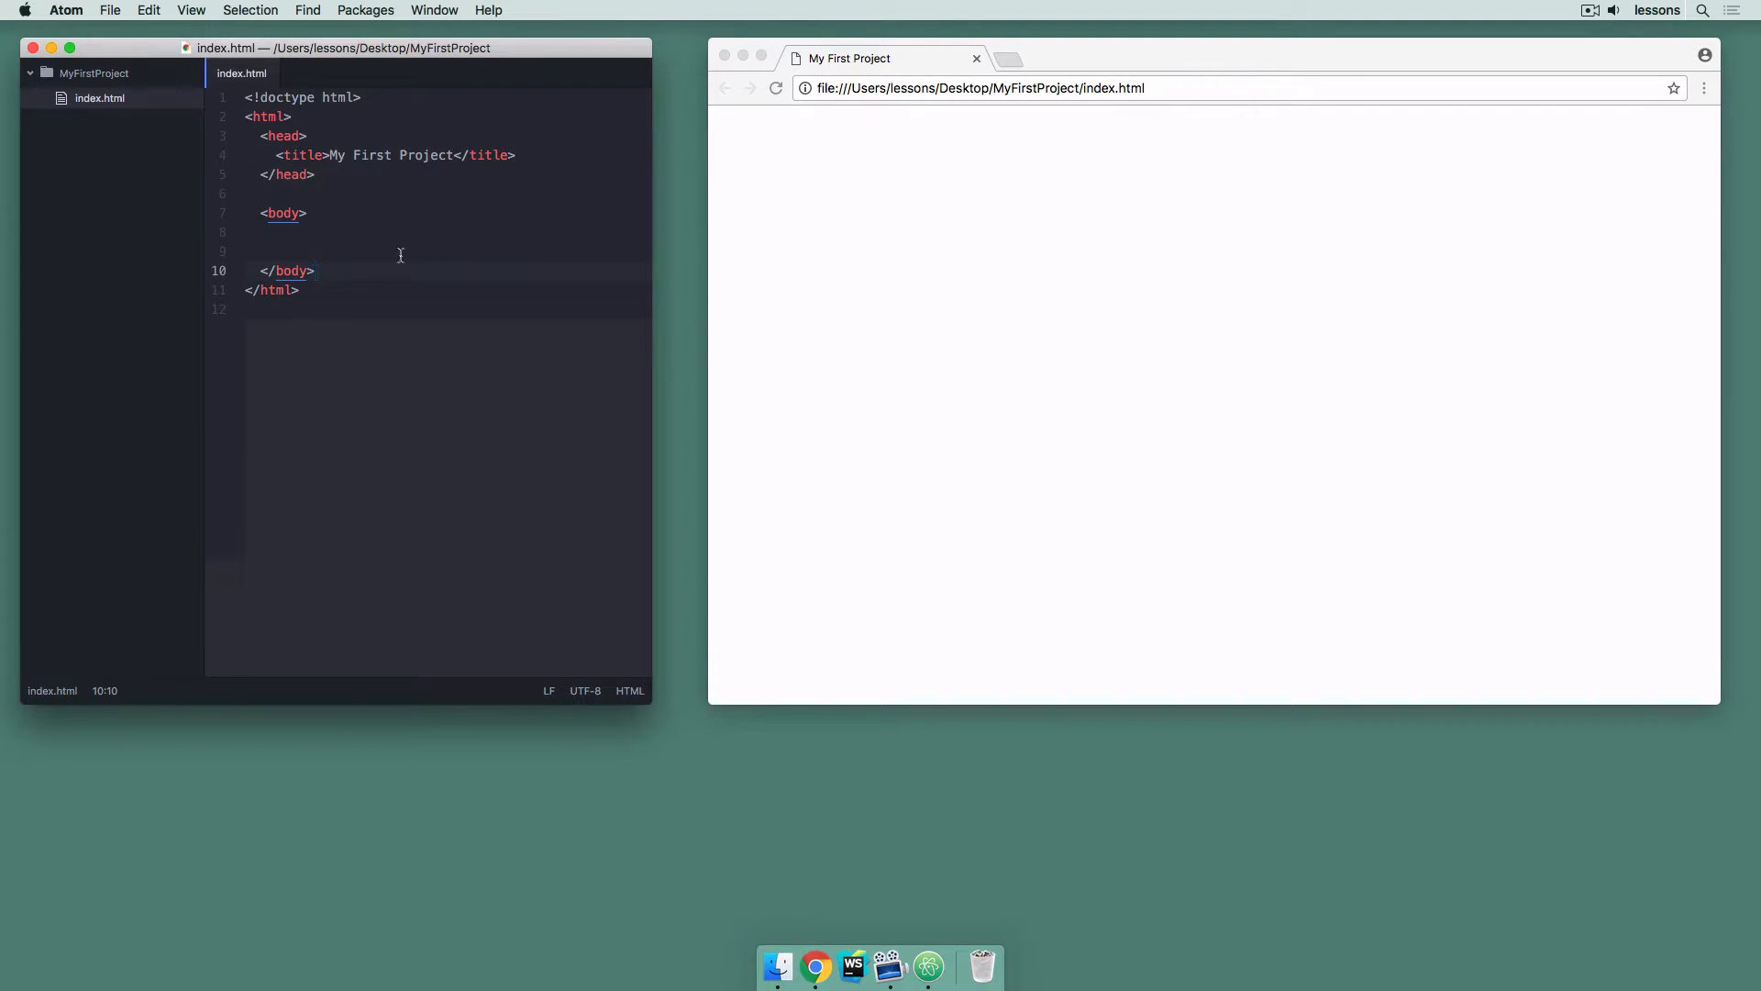
Add <h1>My First Project</h1> inside the body, then return the insertion point after the title line
{"action": "left_click", "coordinate": [244, 231]}
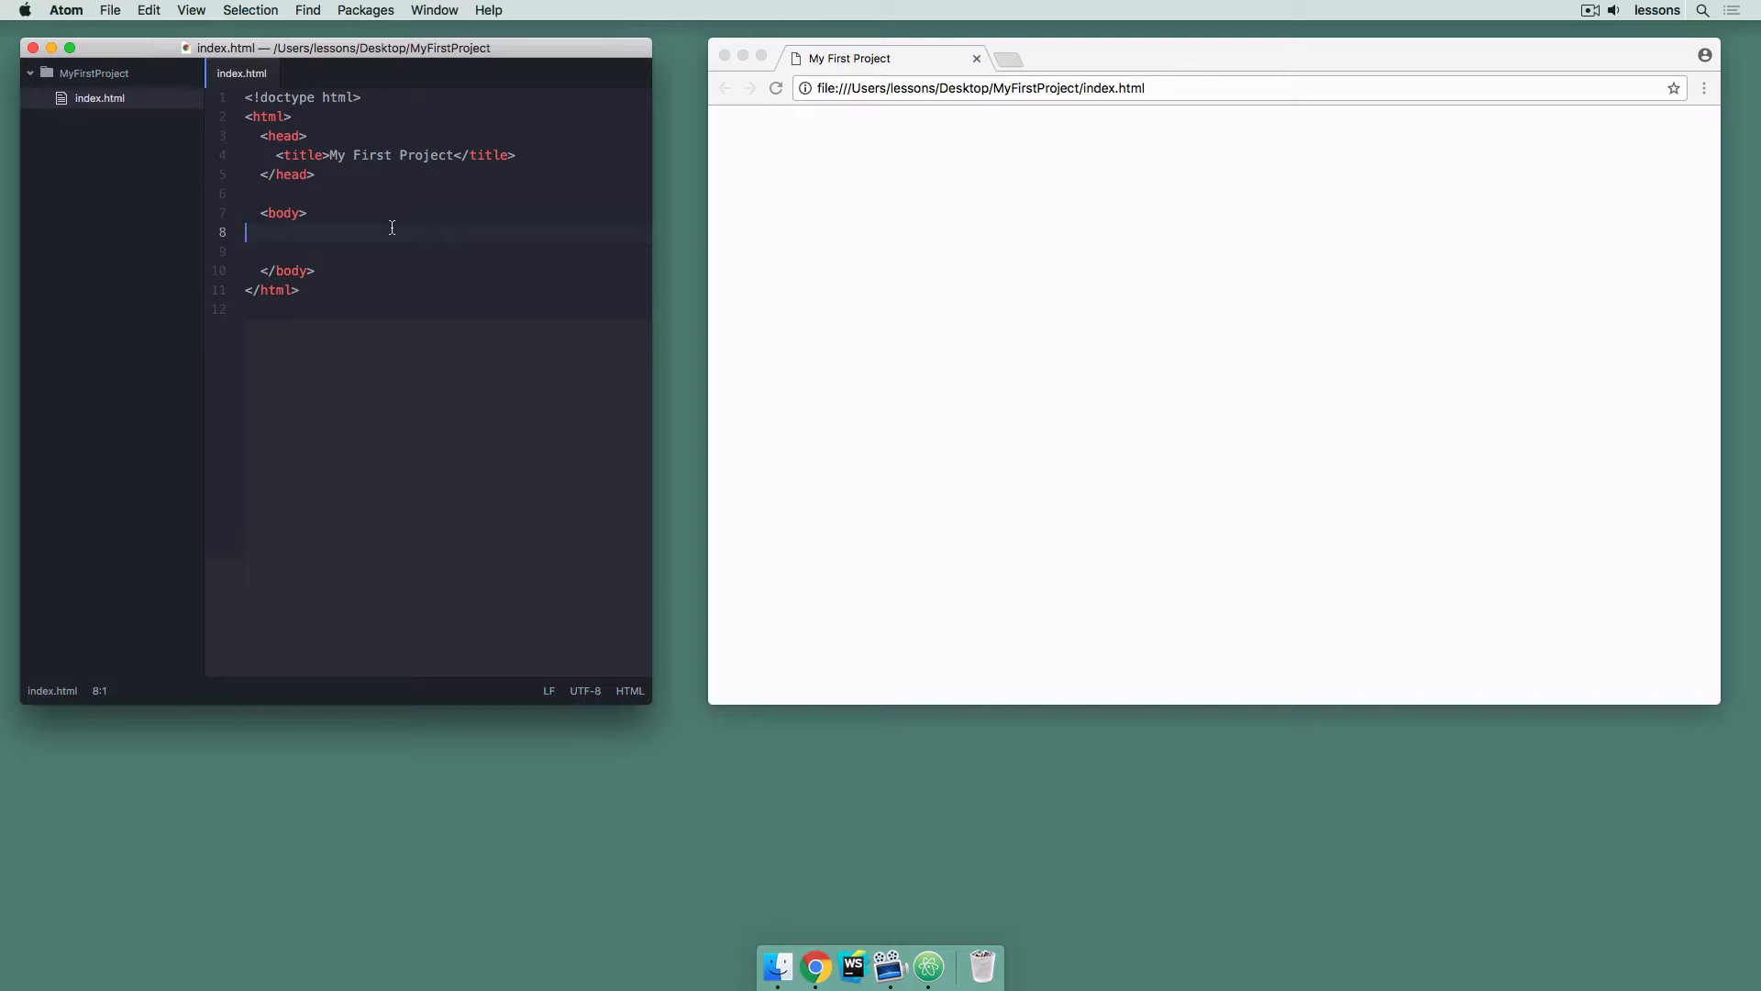
{"action": "type", "text": "<h1></h1>"}
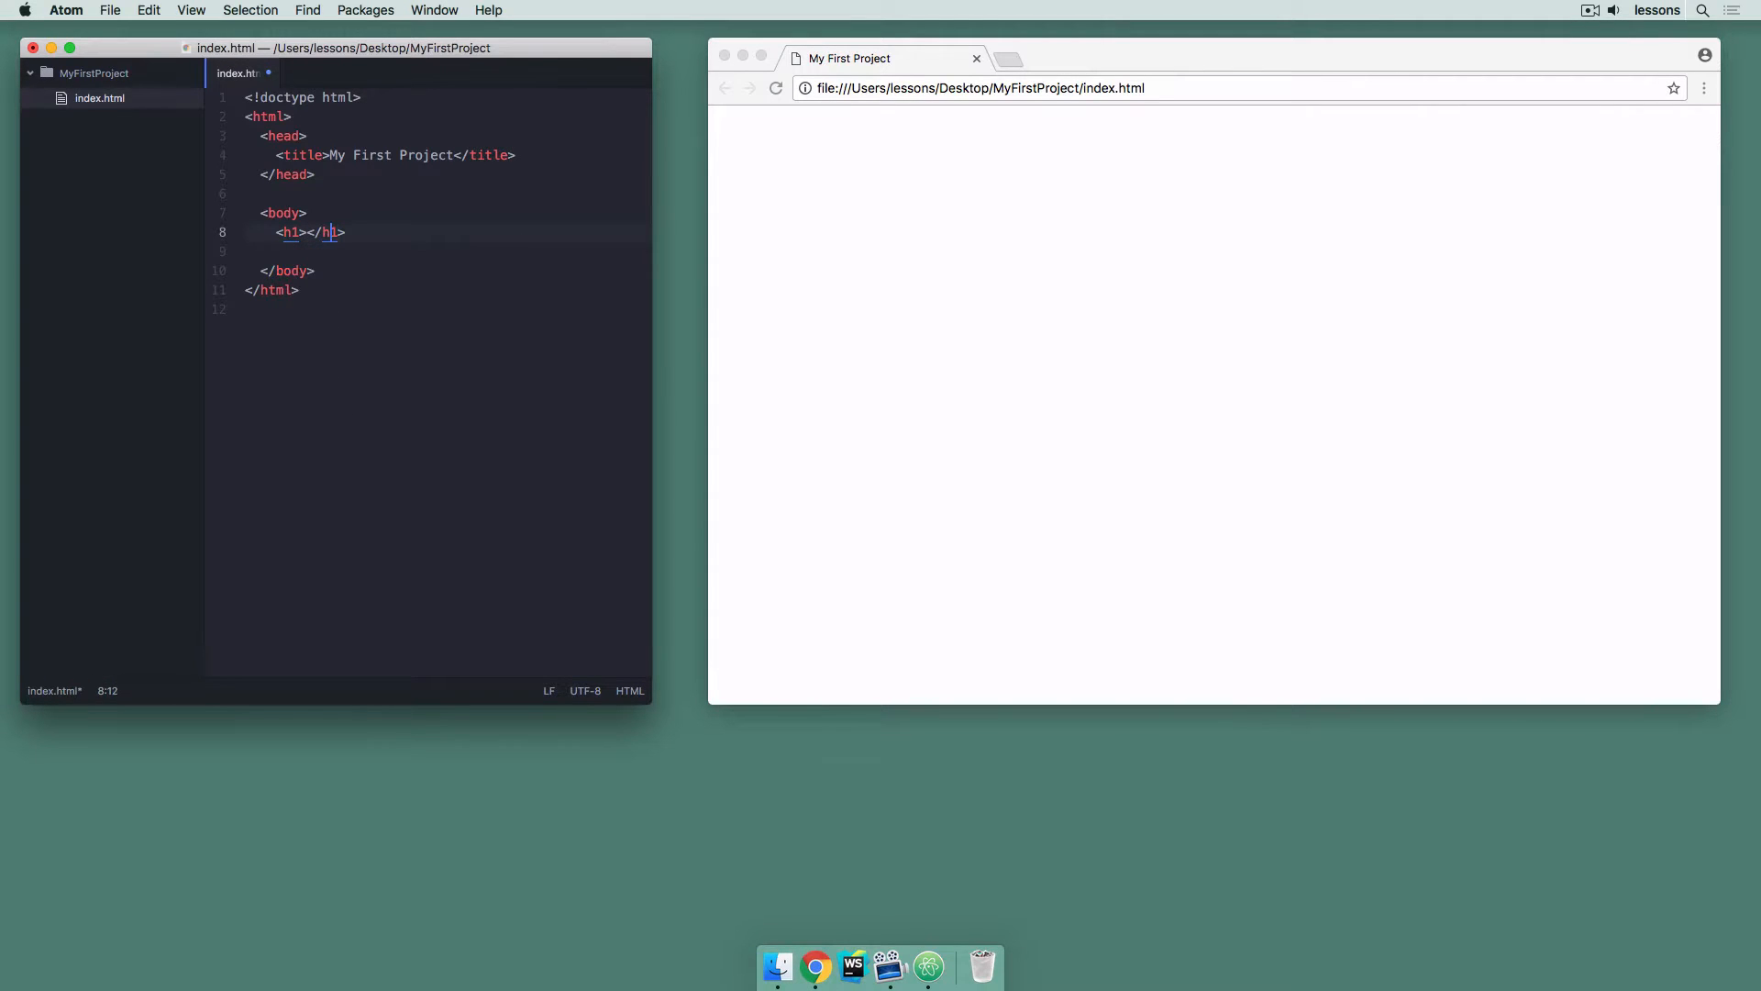
{"action": "type", "text": "My First Proje"}
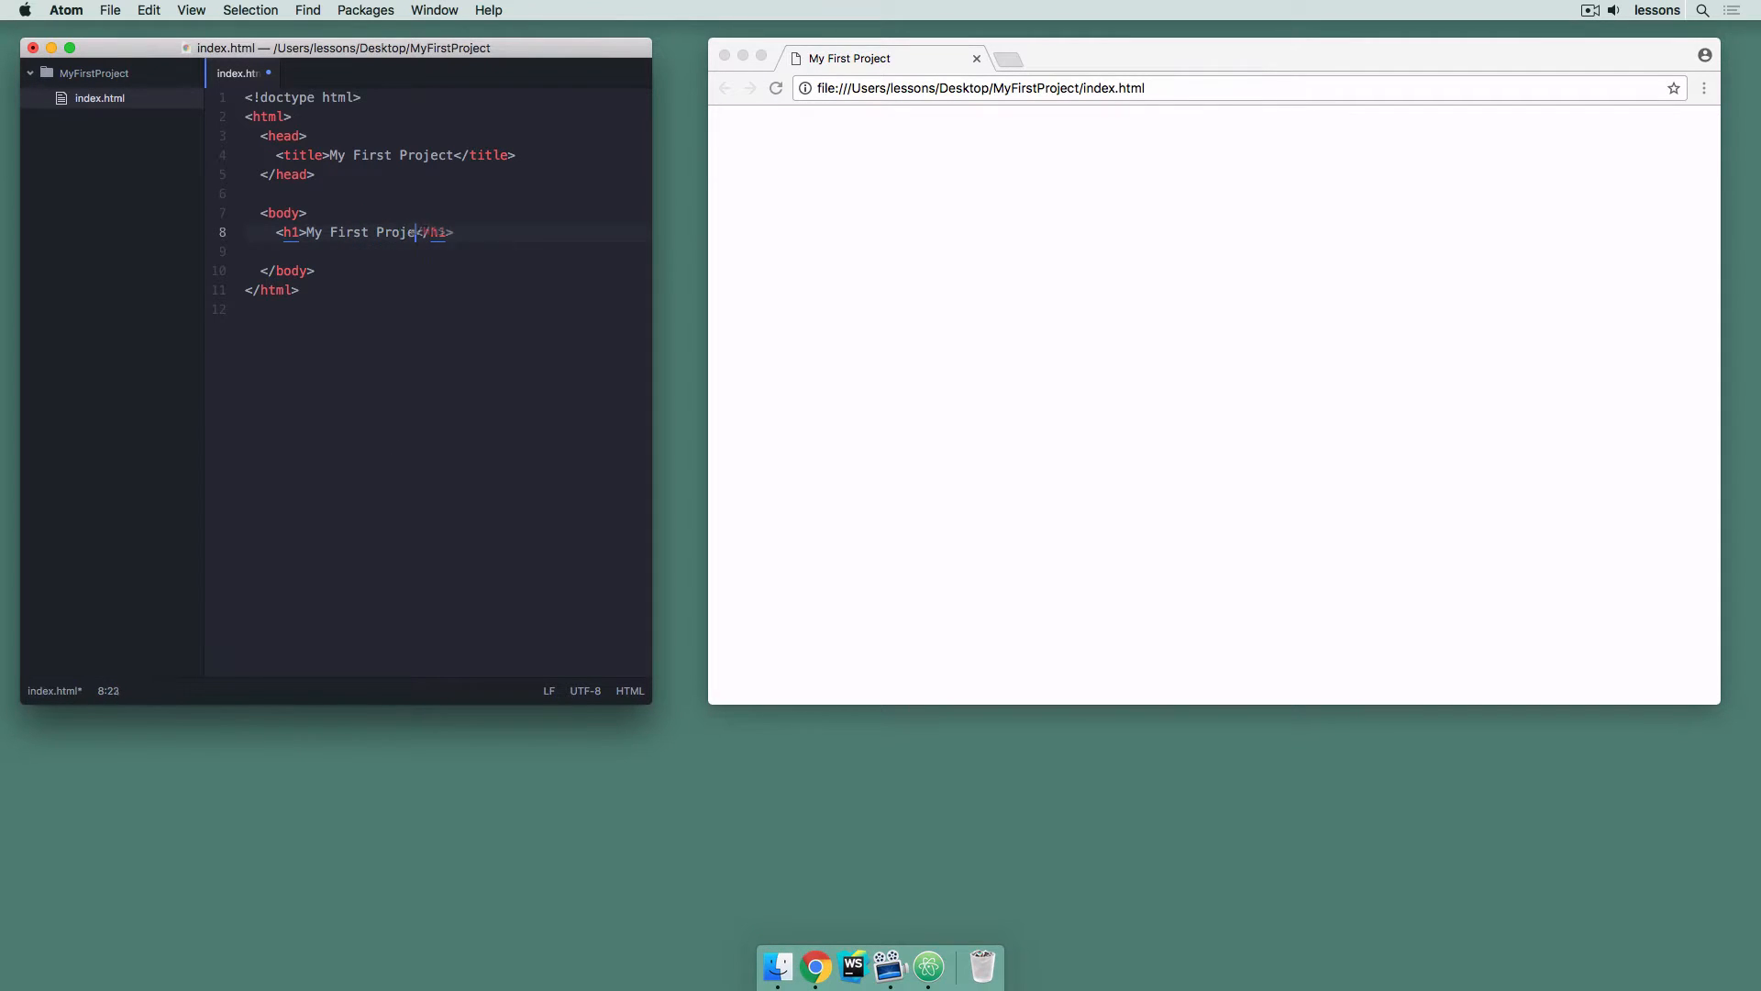
{"action": "type", "text": "ct"}
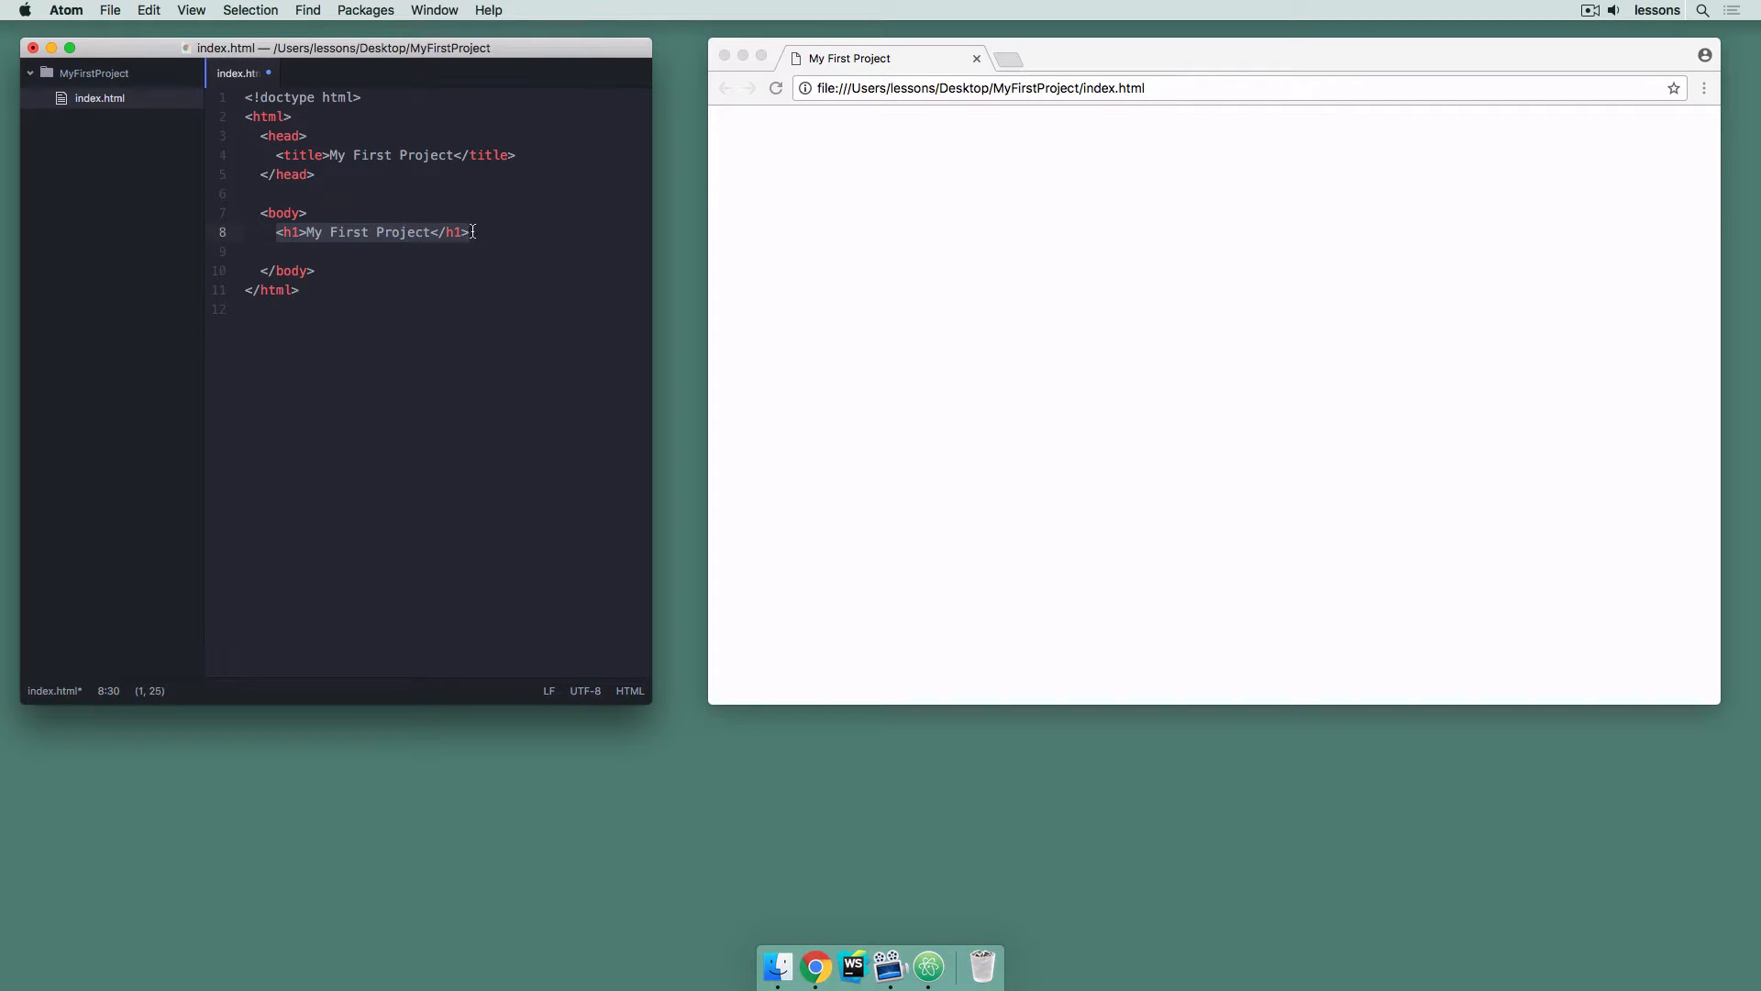
{"action": "left_click", "coordinate": [317, 272]}
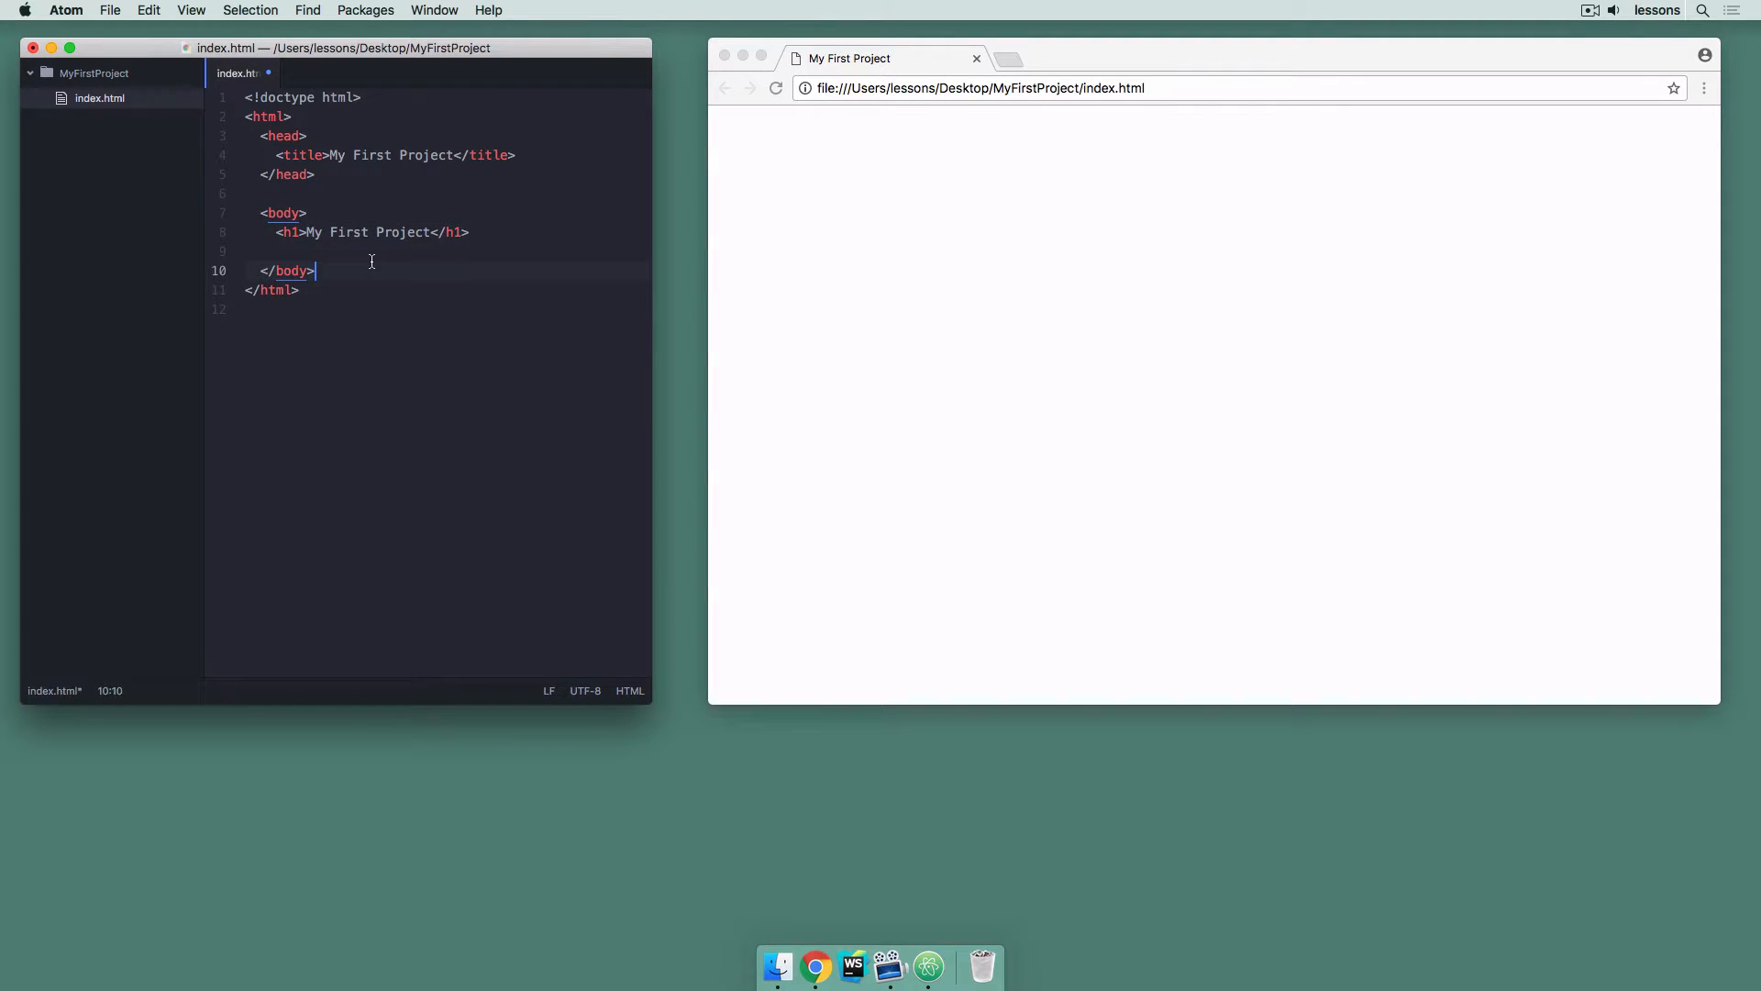
{"action": "left_click", "coordinate": [469, 233]}
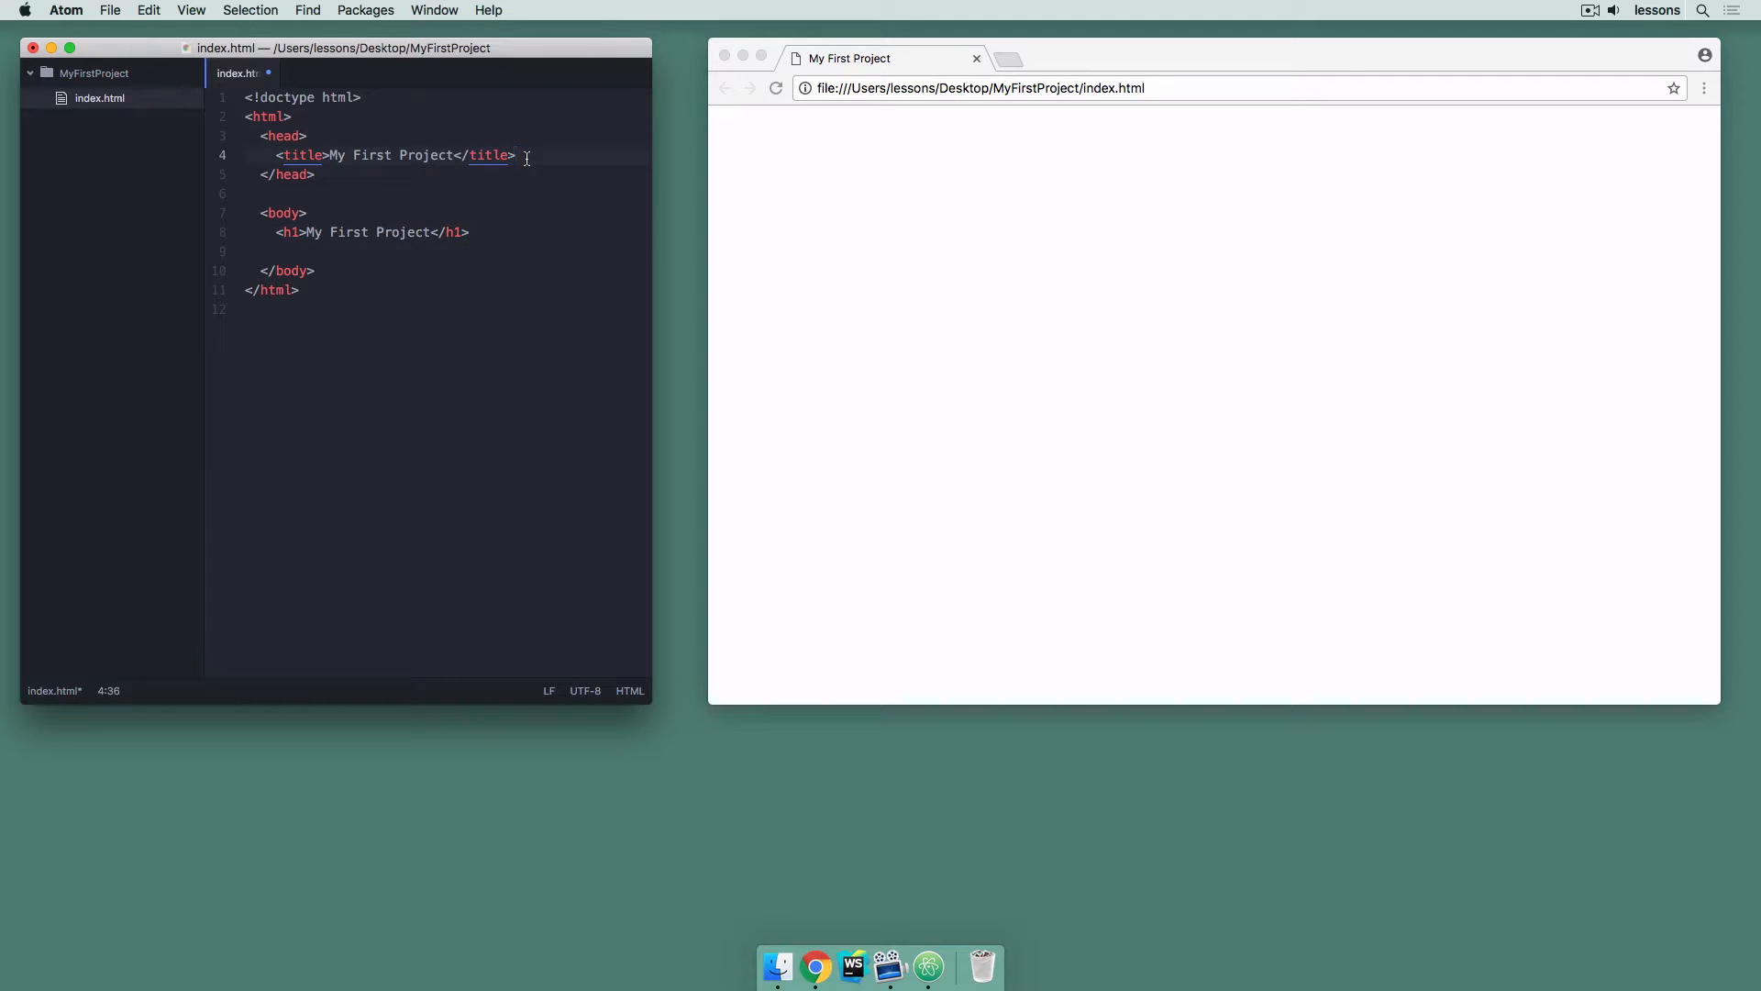
Add an embedded <style> block with h1 { color: red; }, then select that rule for removal
{"action": "type", "text": "<style></s"}
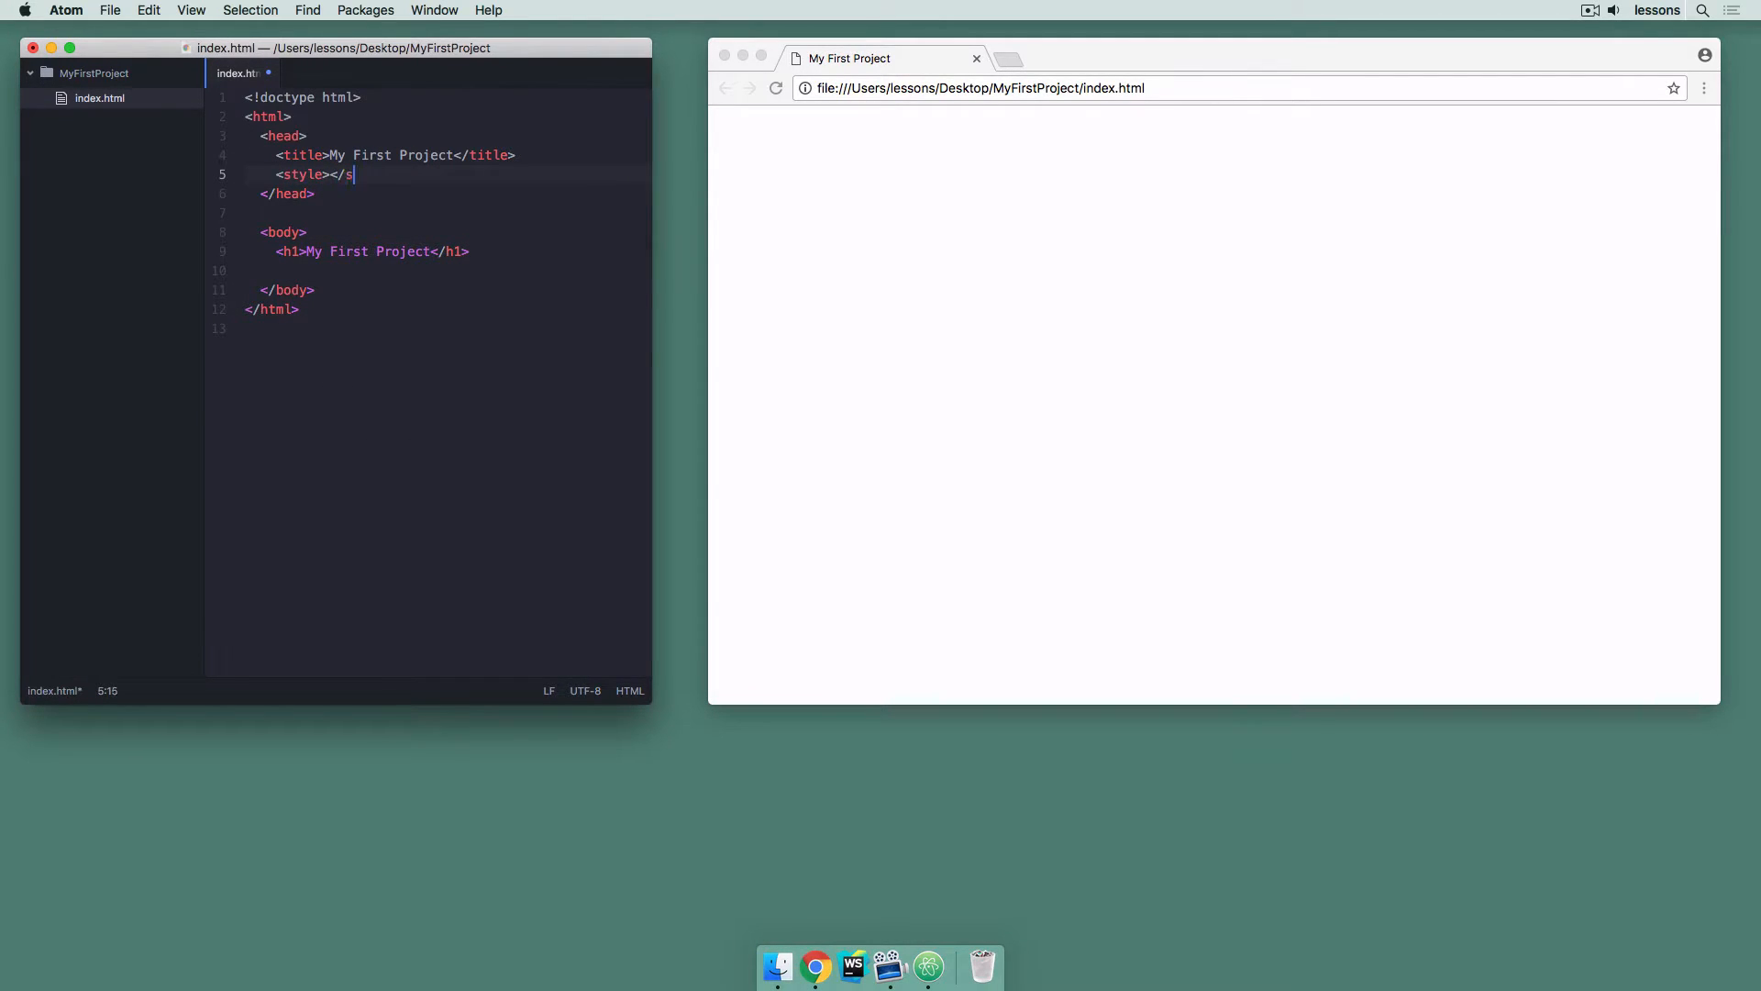
{"action": "type", "text": "tyle>"}
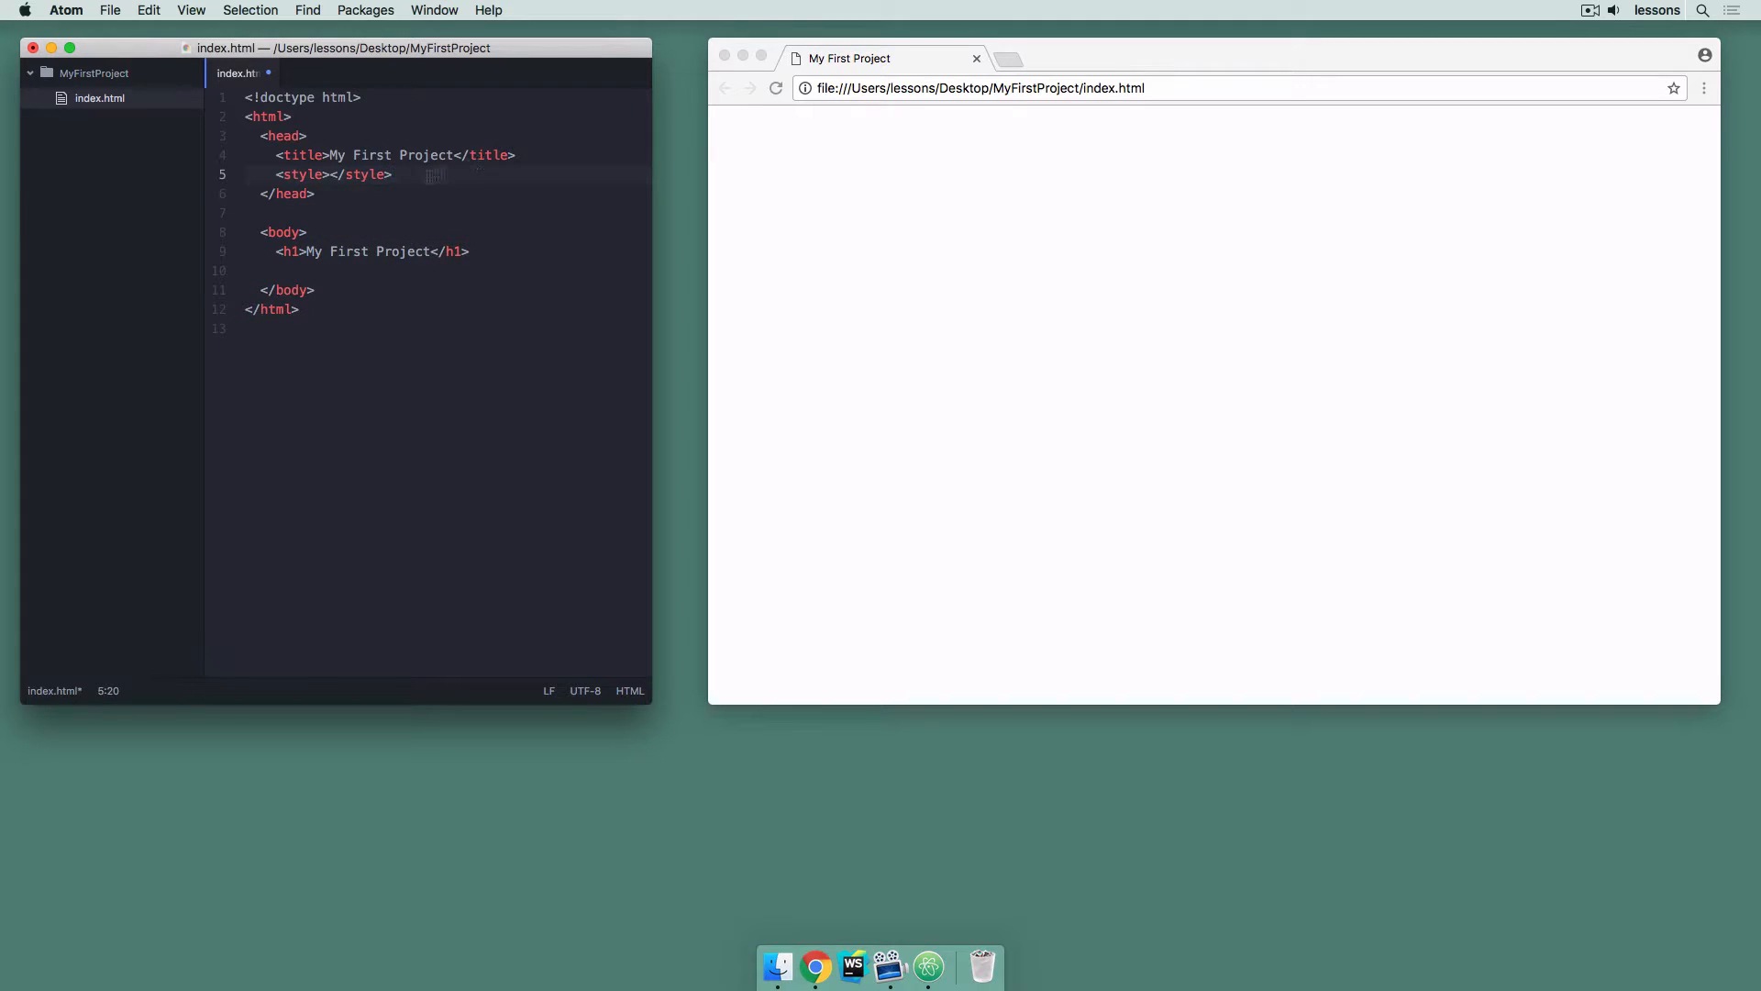
{"action": "left_click", "coordinate": [332, 174]}
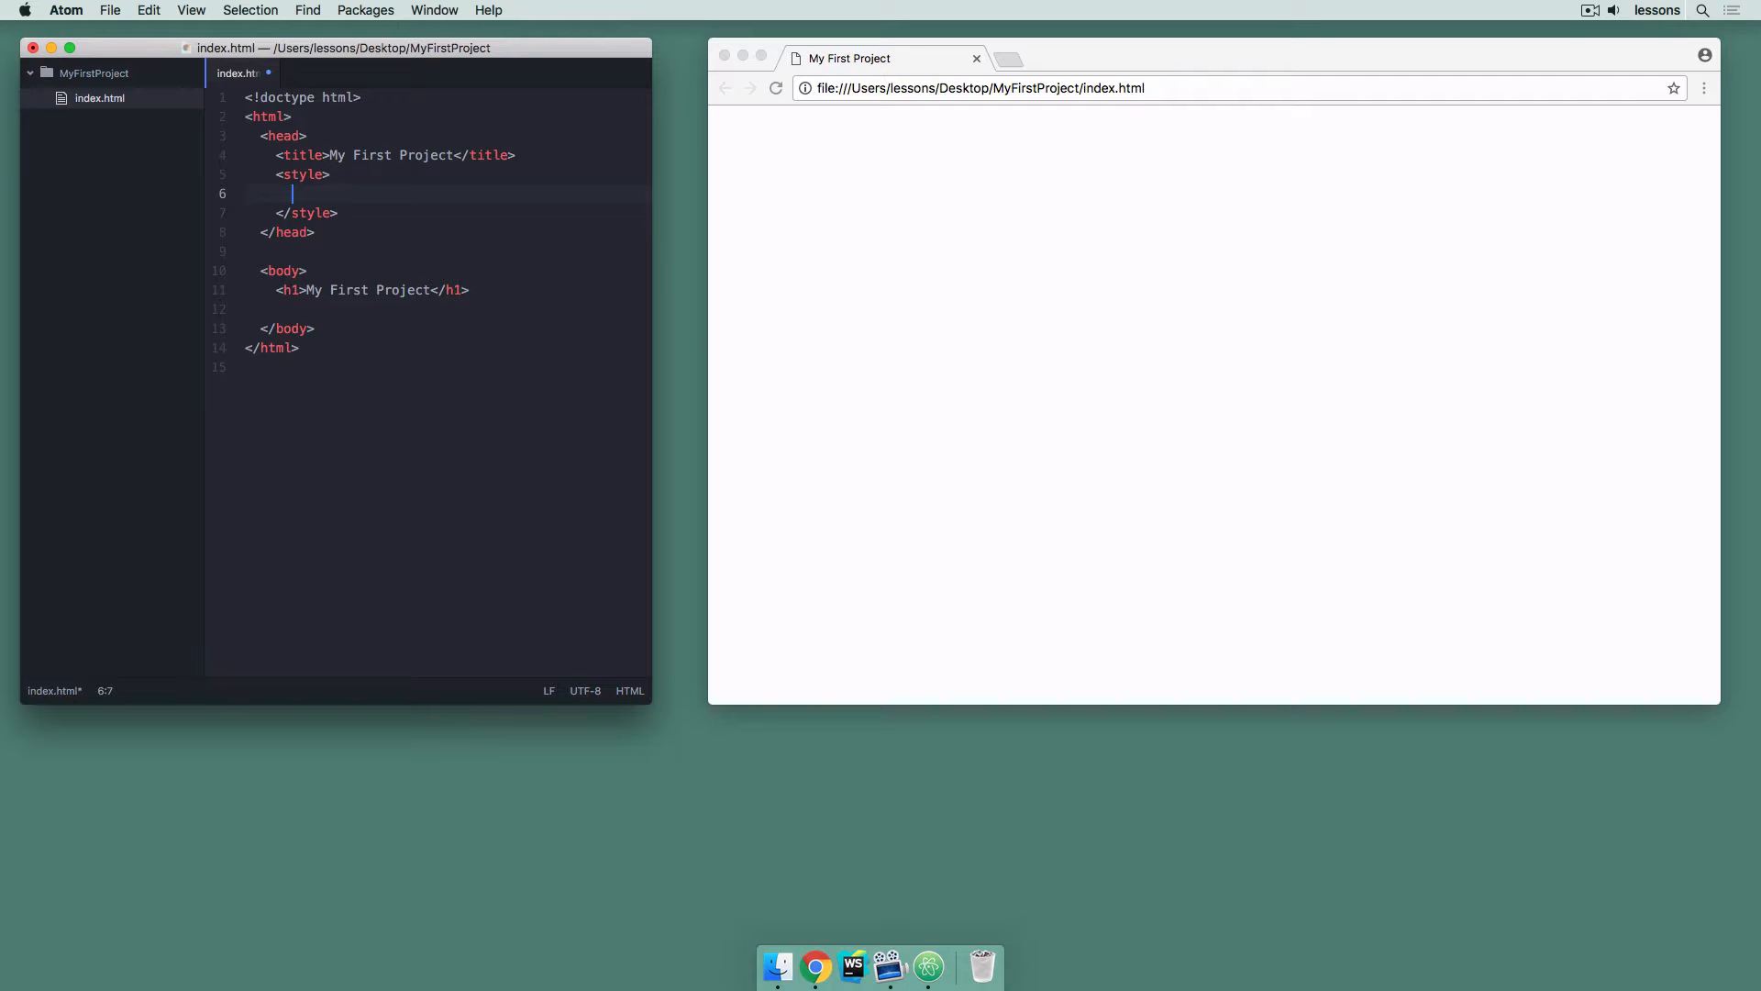
{"action": "type", "text": "h1 {"}
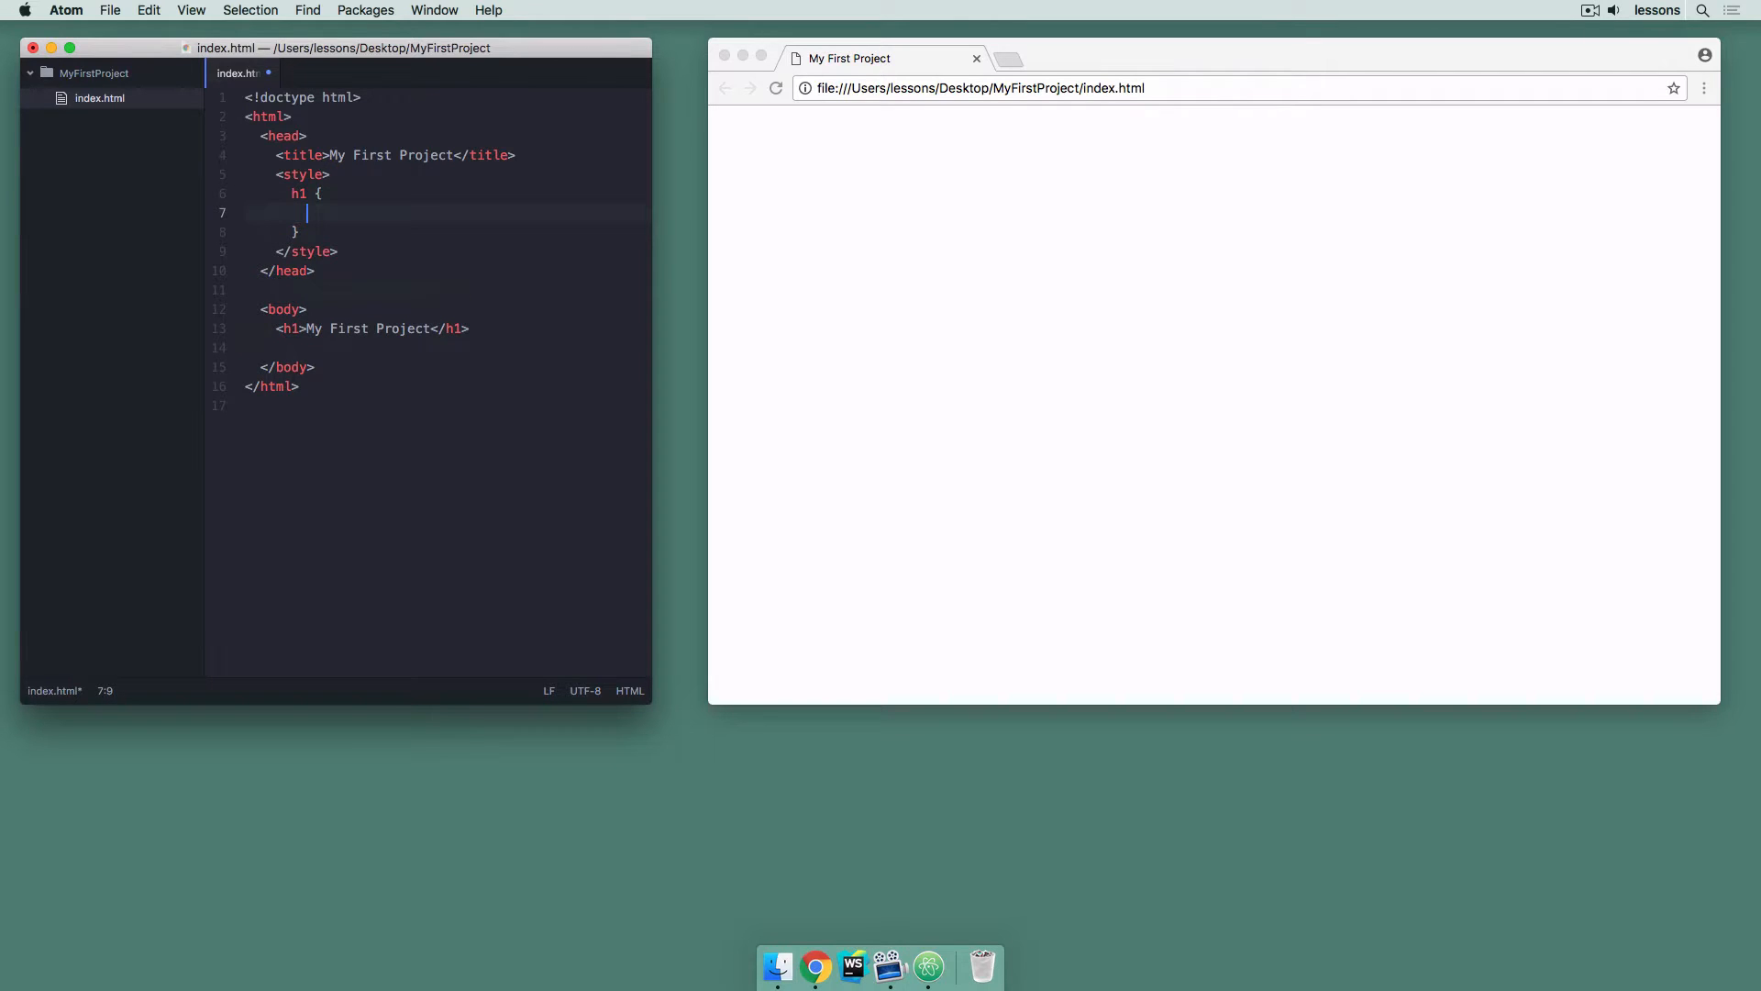
{"action": "type", "text": "color:"}
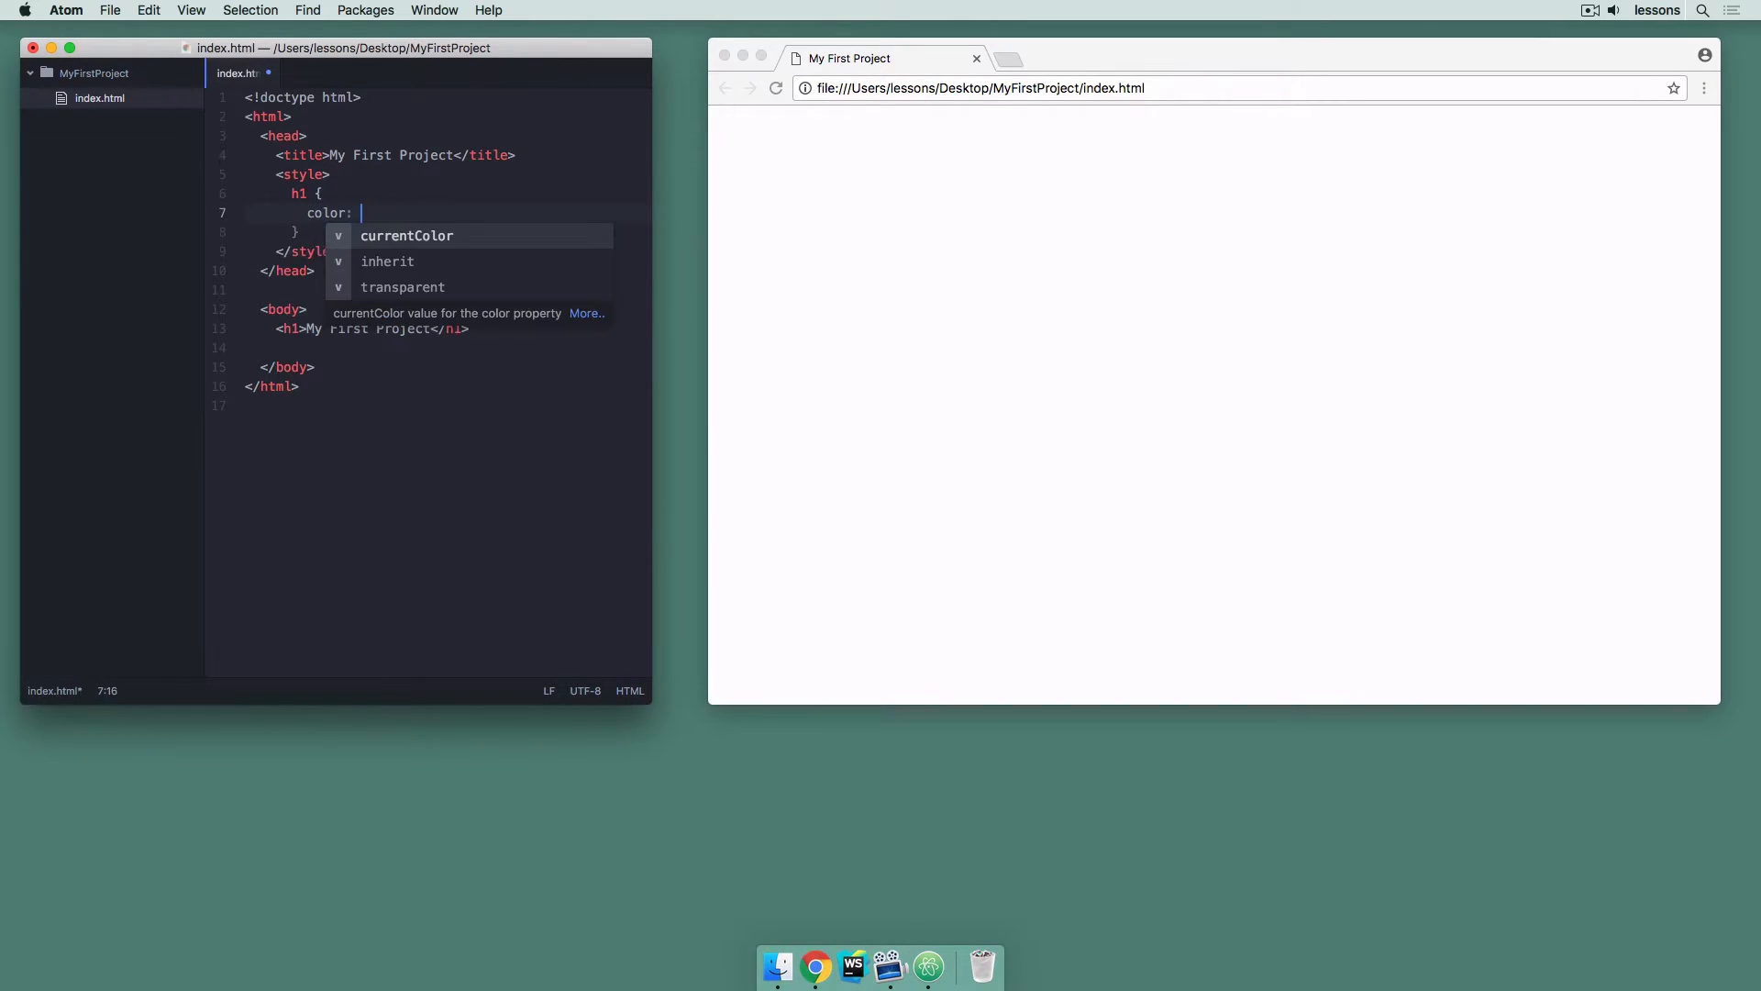
{"action": "type", "text": "red;"}
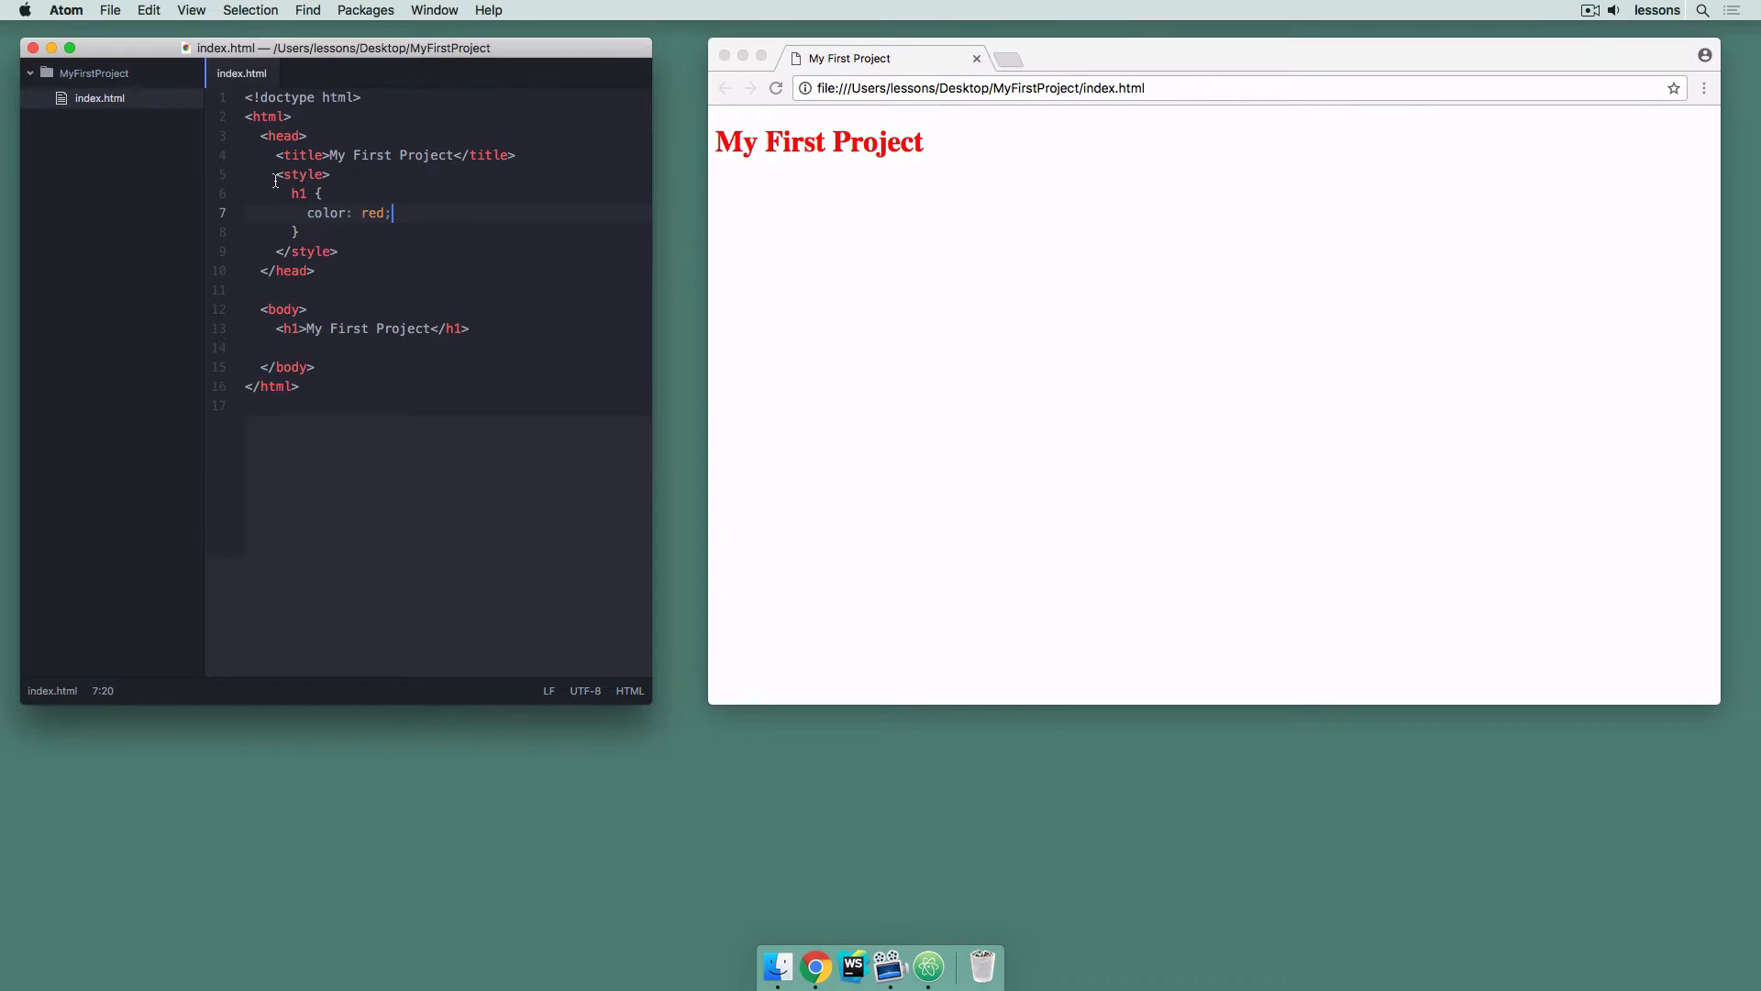
{"action": "left_click_drag", "start_coordinate": [279, 174], "coordinate": [338, 252]}
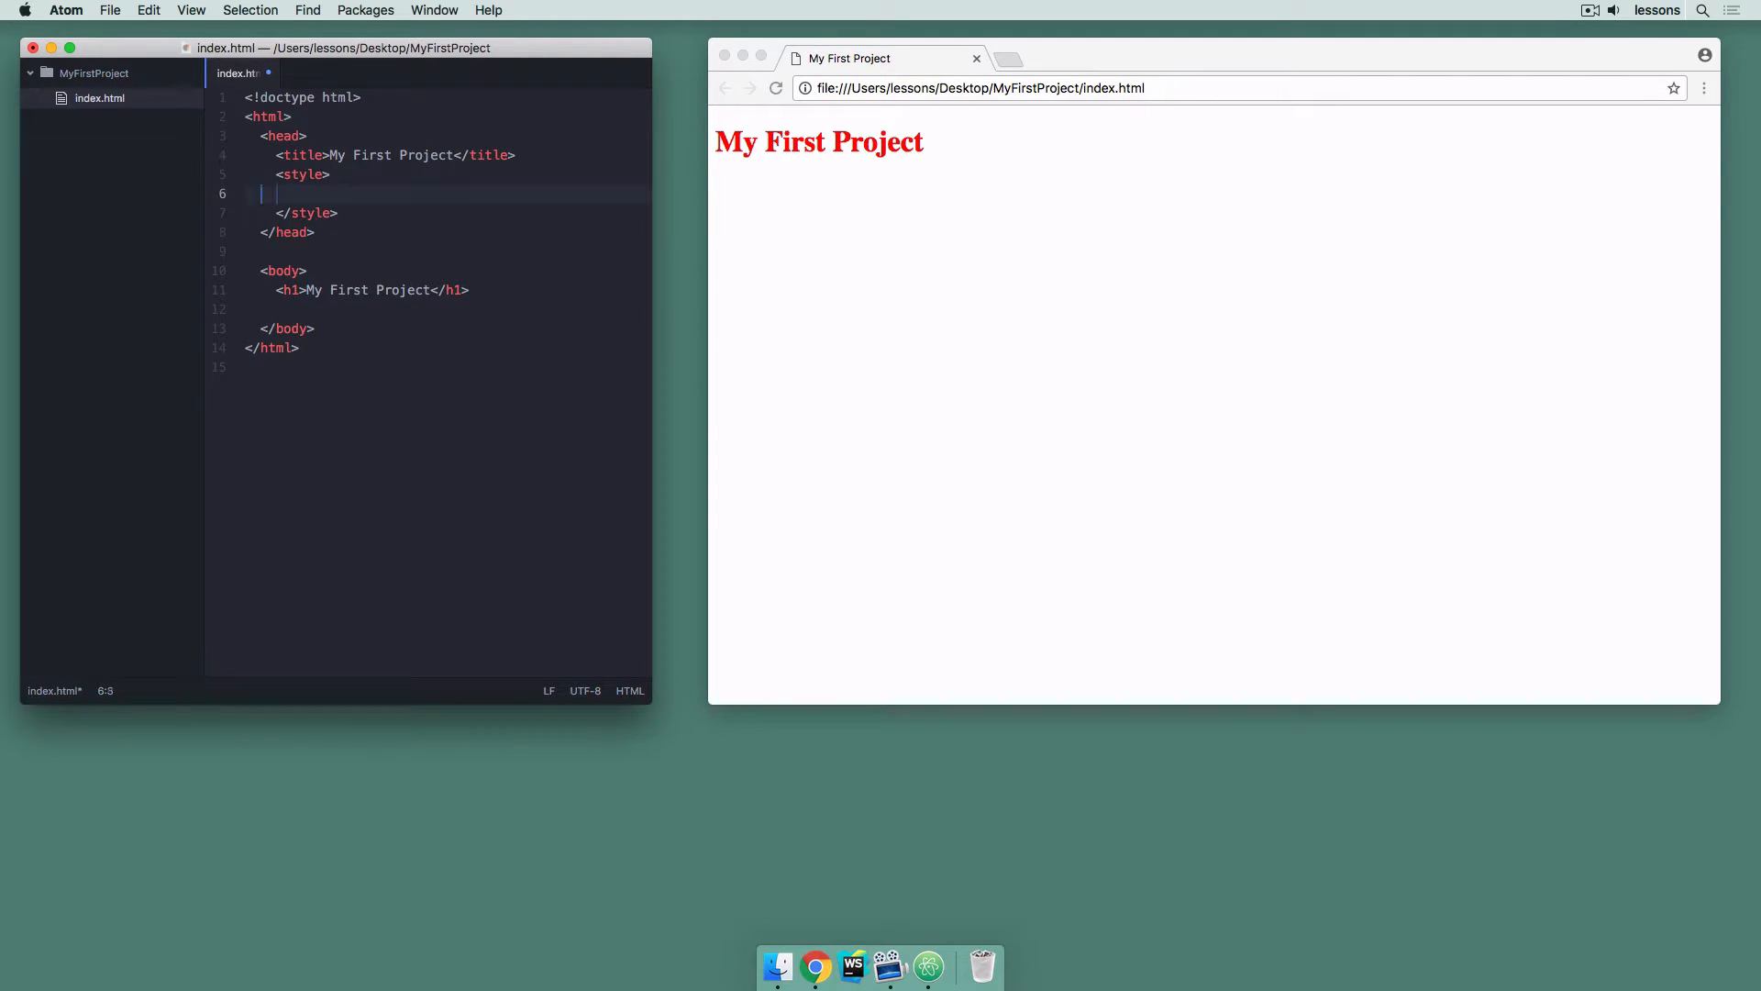
Replace the style block with <link rel="stylesheet" href="./mainStyle.css">
{"action": "key", "text": "Backspace"}
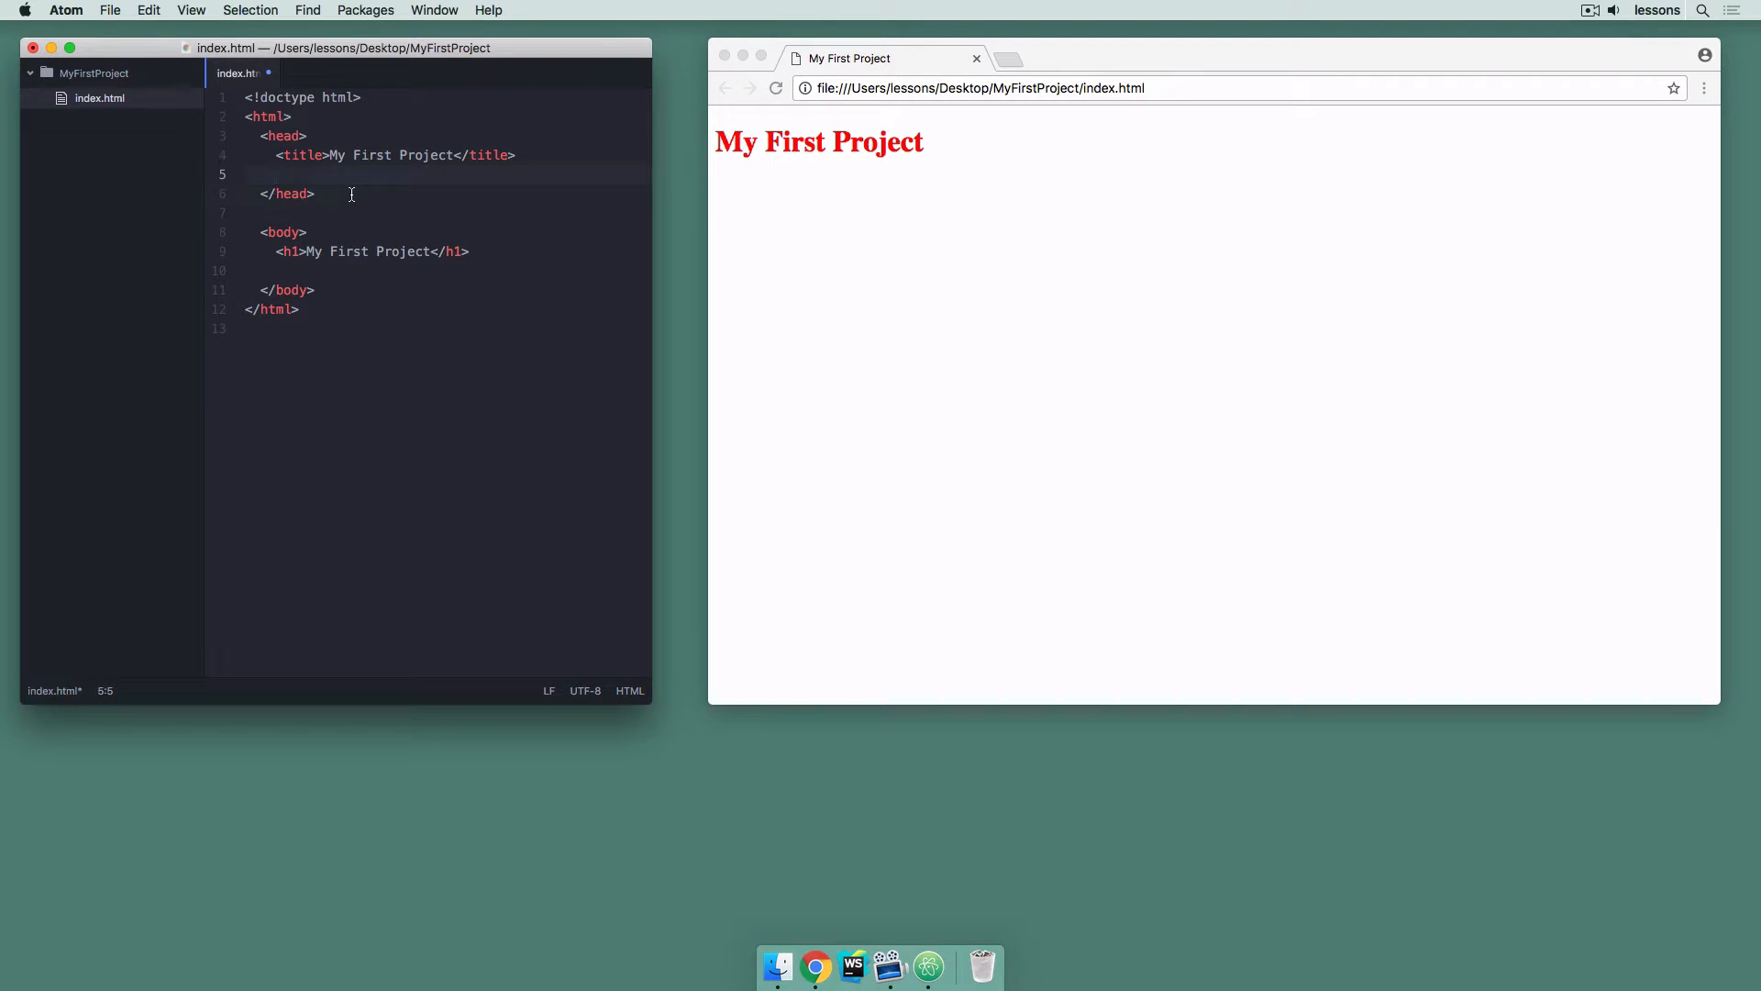
{"action": "type", "text": "<link /"}
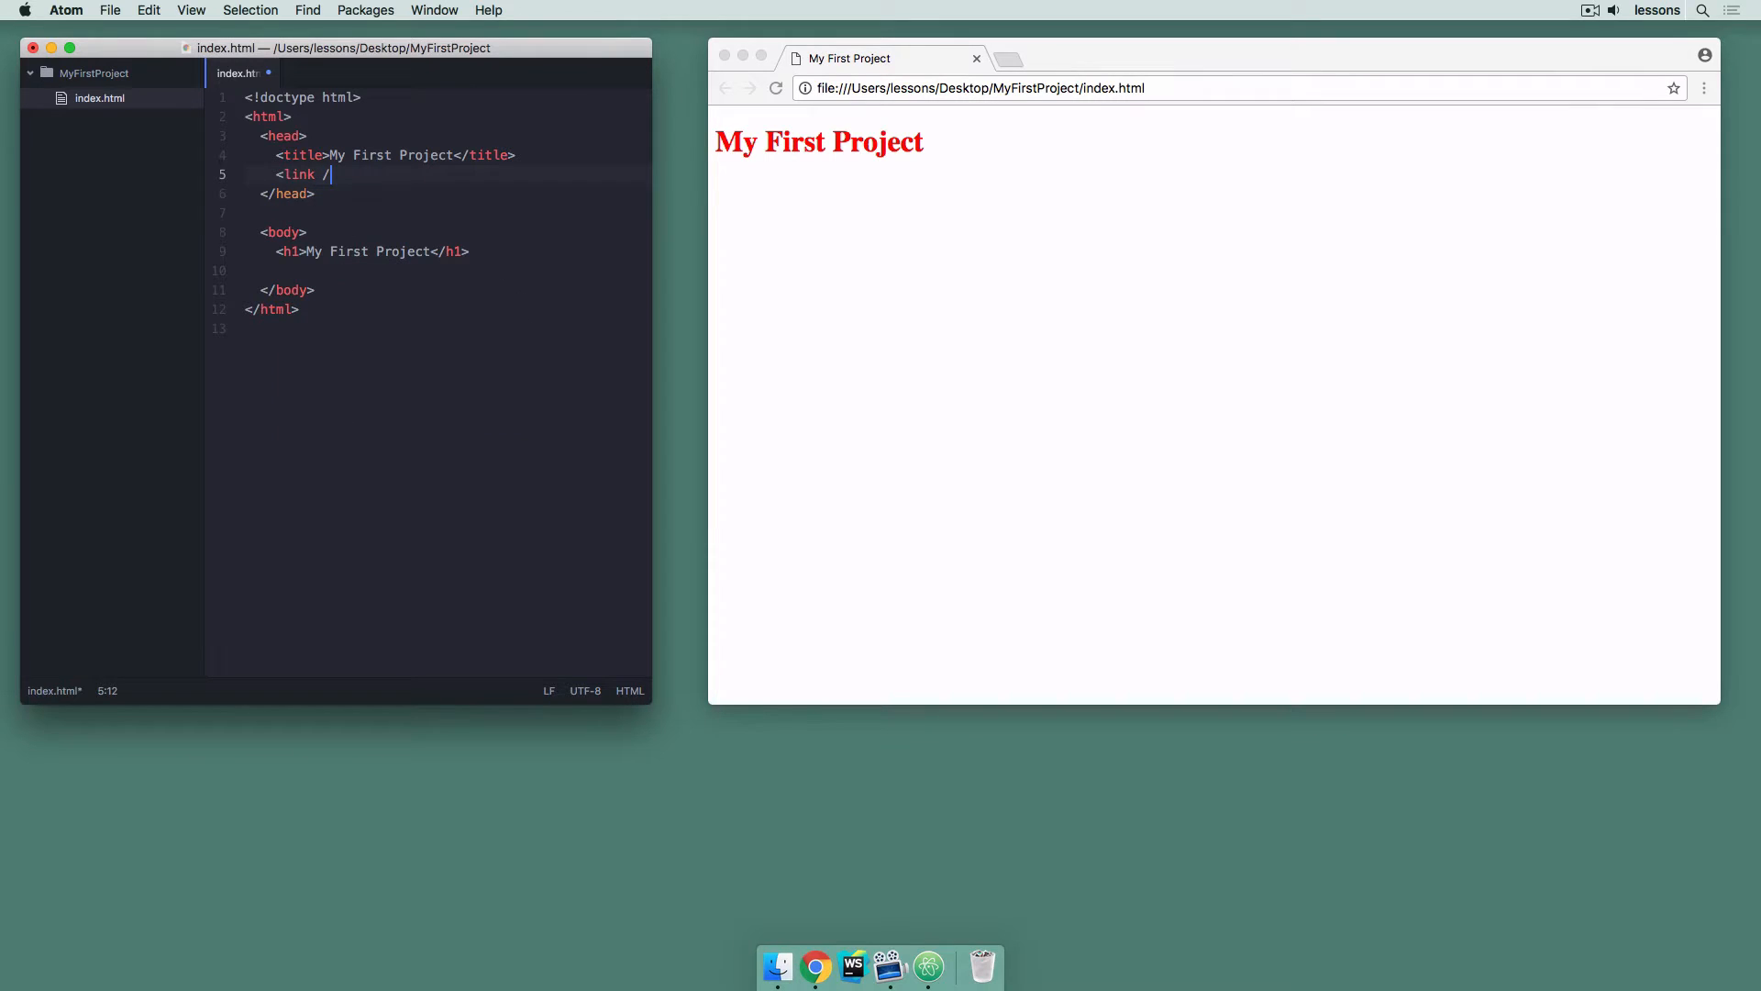
{"action": "type", "text": ">"}
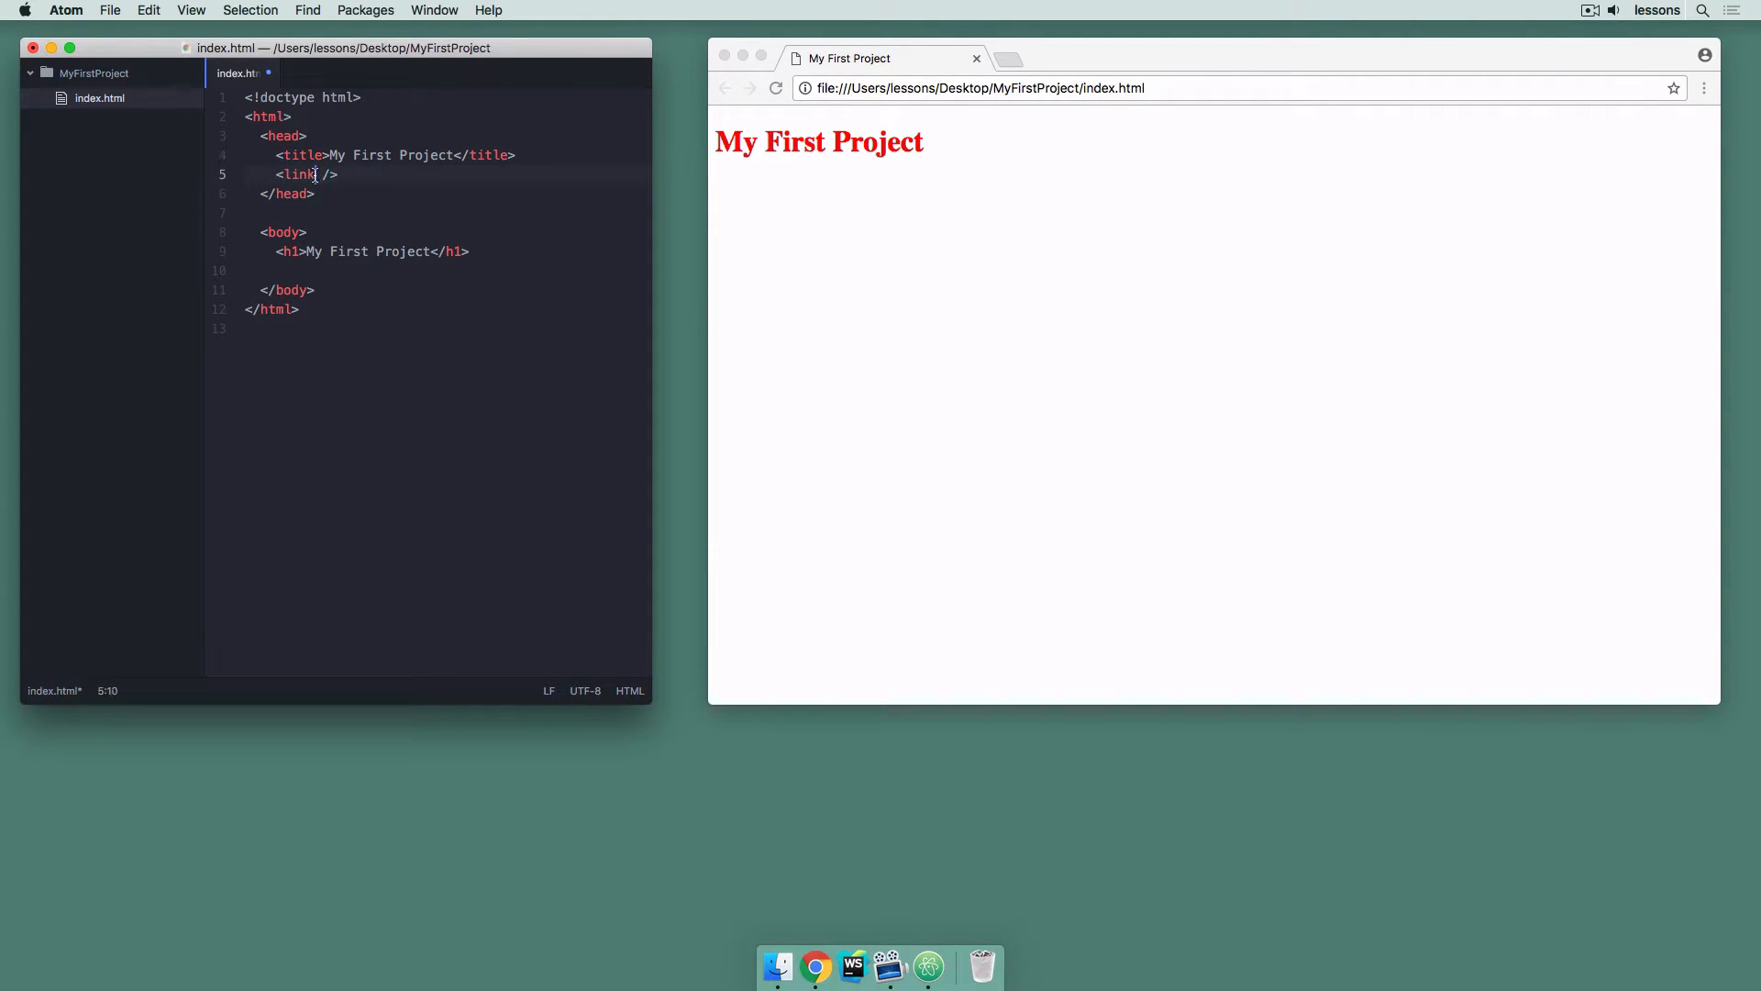
{"action": "type", "text": "rel"}
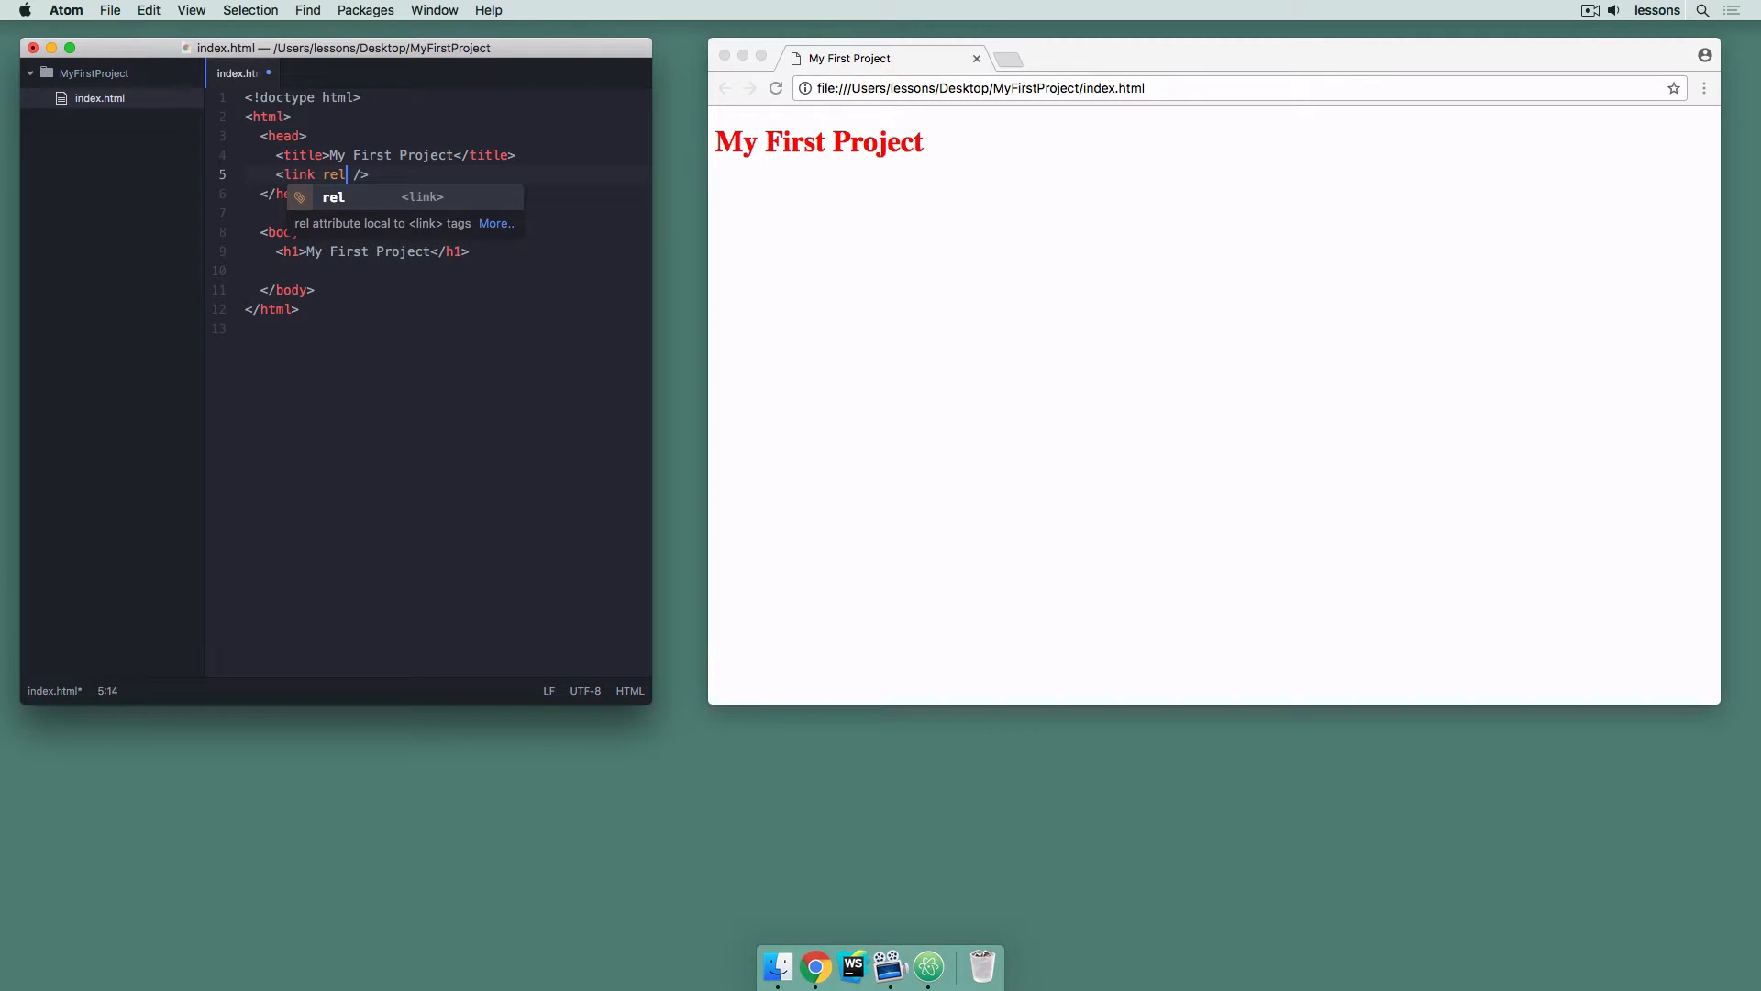
{"action": "type", "text": "=\"st"}
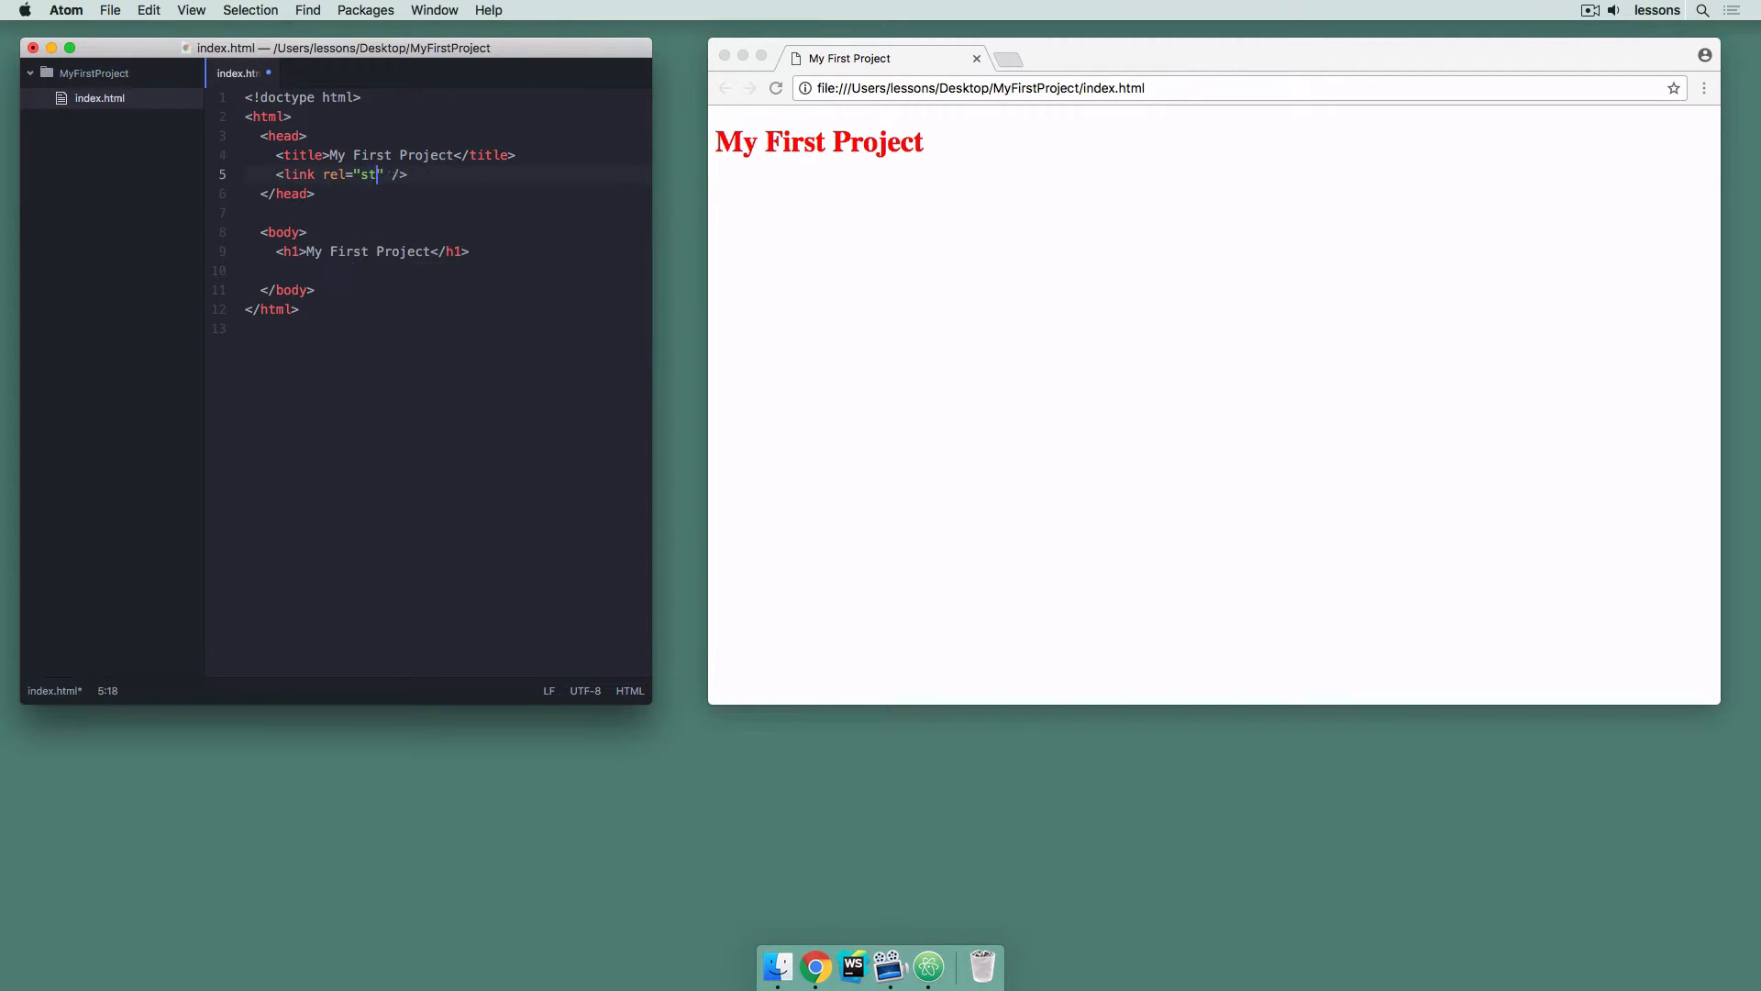
{"action": "type", "text": "ylesheet"}
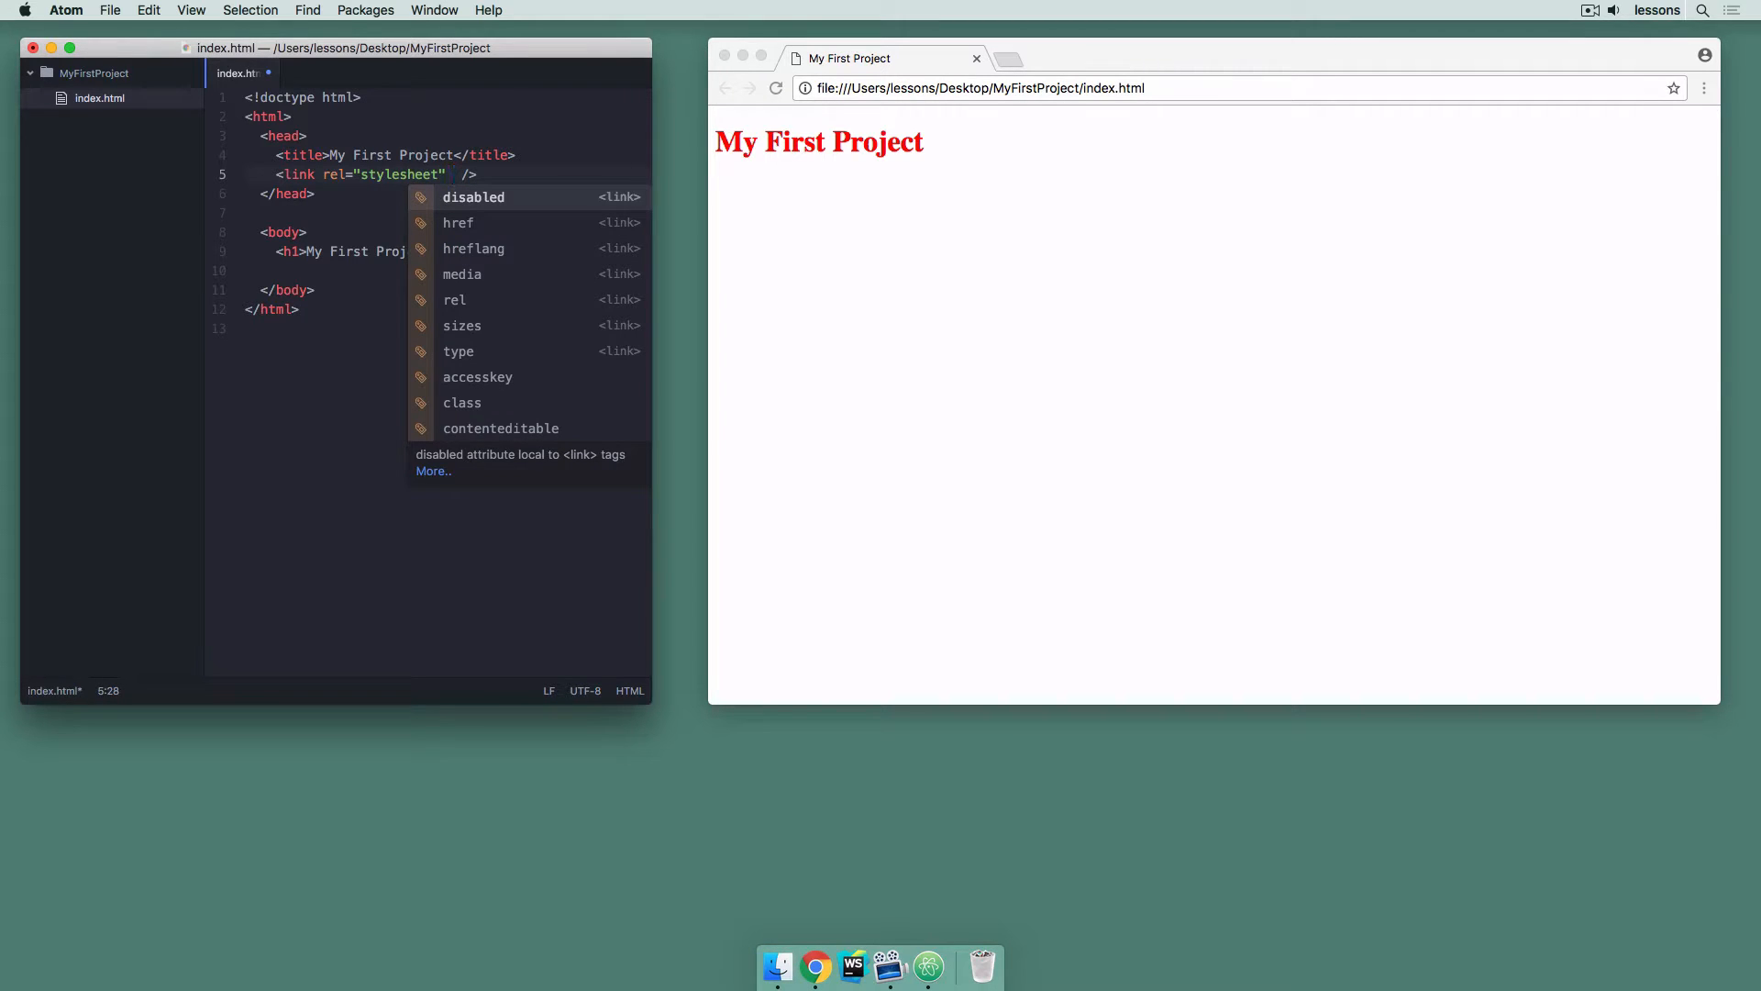
{"action": "type", "text": "href="}
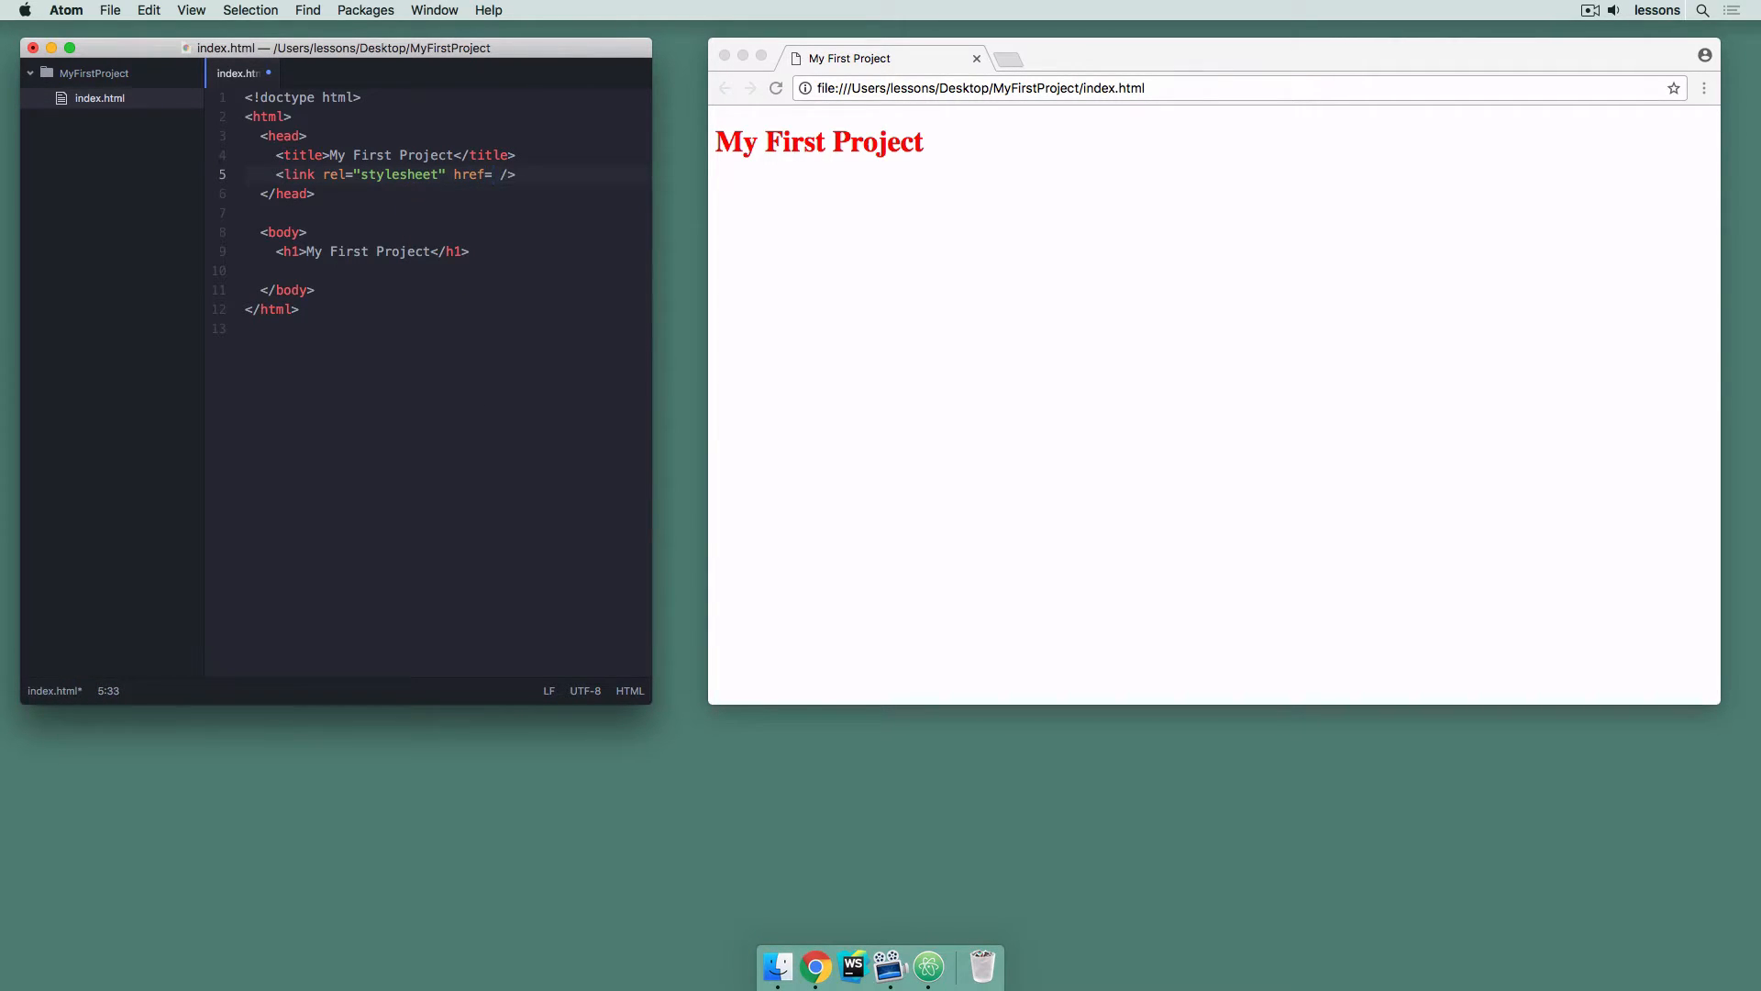
{"action": "type", "text": "./"}
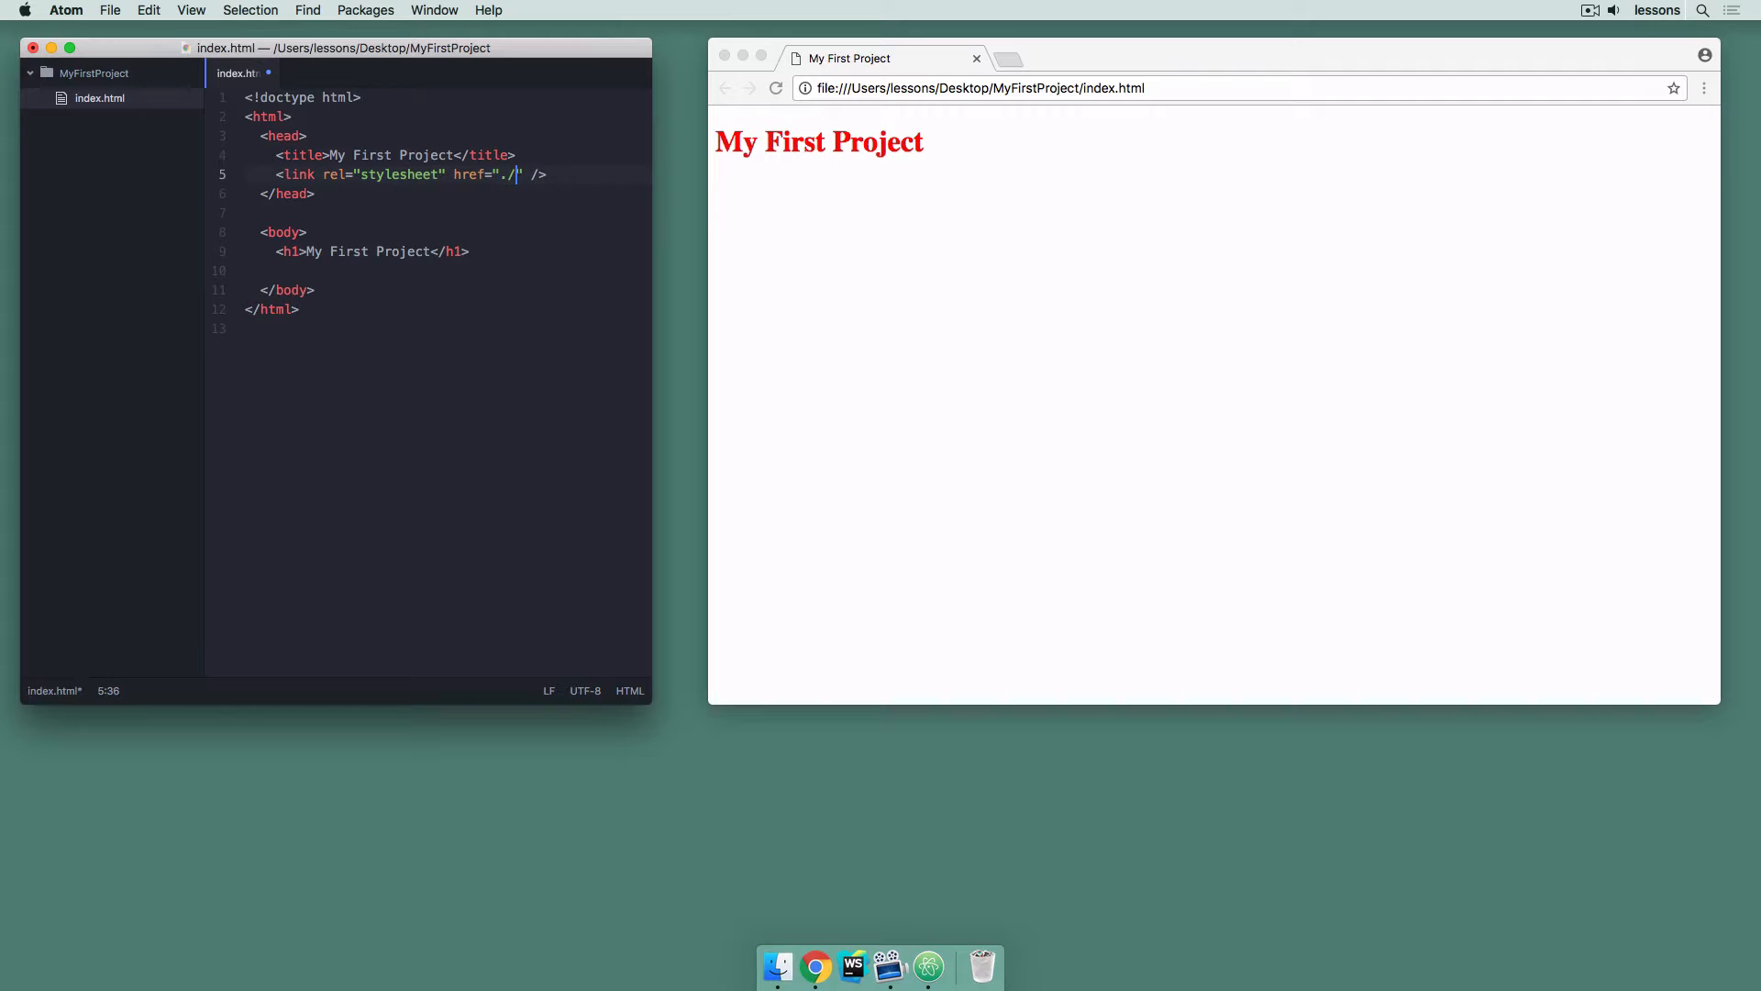
{"action": "type", "text": "mainStyle"}
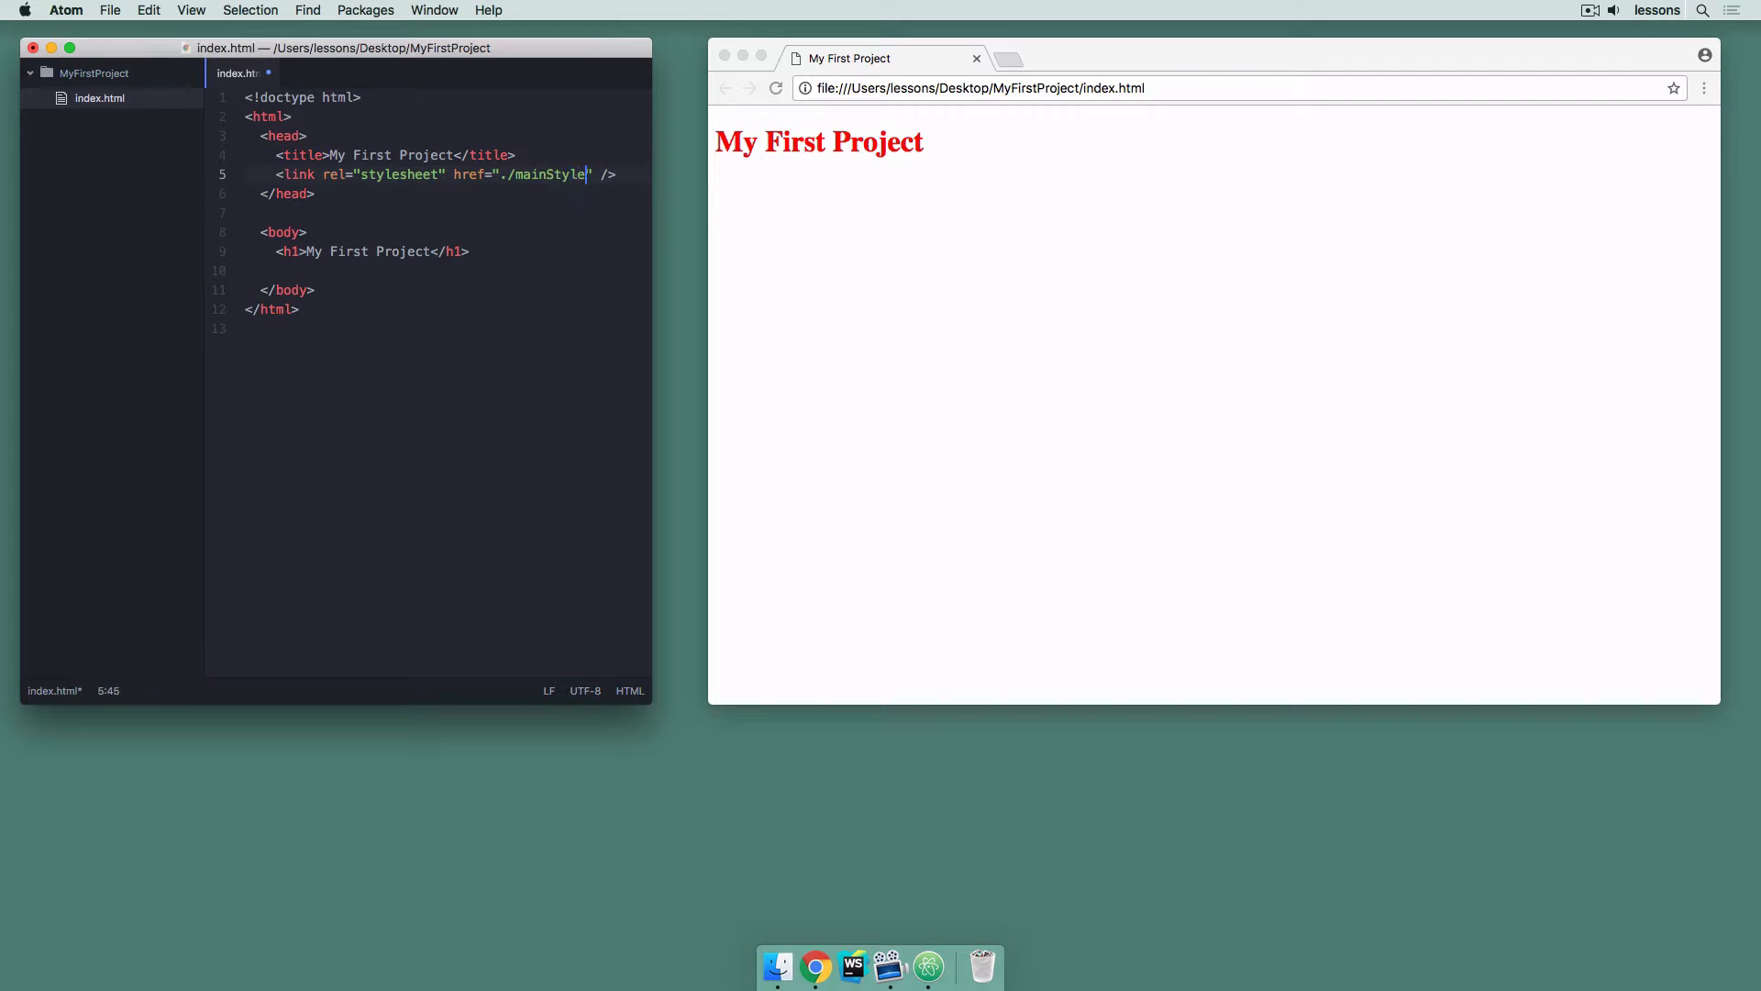
{"action": "type", "text": ".css"}
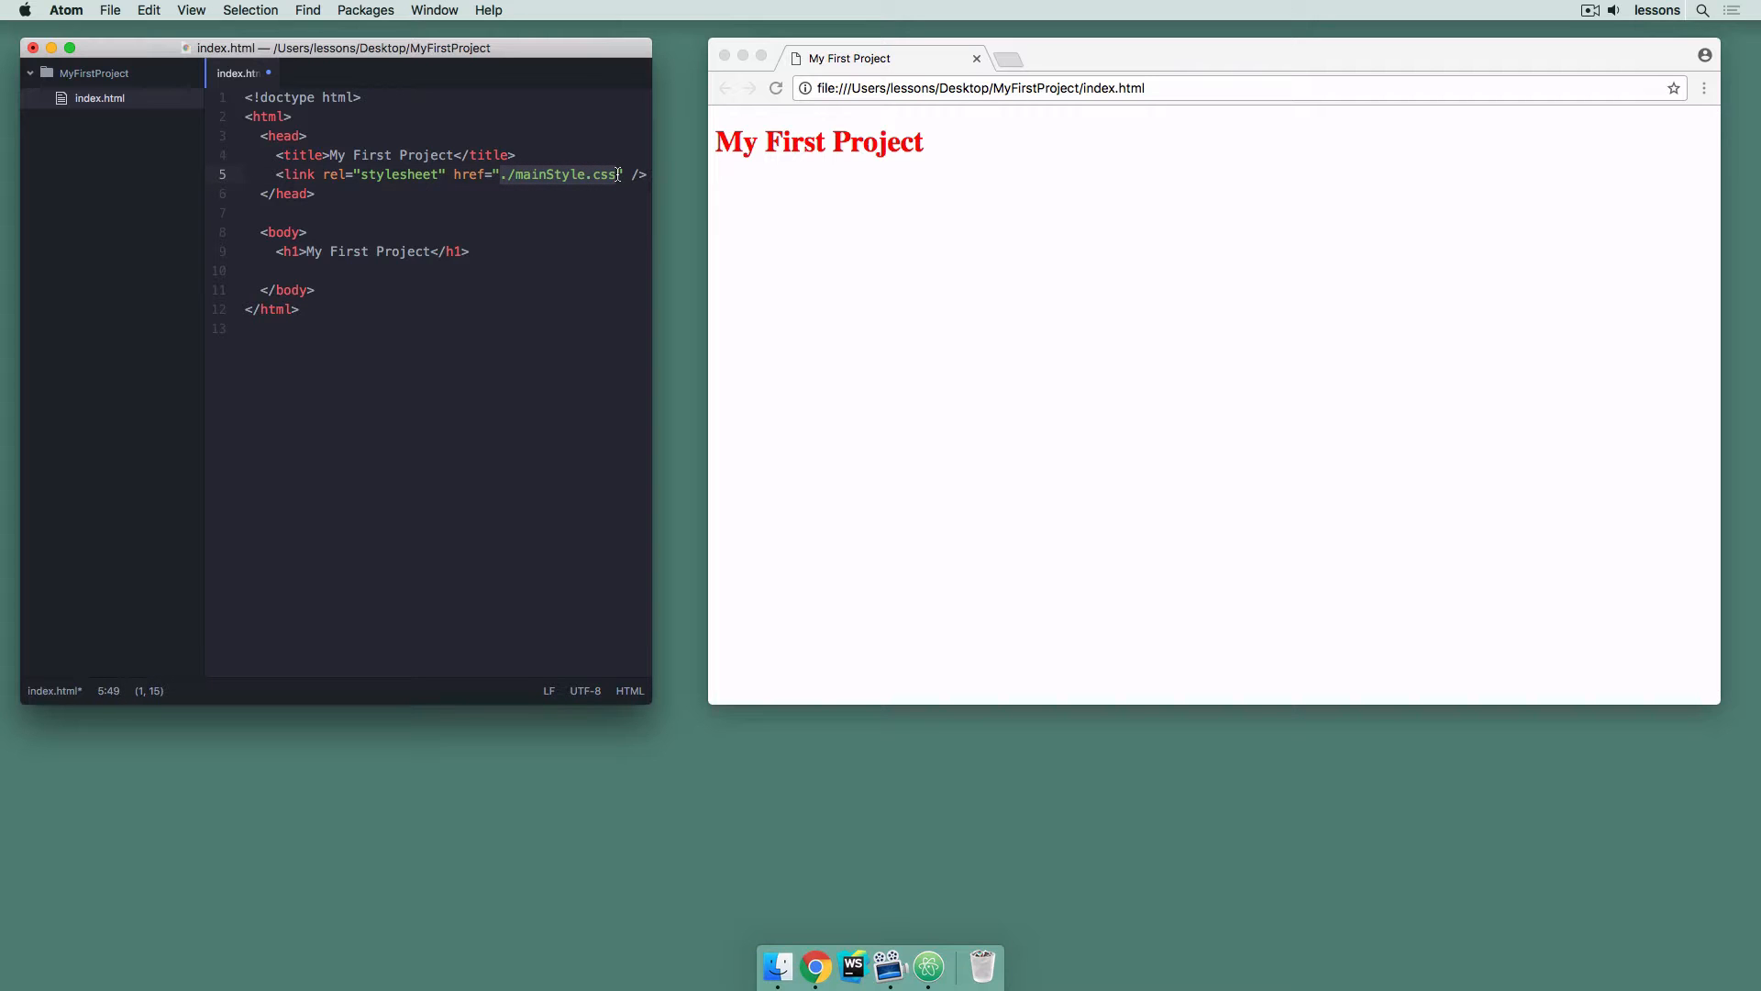
{"action": "mouse_move", "coordinate": [567, 203]}
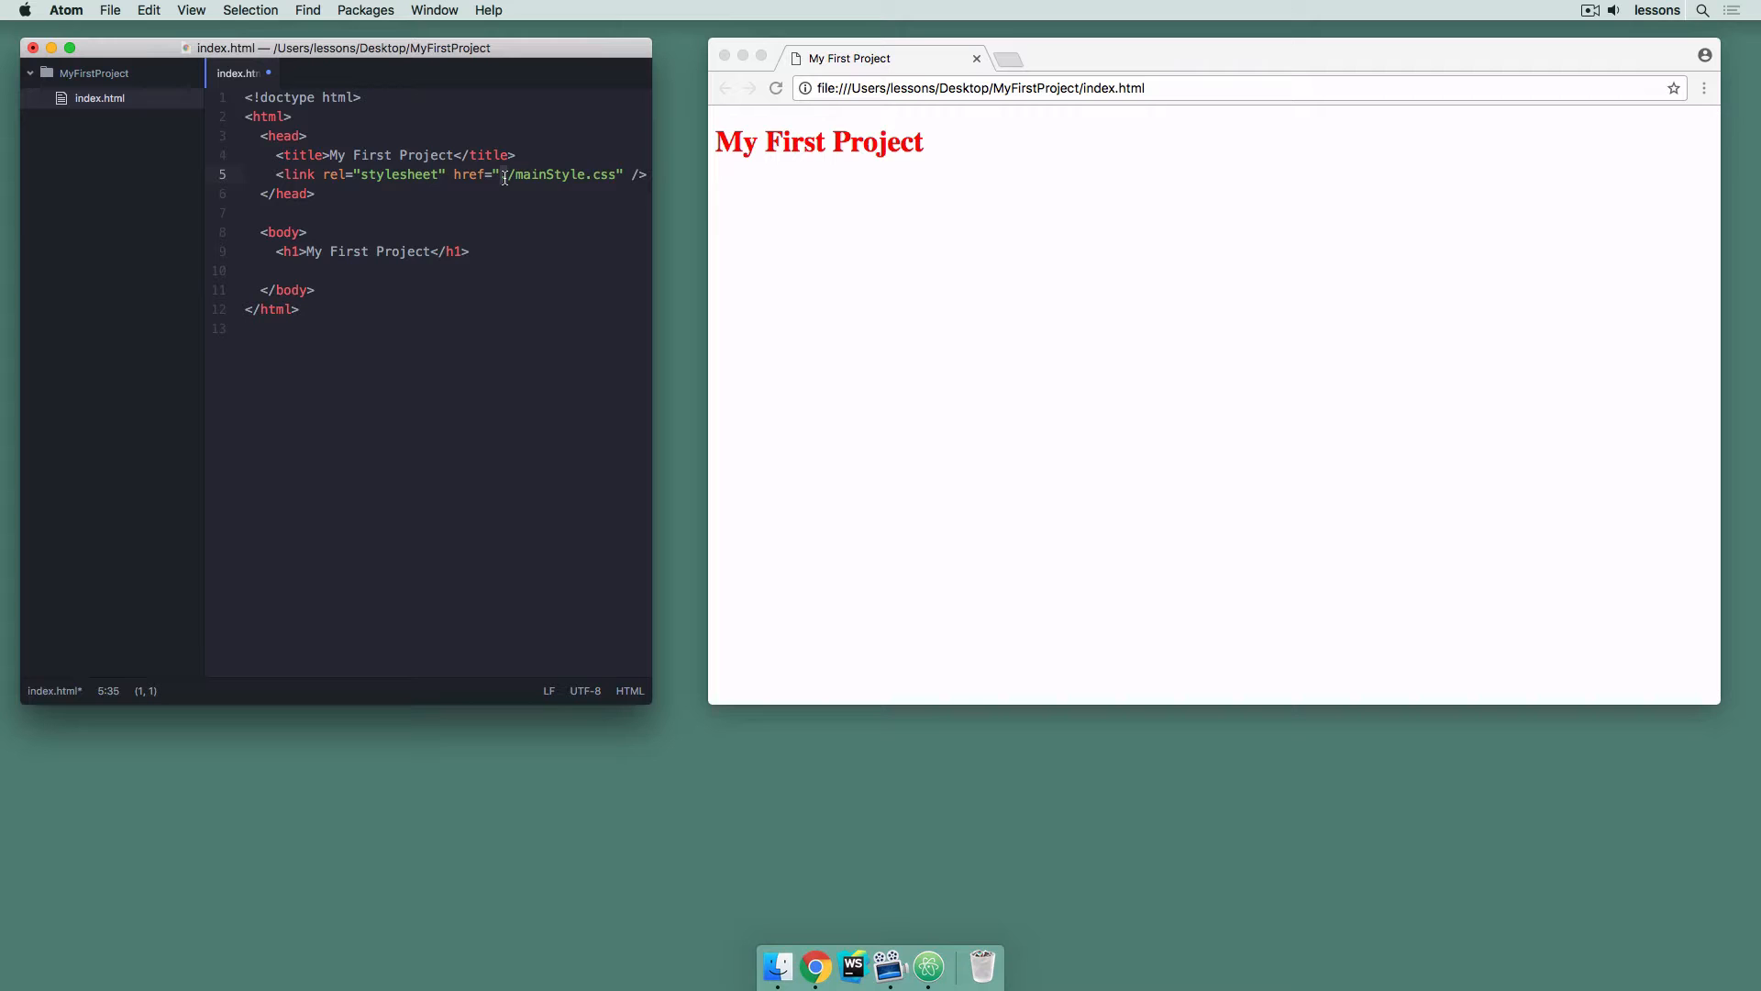
Correct the link href so it reads ./css/mainStyle.css
{"action": "type", "text": "."}
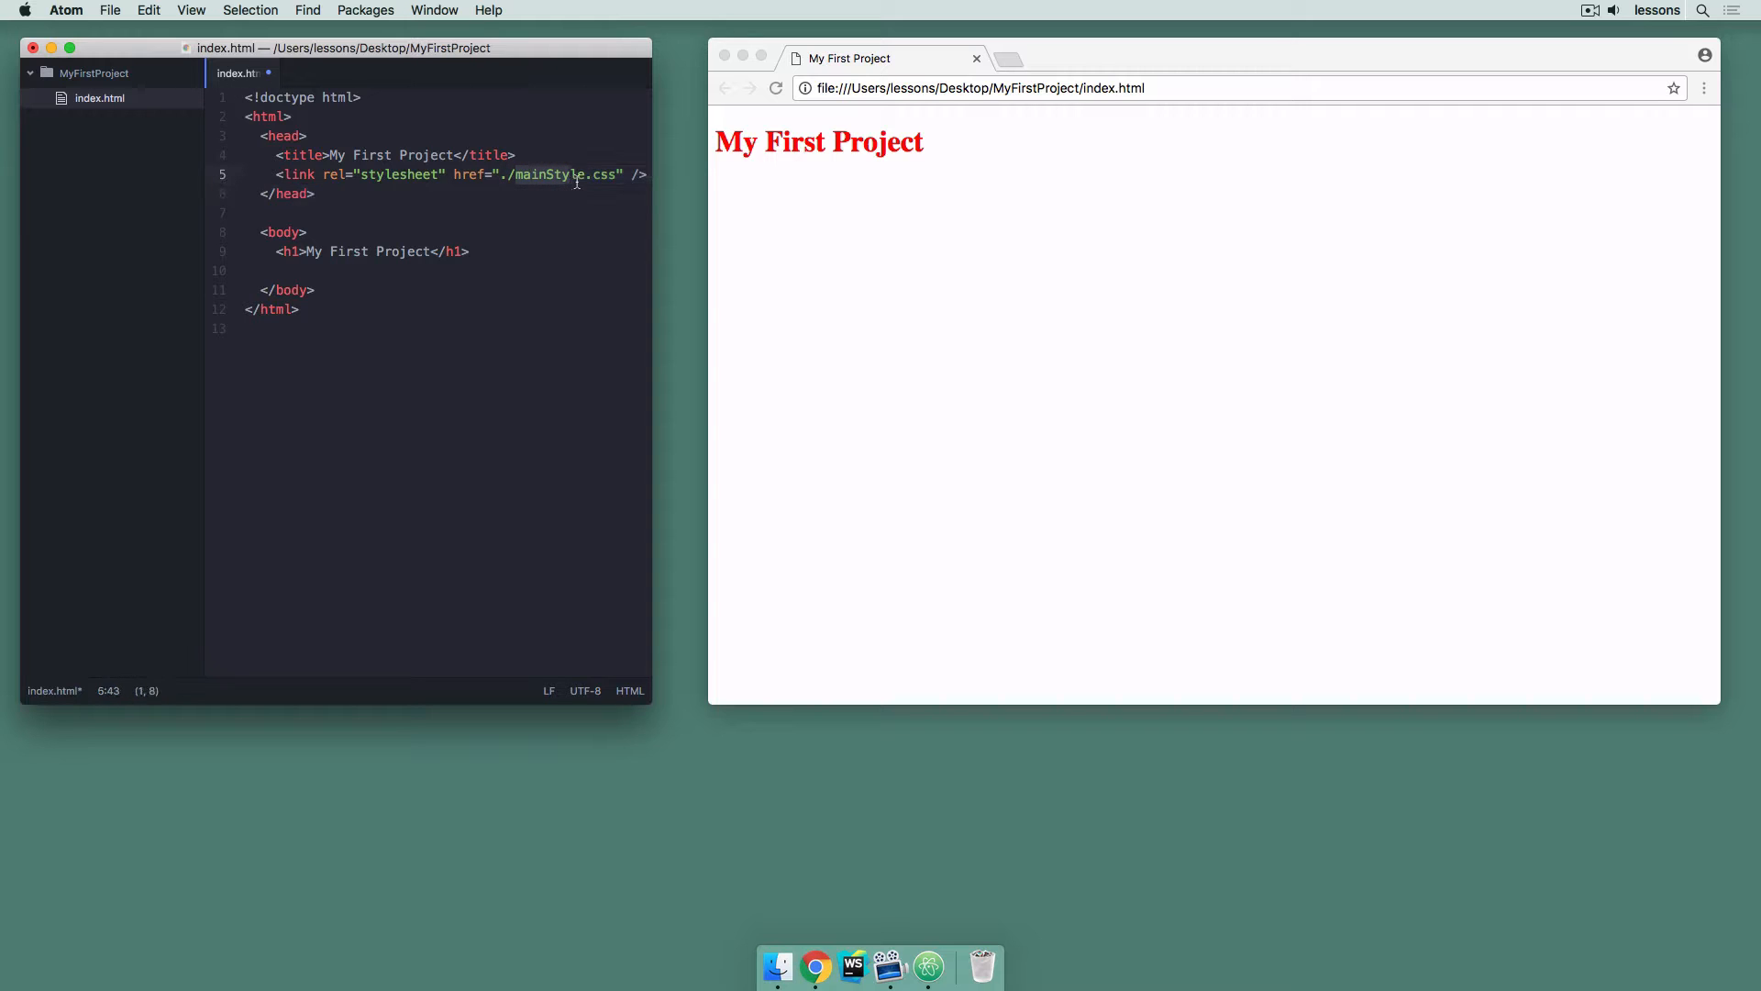
{"action": "double_click", "coordinate": [543, 174]}
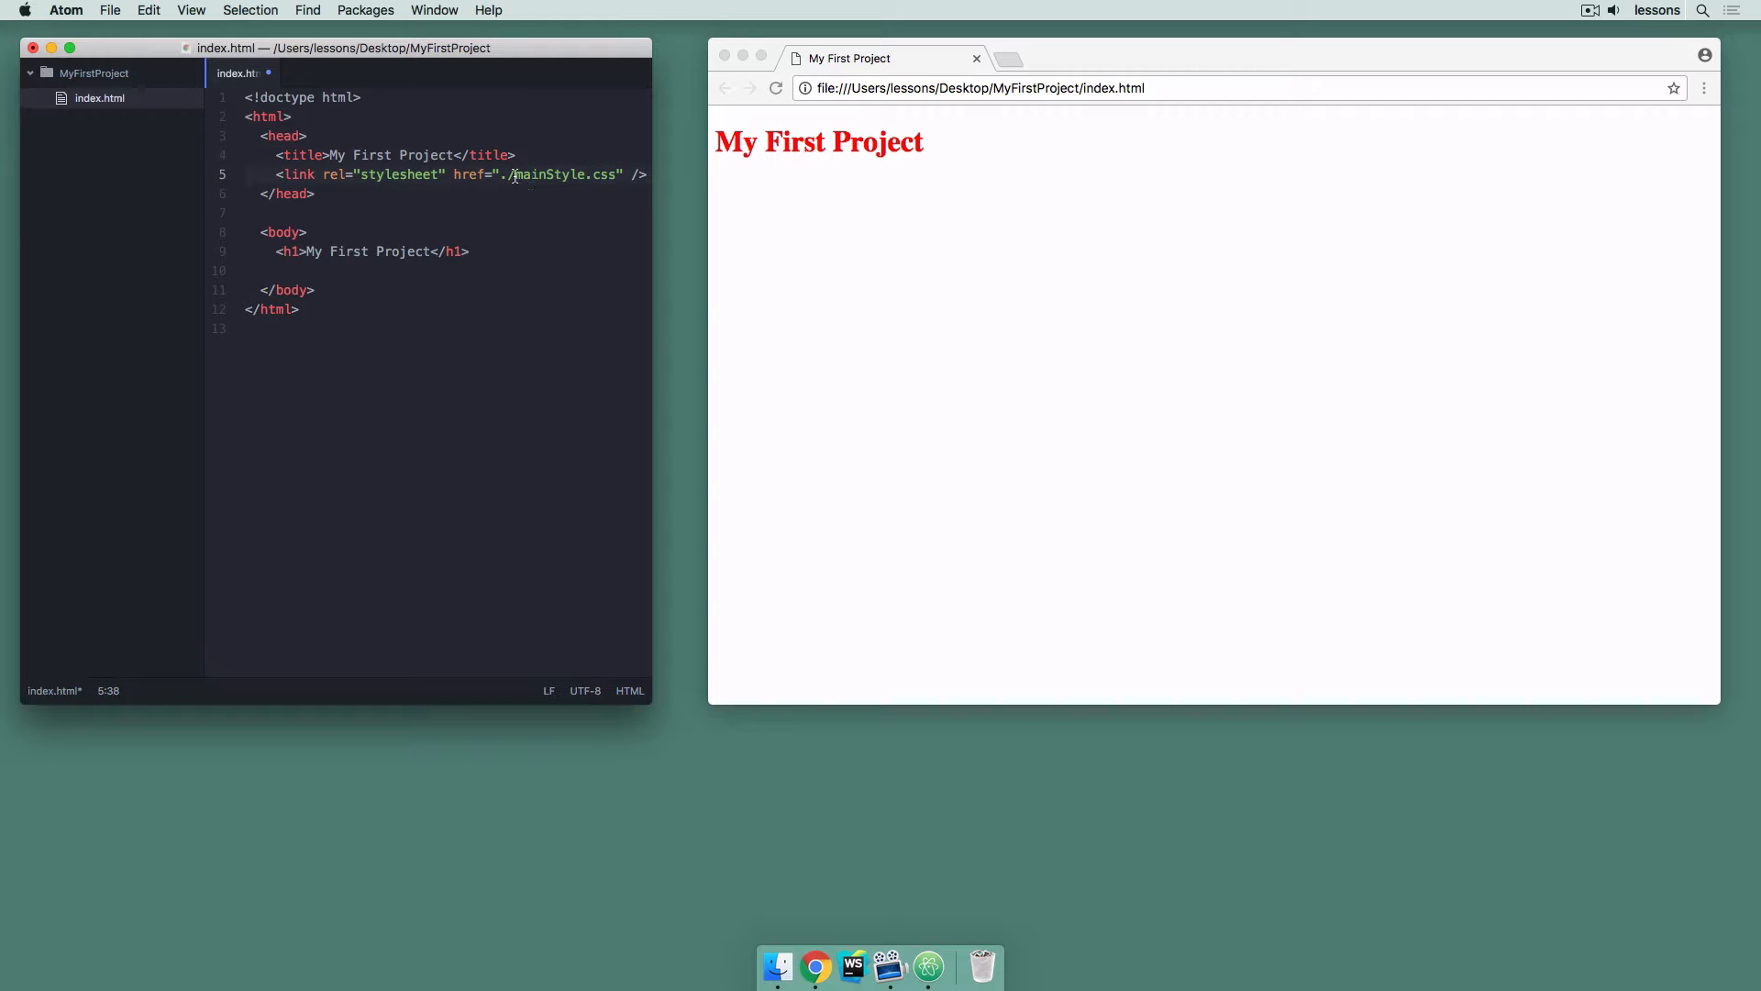
{"action": "type", "text": "css"}
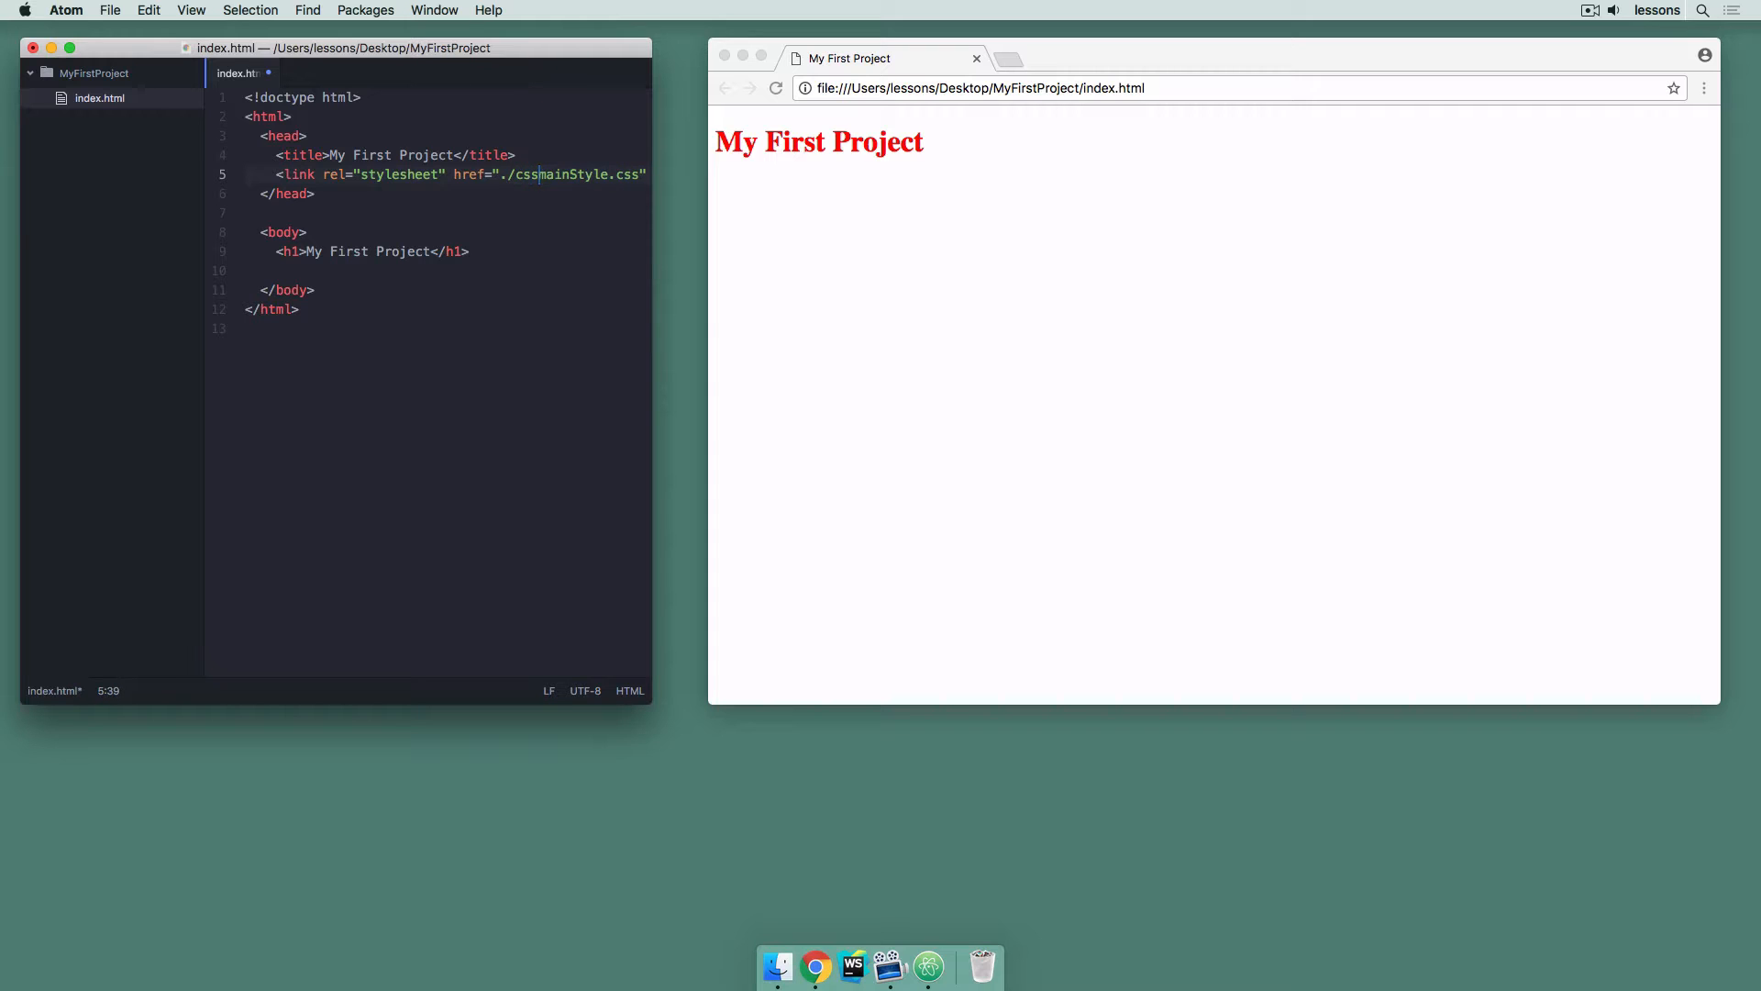
{"action": "type", "text": "/"}
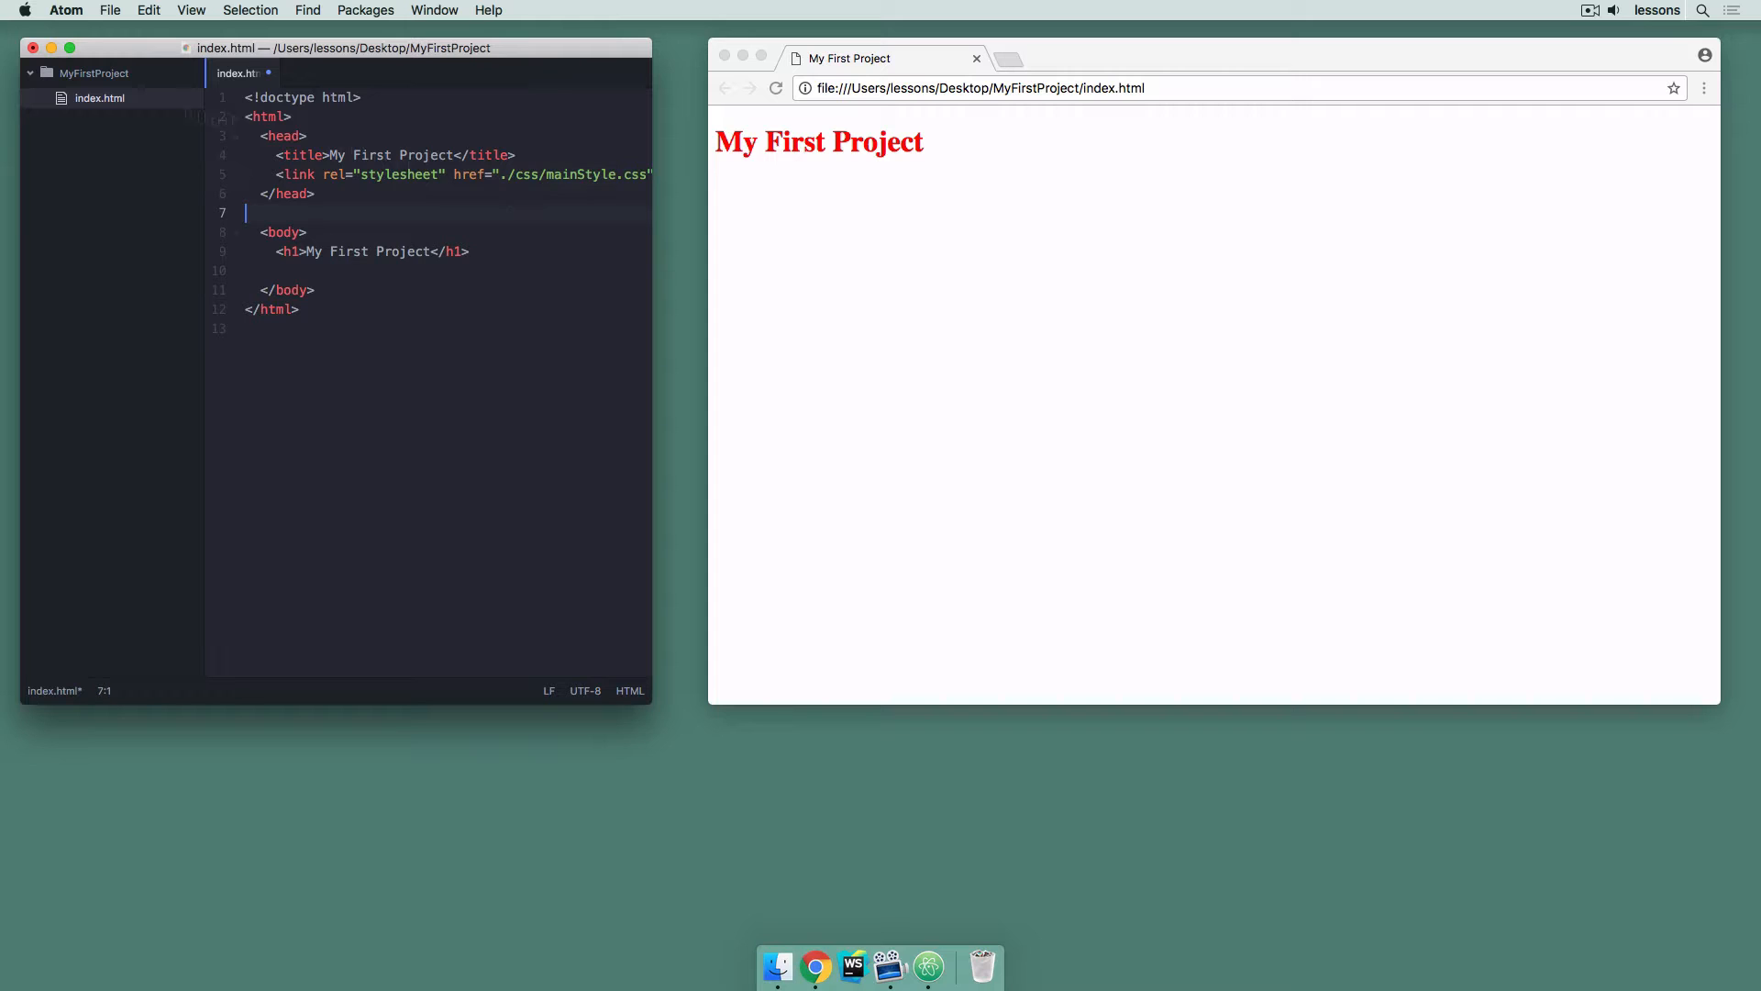
Create a new folder named css inside MyFirstProject
{"action": "left_click", "coordinate": [92, 74]}
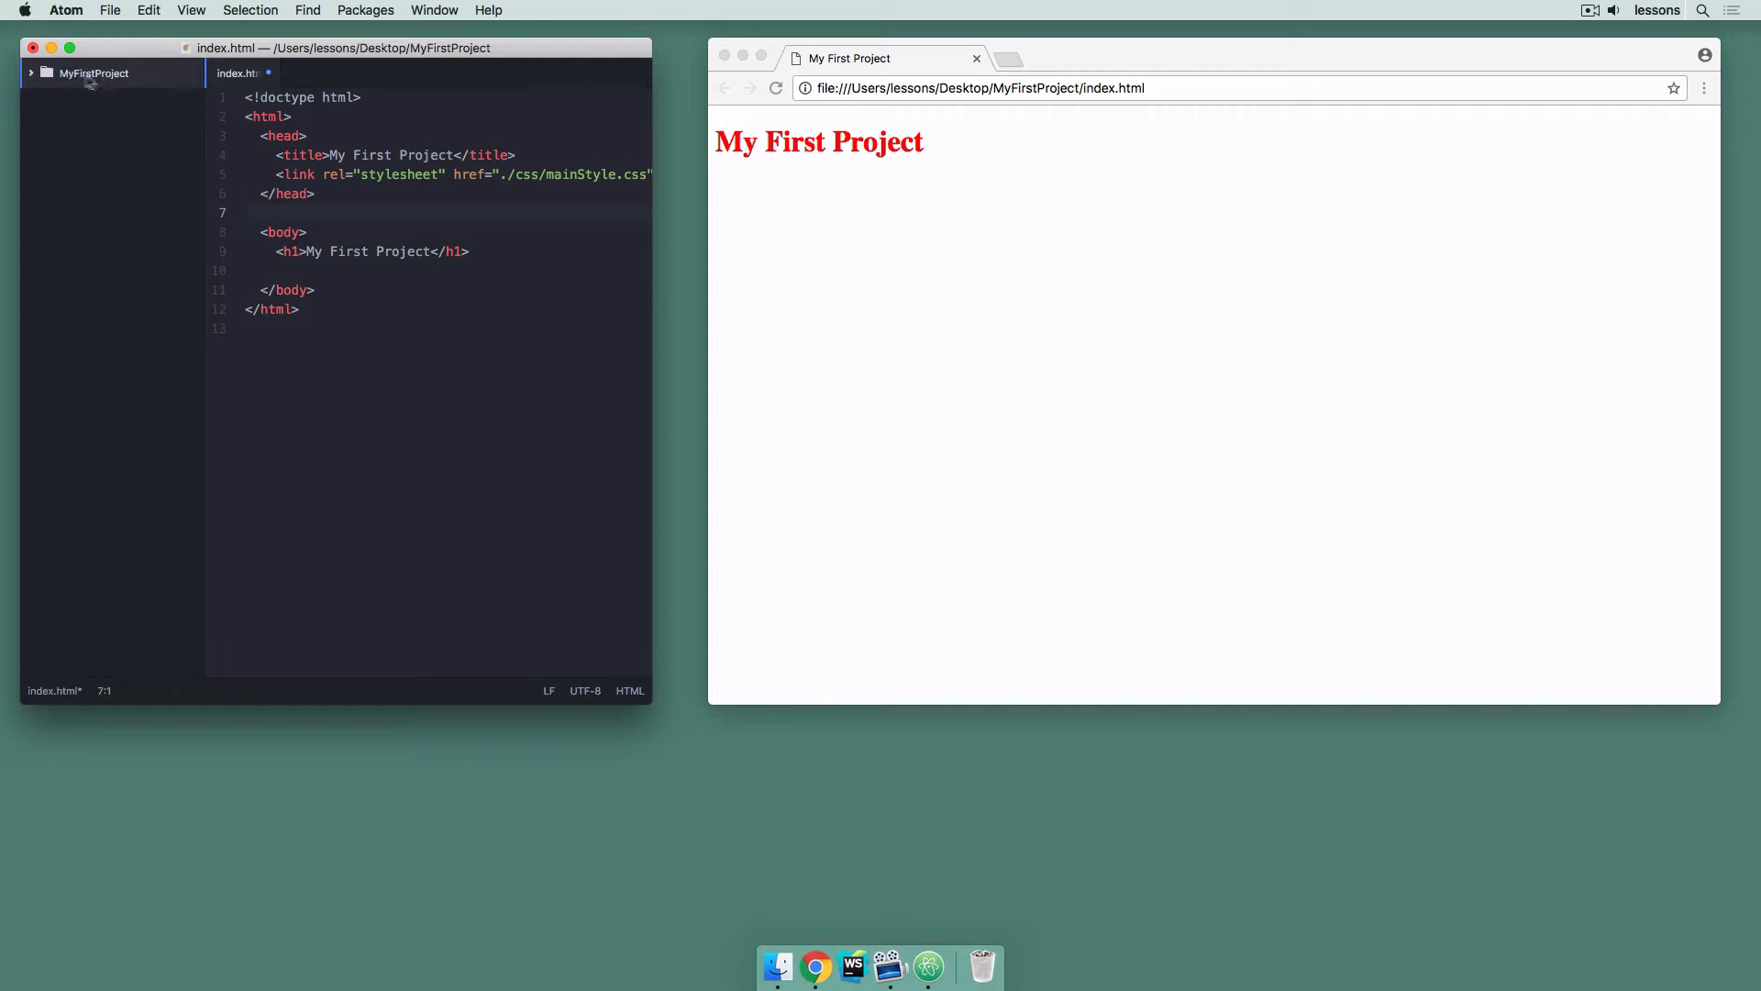
{"action": "left_click", "coordinate": [94, 71]}
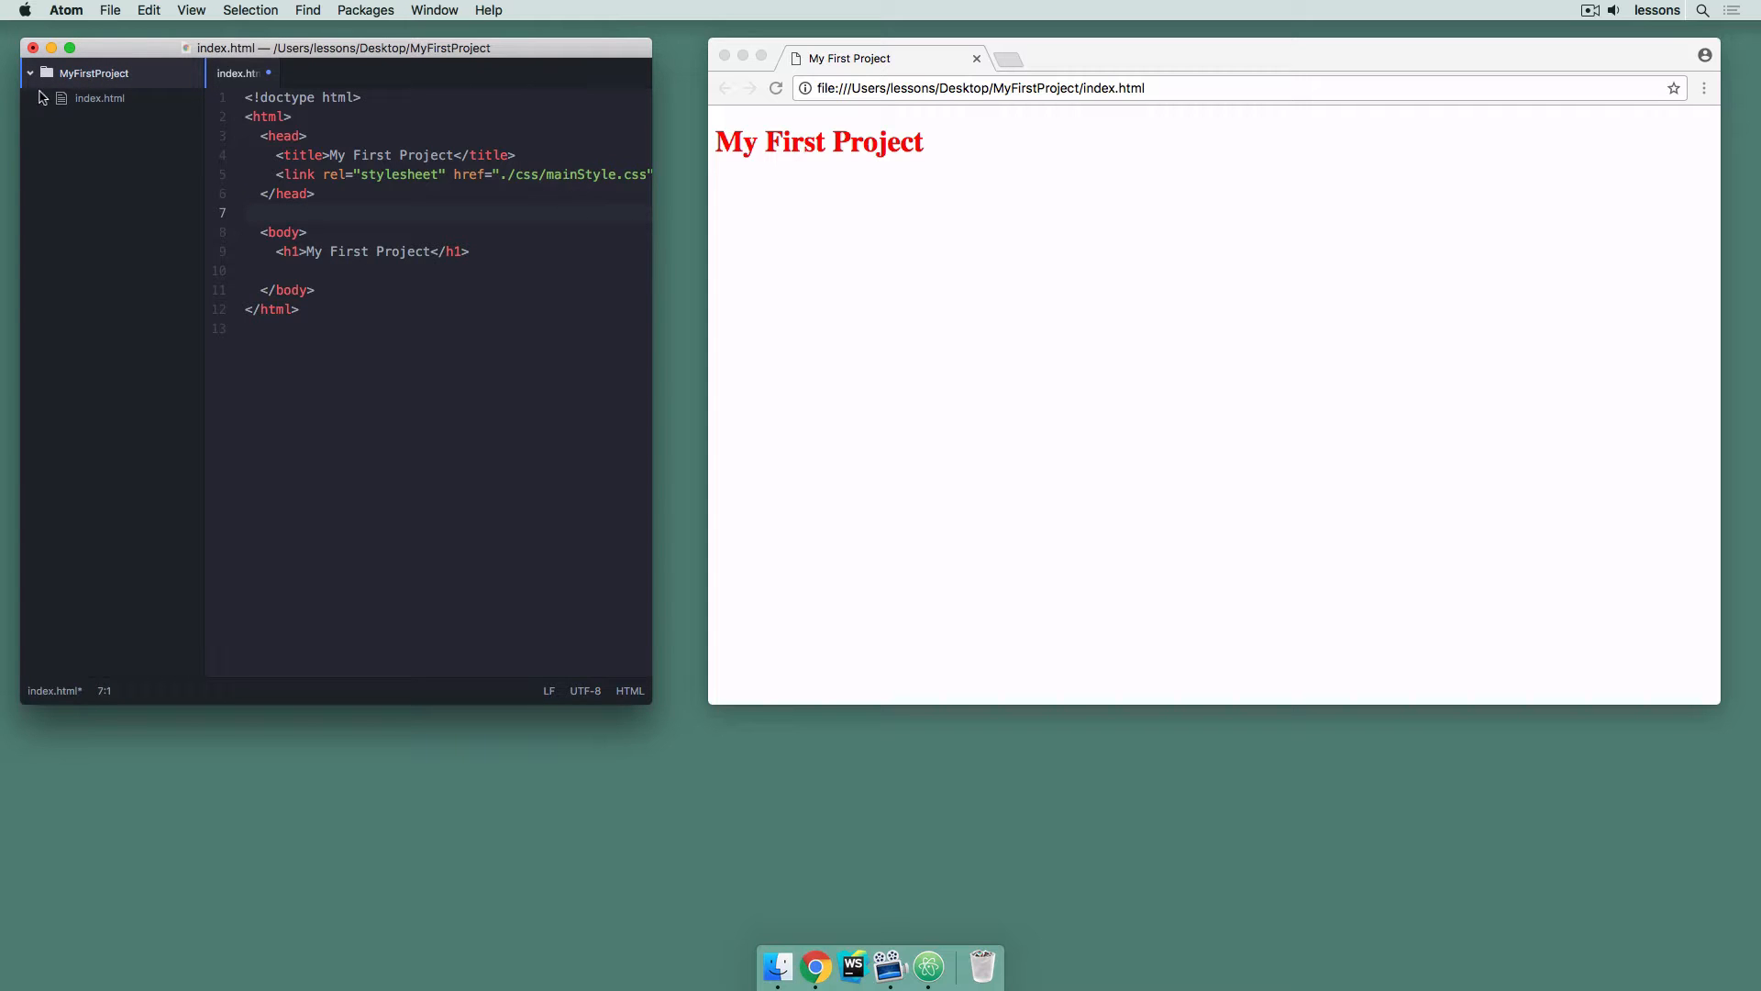
{"action": "right_click", "coordinate": [93, 72]}
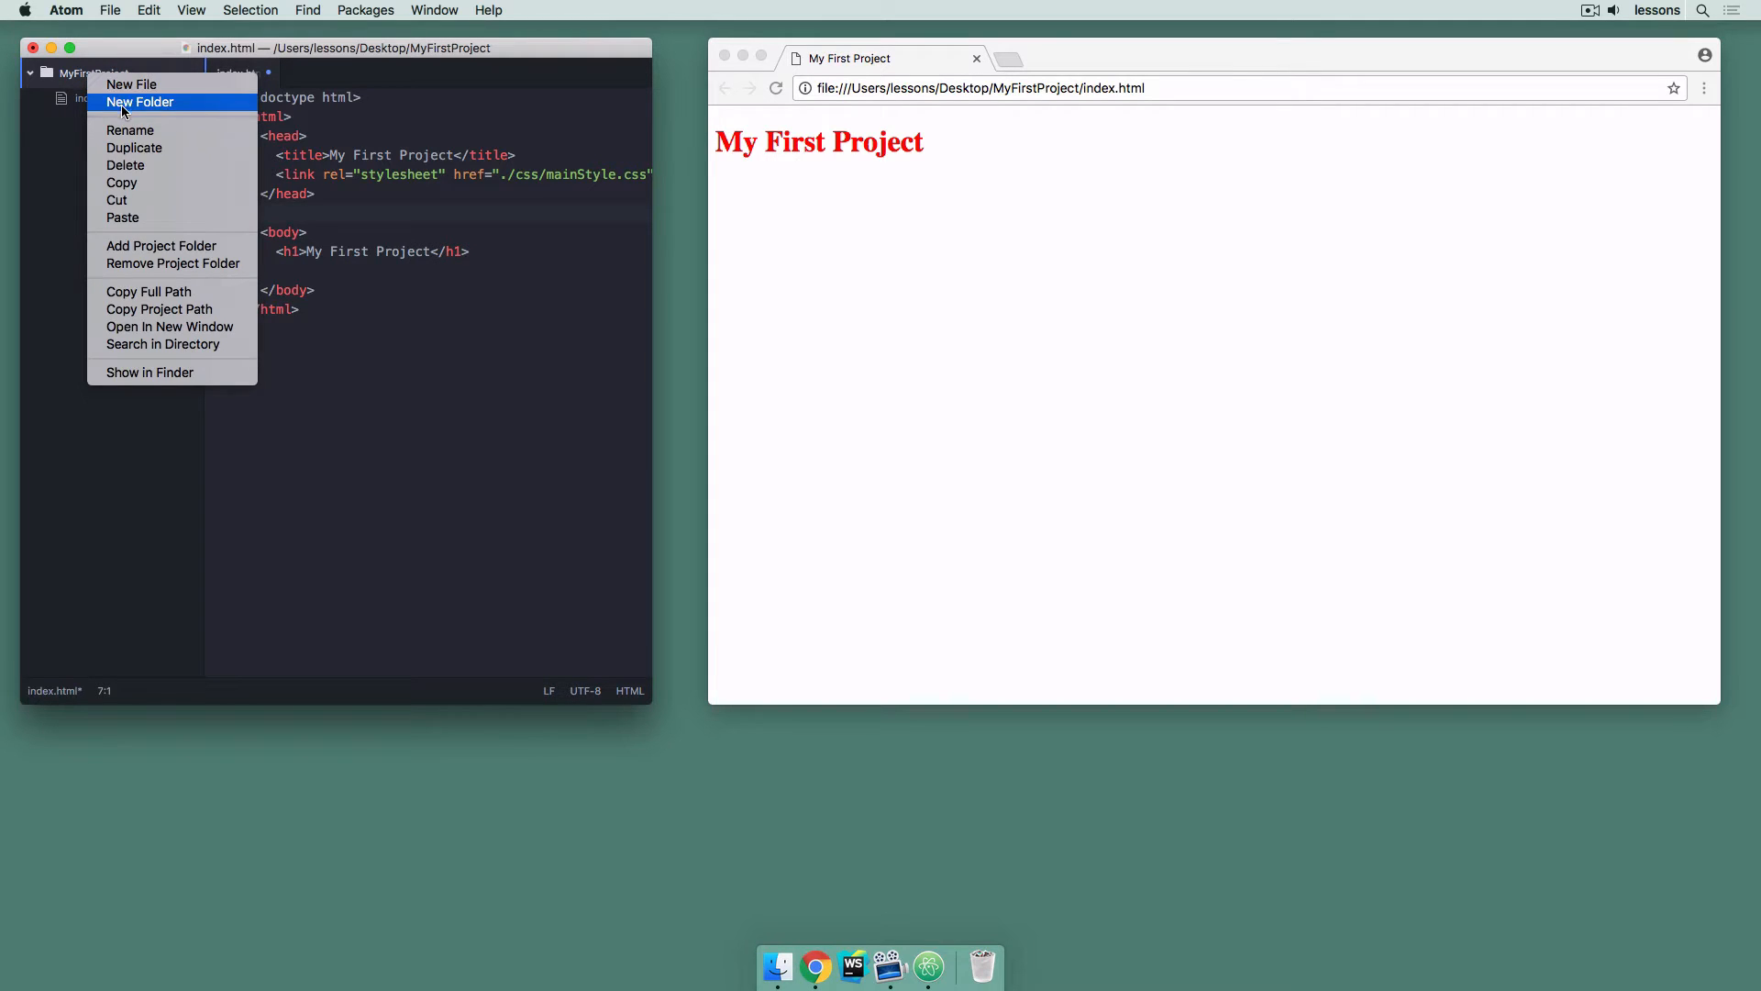
{"action": "left_click", "coordinate": [139, 103]}
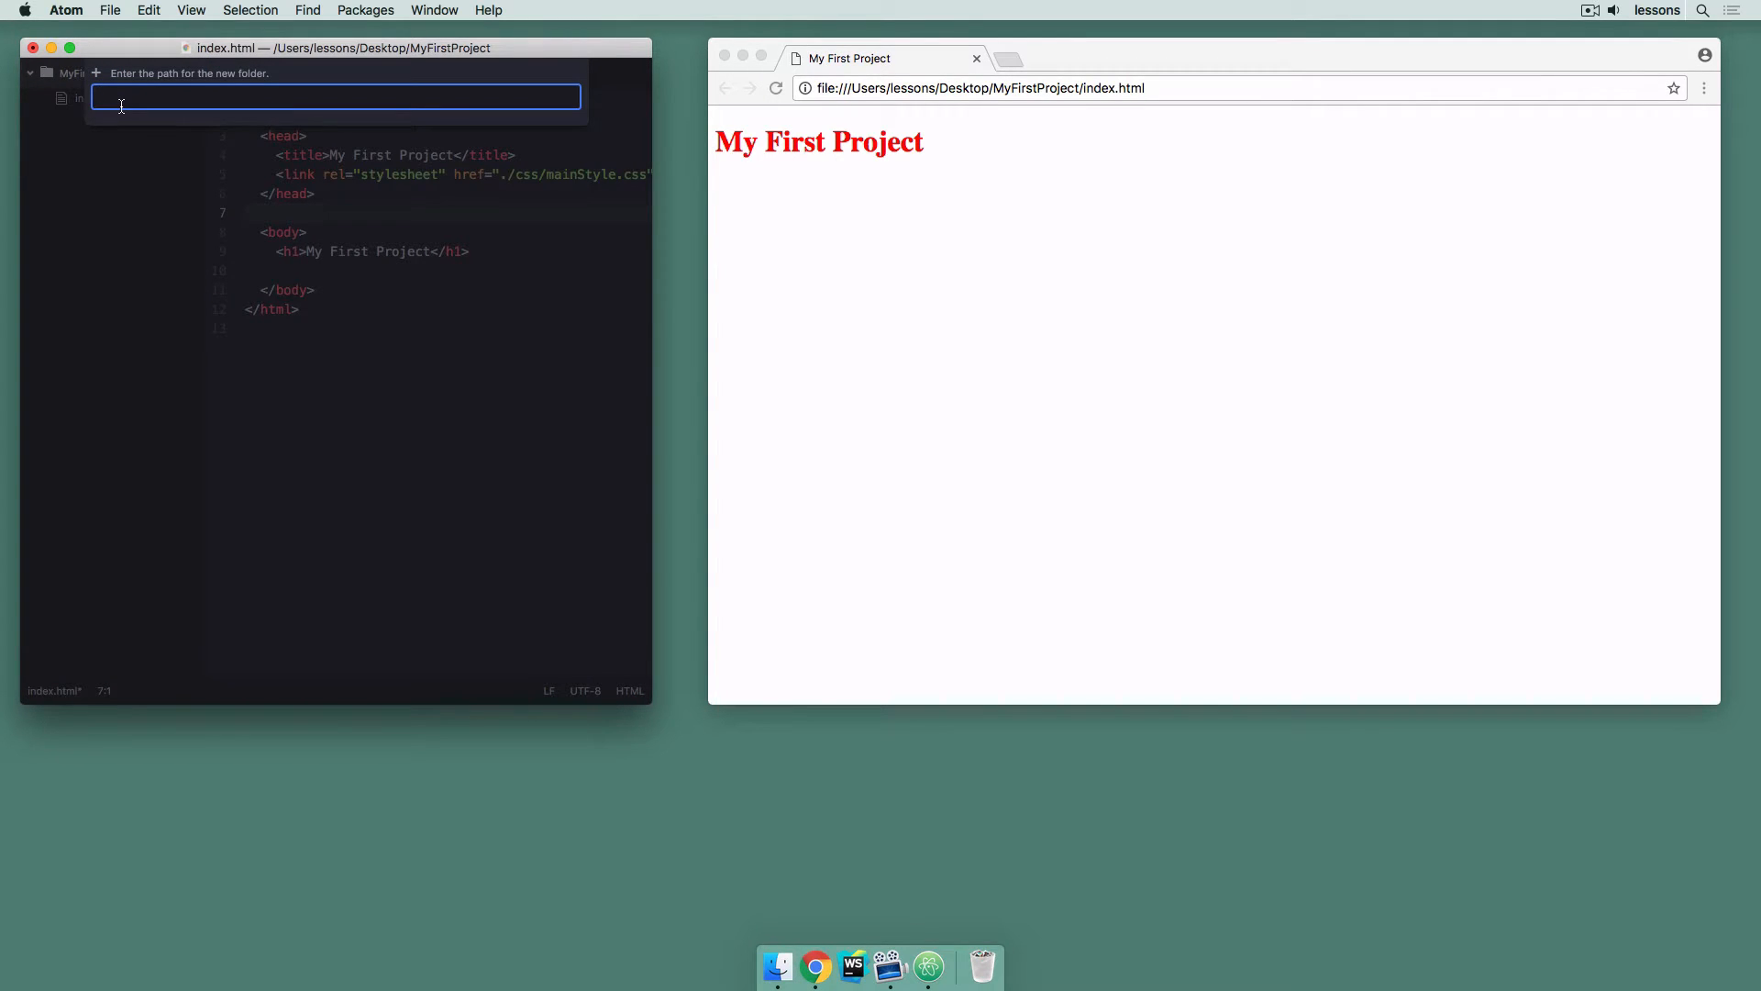
{"action": "type", "text": "css"}
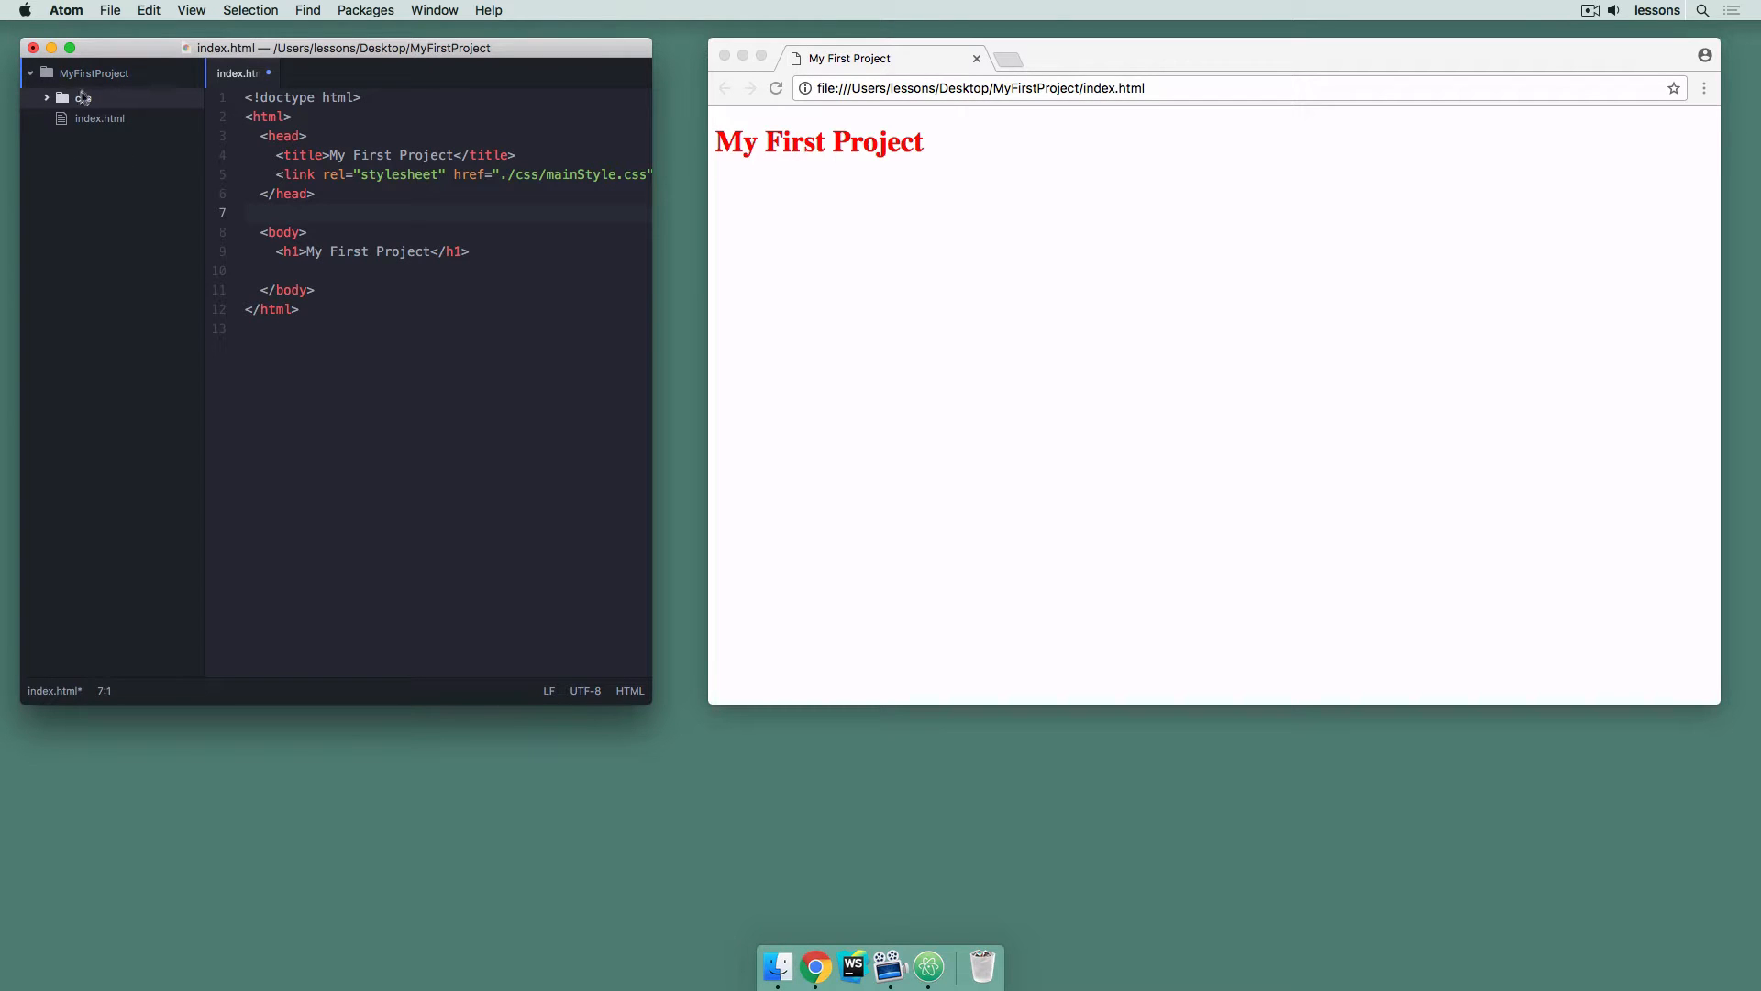
Create an empty mainStyle.css file inside the css folder and return to index.html
{"action": "right_click", "coordinate": [79, 97]}
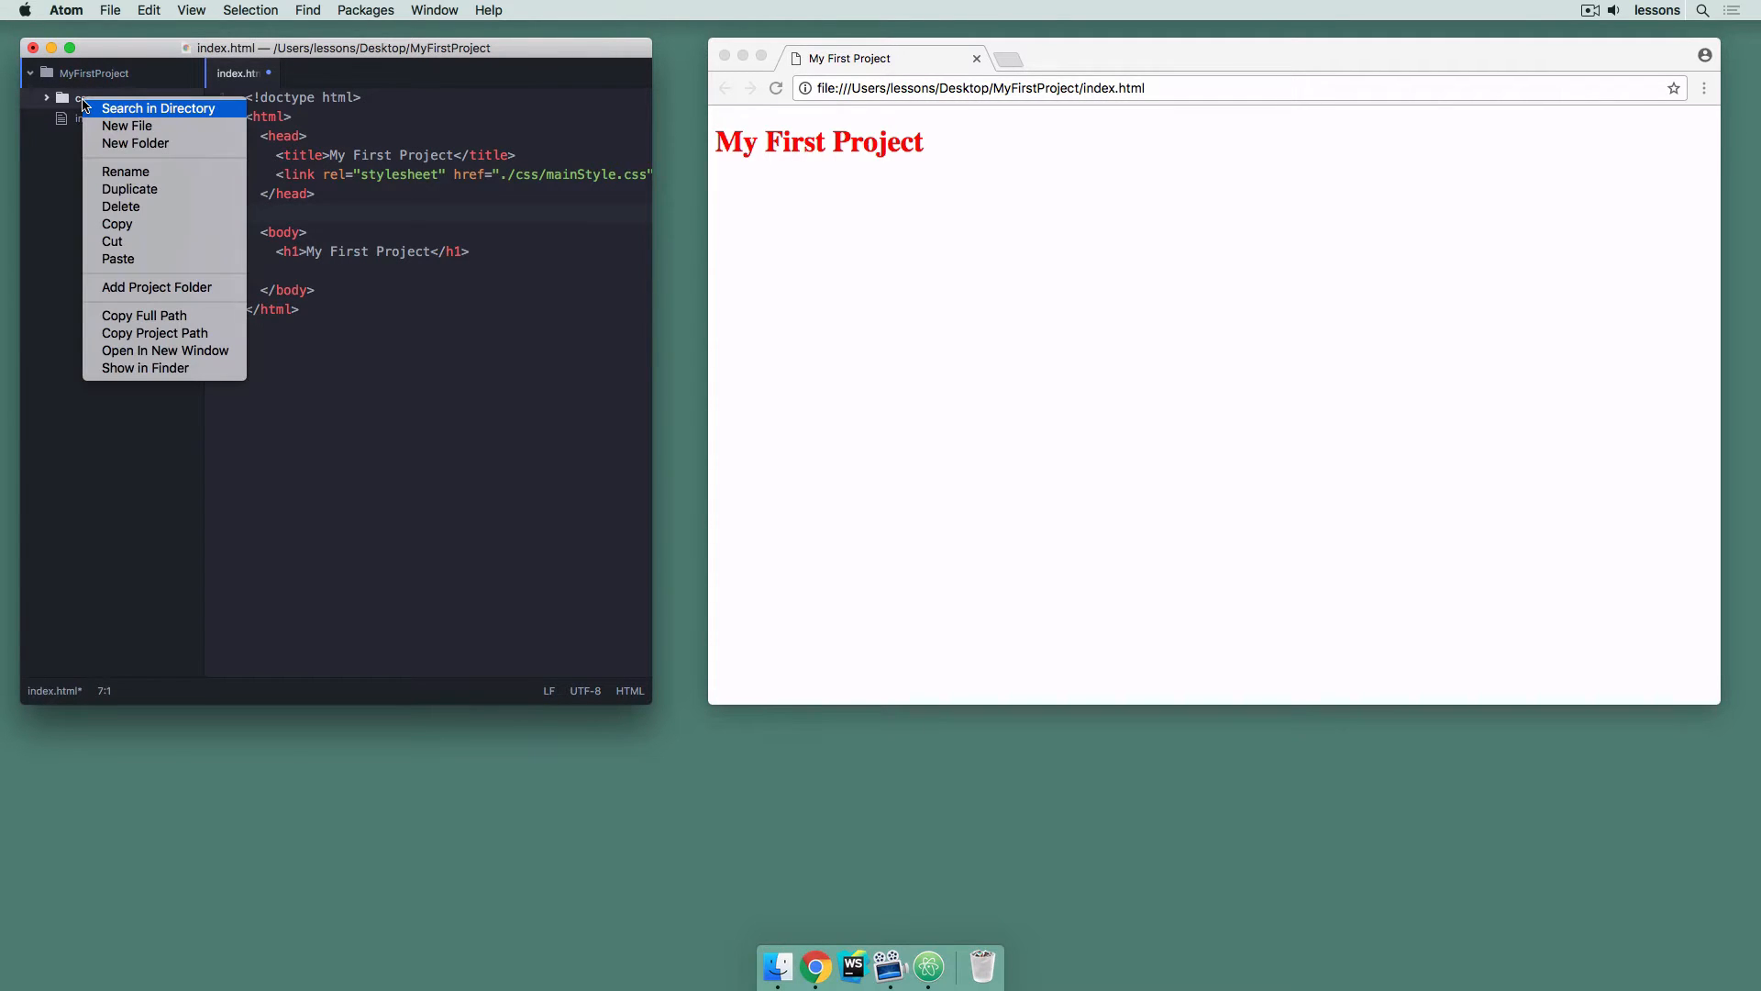
{"action": "left_click", "coordinate": [127, 125]}
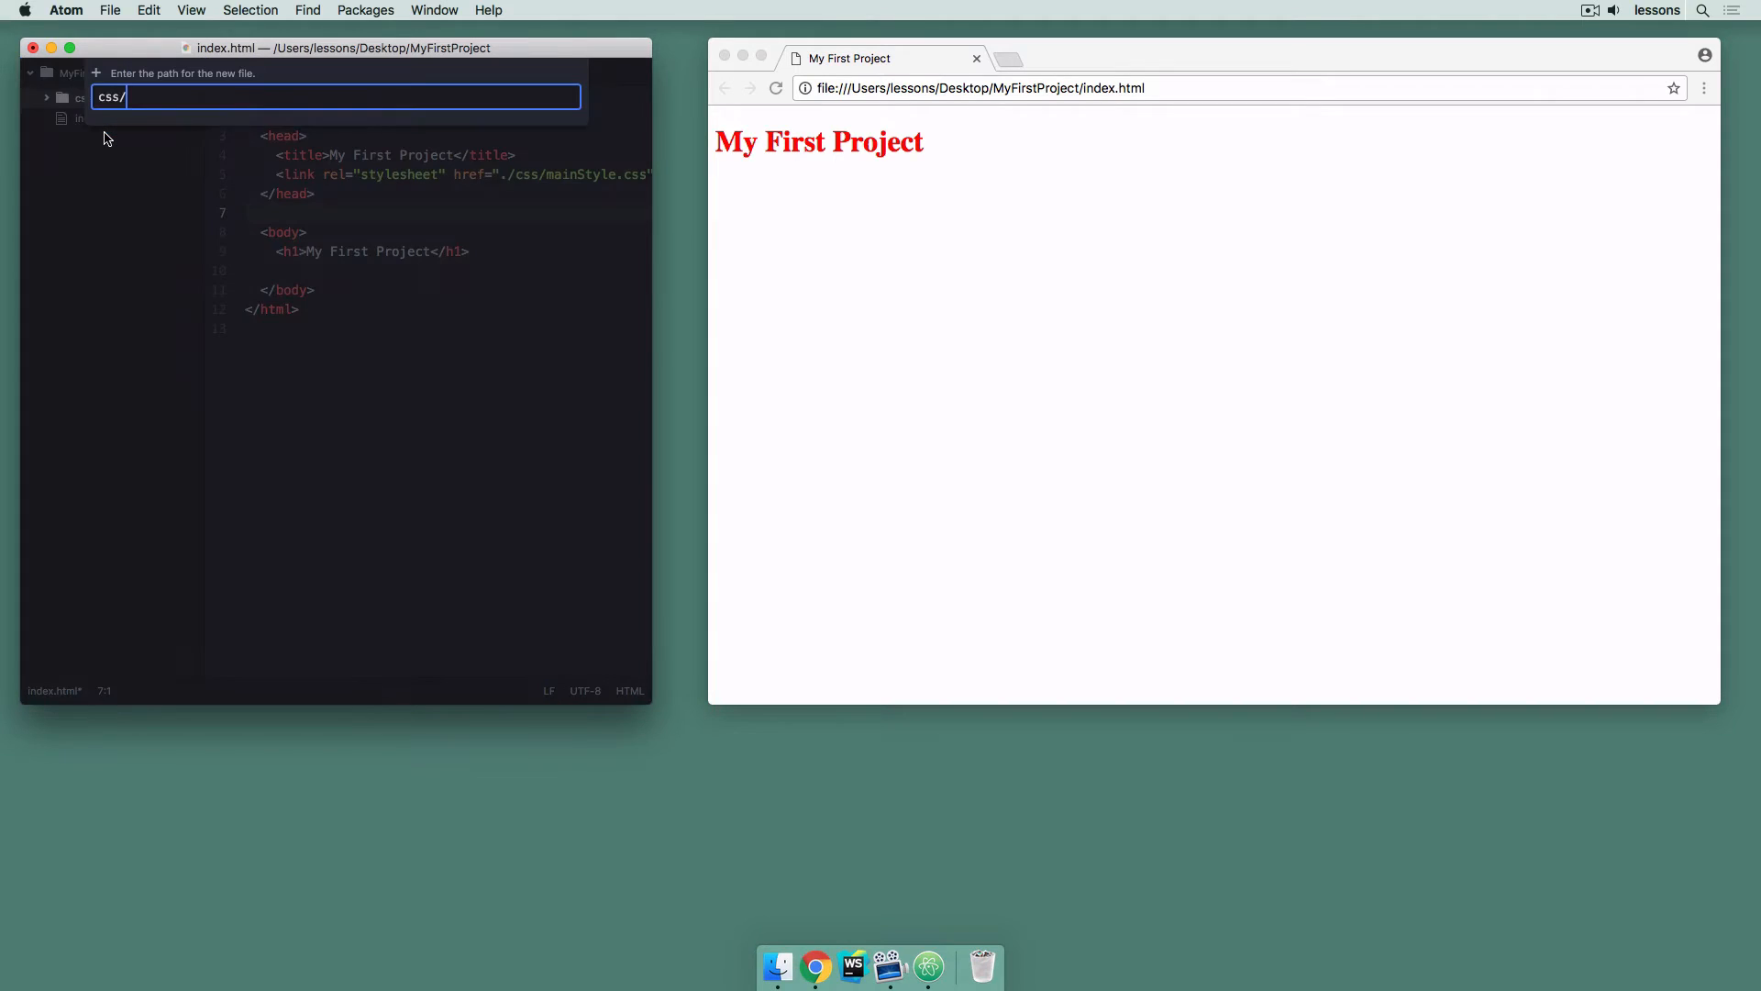
{"action": "type", "text": "mainStyl"}
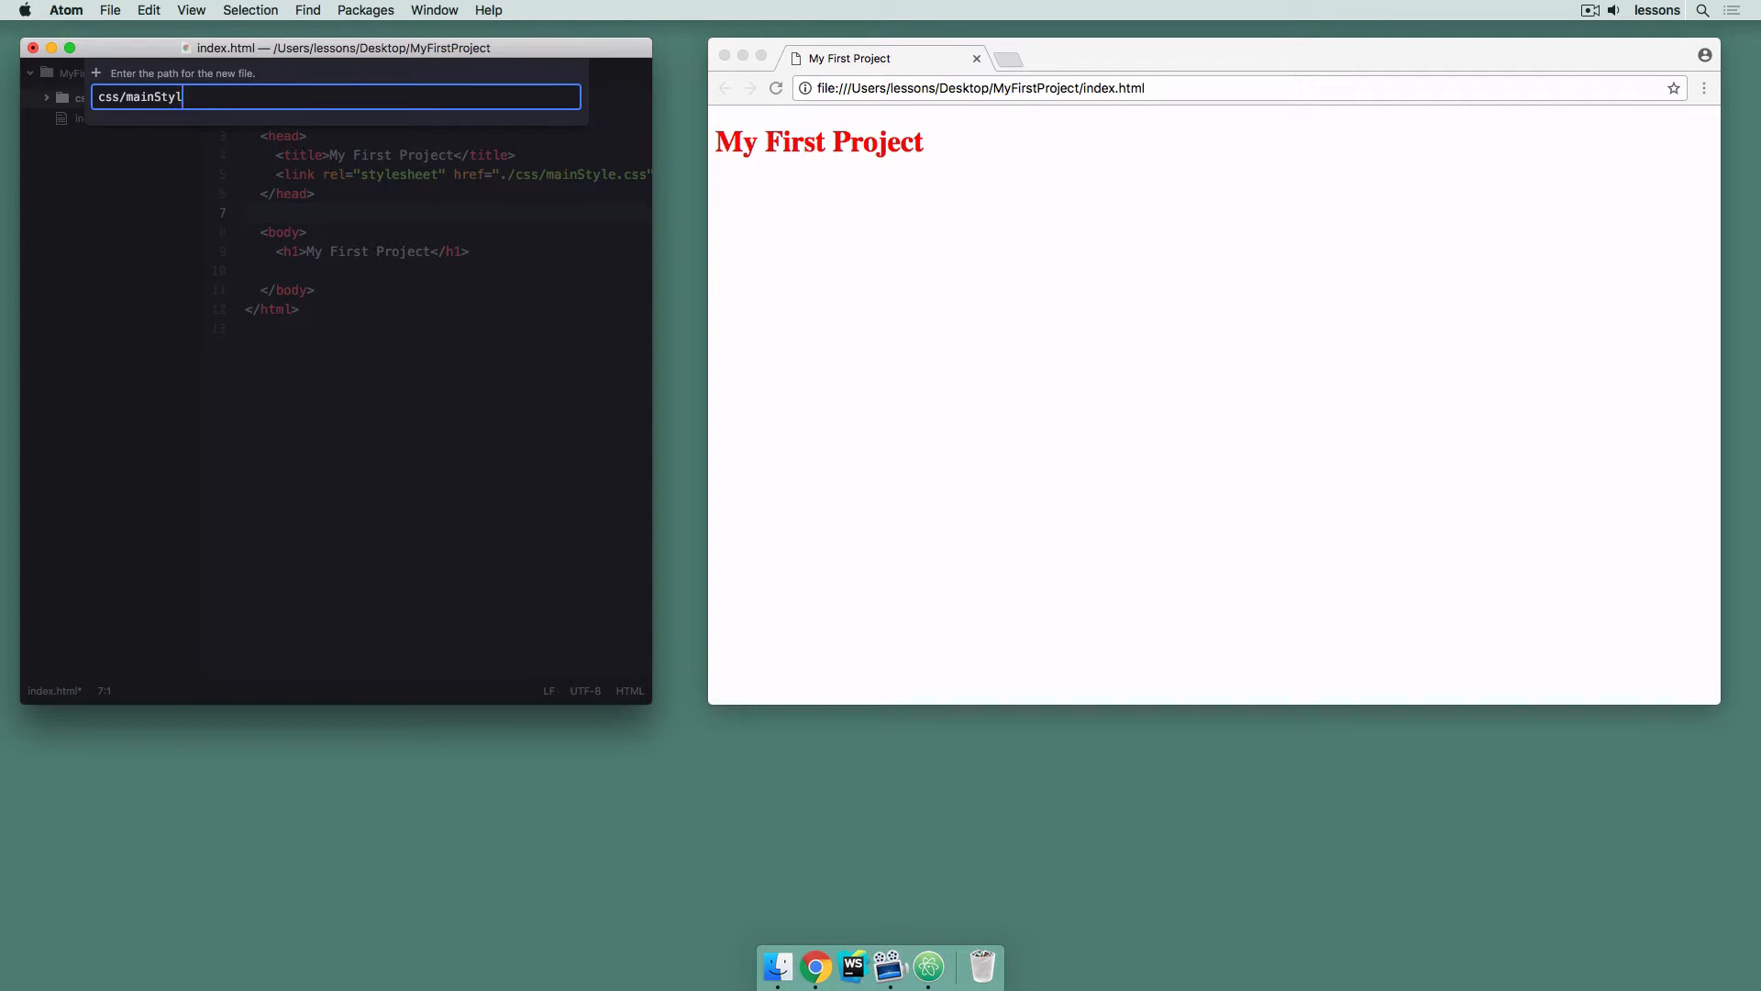
{"action": "key", "text": "Enter"}
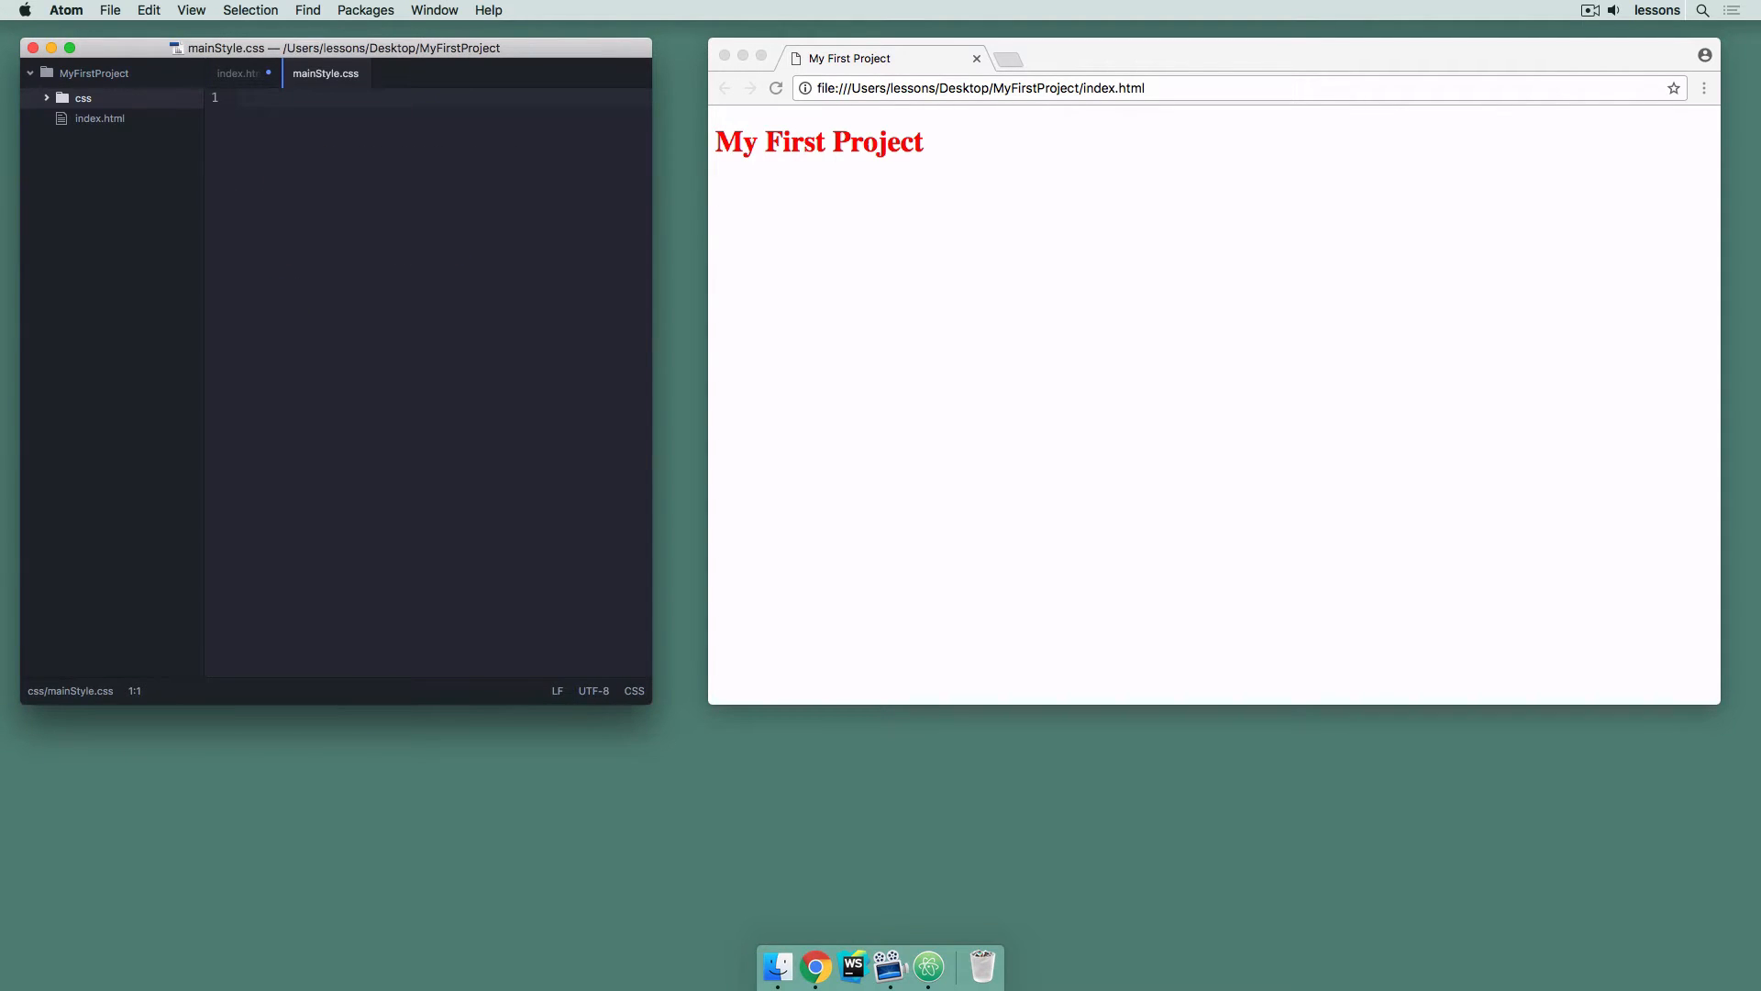
{"action": "left_click", "coordinate": [237, 74]}
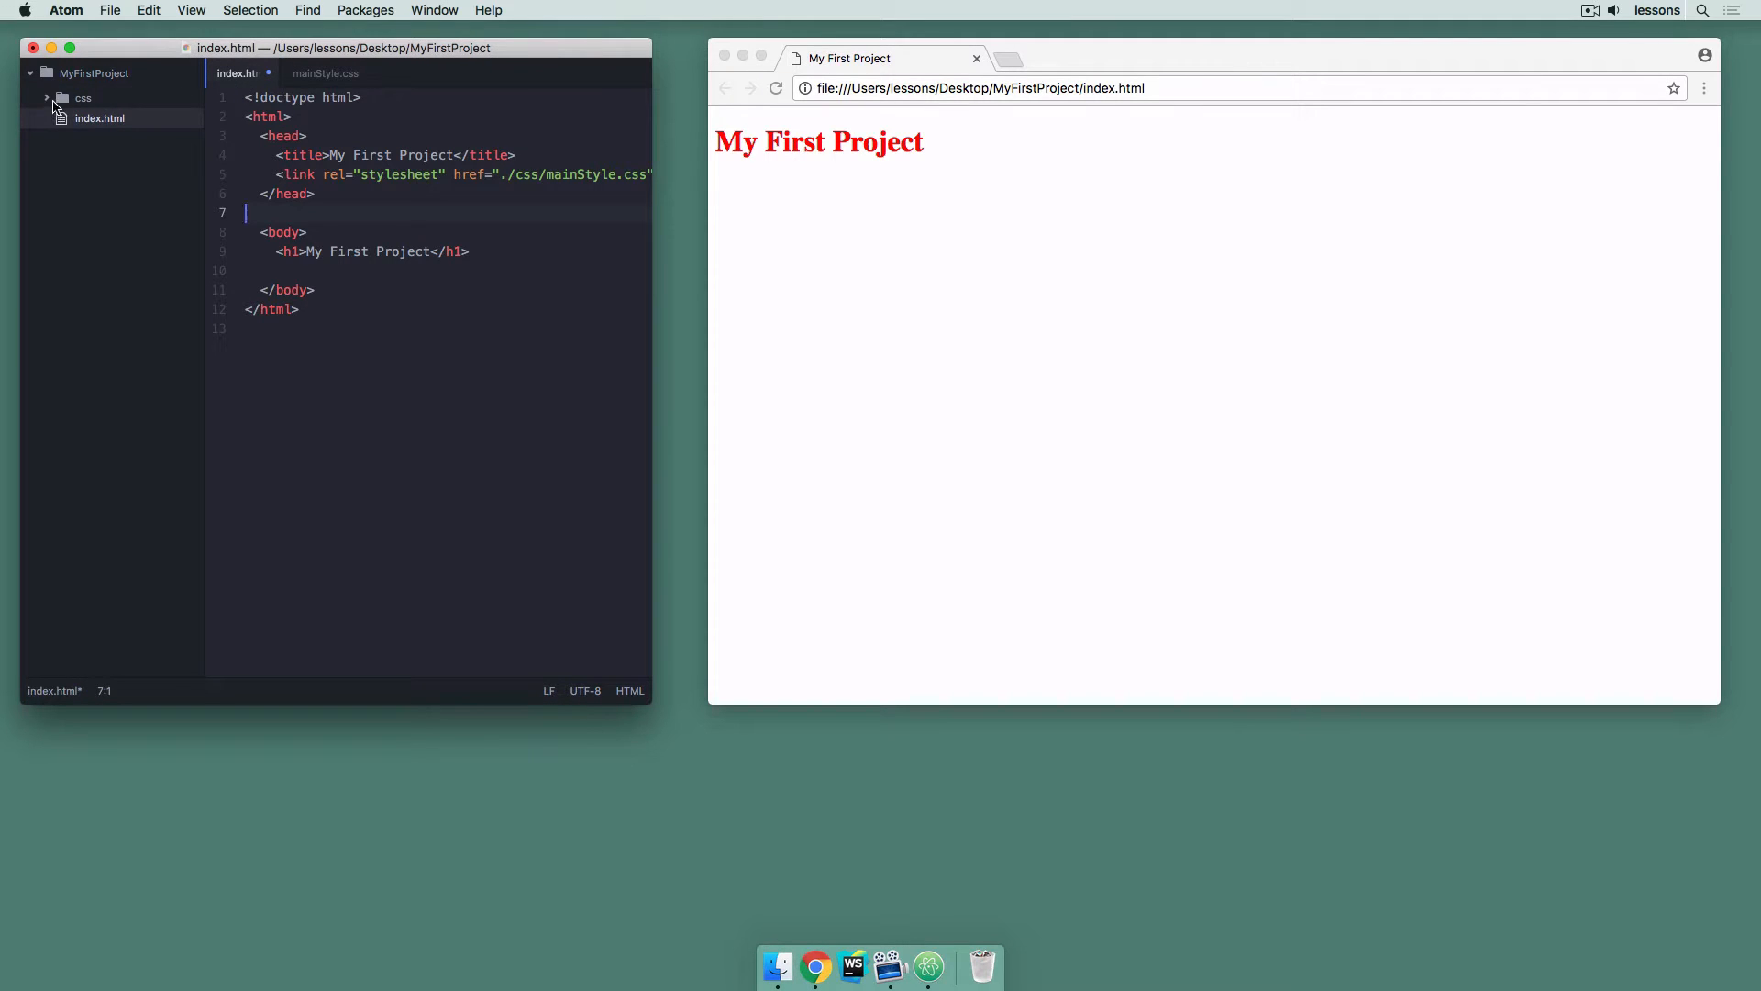
{"action": "left_click", "coordinate": [83, 98]}
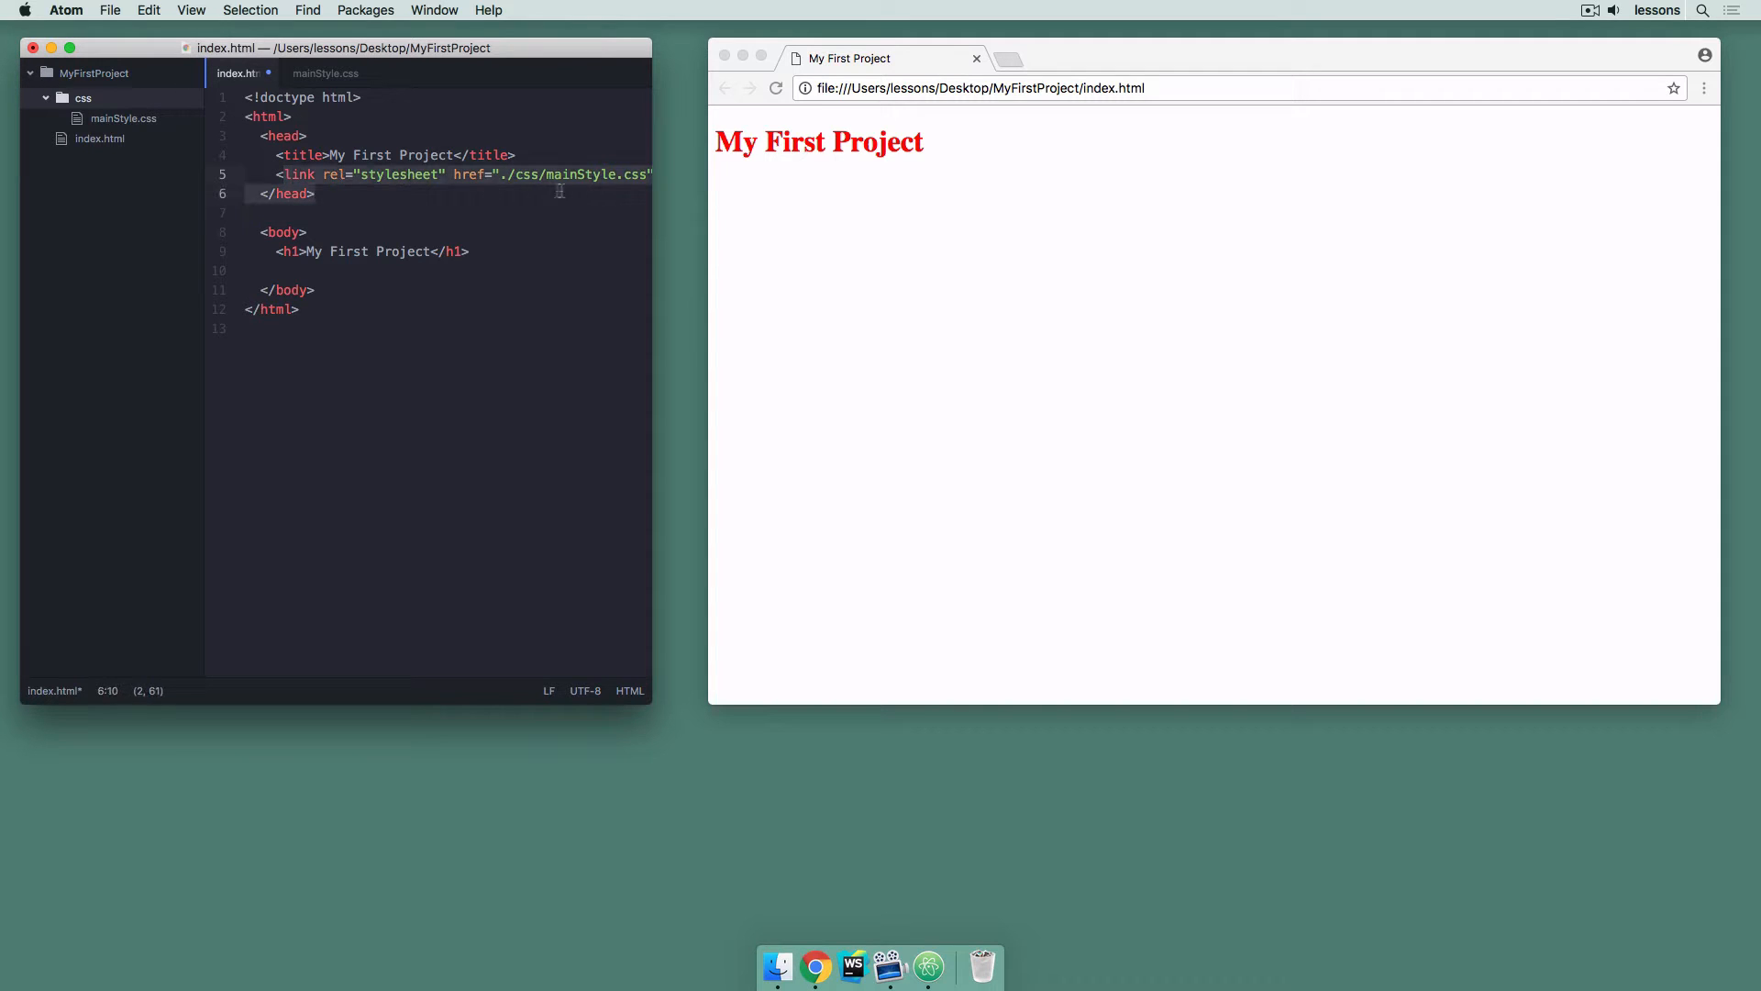
{"action": "scroll", "scroll_direction": "right", "scroll_amount": 3}
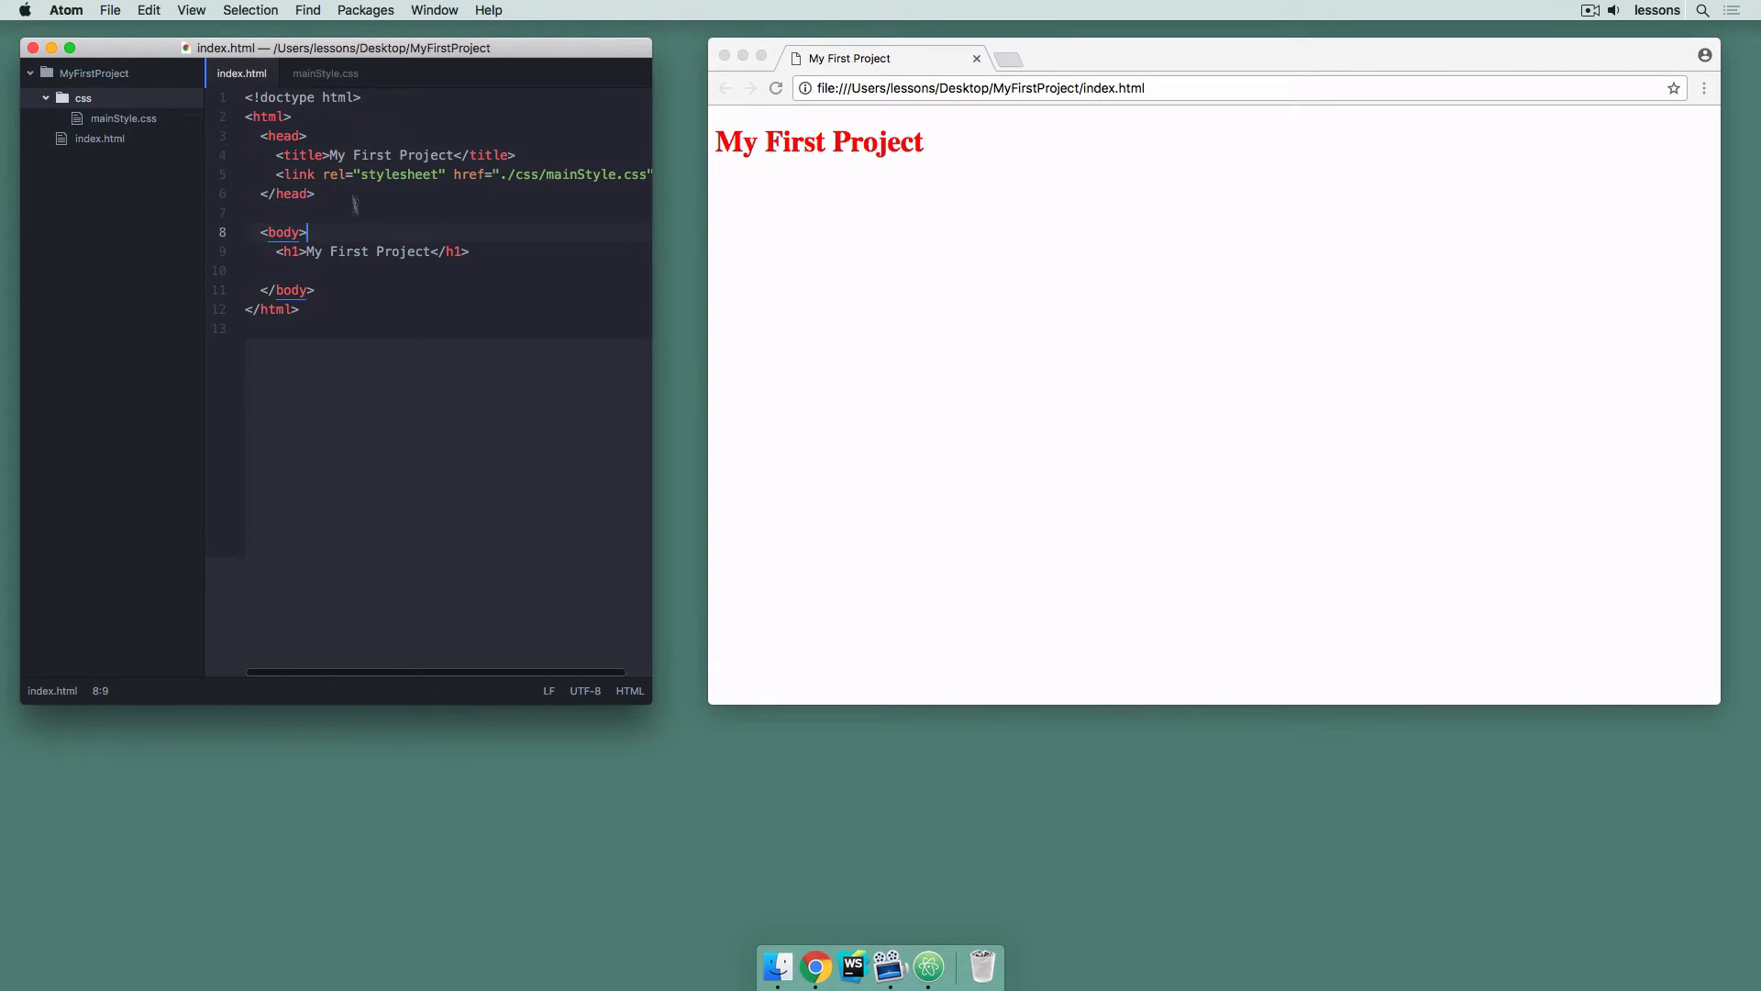
Write h1 { color: blue; } in mainStyle.css and return to index.html
{"action": "left_click", "coordinate": [326, 73]}
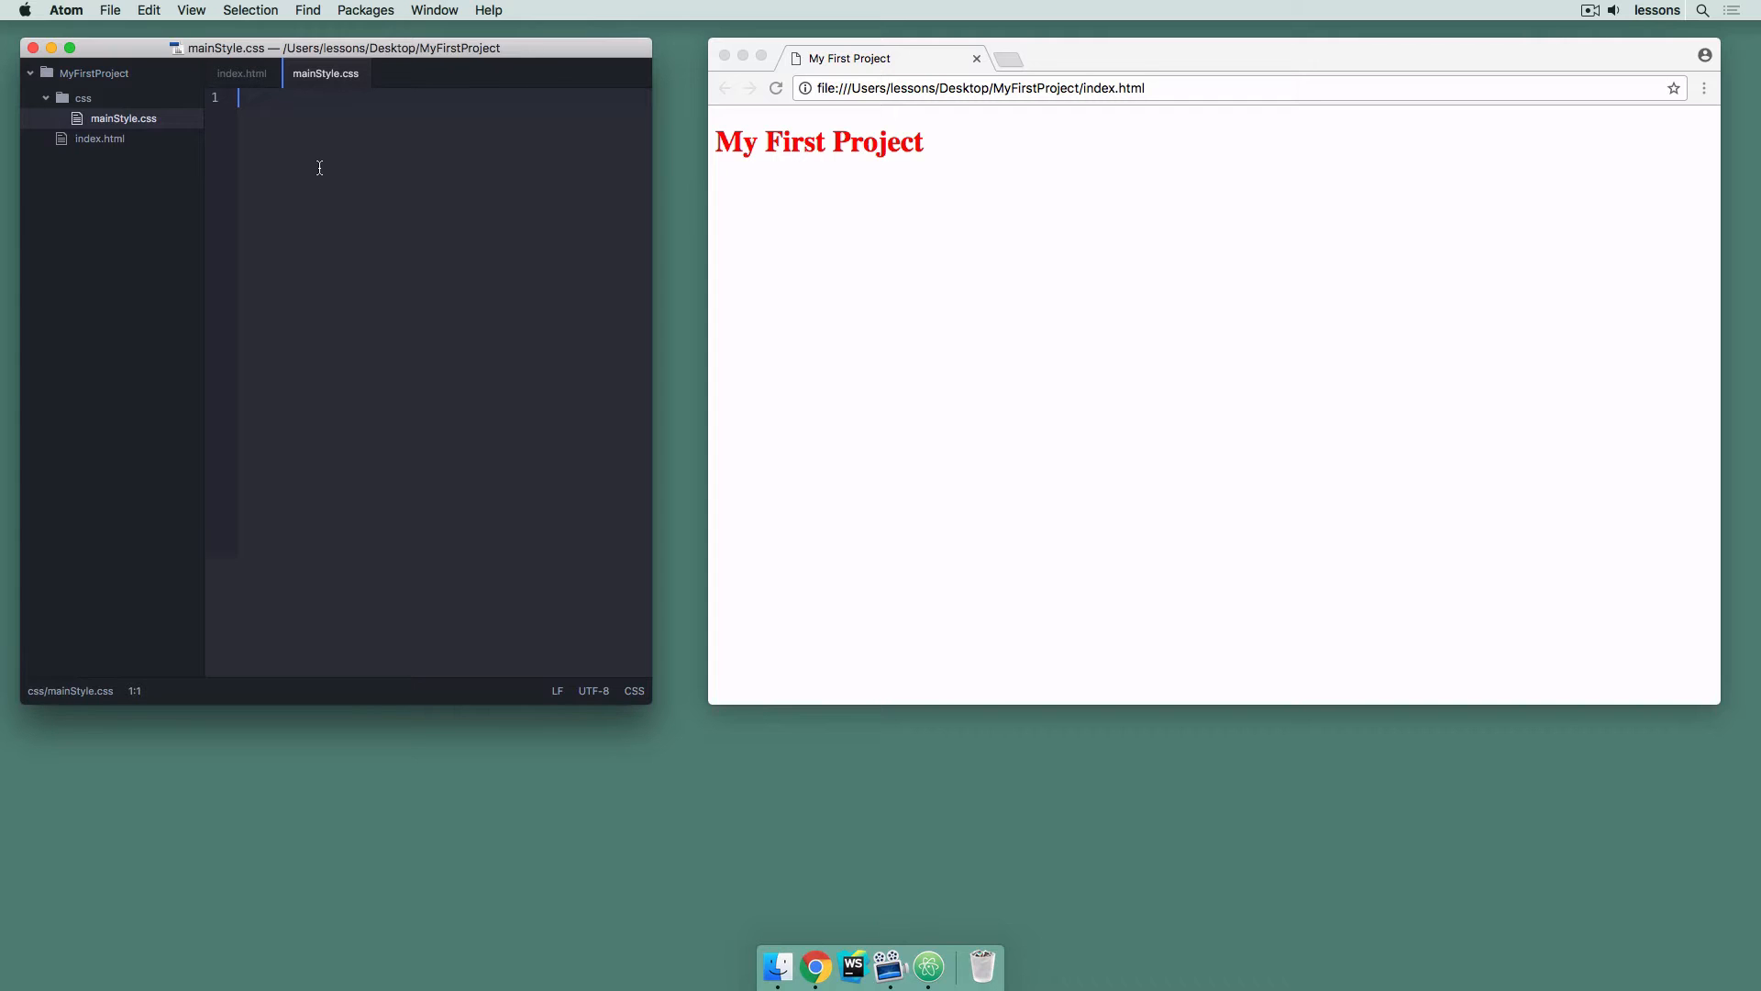
{"action": "type", "text": "h1 {"}
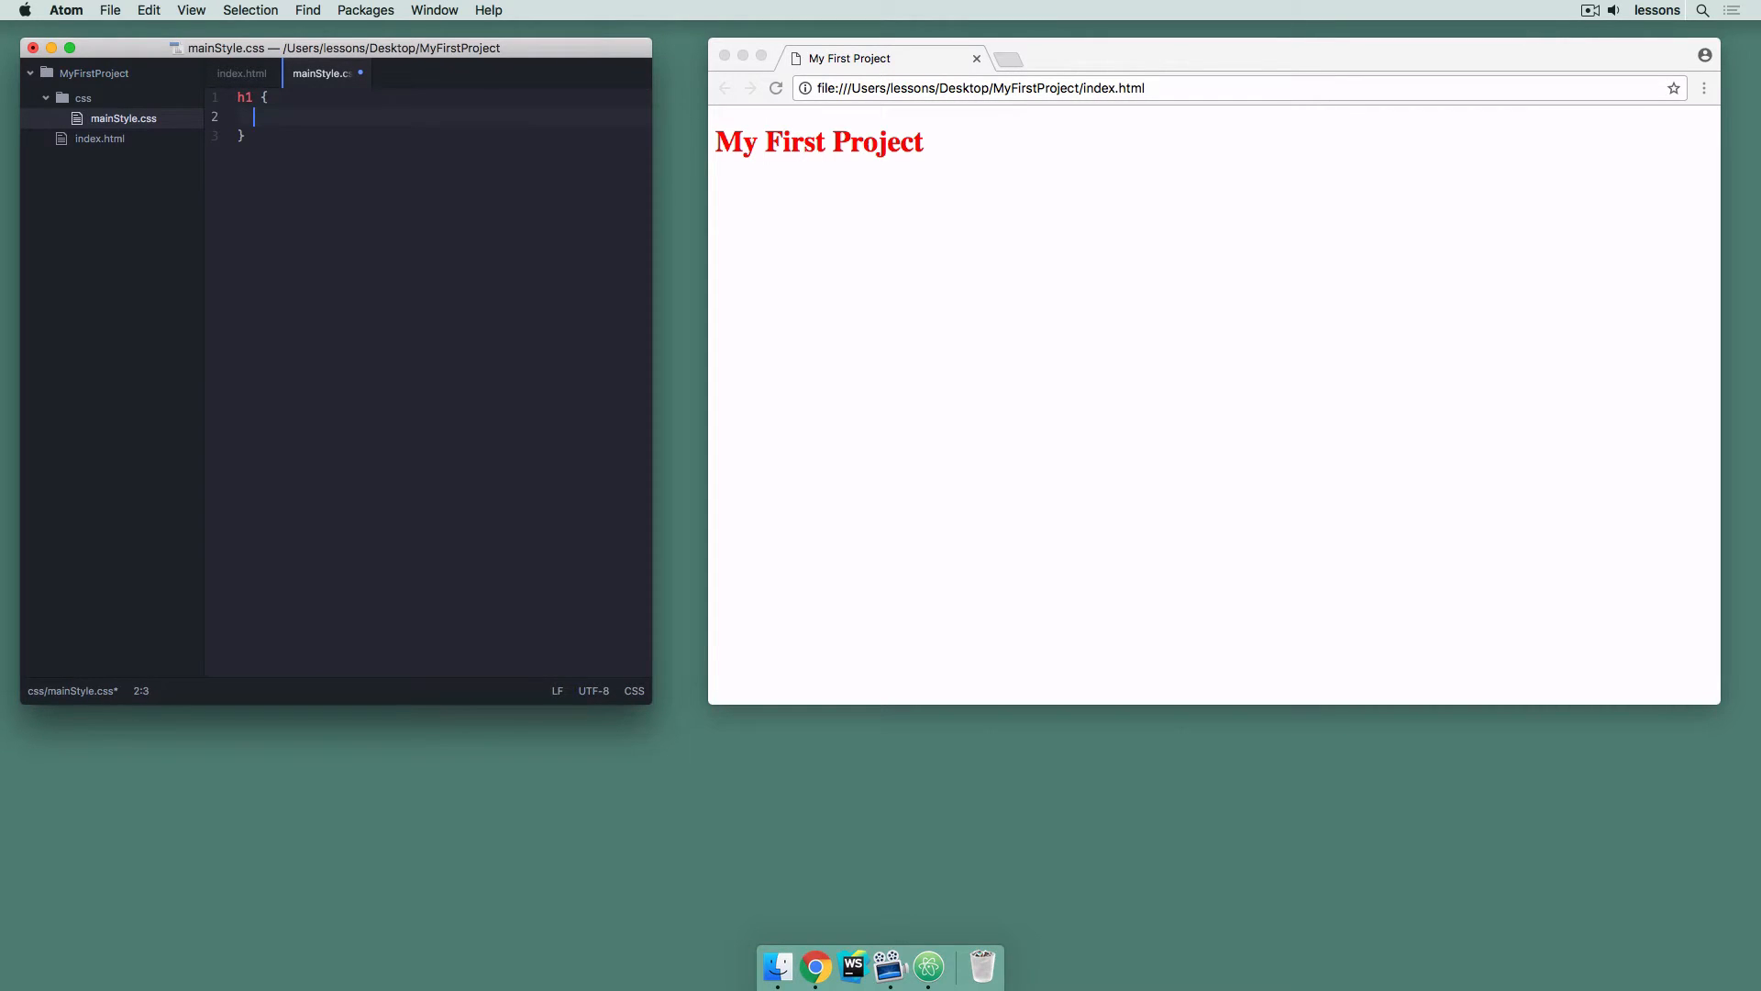
{"action": "type", "text": "color: r"}
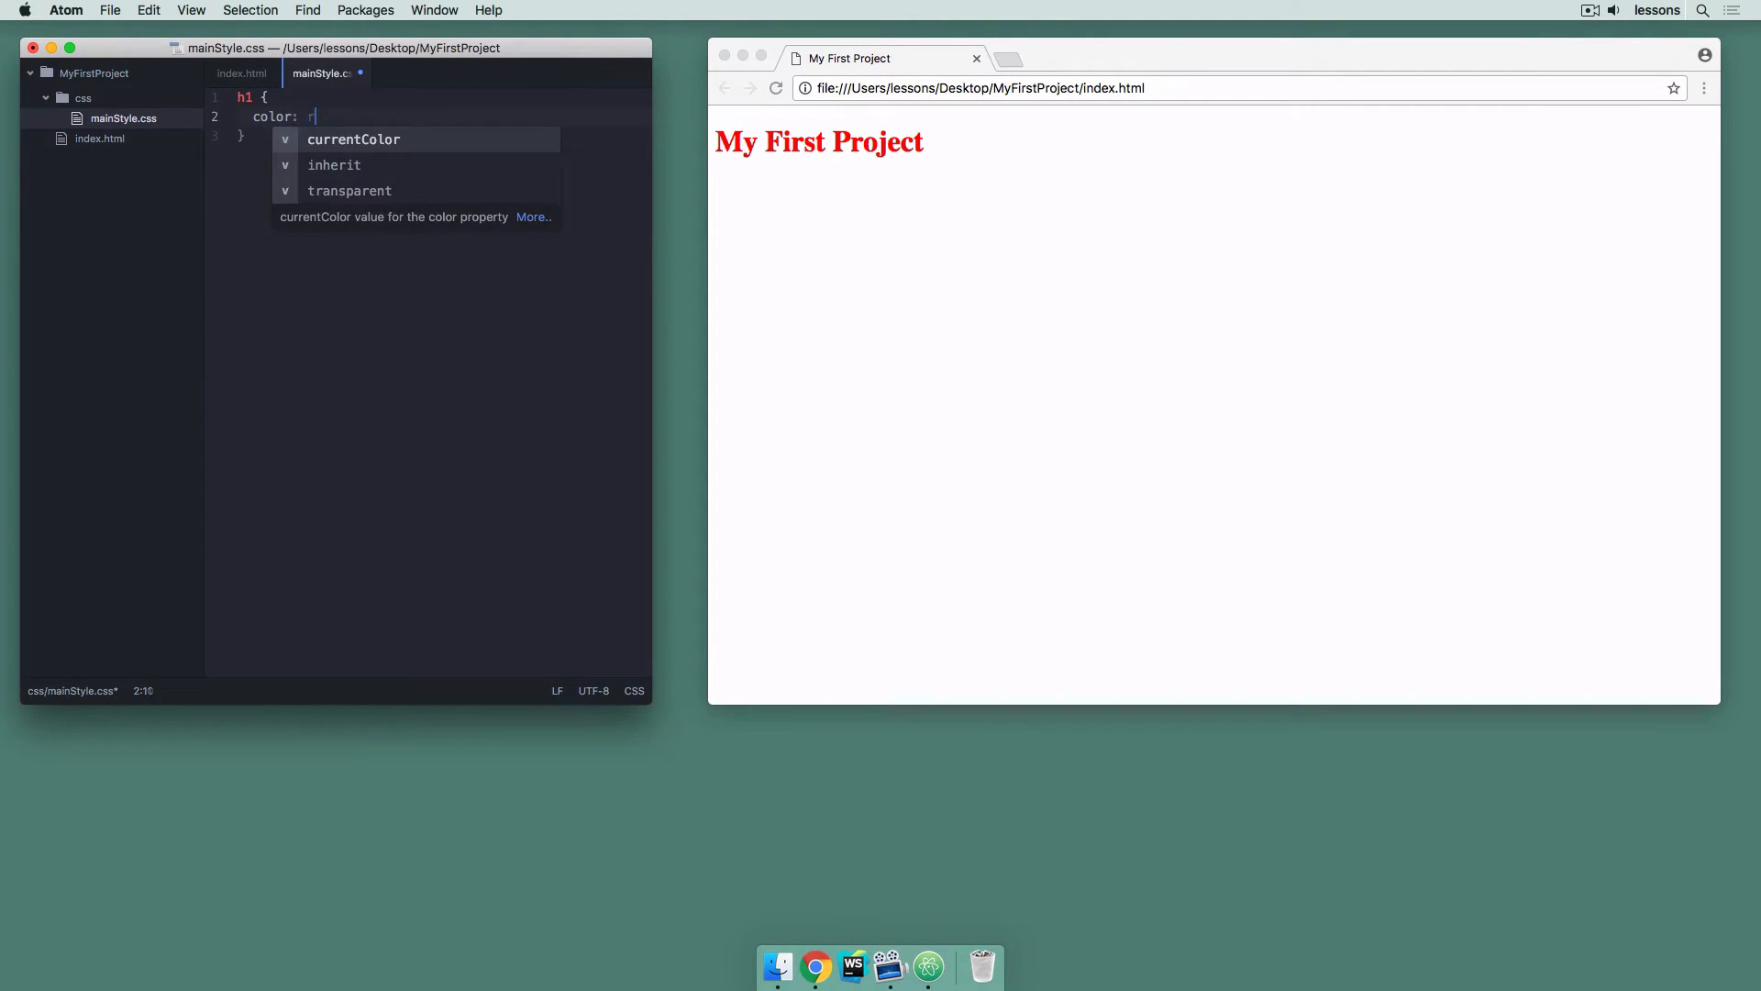
{"action": "type", "text": "blue;"}
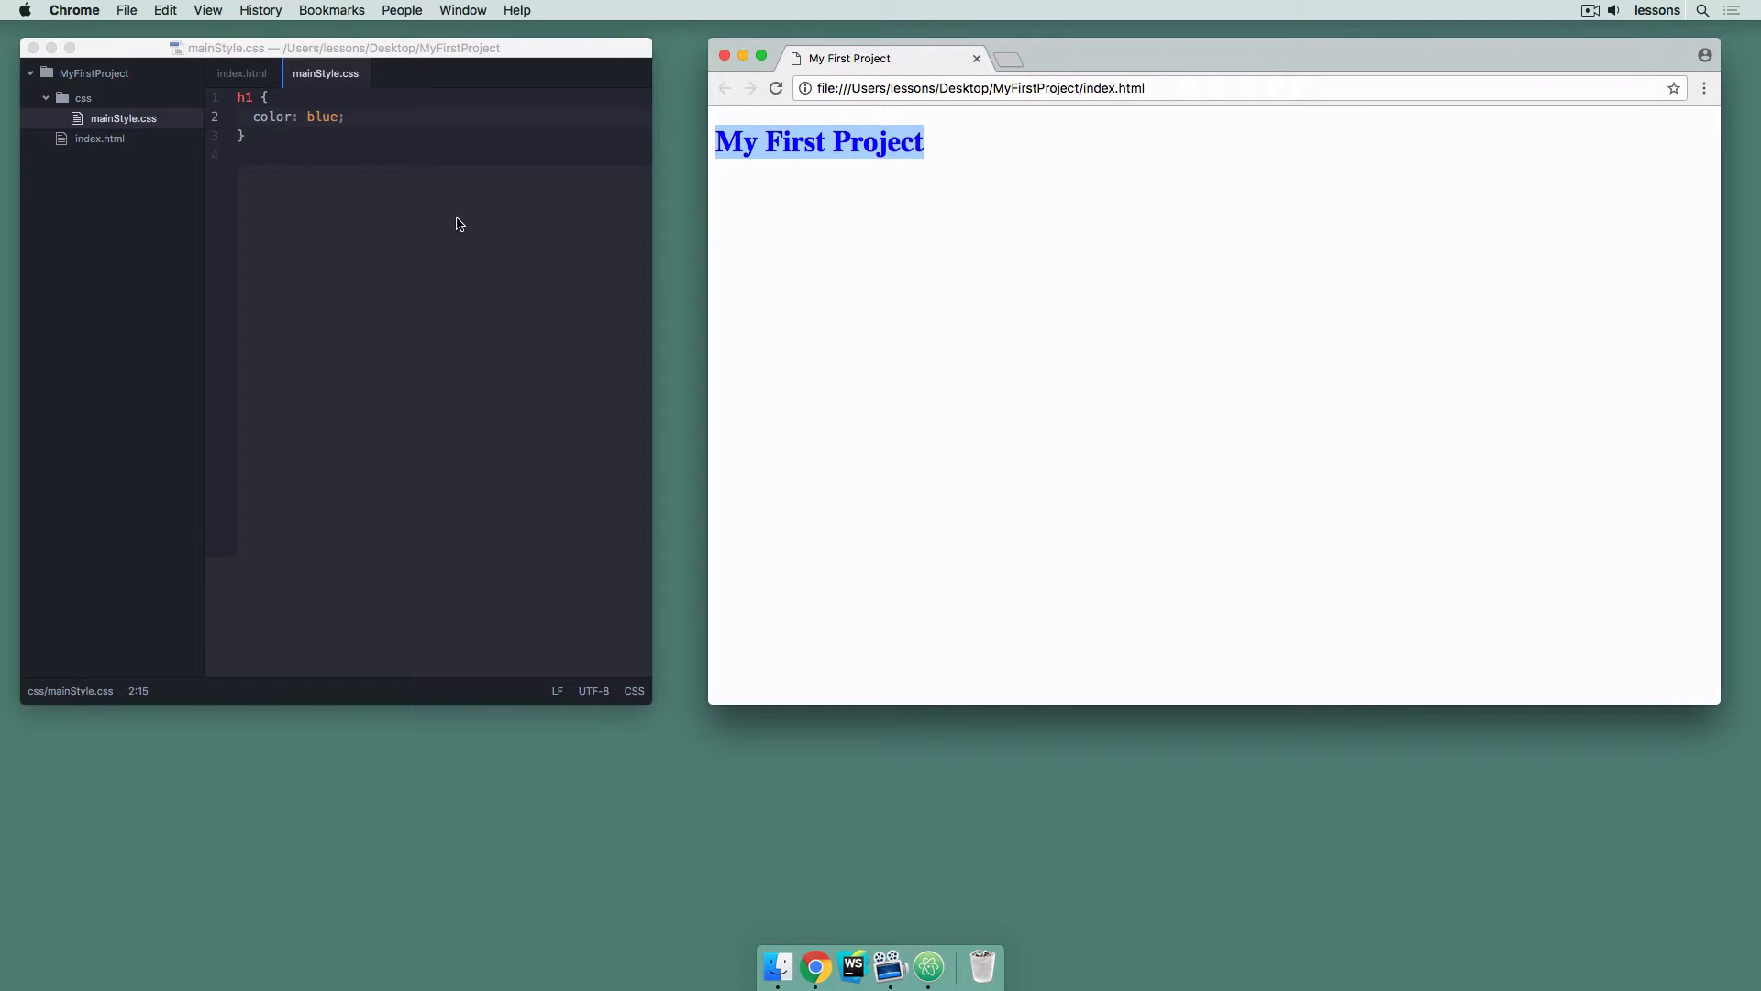
{"action": "left_click", "coordinate": [242, 74]}
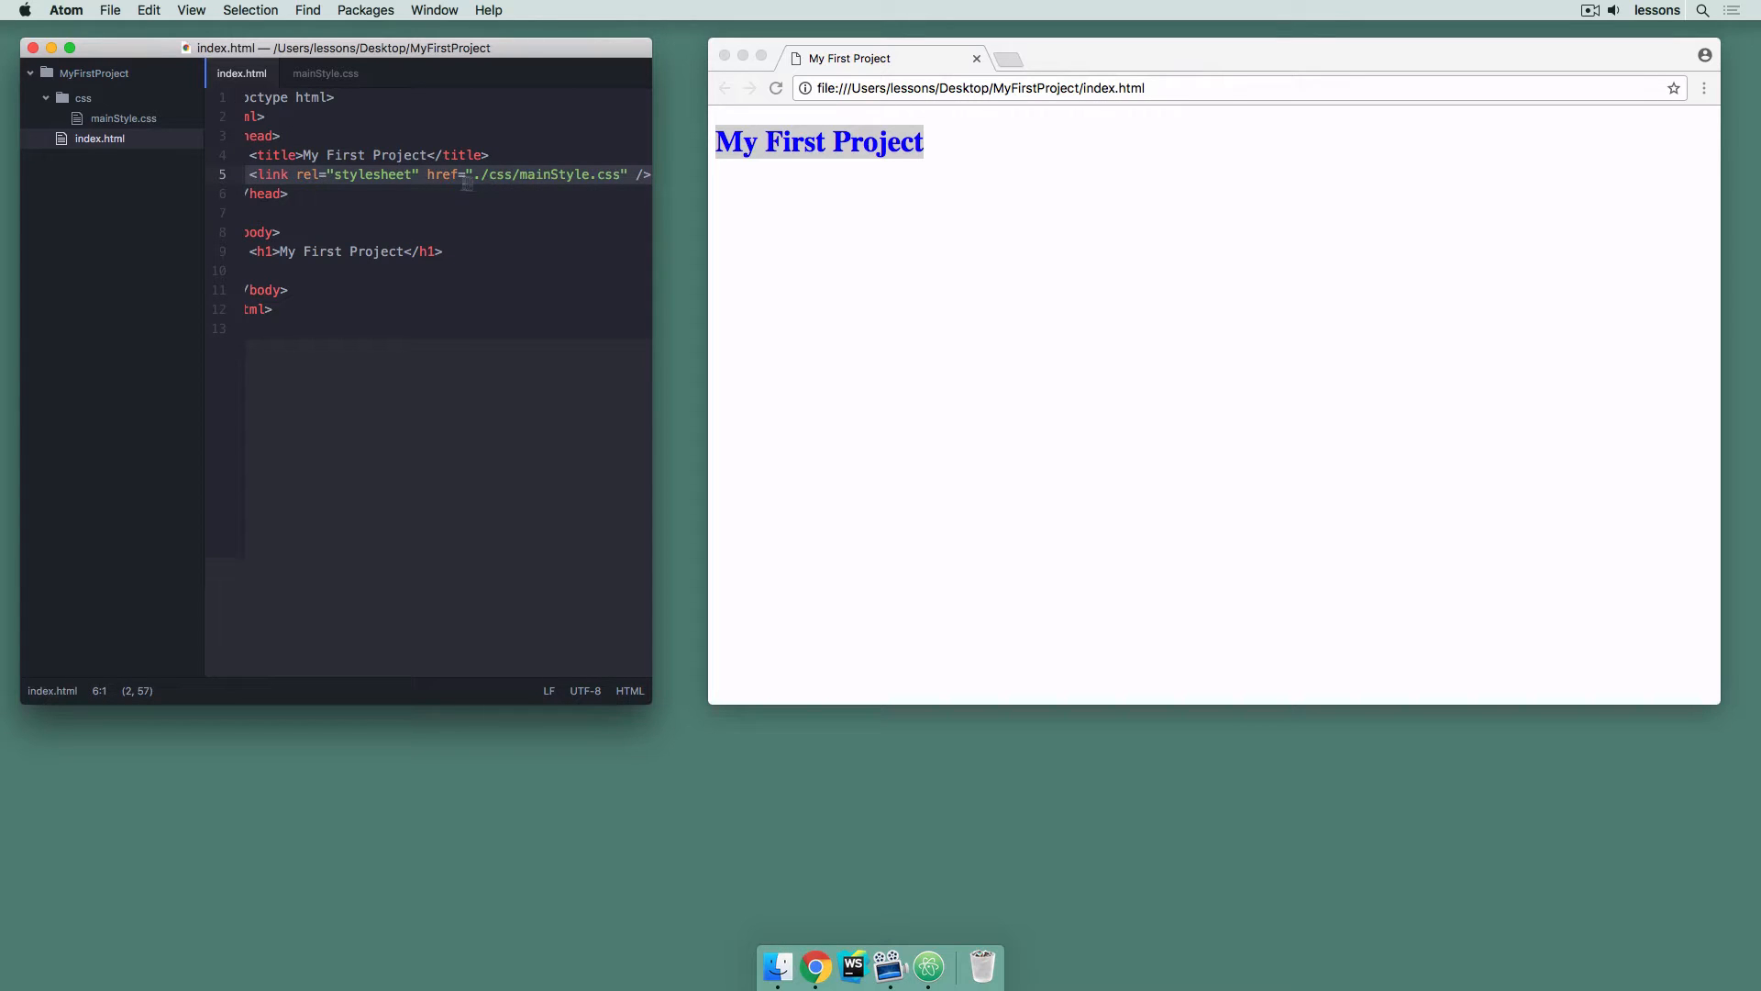
{"action": "left_click", "coordinate": [321, 74]}
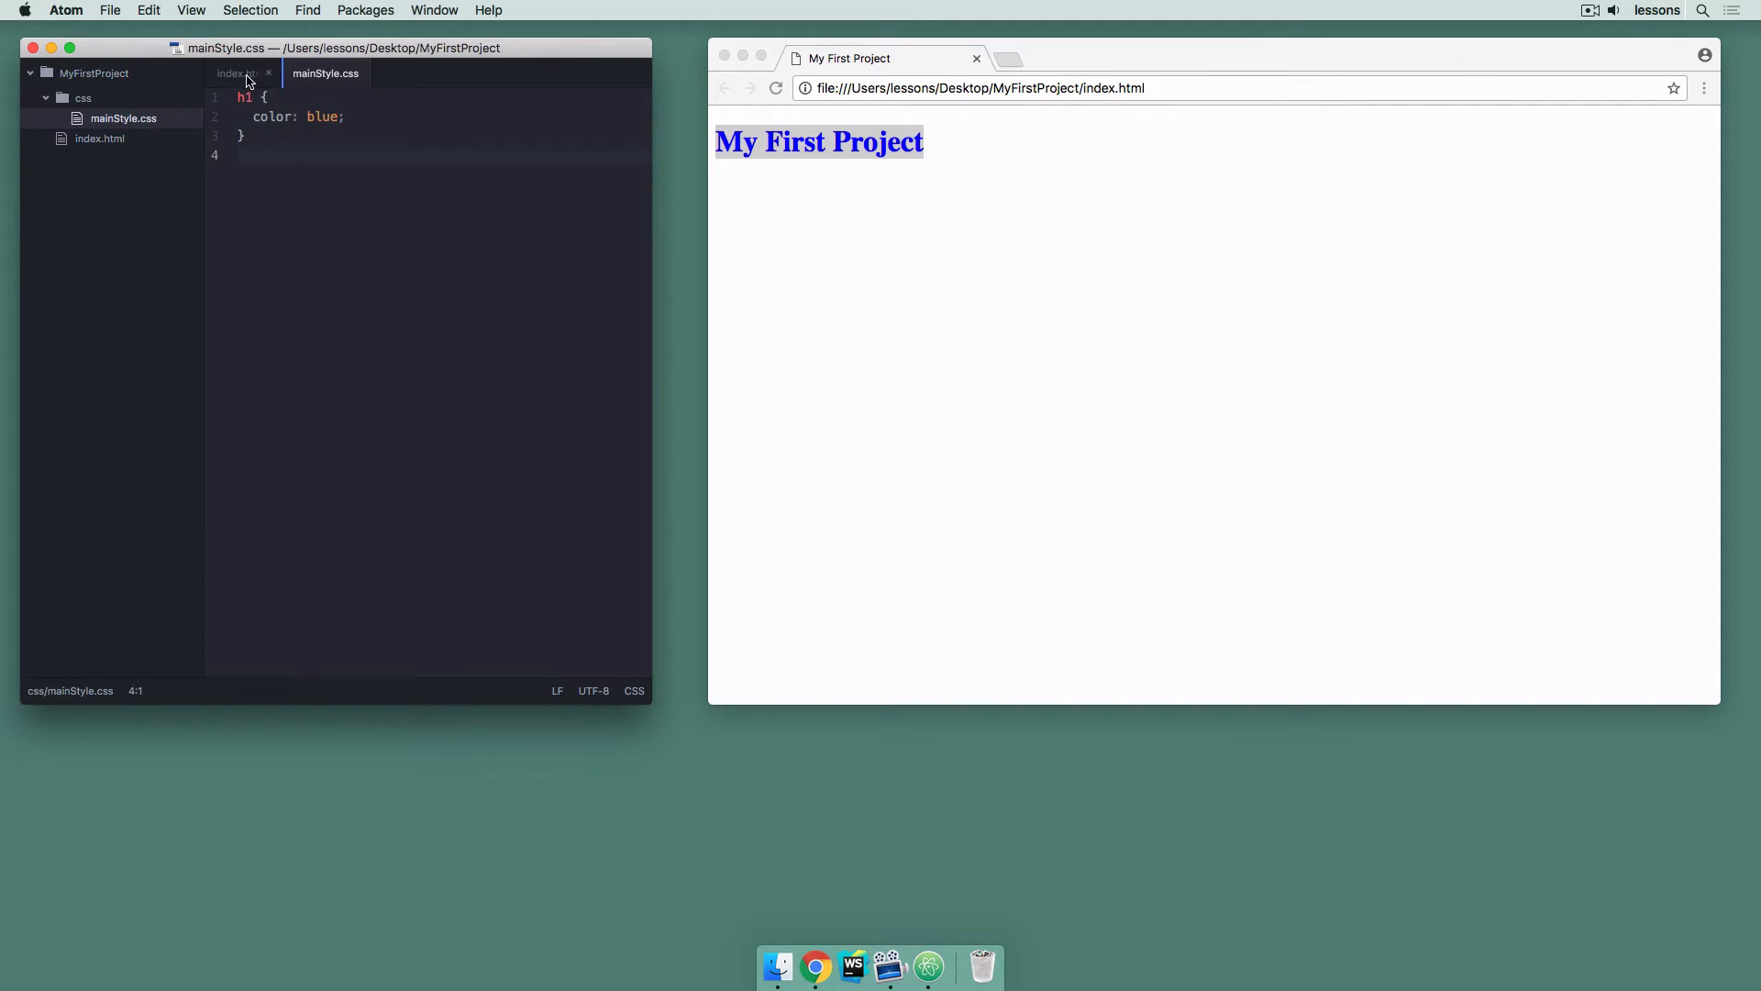
{"action": "left_click", "coordinate": [237, 74]}
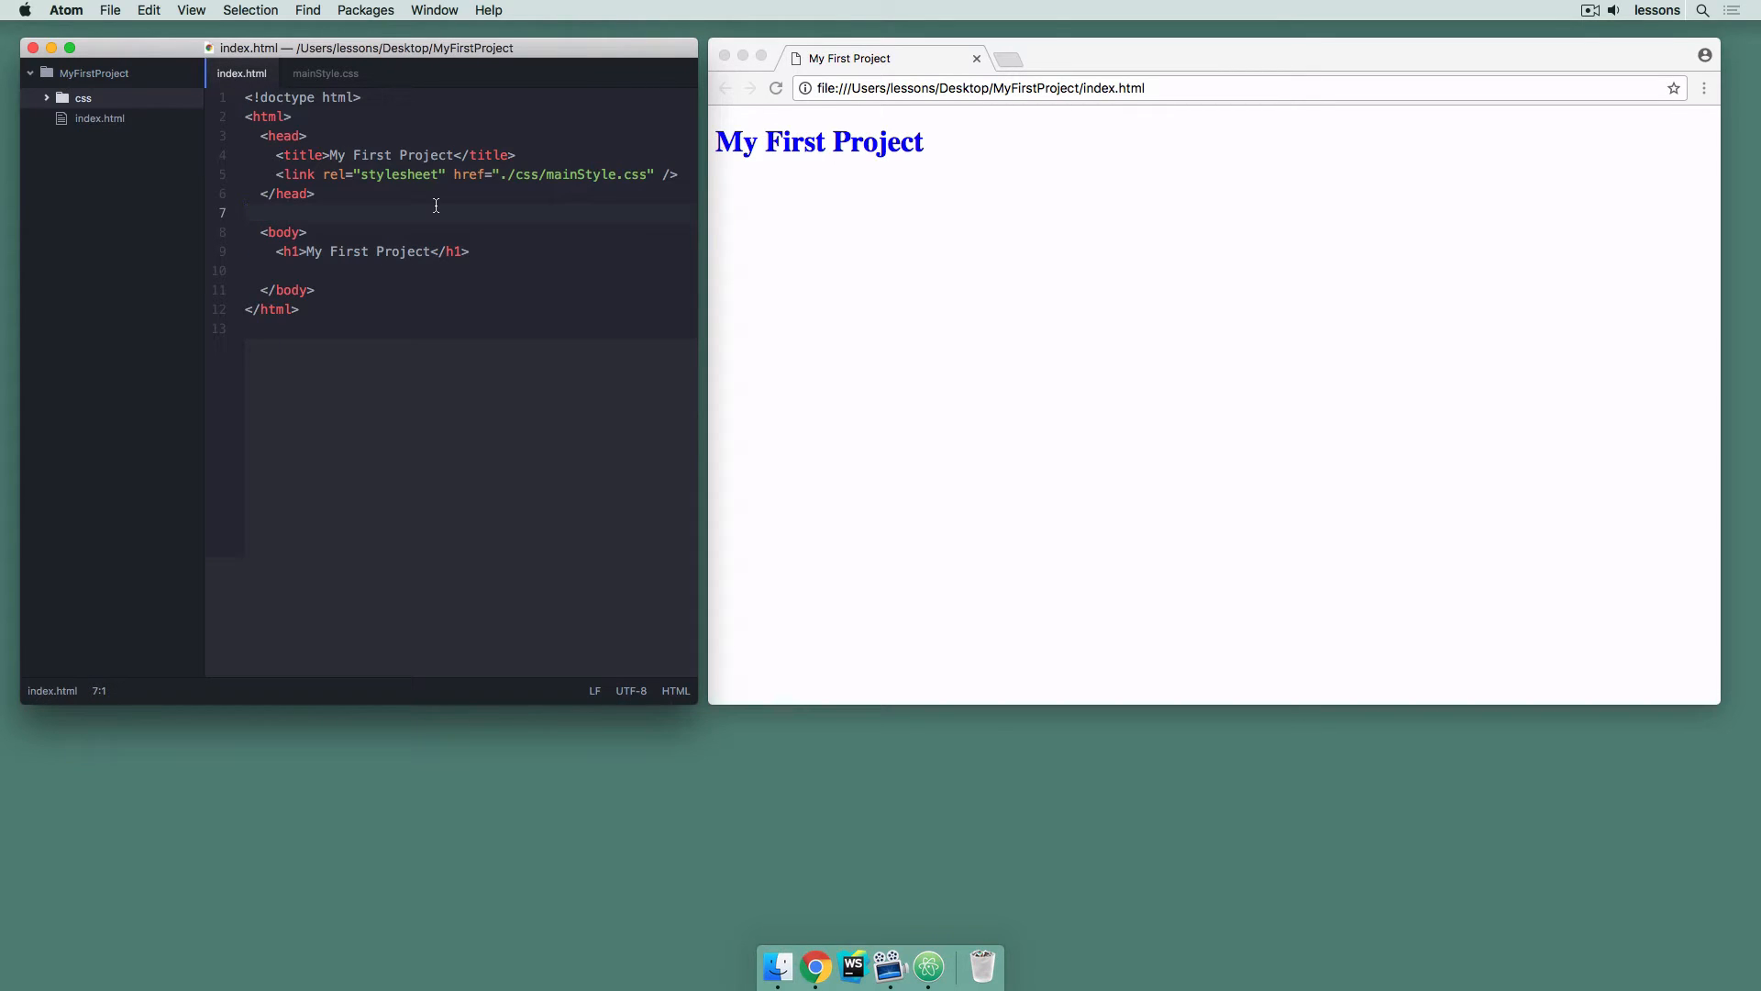
Add a <script></script> element in the head after the stylesheet link
{"action": "left_click", "coordinate": [248, 213]}
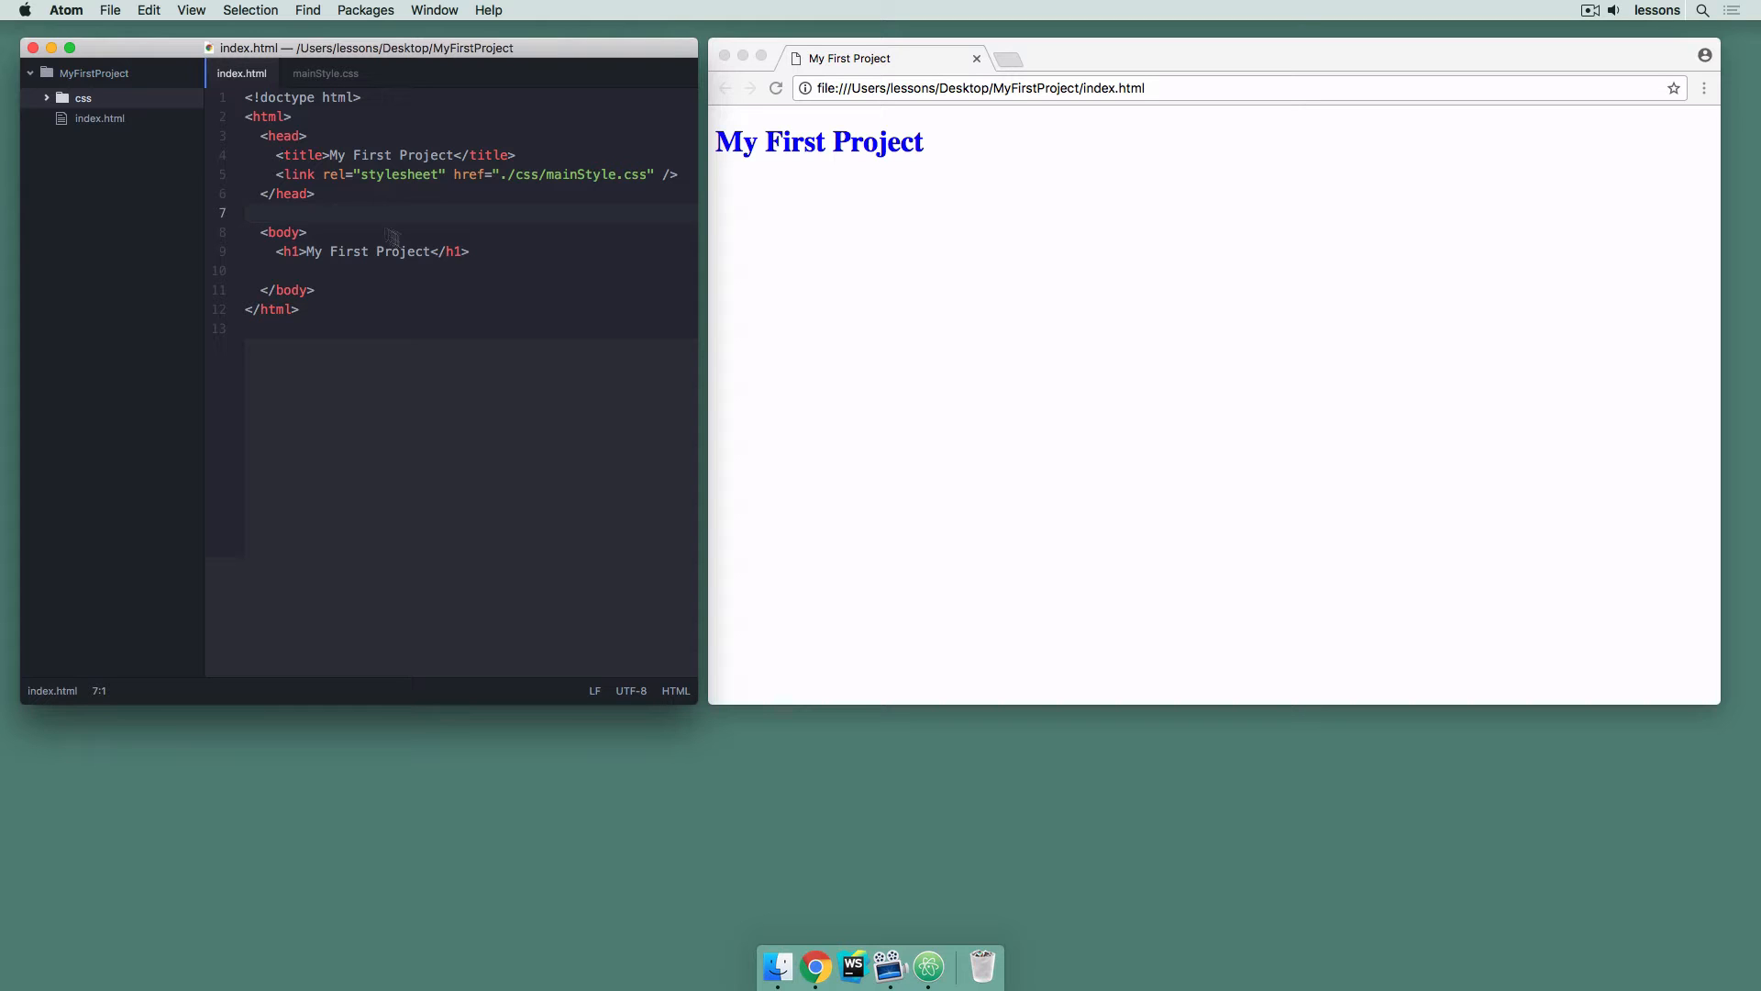
{"action": "left_click", "coordinate": [250, 213]}
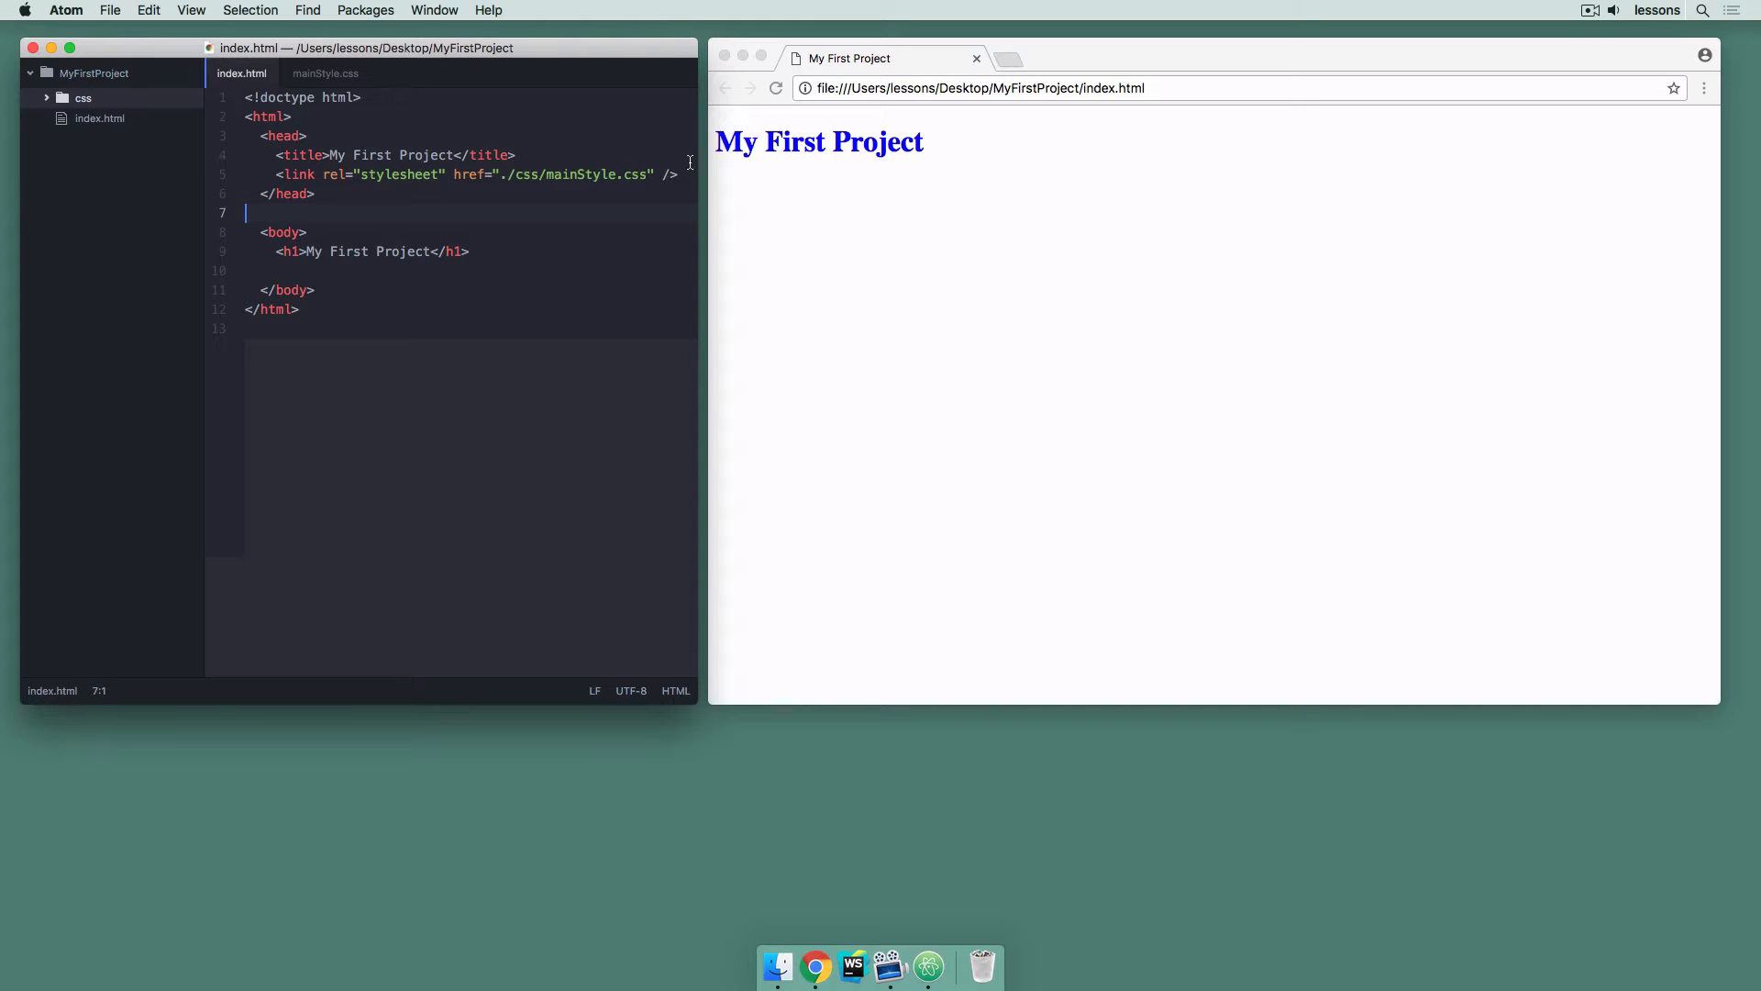
{"action": "type", "text": "s"}
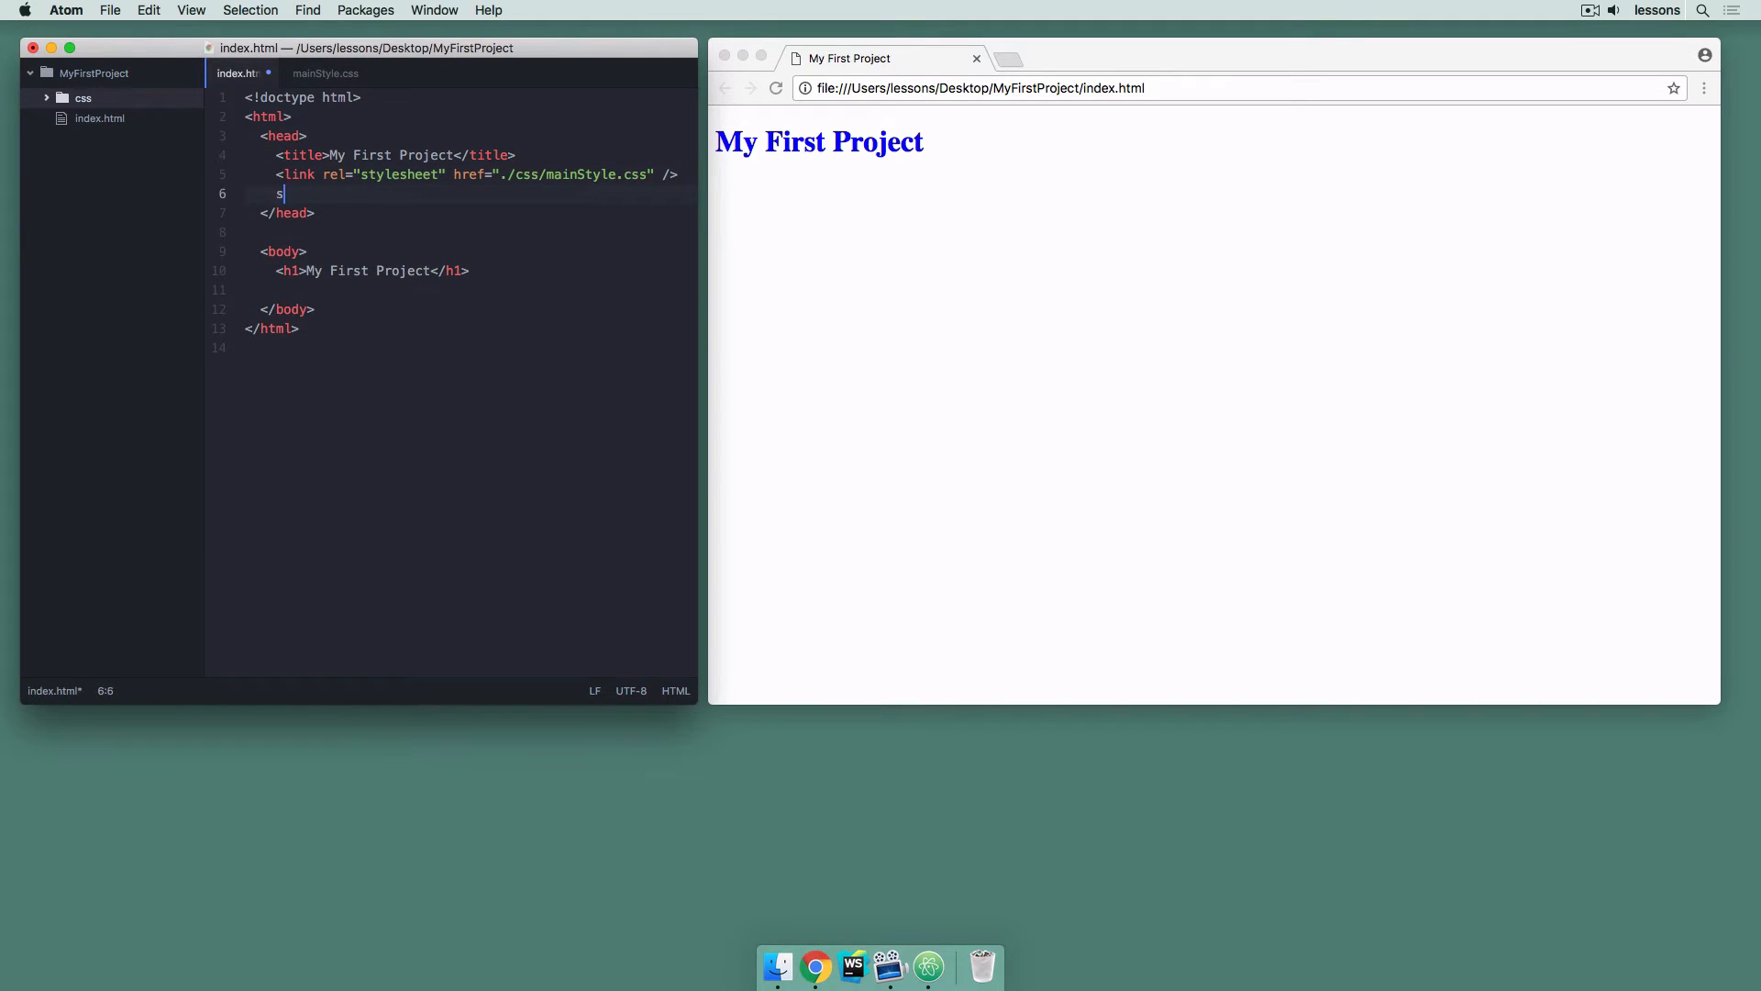
{"action": "type", "text": "cript"}
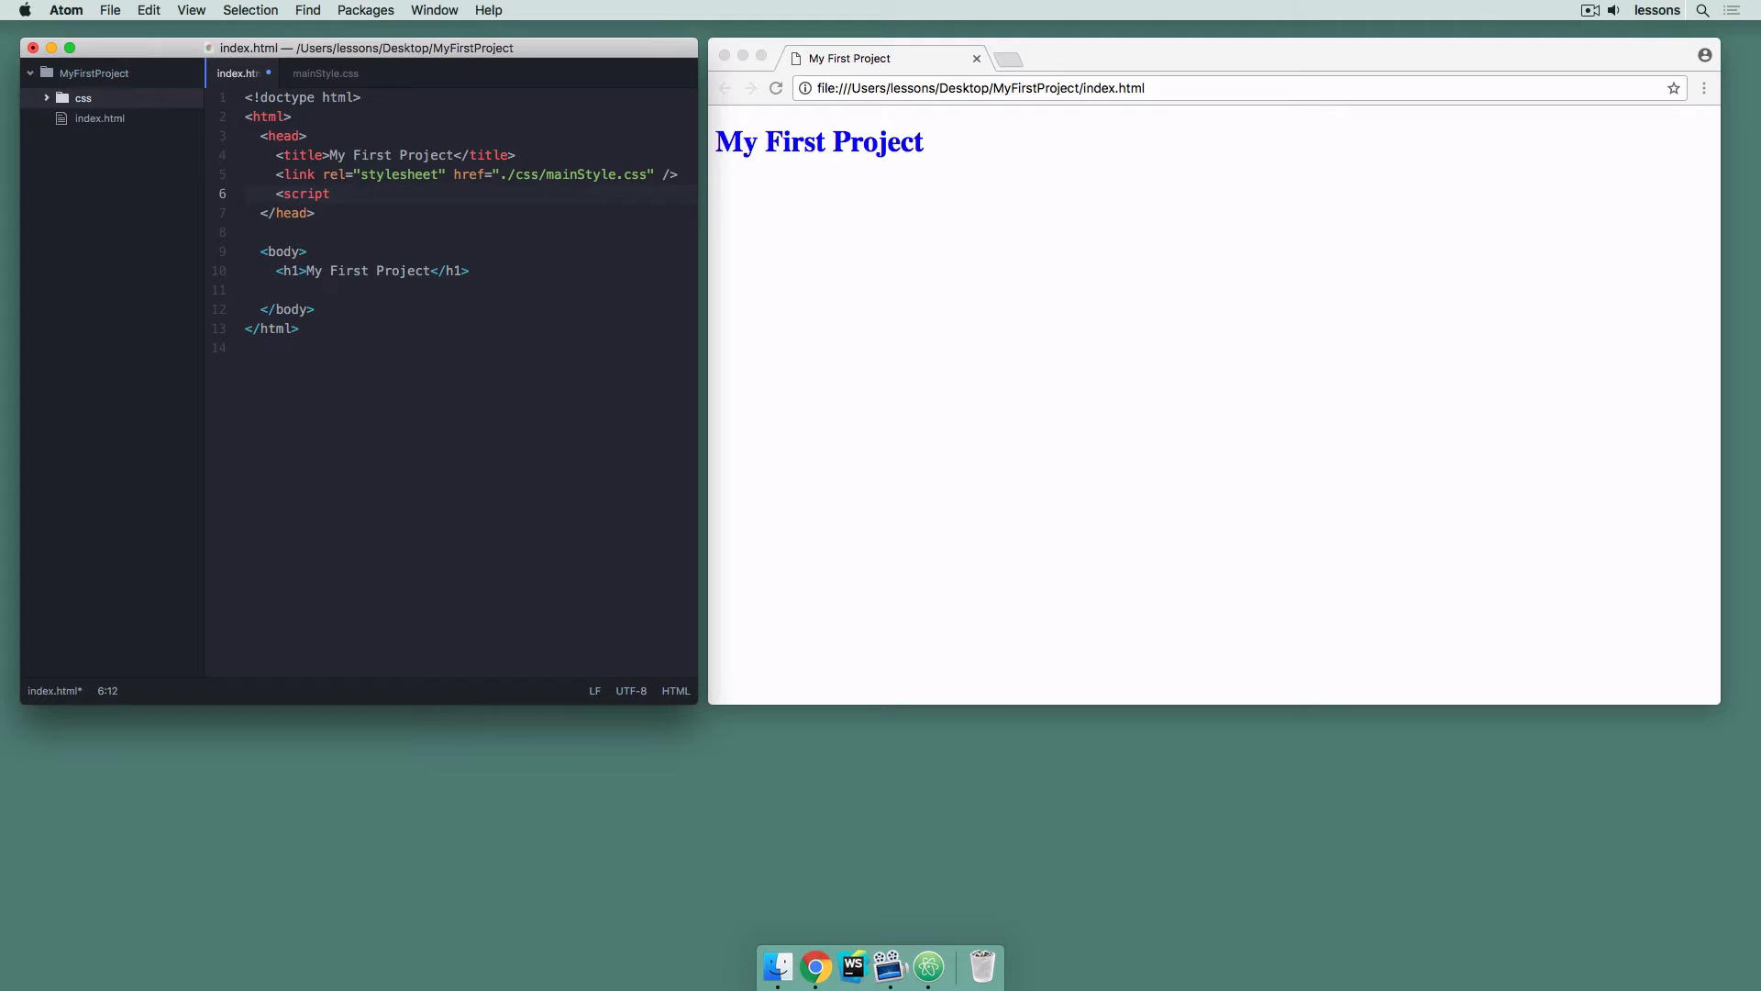
{"action": "type", "text": "><scrip"}
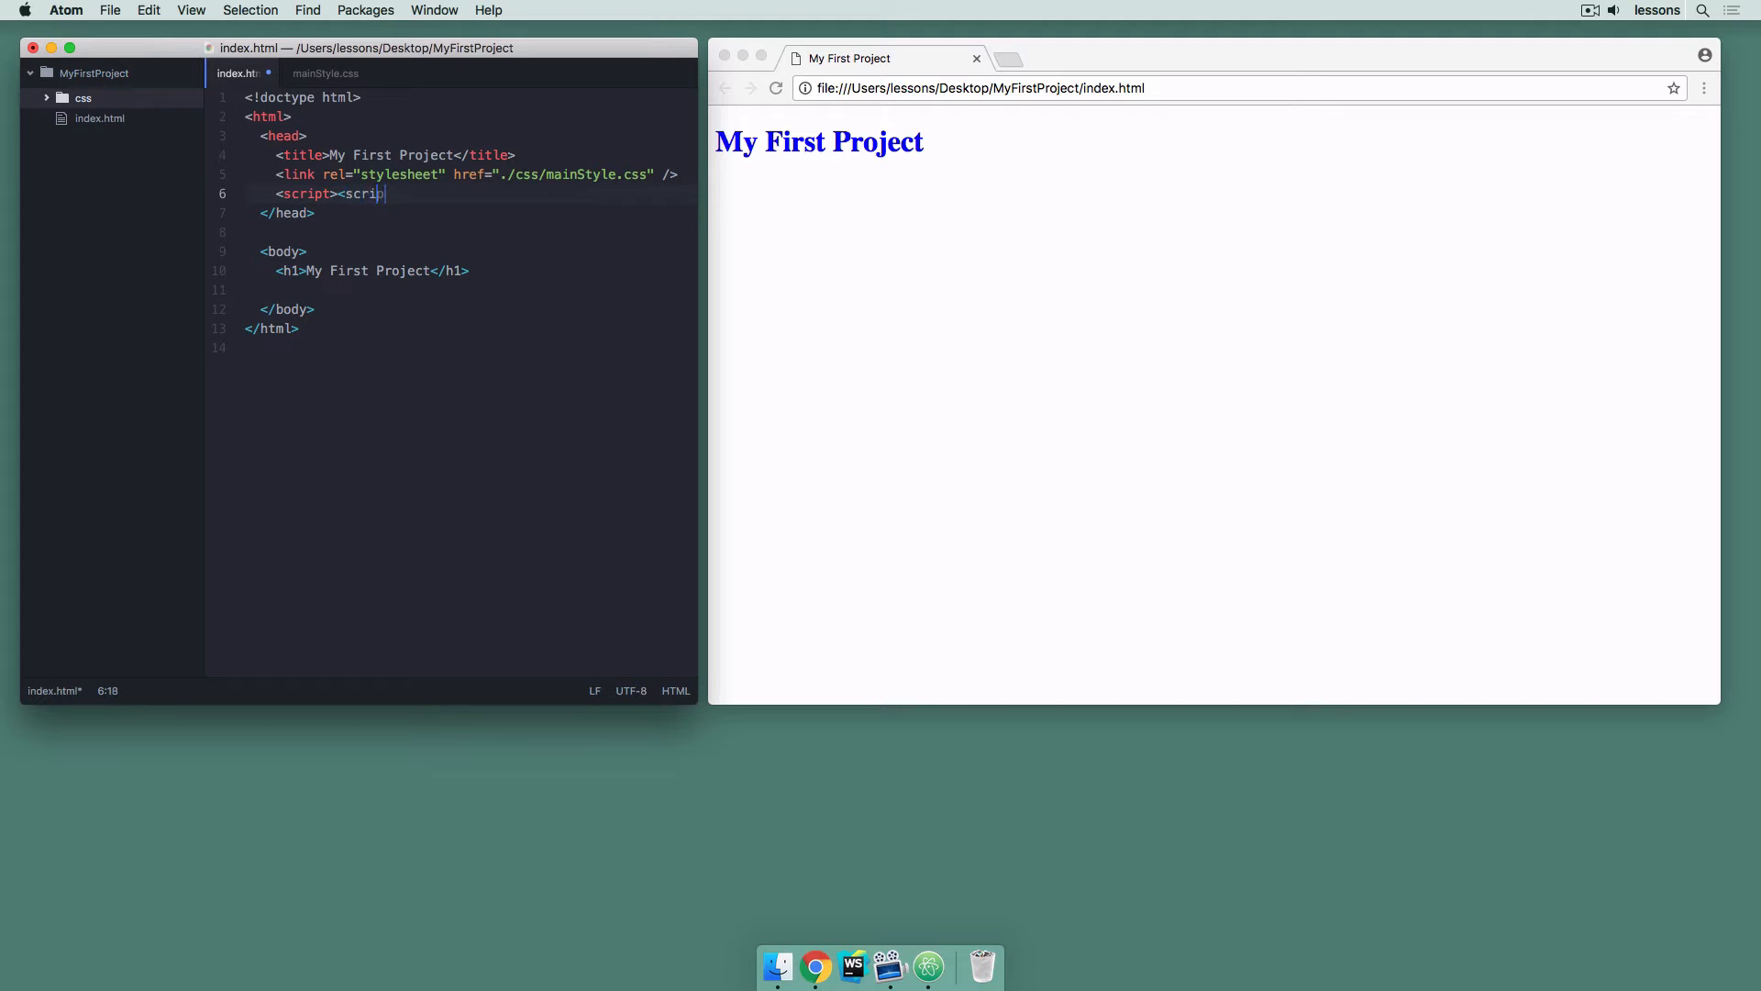
{"action": "type", "text": "t>"}
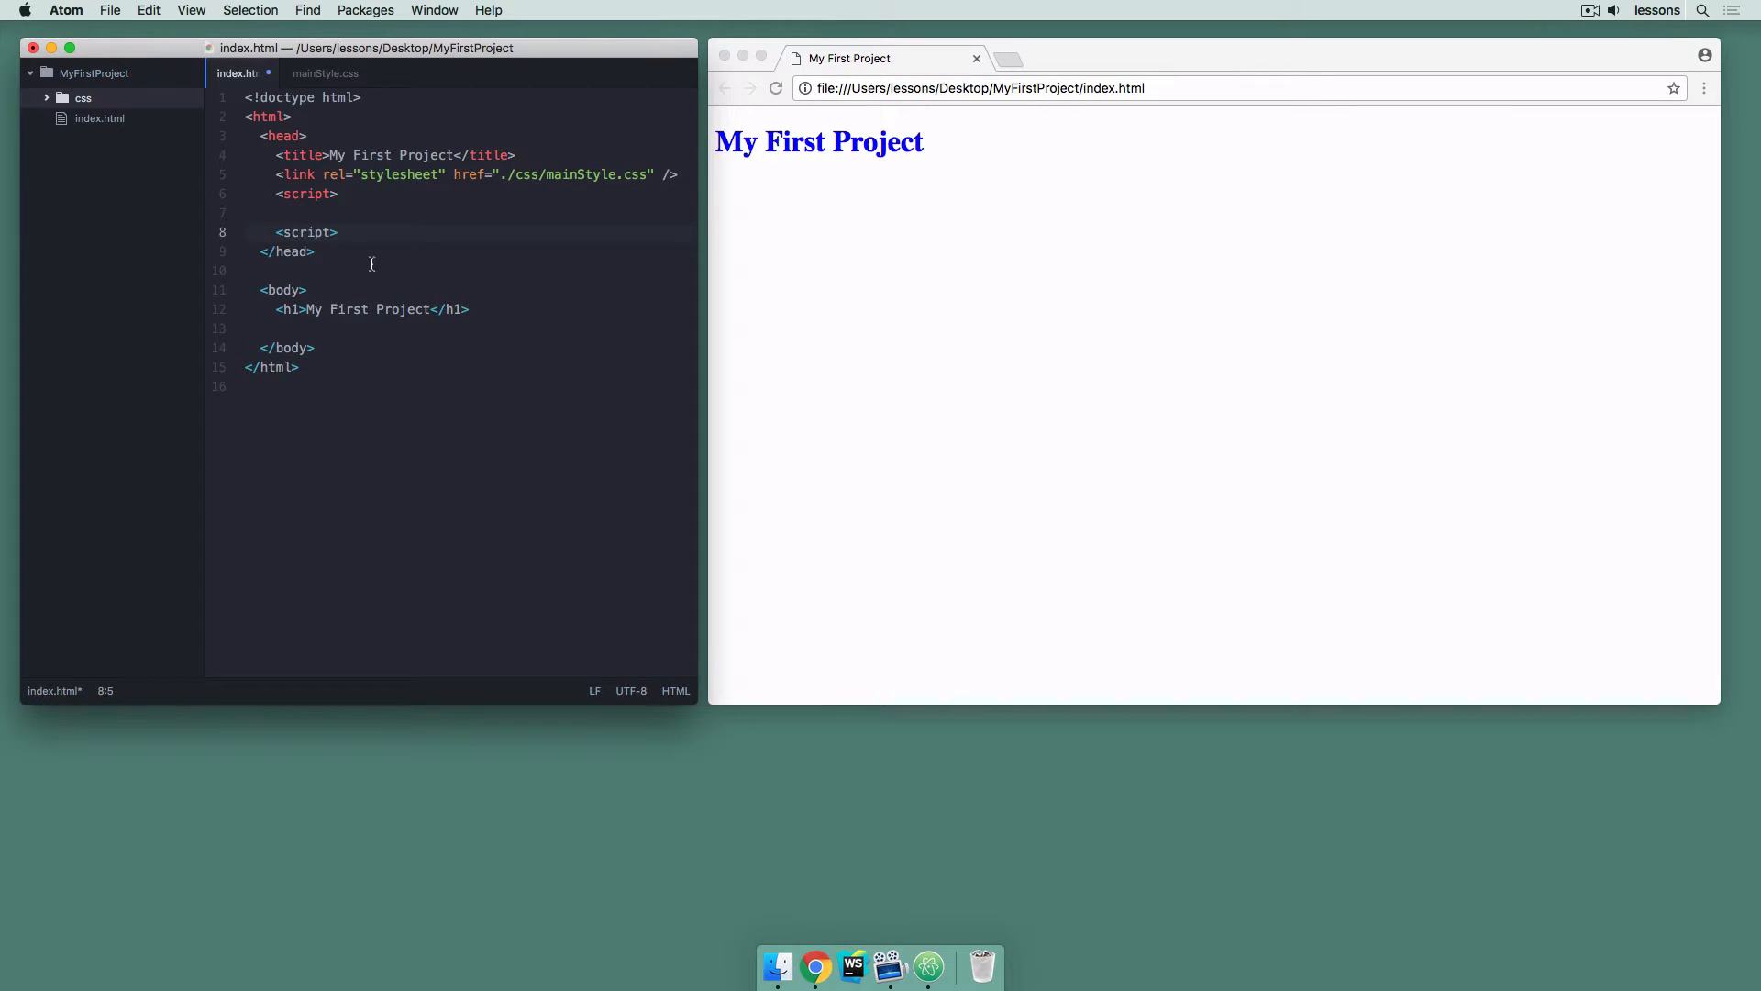
{"action": "type", "text": "/"}
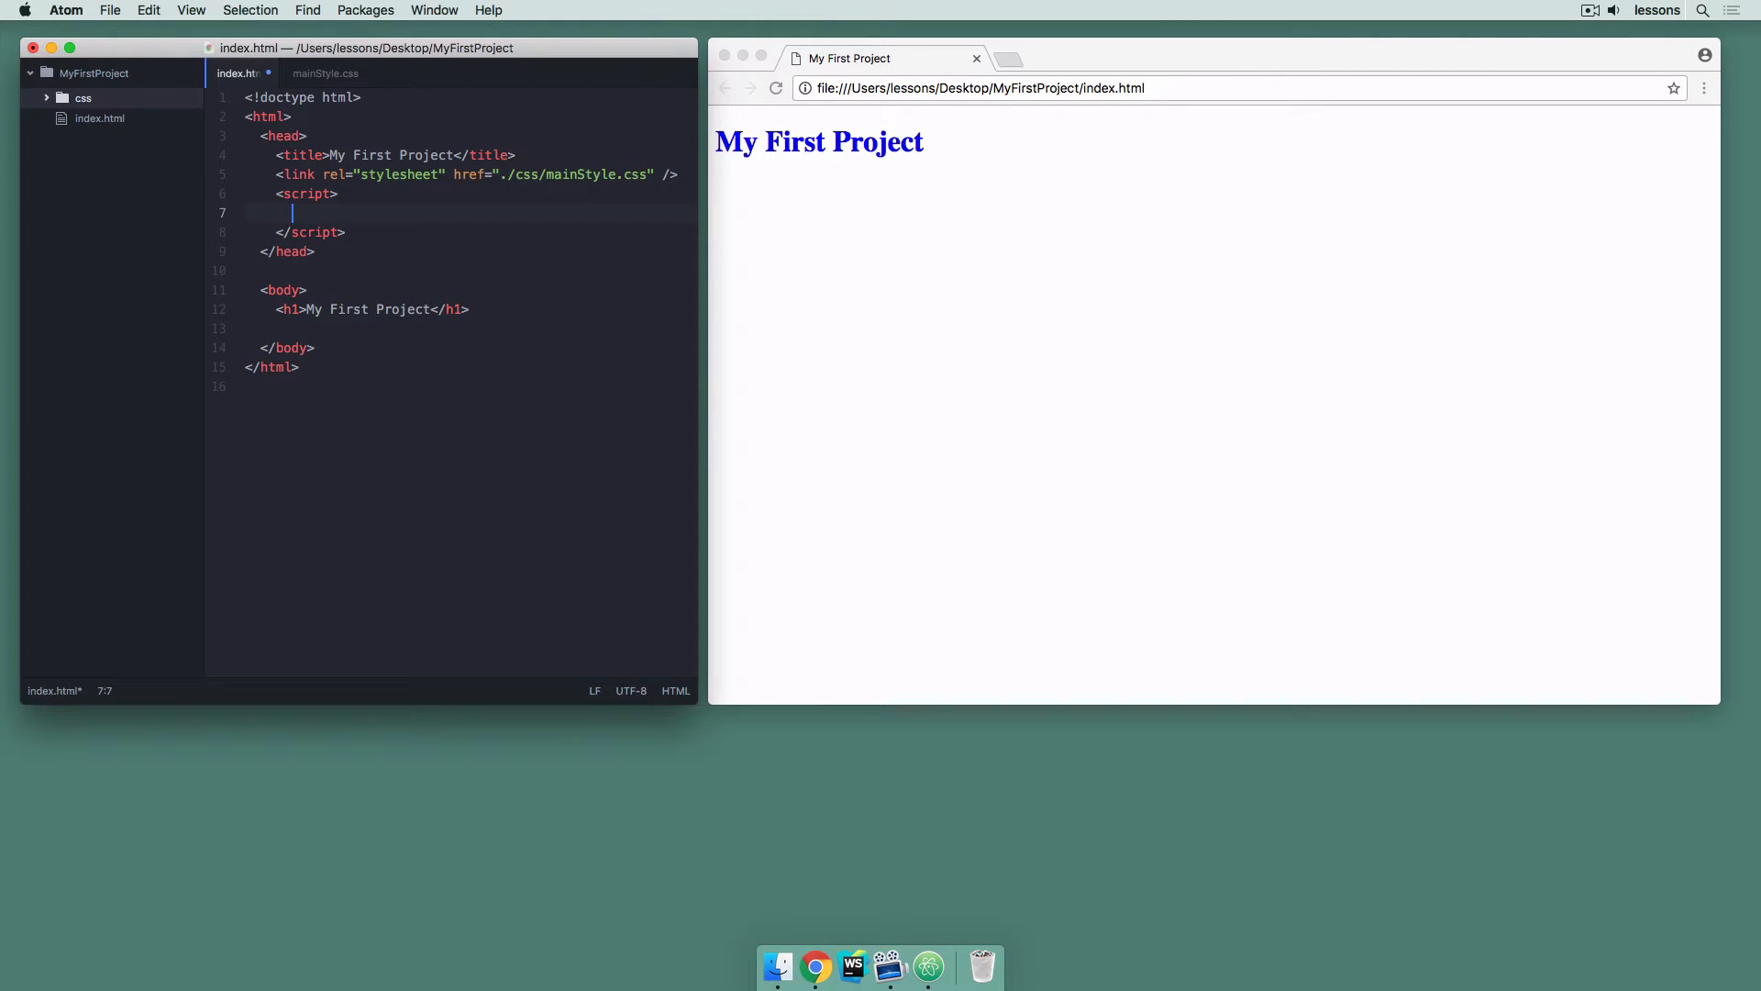
Write var x = 3; inside the script element, then select that inline line
{"action": "type", "text": "var"}
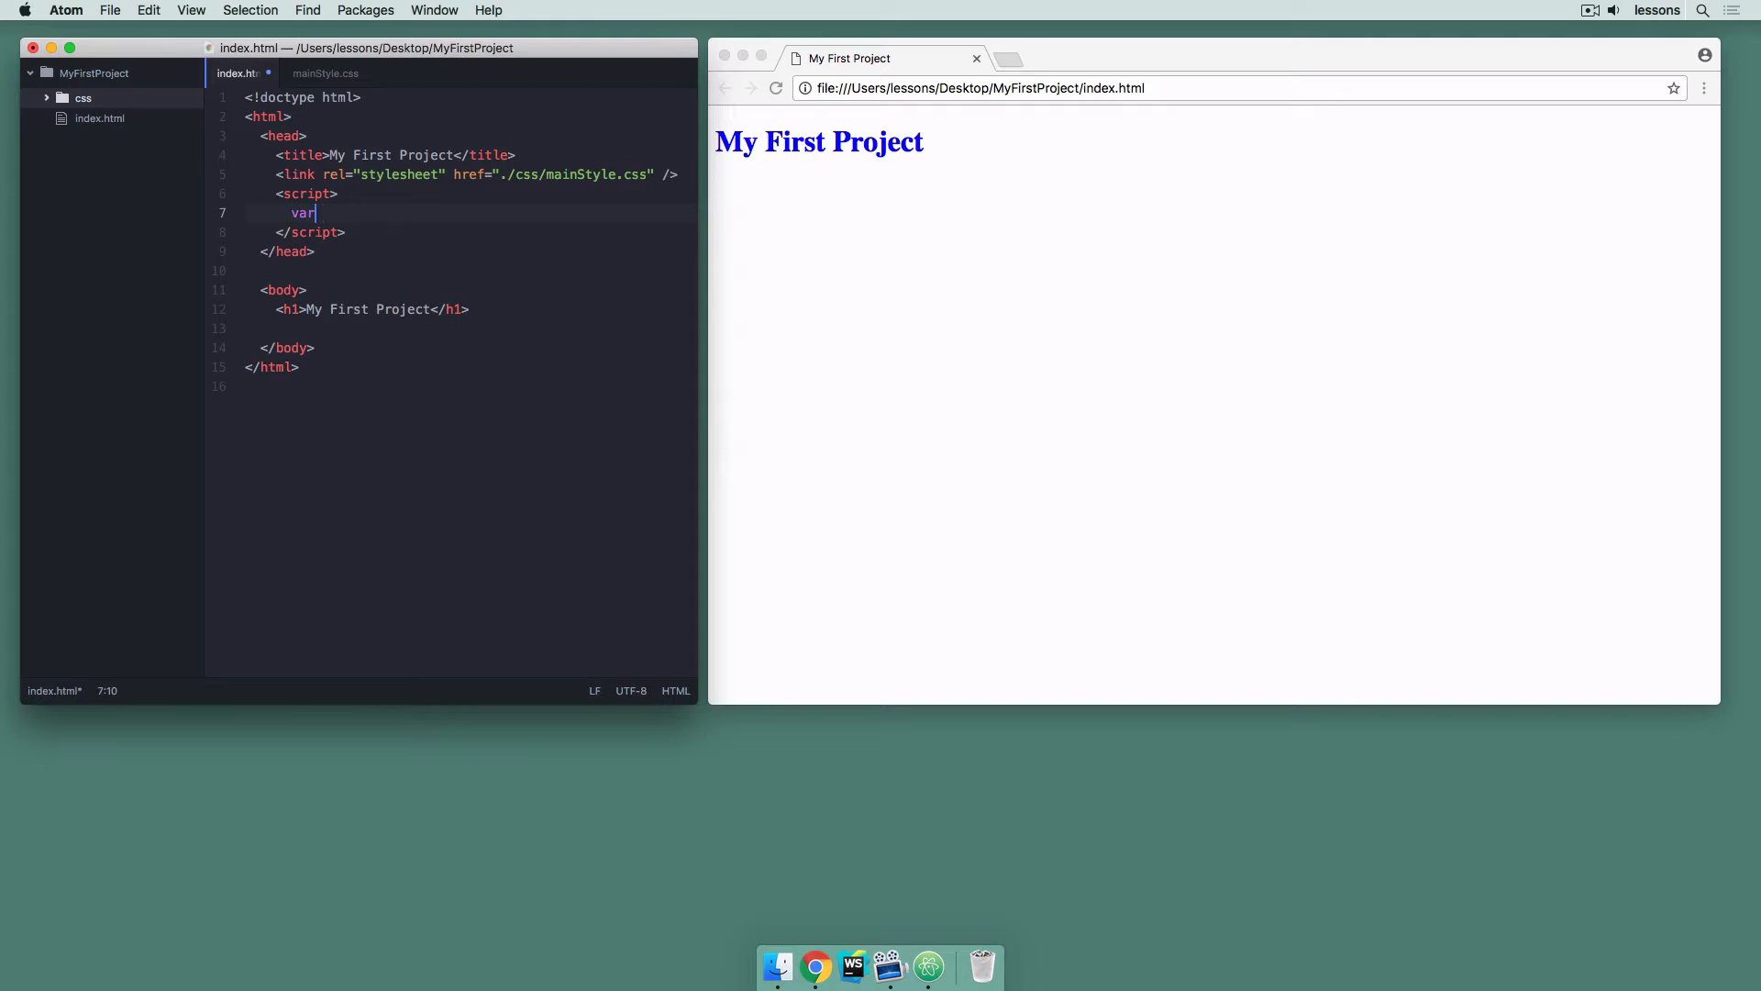
{"action": "type", "text": "x = 3;"}
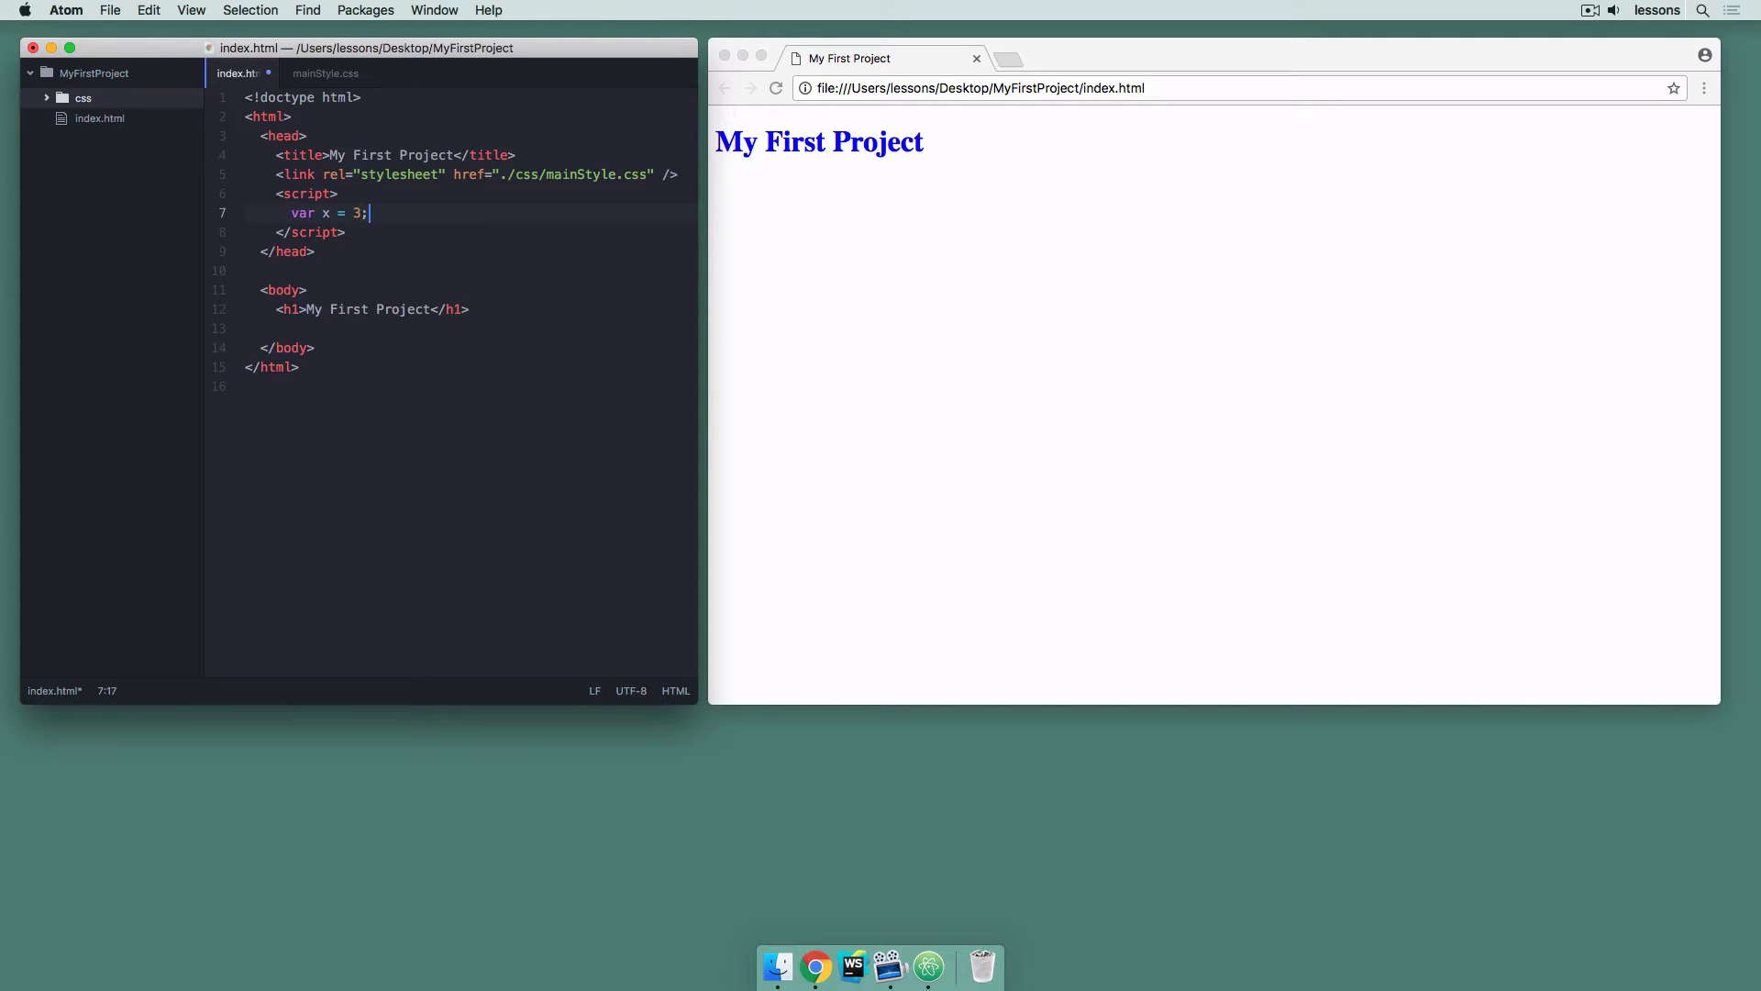
{"action": "key", "text": "enter"}
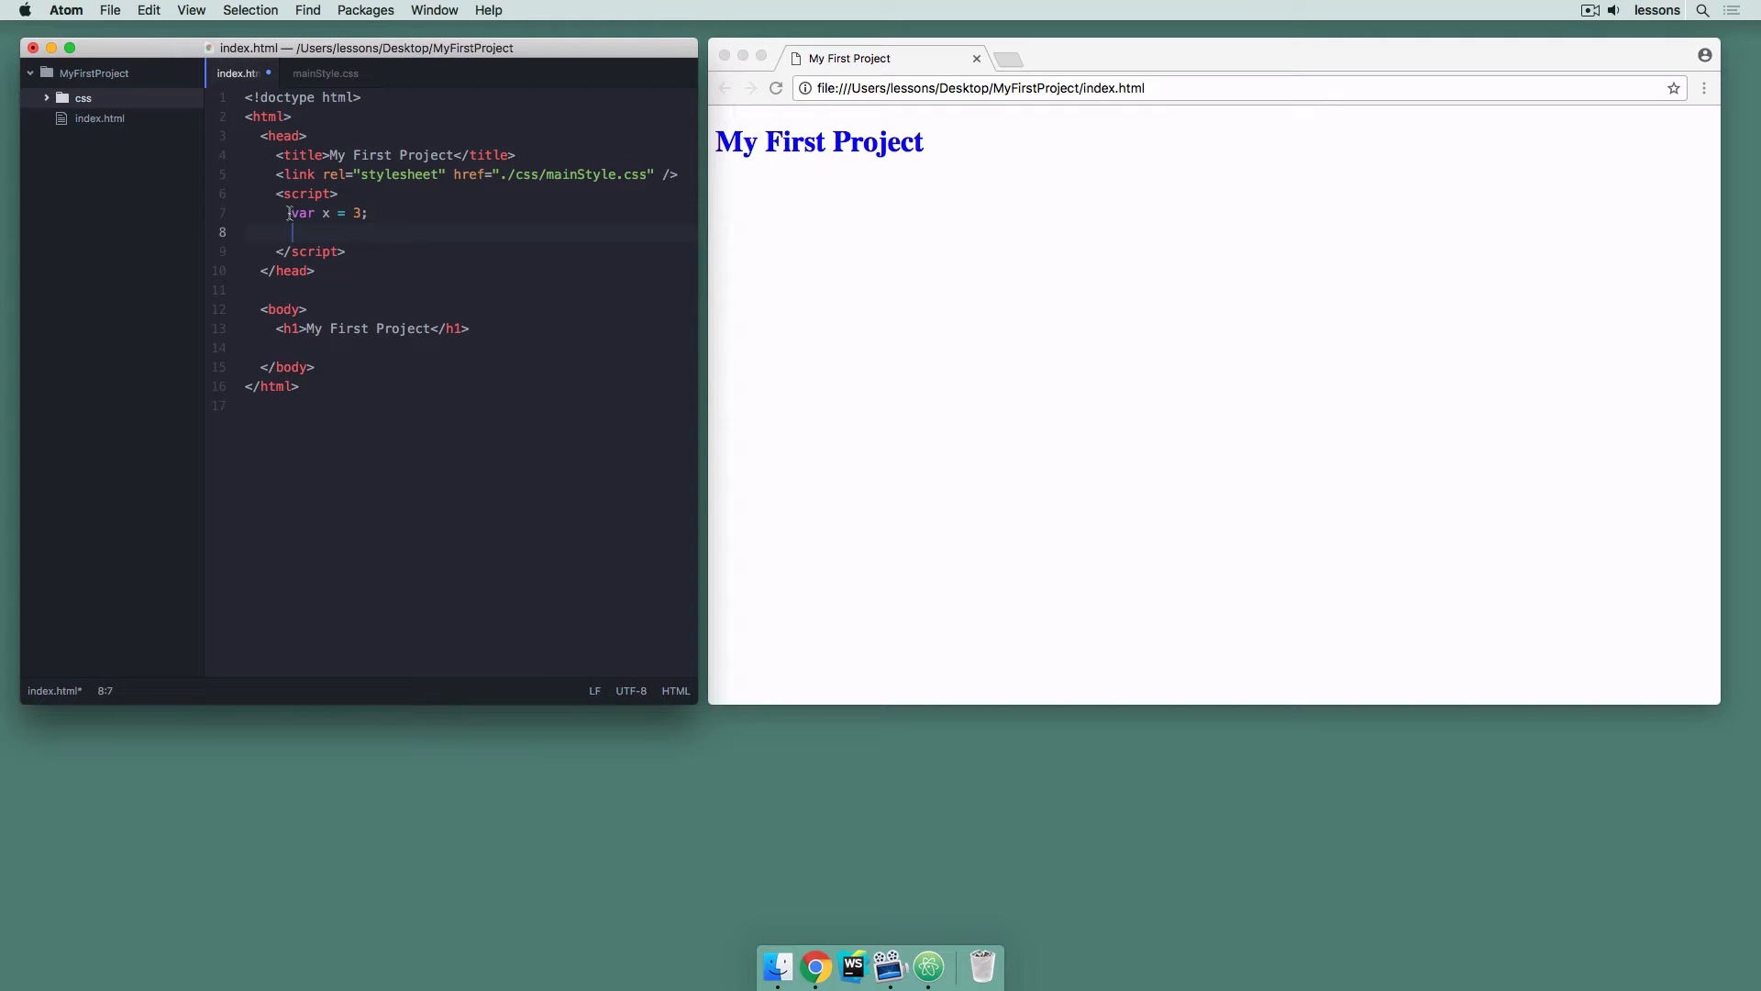
{"action": "left_click_drag", "start_coordinate": [291, 231], "coordinate": [358, 213]}
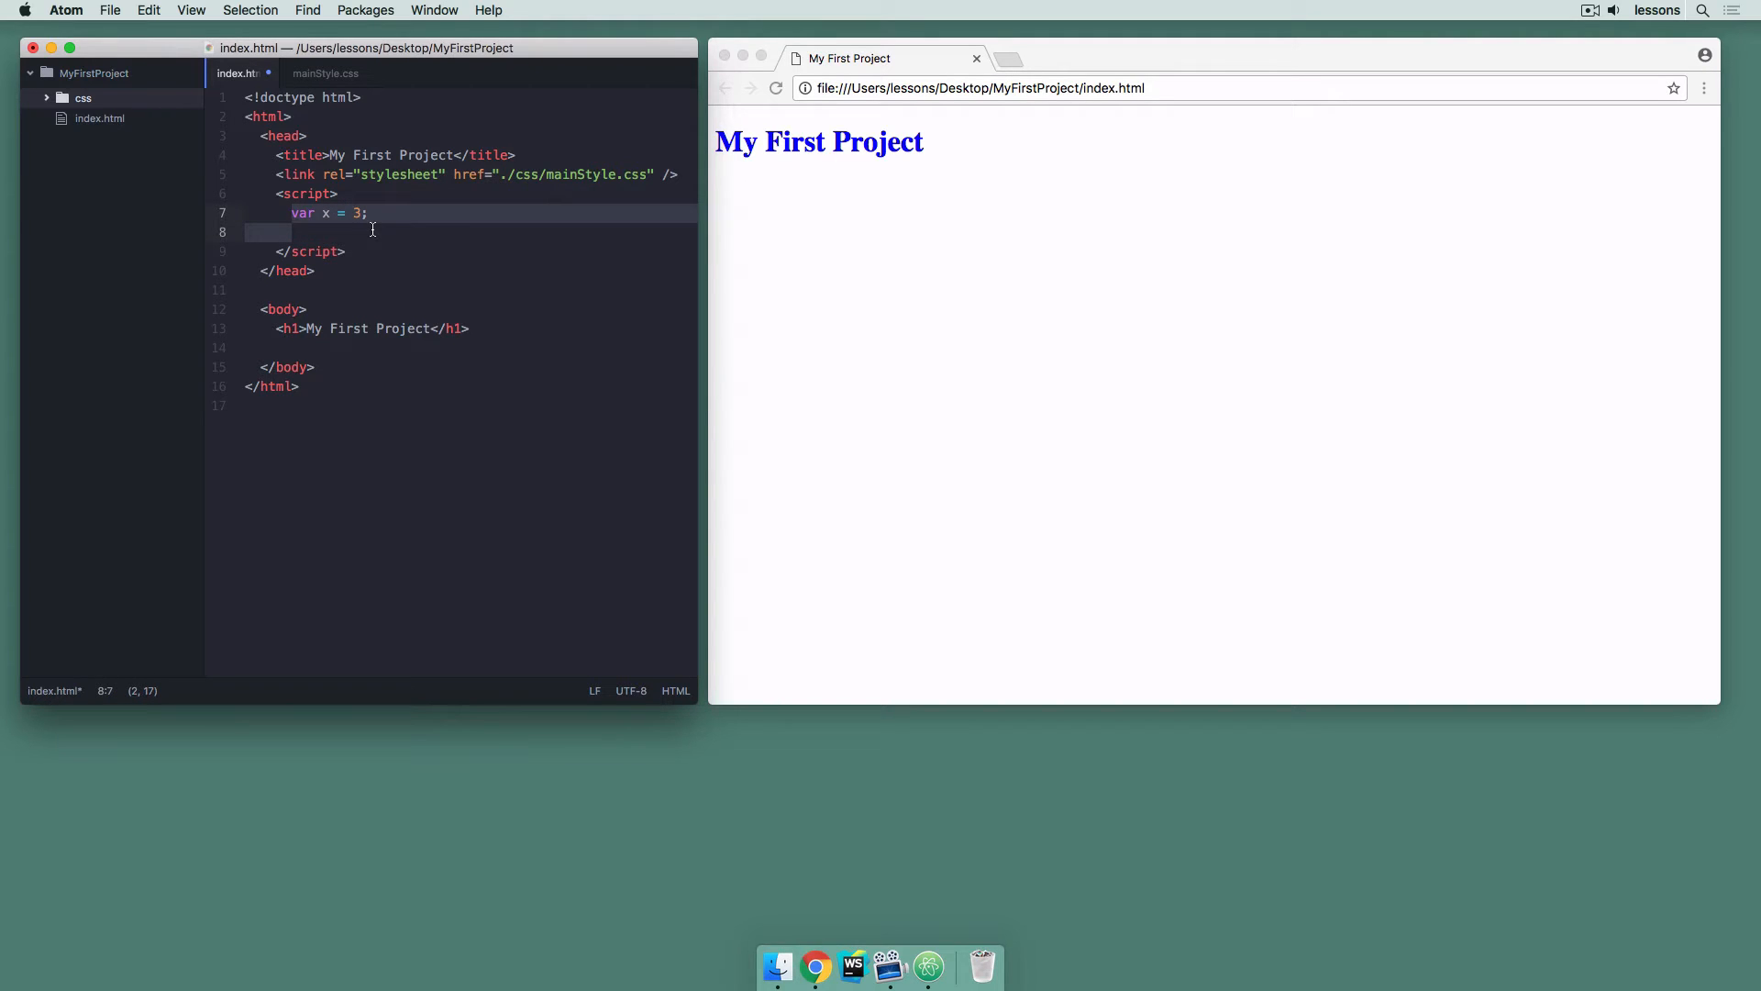
{"action": "mouse_move", "coordinate": [278, 199]}
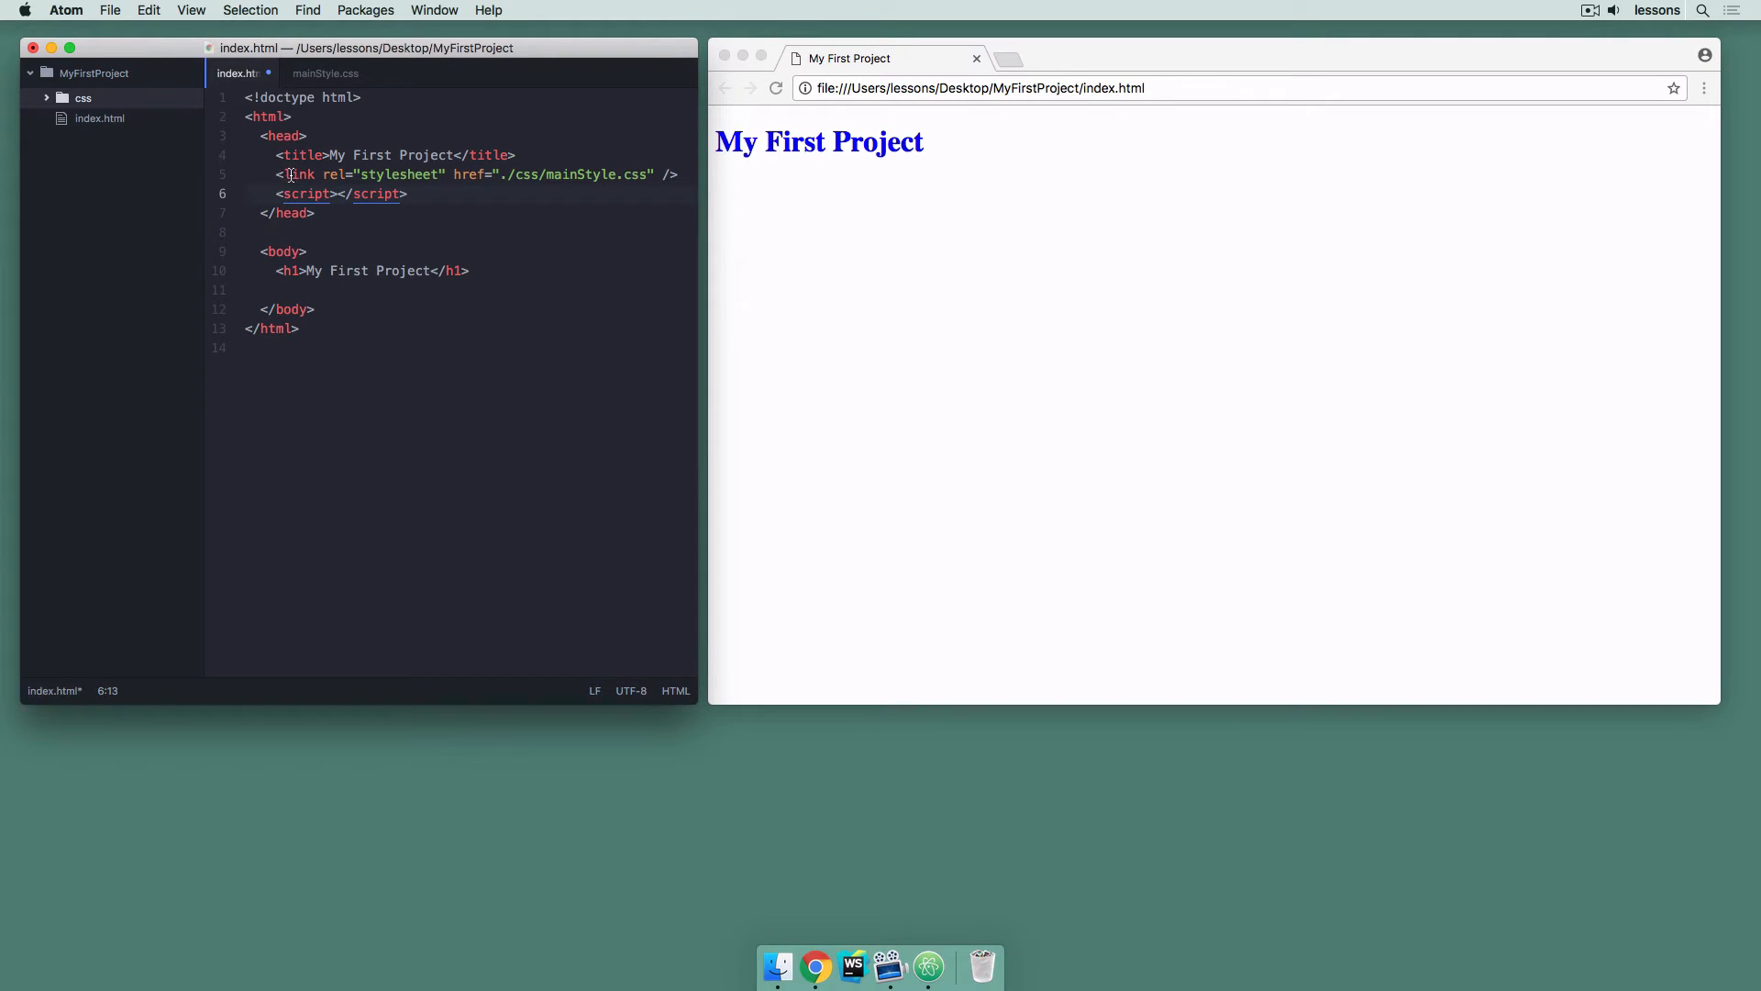
Give the script tag the attribute src="./js/main.js" in place of the inline variable
{"action": "double_click", "coordinate": [297, 175]}
{"action": "type", "text": " src="}
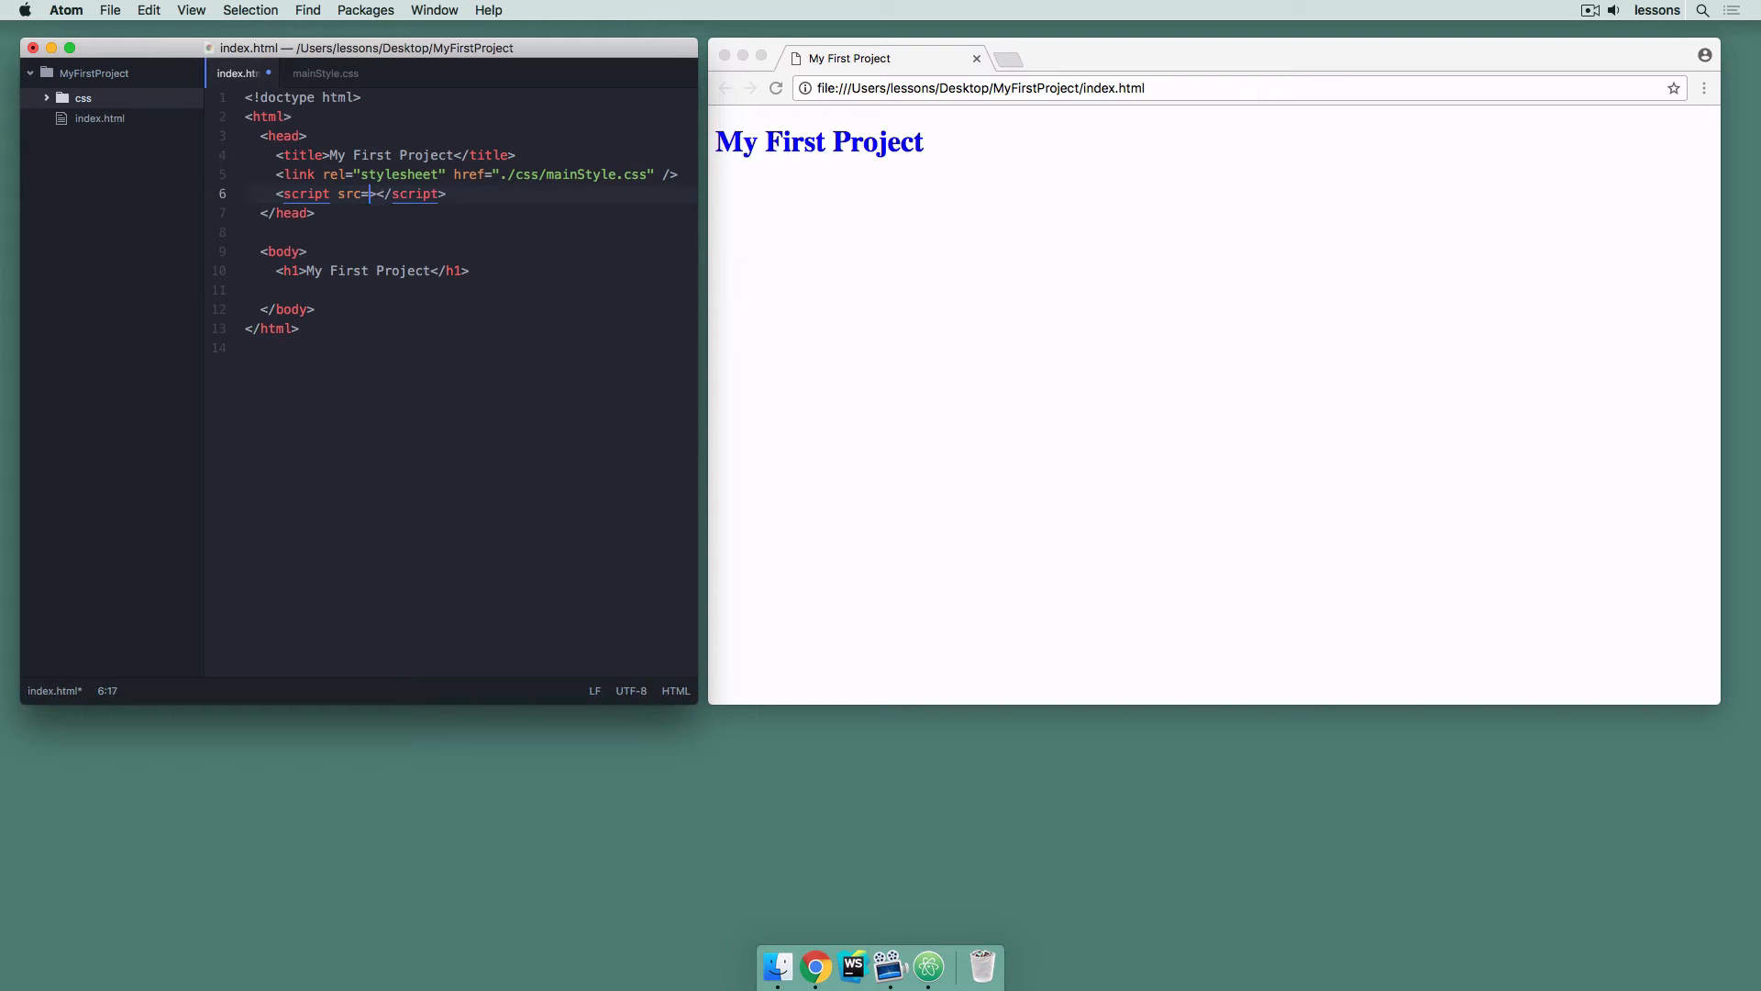
{"action": "type", "text": "\"\""}
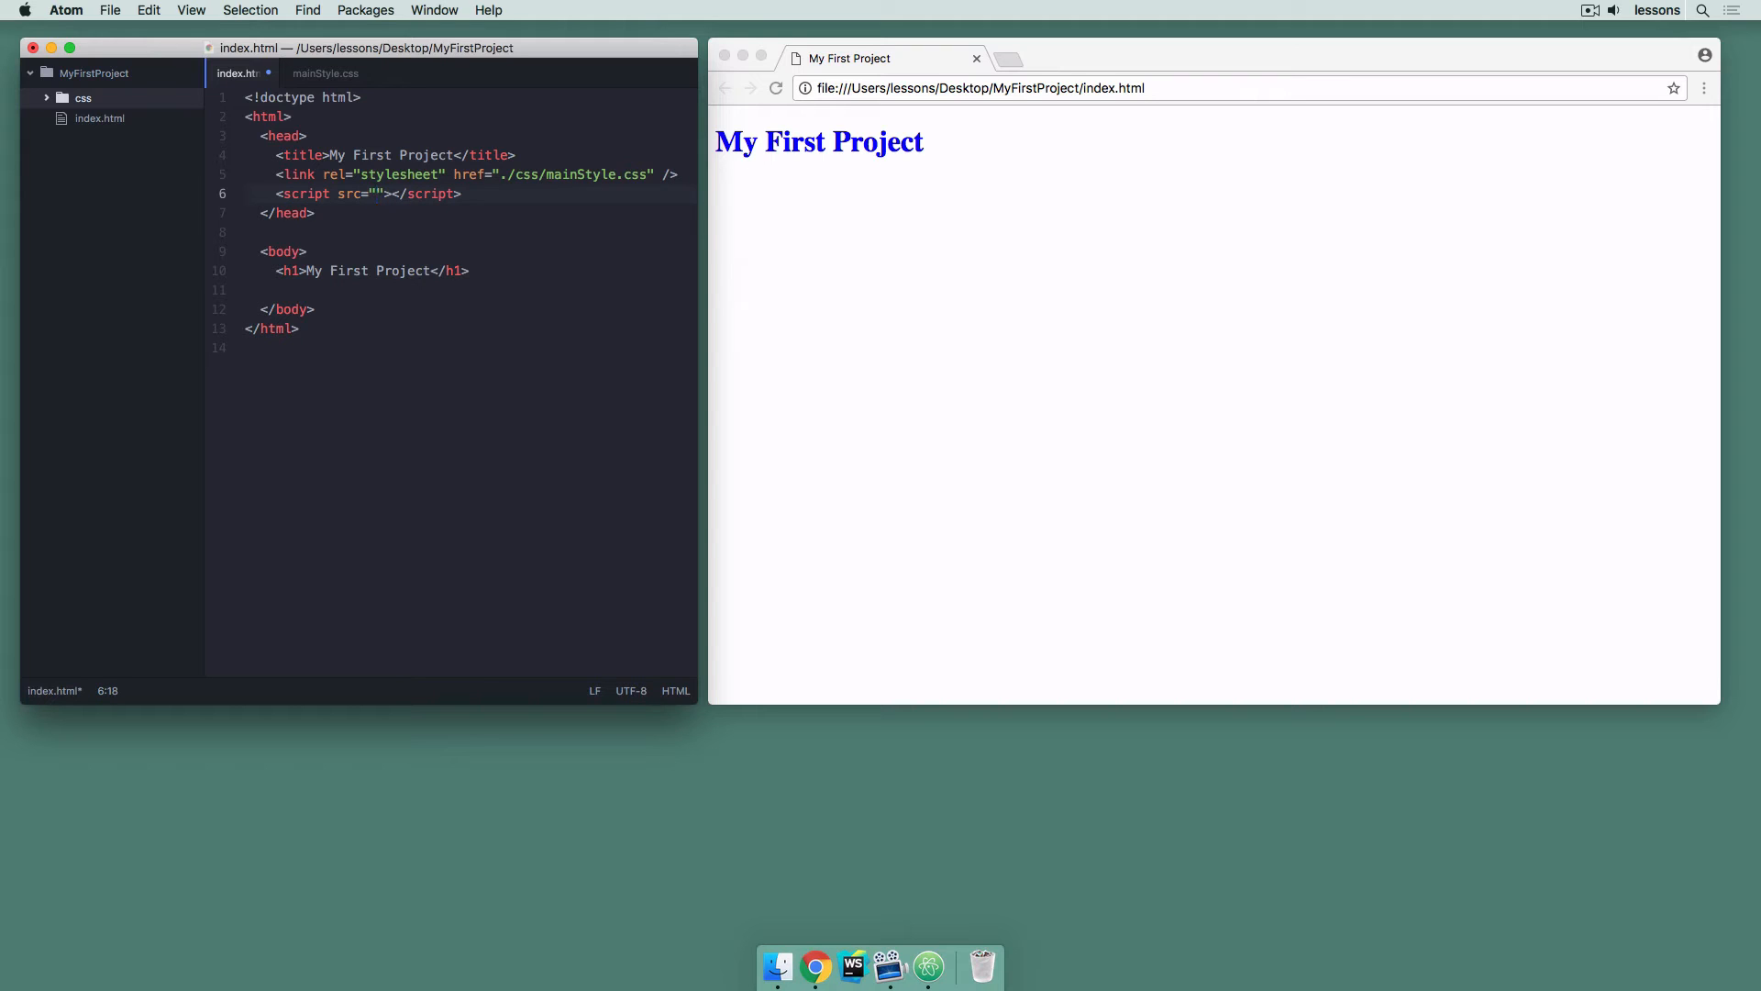
{"action": "type", "text": "./"}
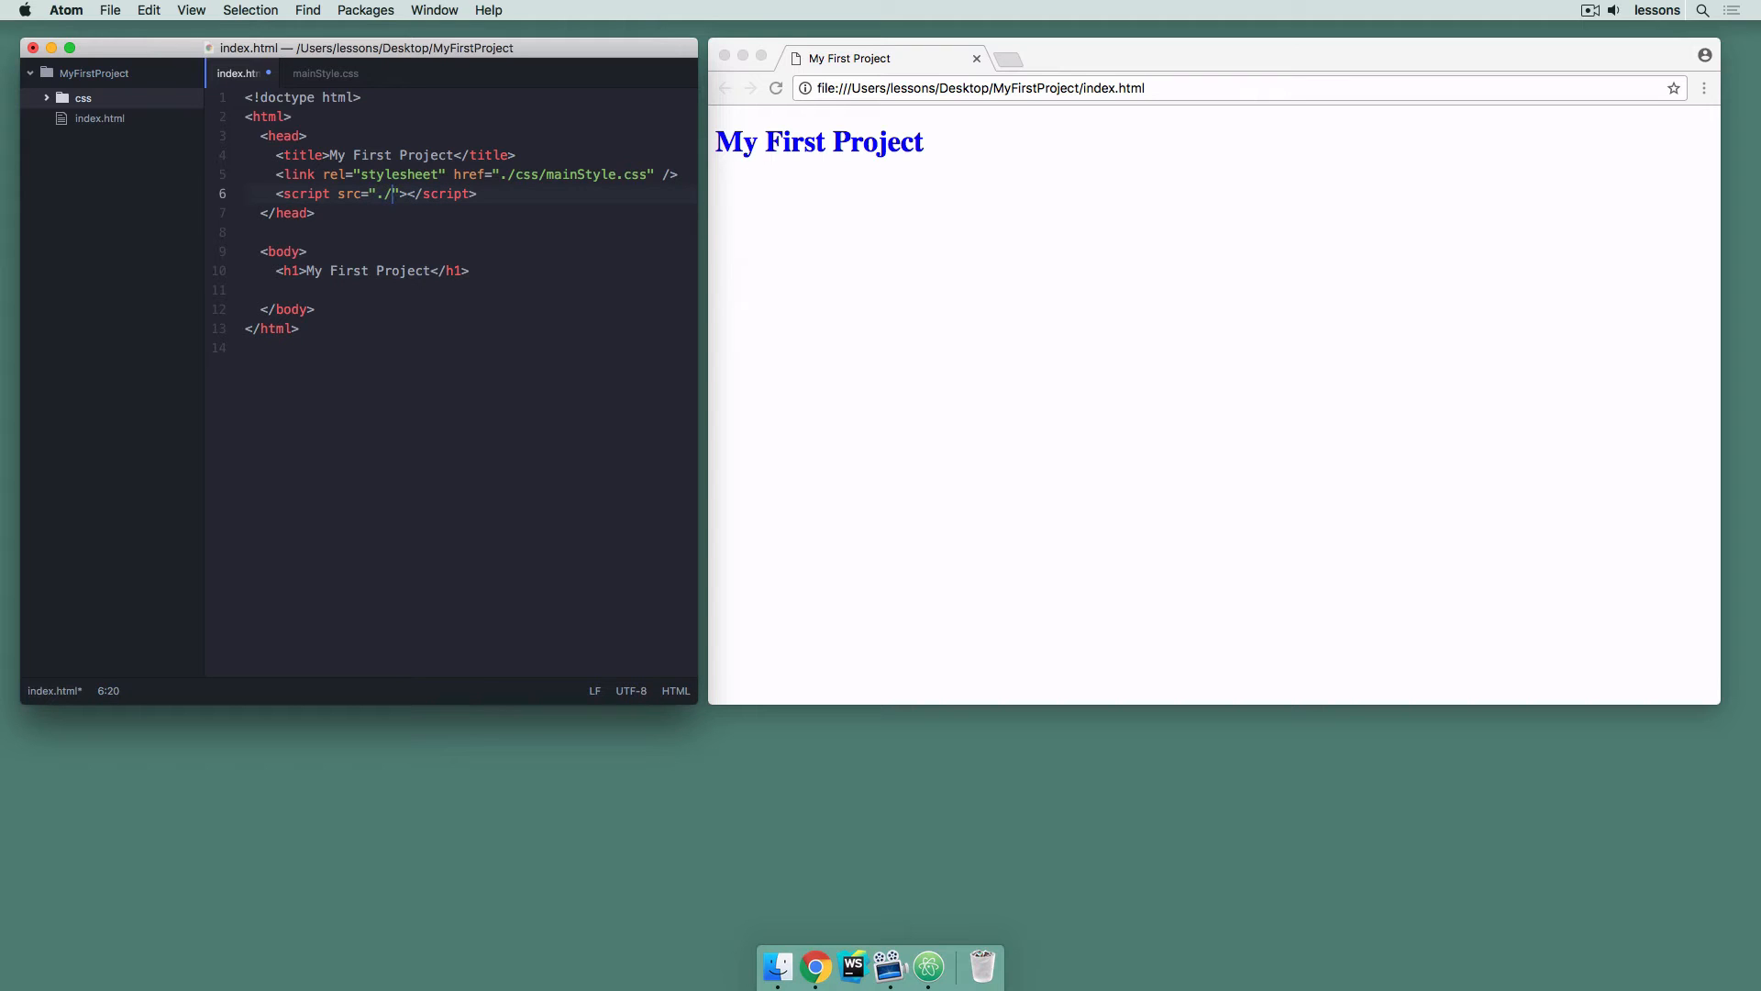
{"action": "type", "text": "js"}
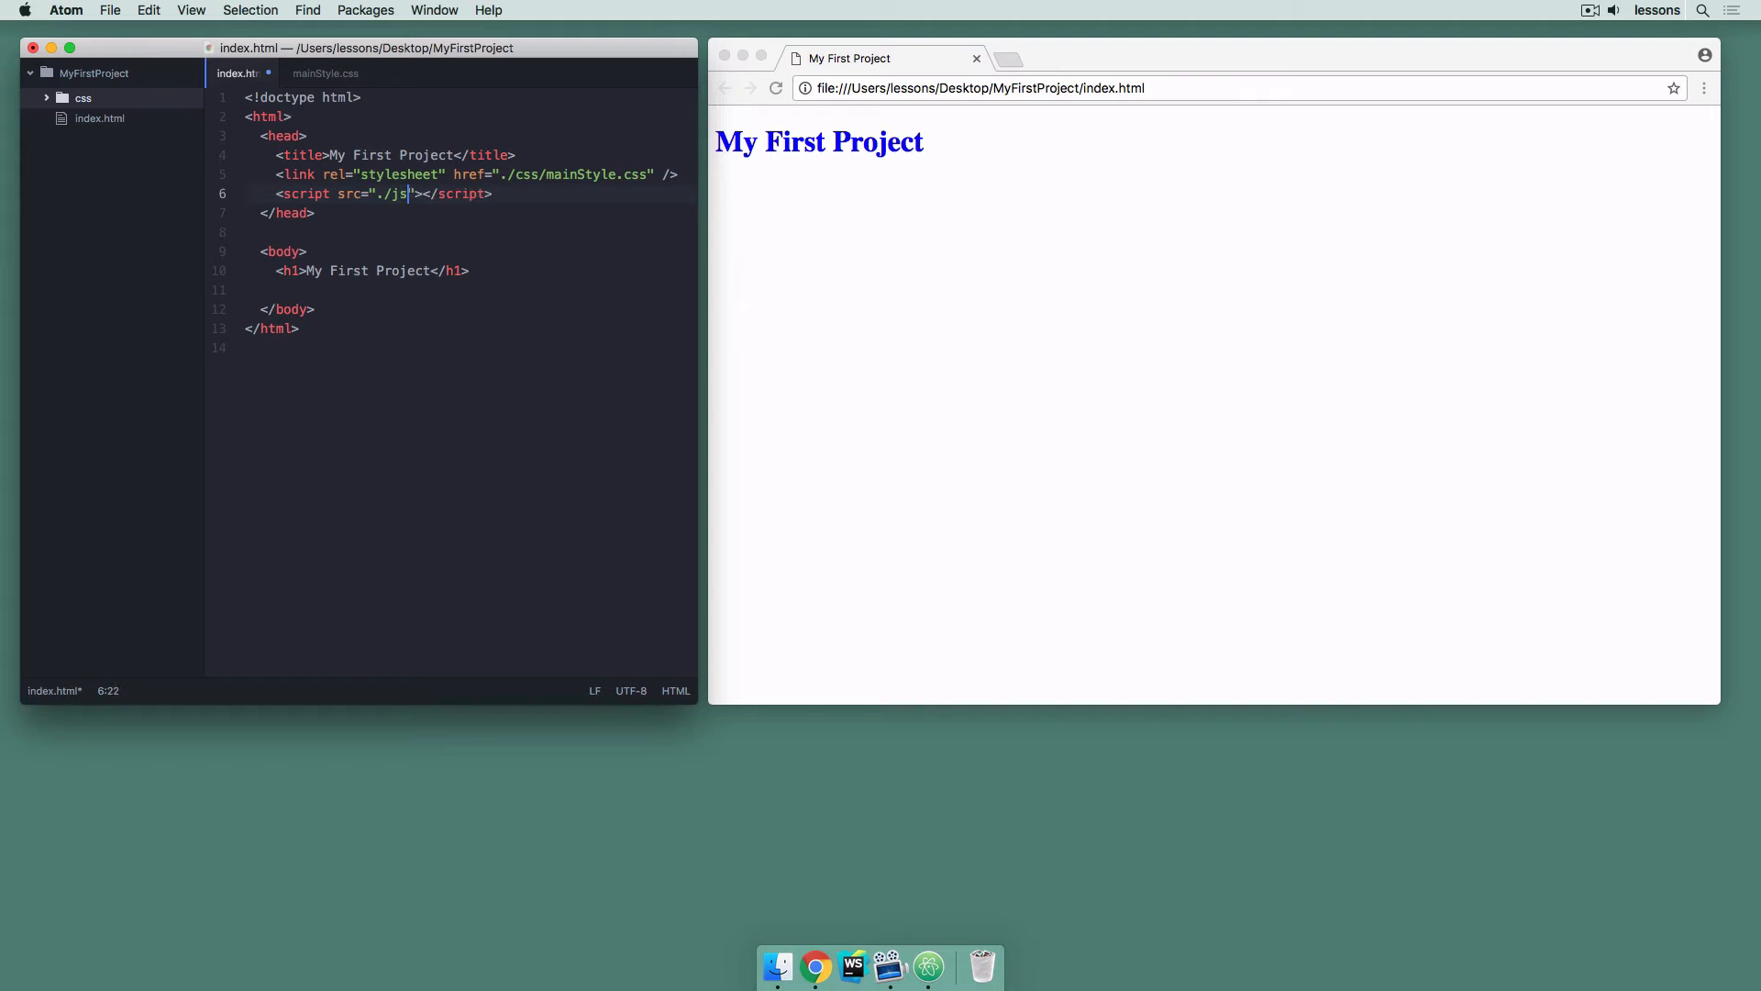
{"action": "type", "text": "/"}
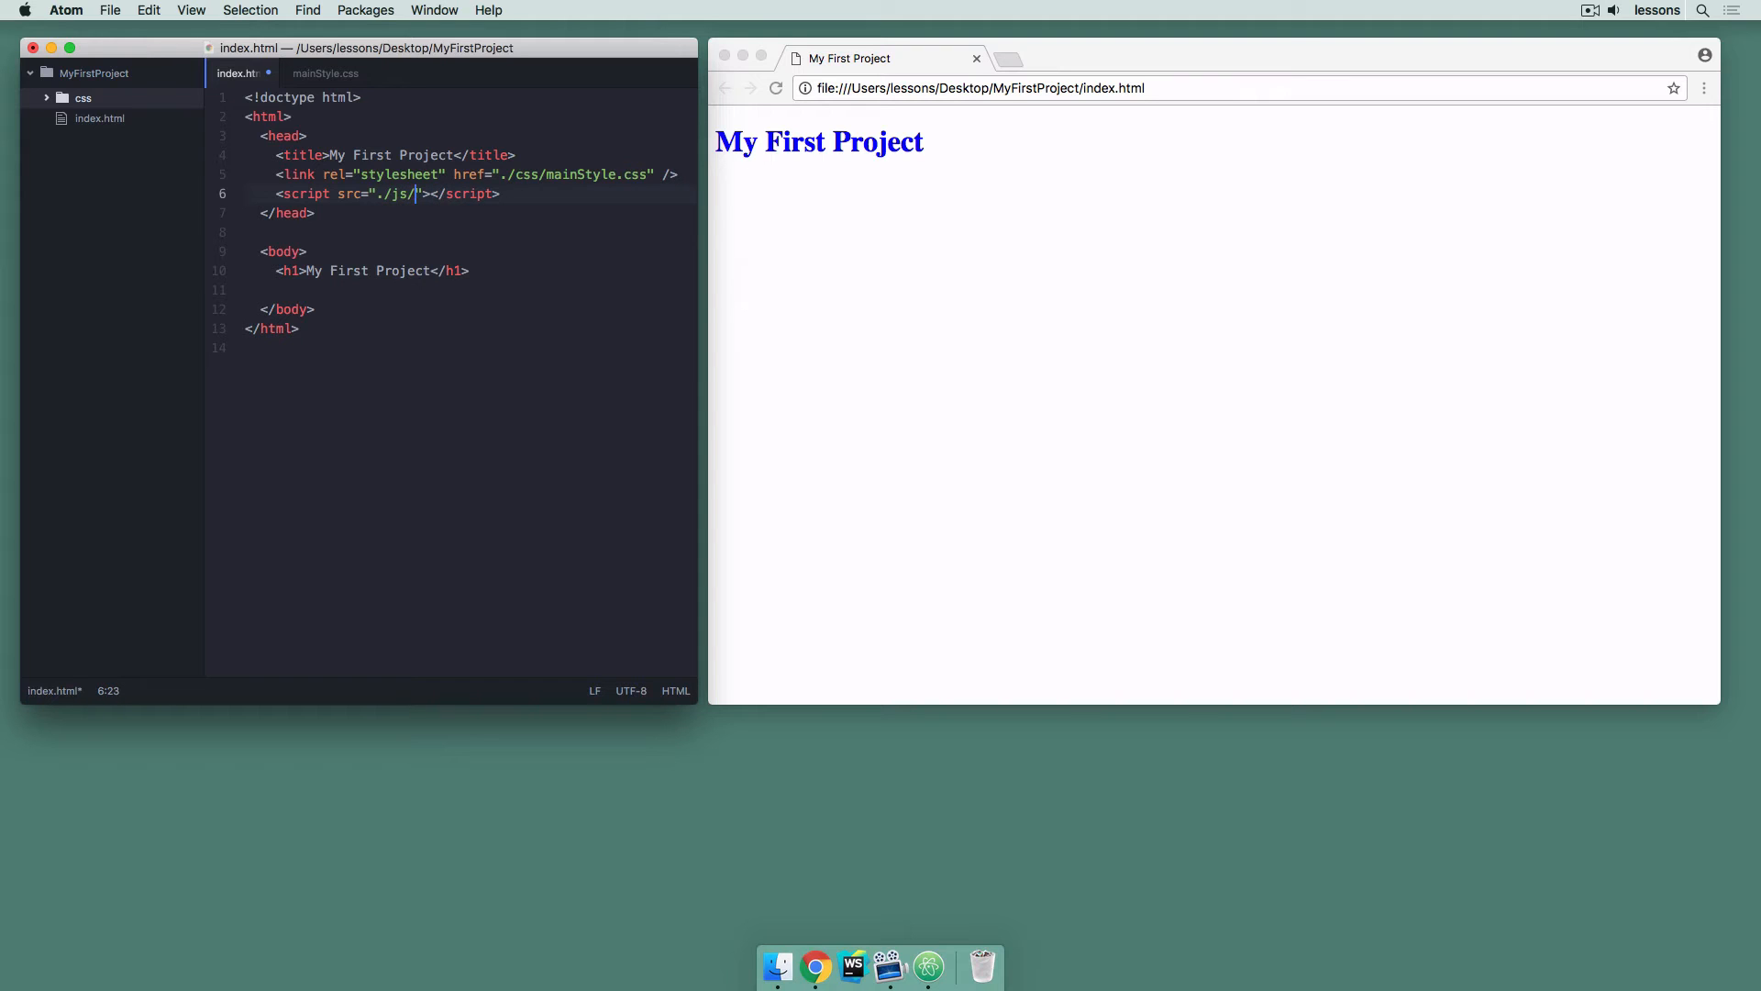
{"action": "type", "text": "main.js"}
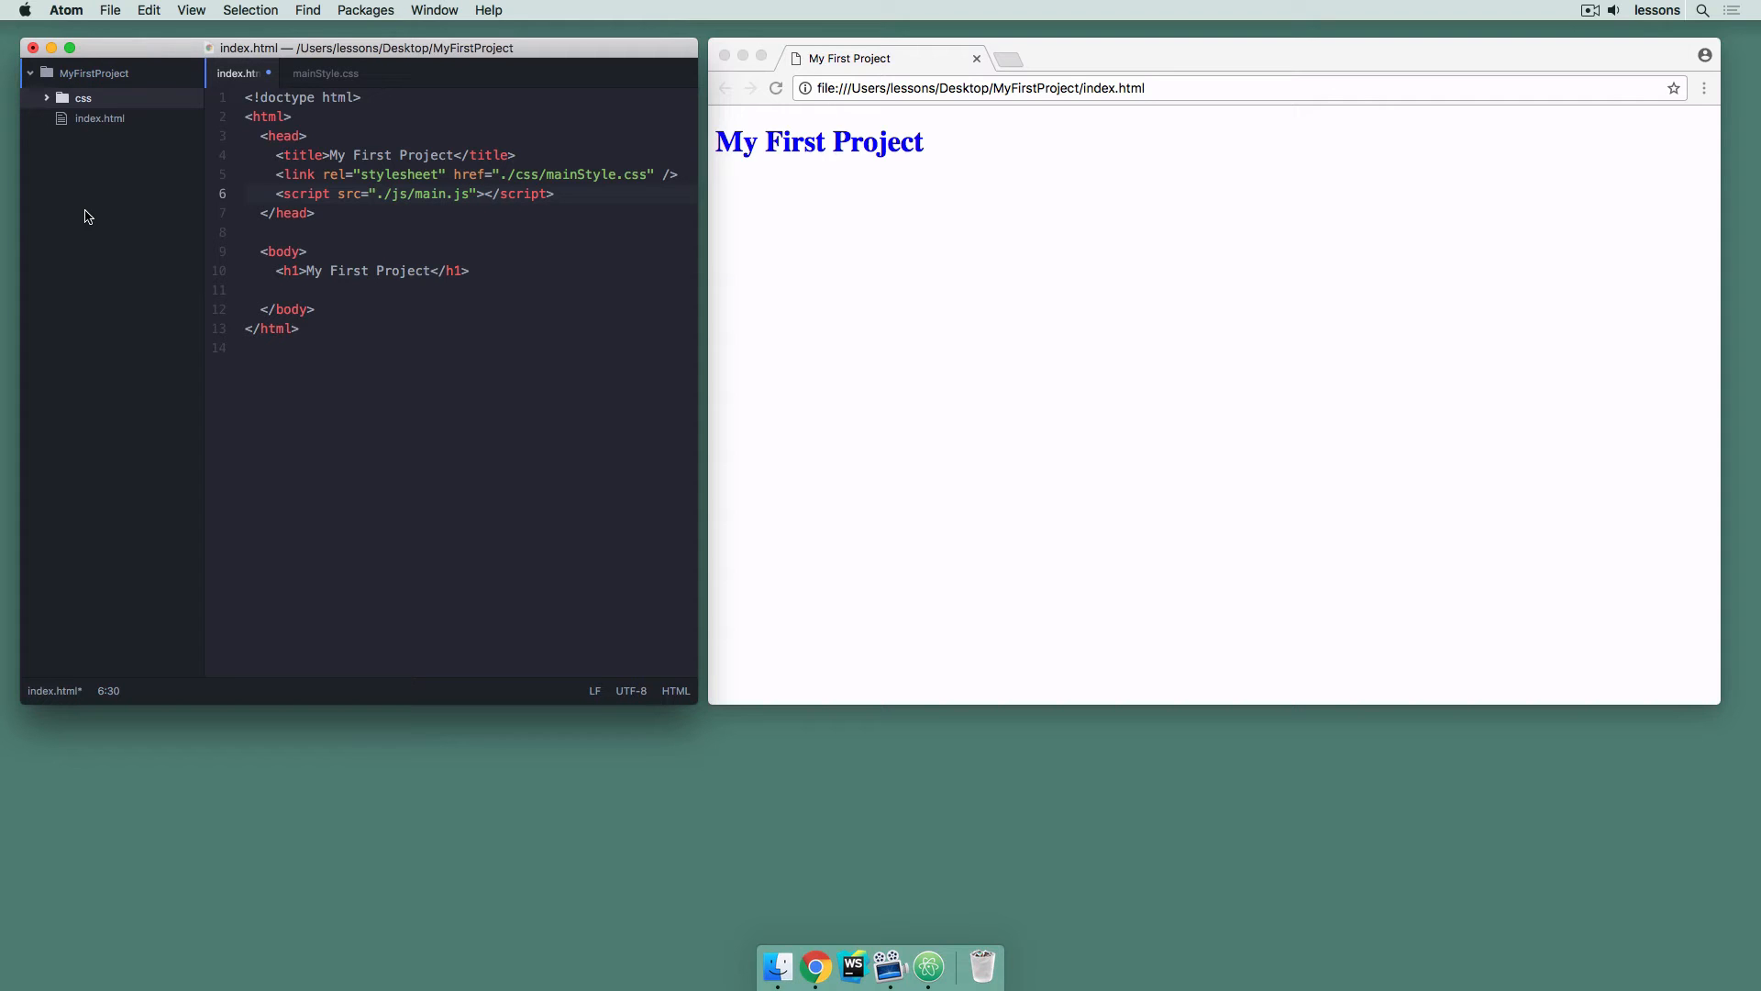
Create a new main.js file in the js folder and open it for editing
{"action": "right_click", "coordinate": [82, 97]}
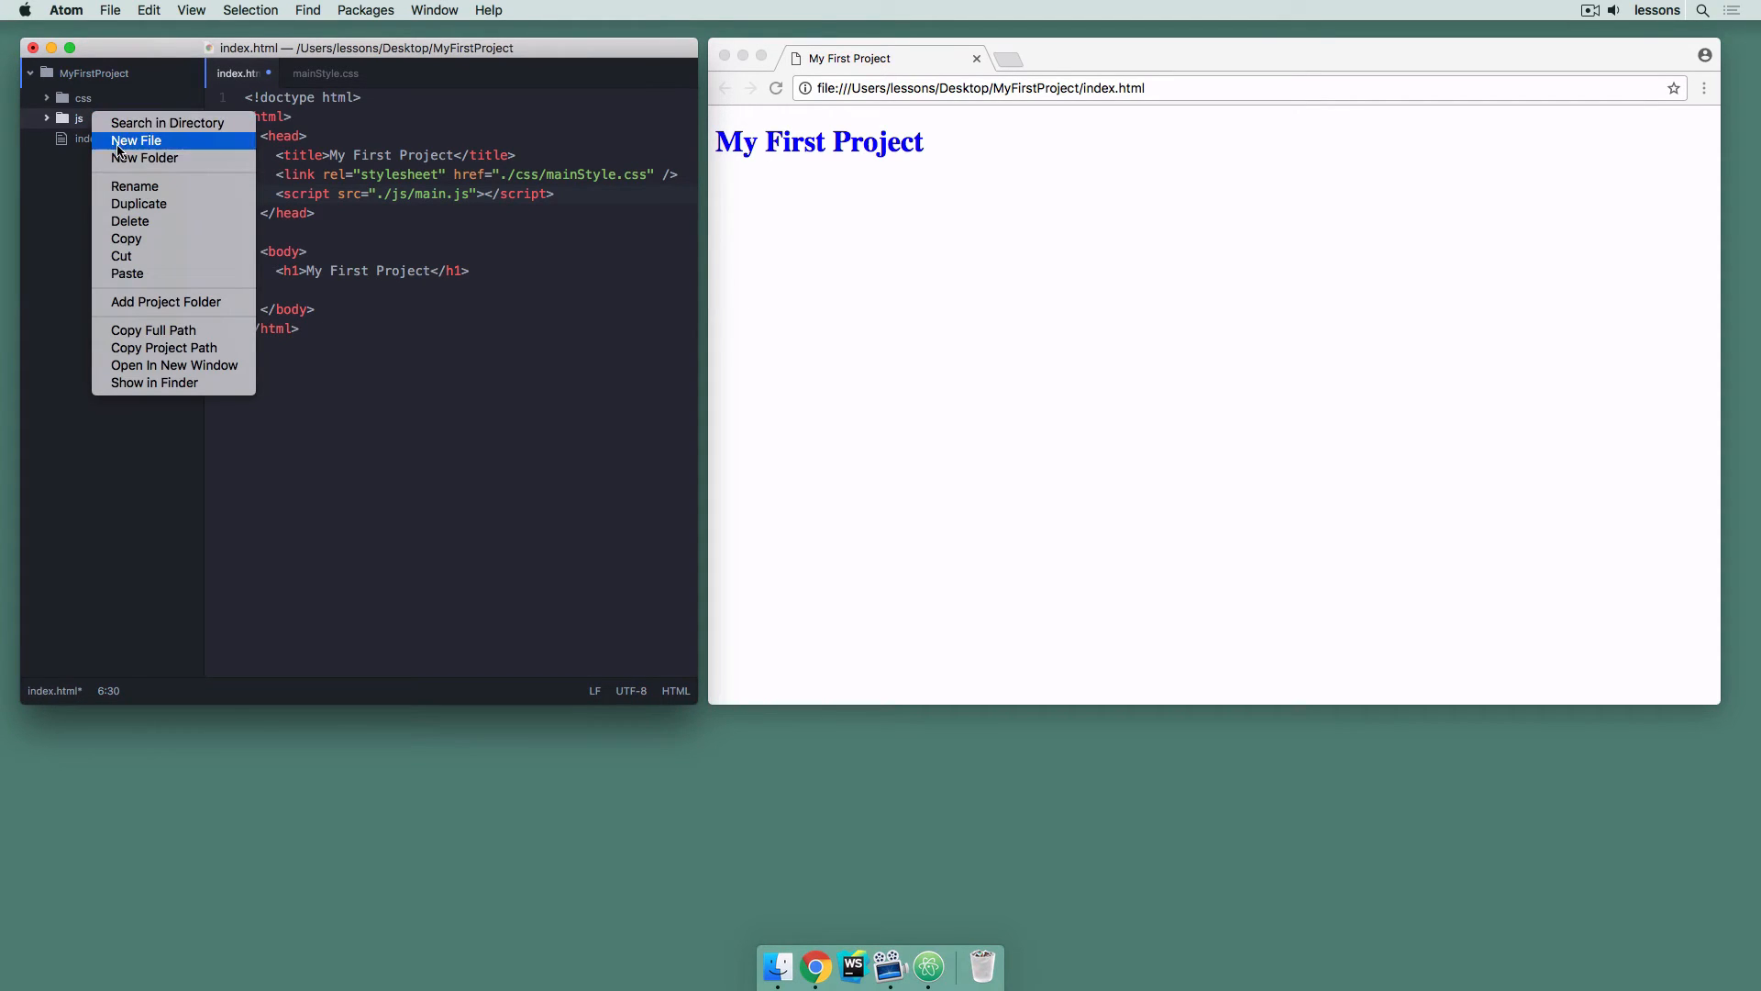
{"action": "left_click", "coordinate": [136, 139]}
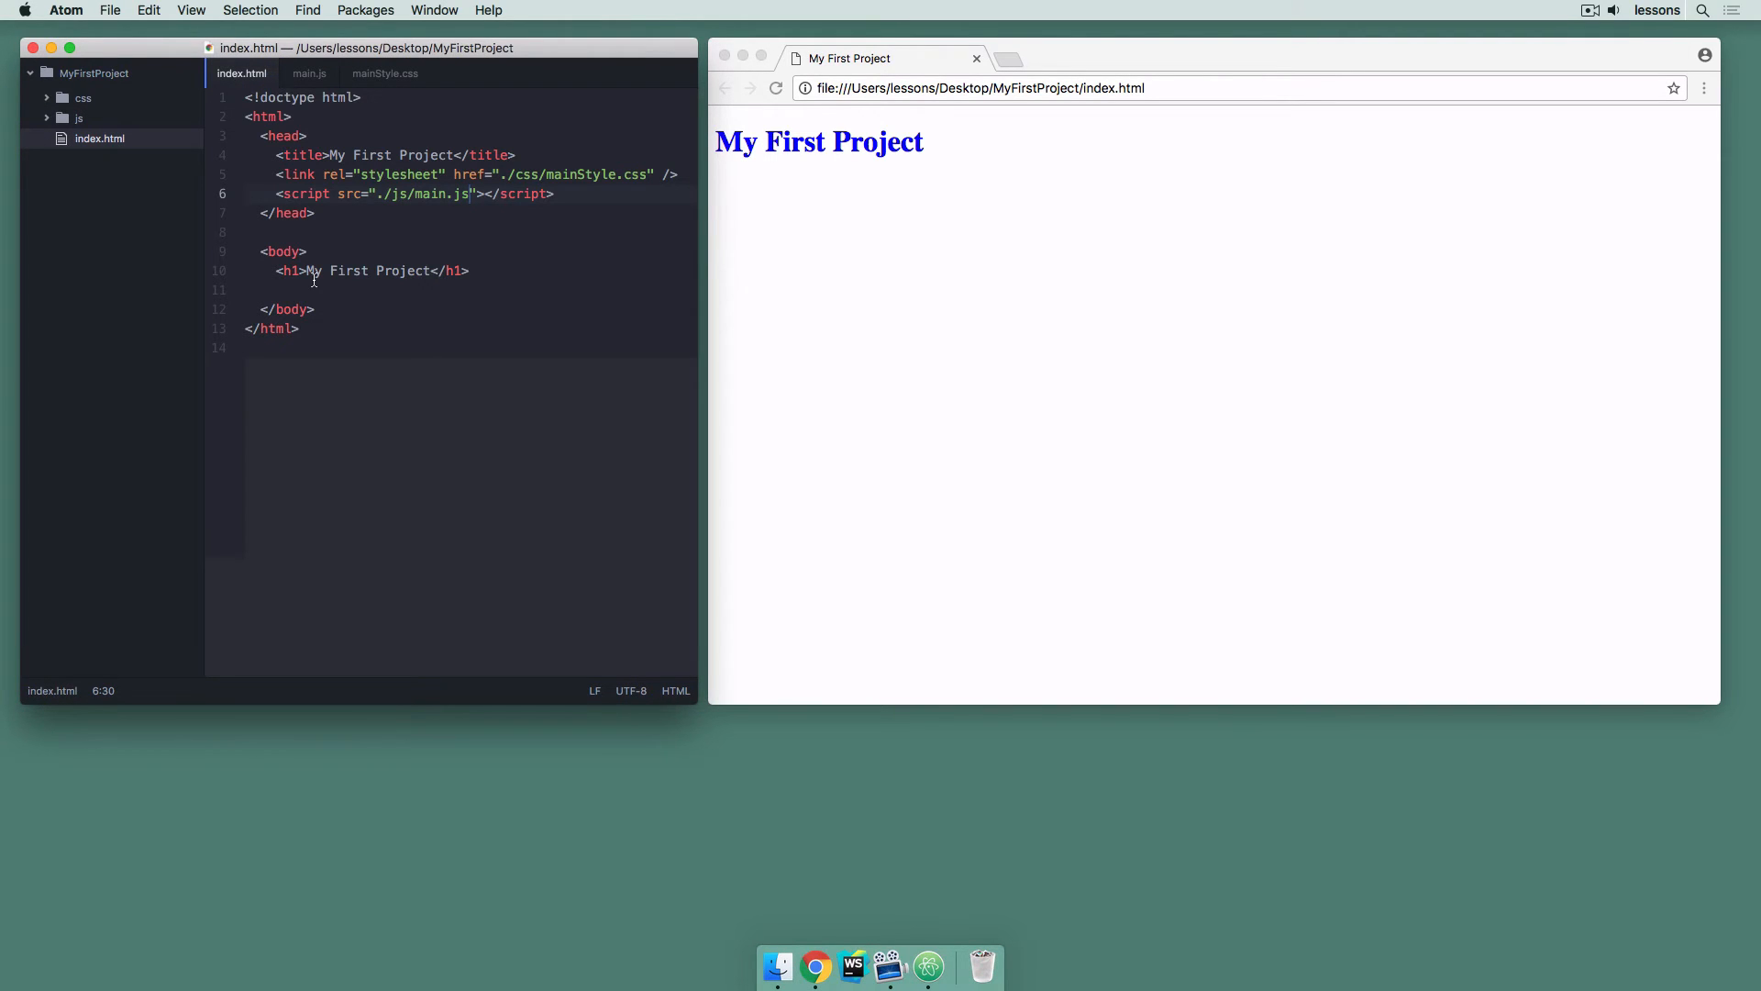
{"action": "left_click", "coordinate": [309, 73]}
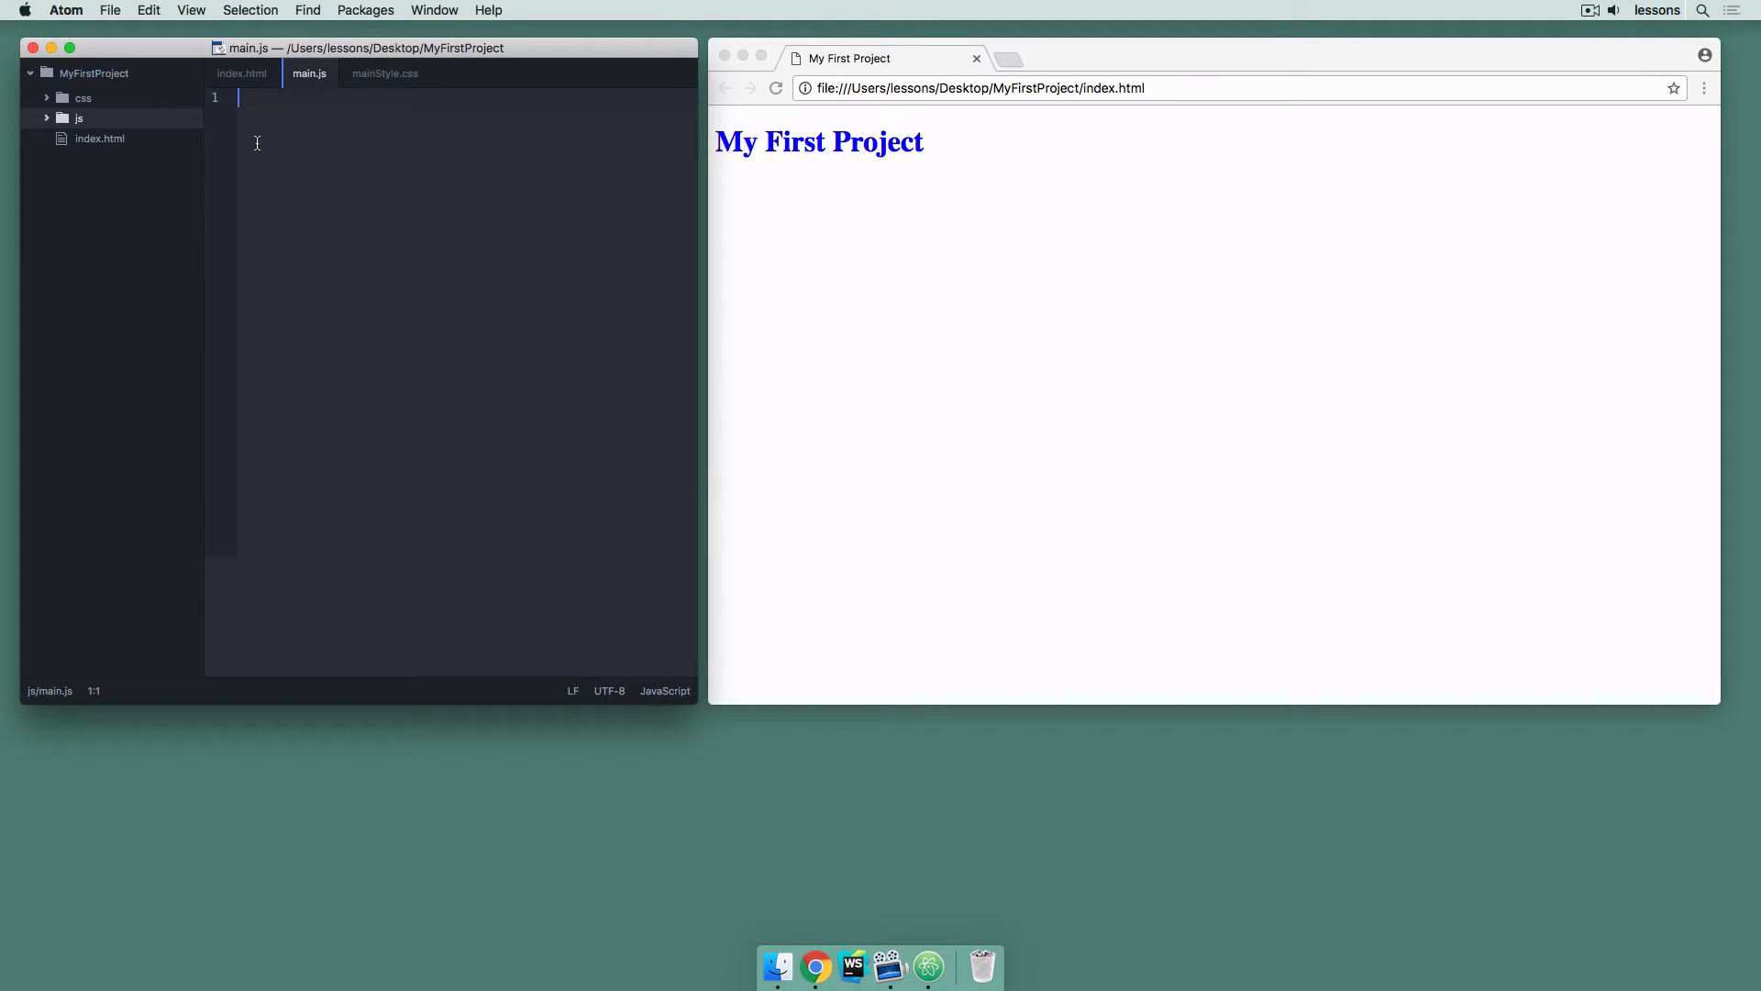
Write var x = 3; followed by console.log(x); in main.js
{"action": "type", "text": "var x ="}
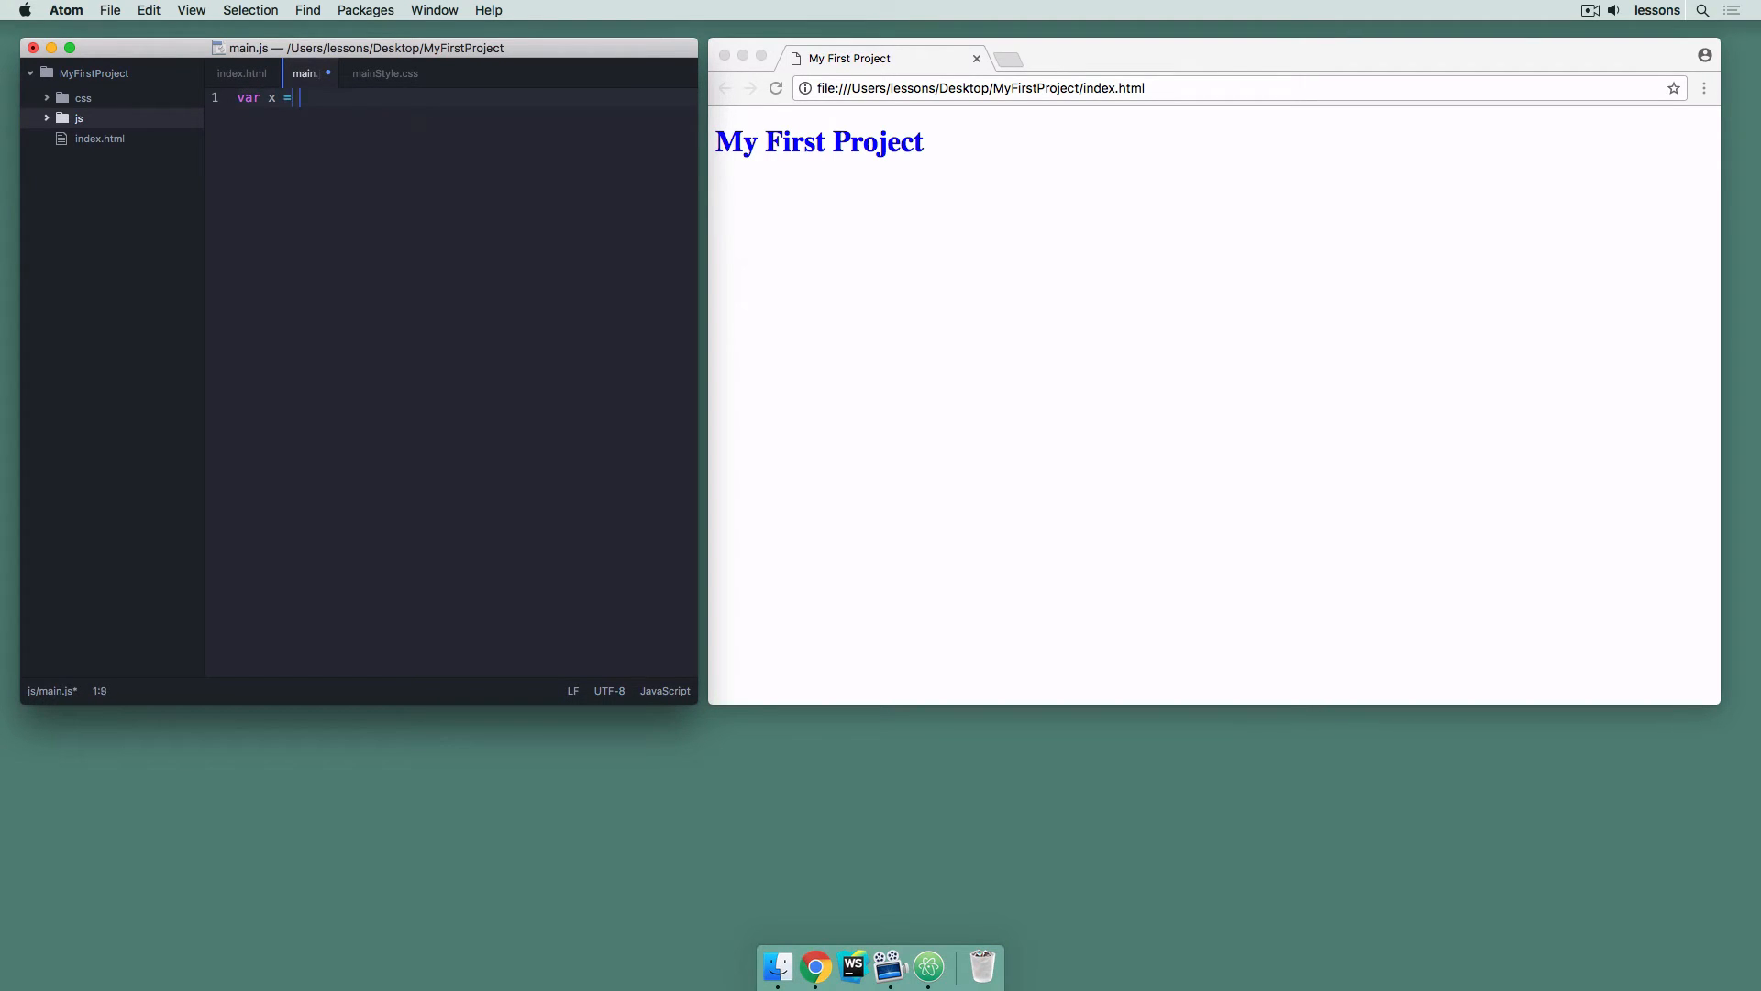
{"action": "type", "text": "3"}
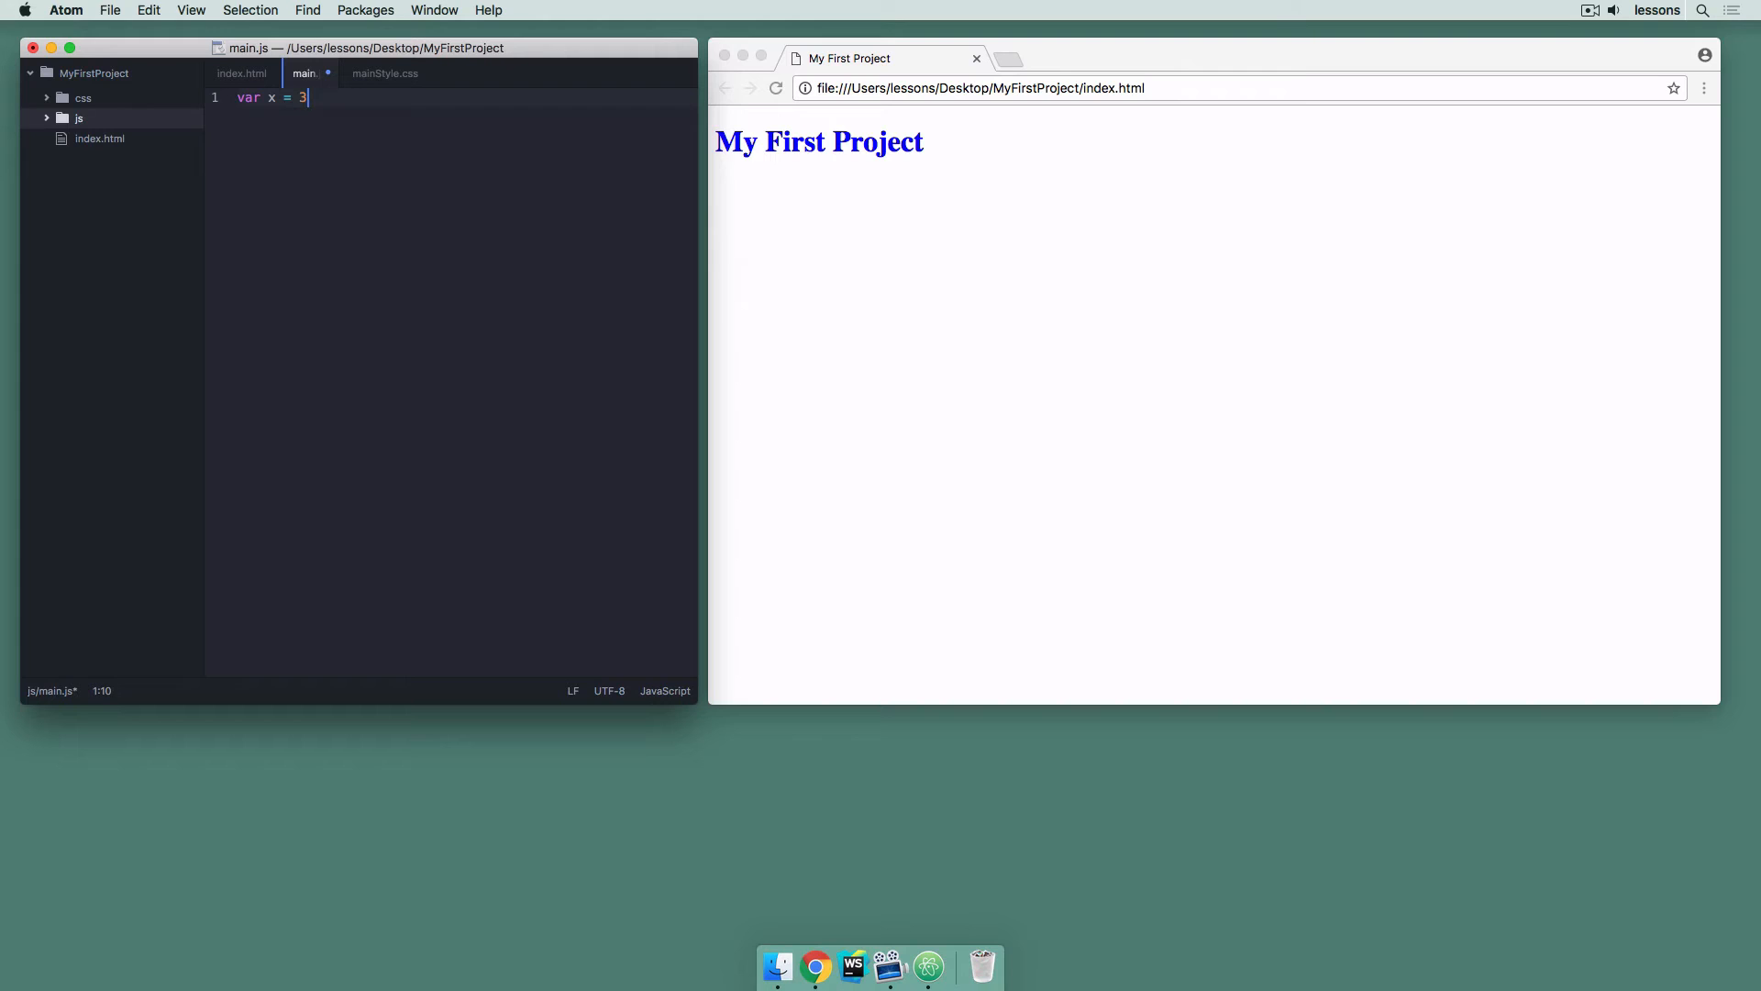
{"action": "type", "text": ";"}
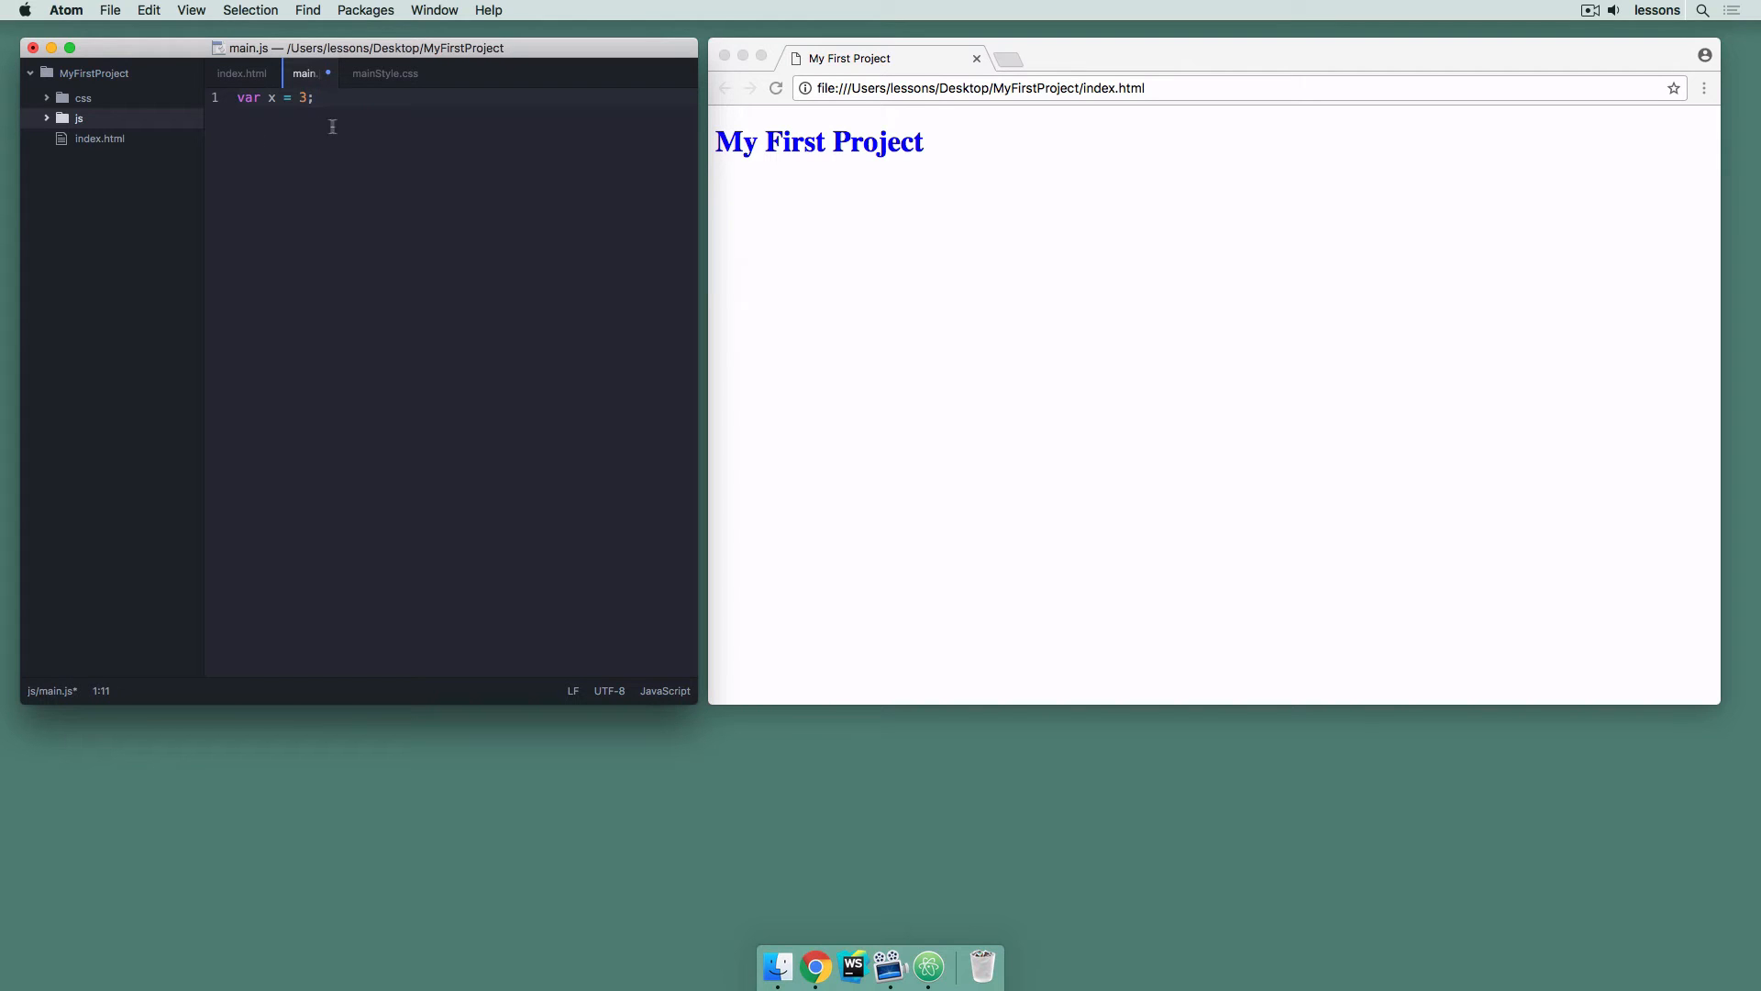
{"action": "type", "text": "console.log(x"}
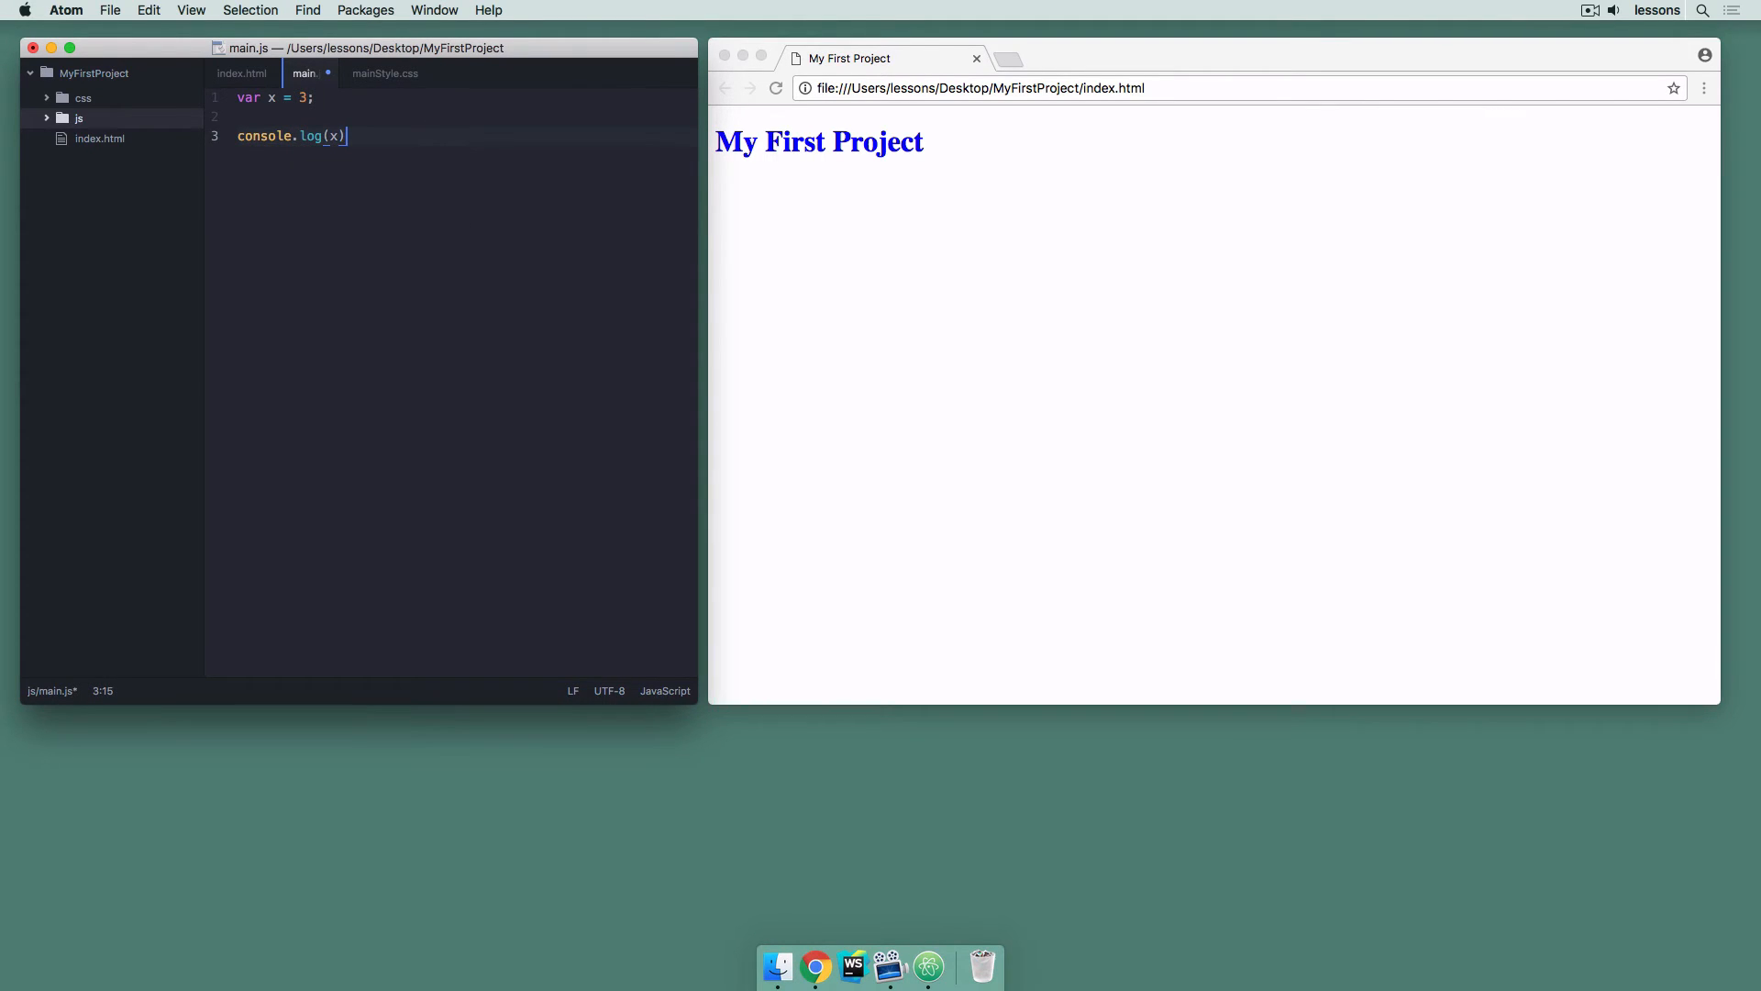
{"action": "type", "text": ";"}
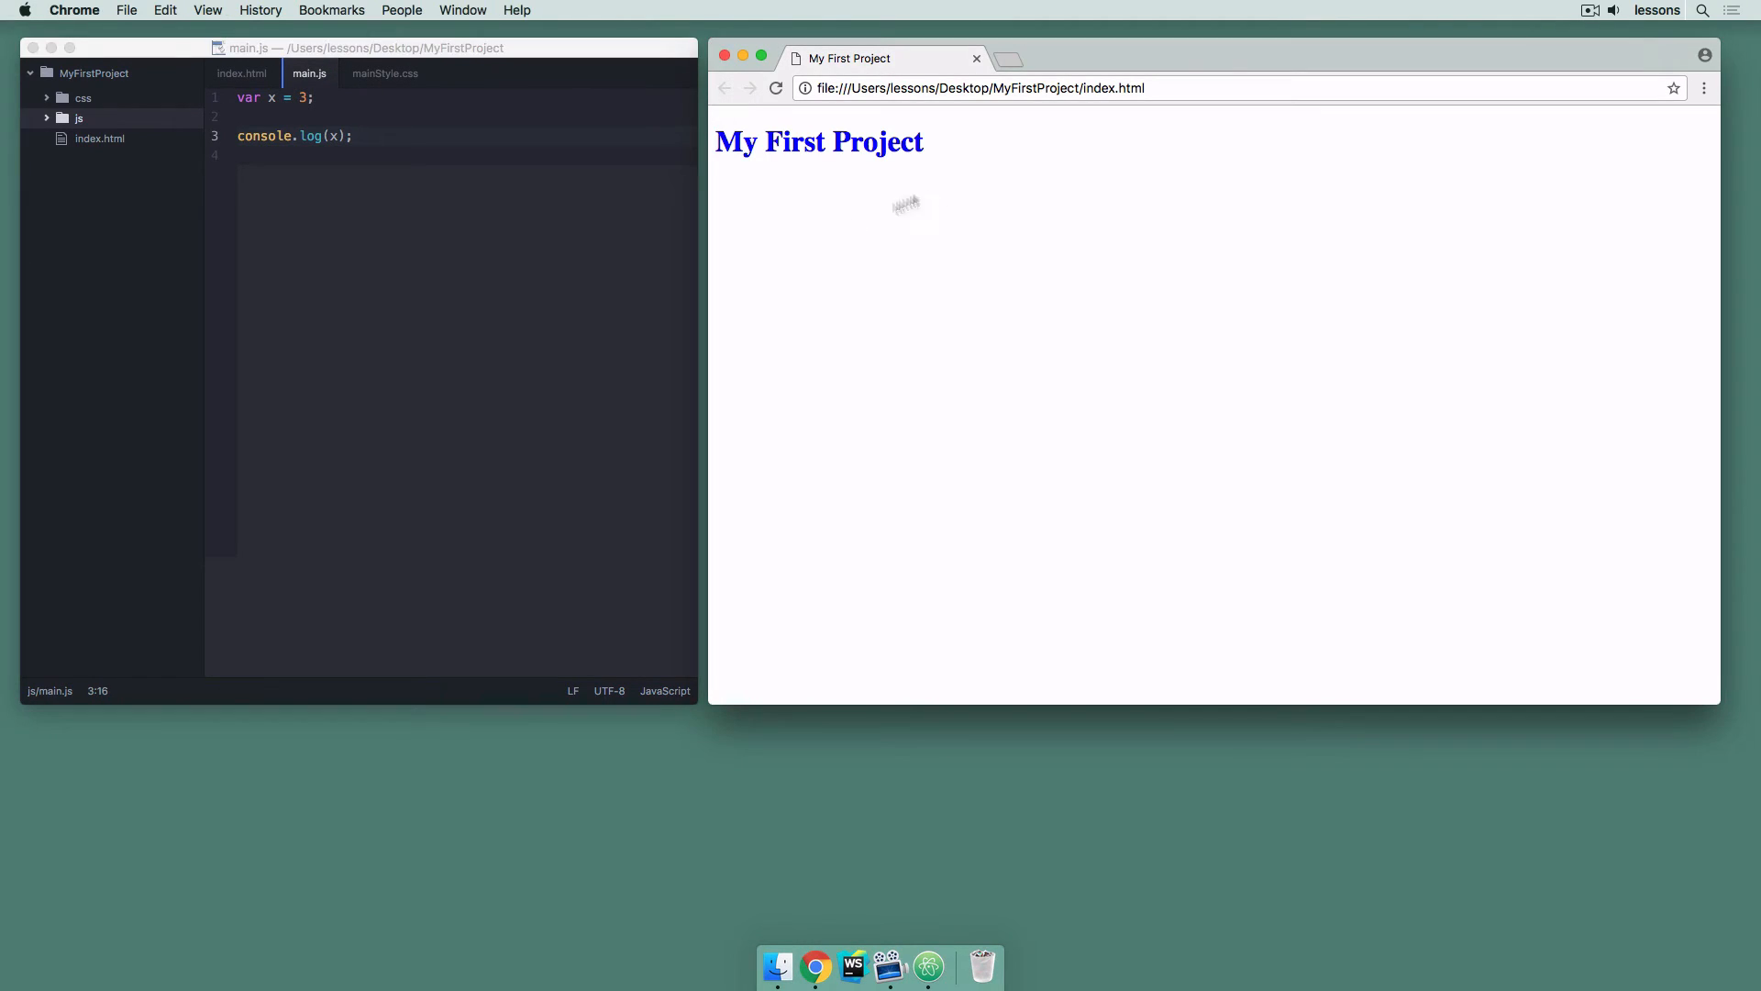
{"action": "mouse_move", "coordinate": [954, 244]}
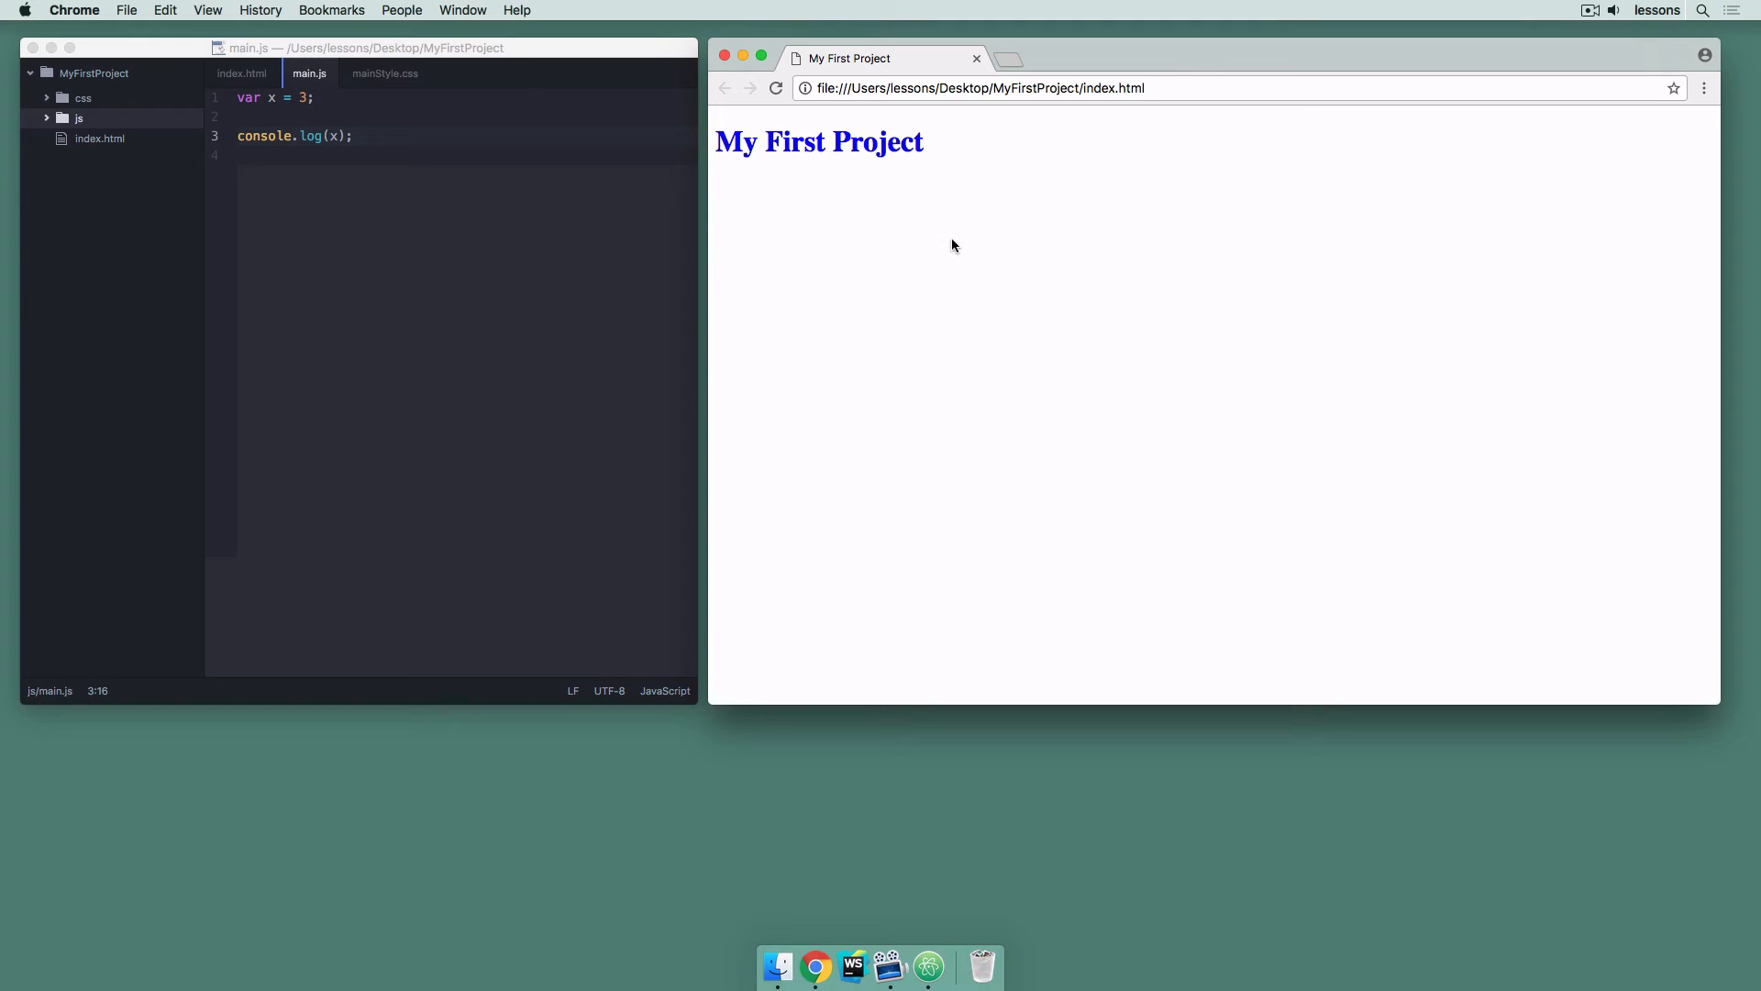
{"action": "mouse_move", "coordinate": [884, 378]}
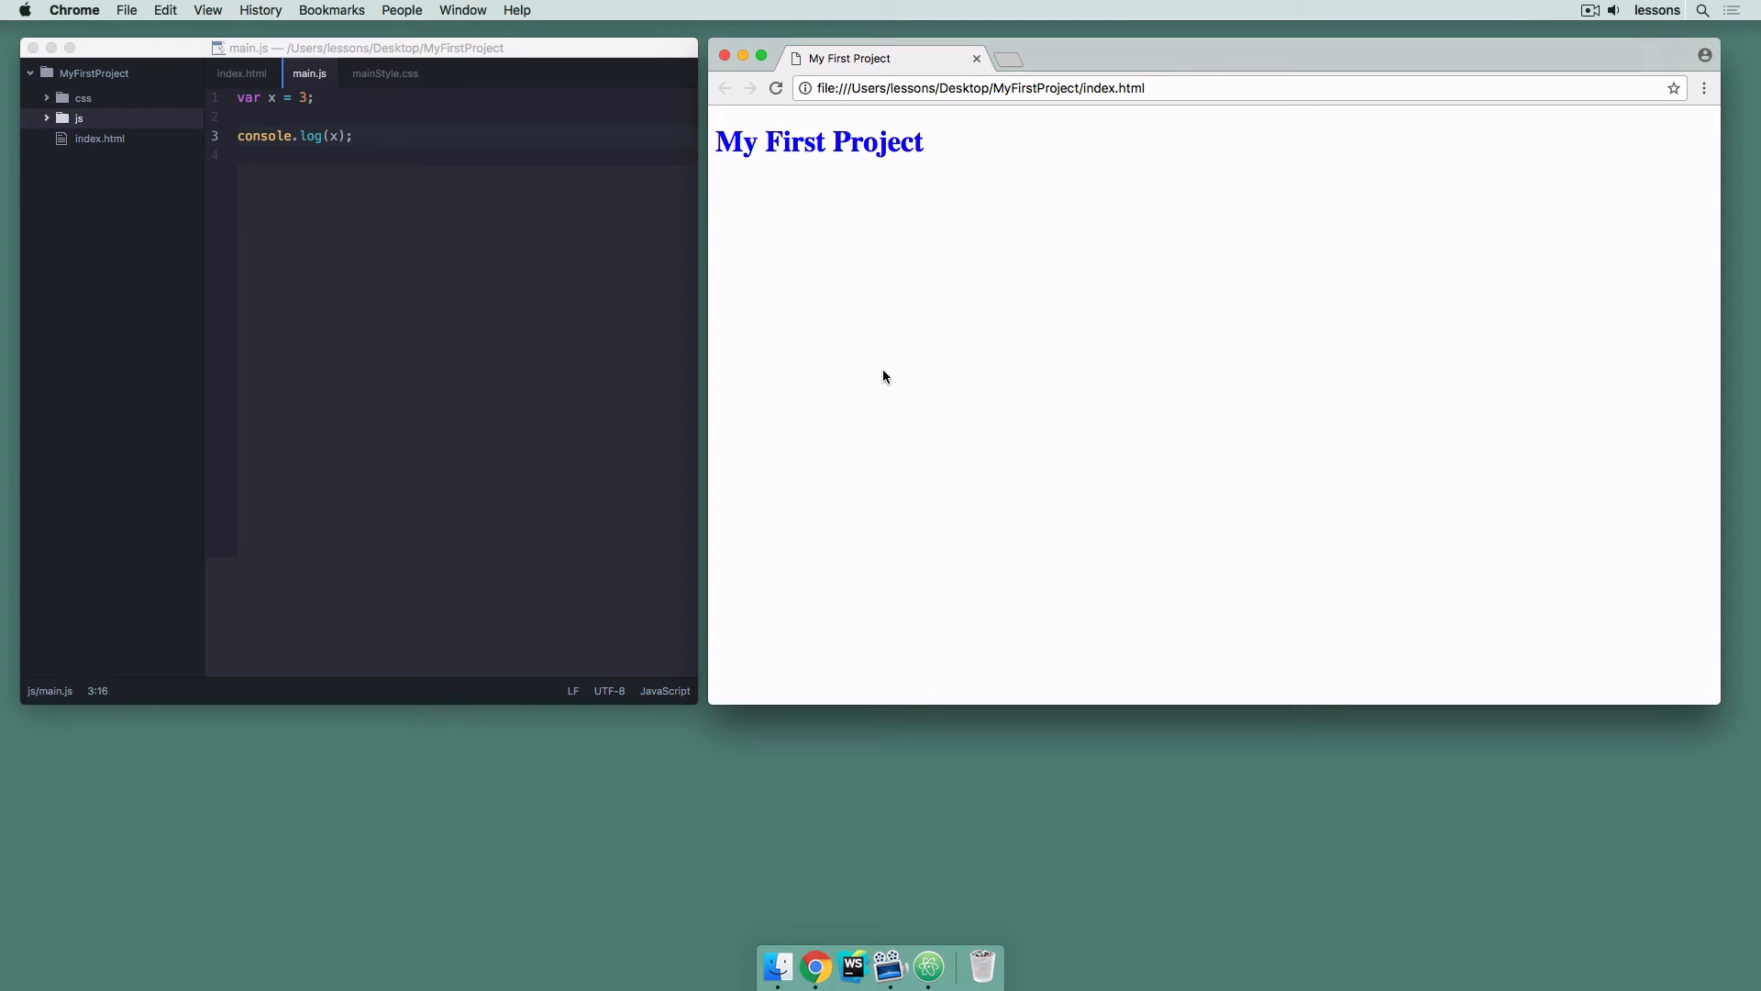
{"action": "mouse_move", "coordinate": [947, 298]}
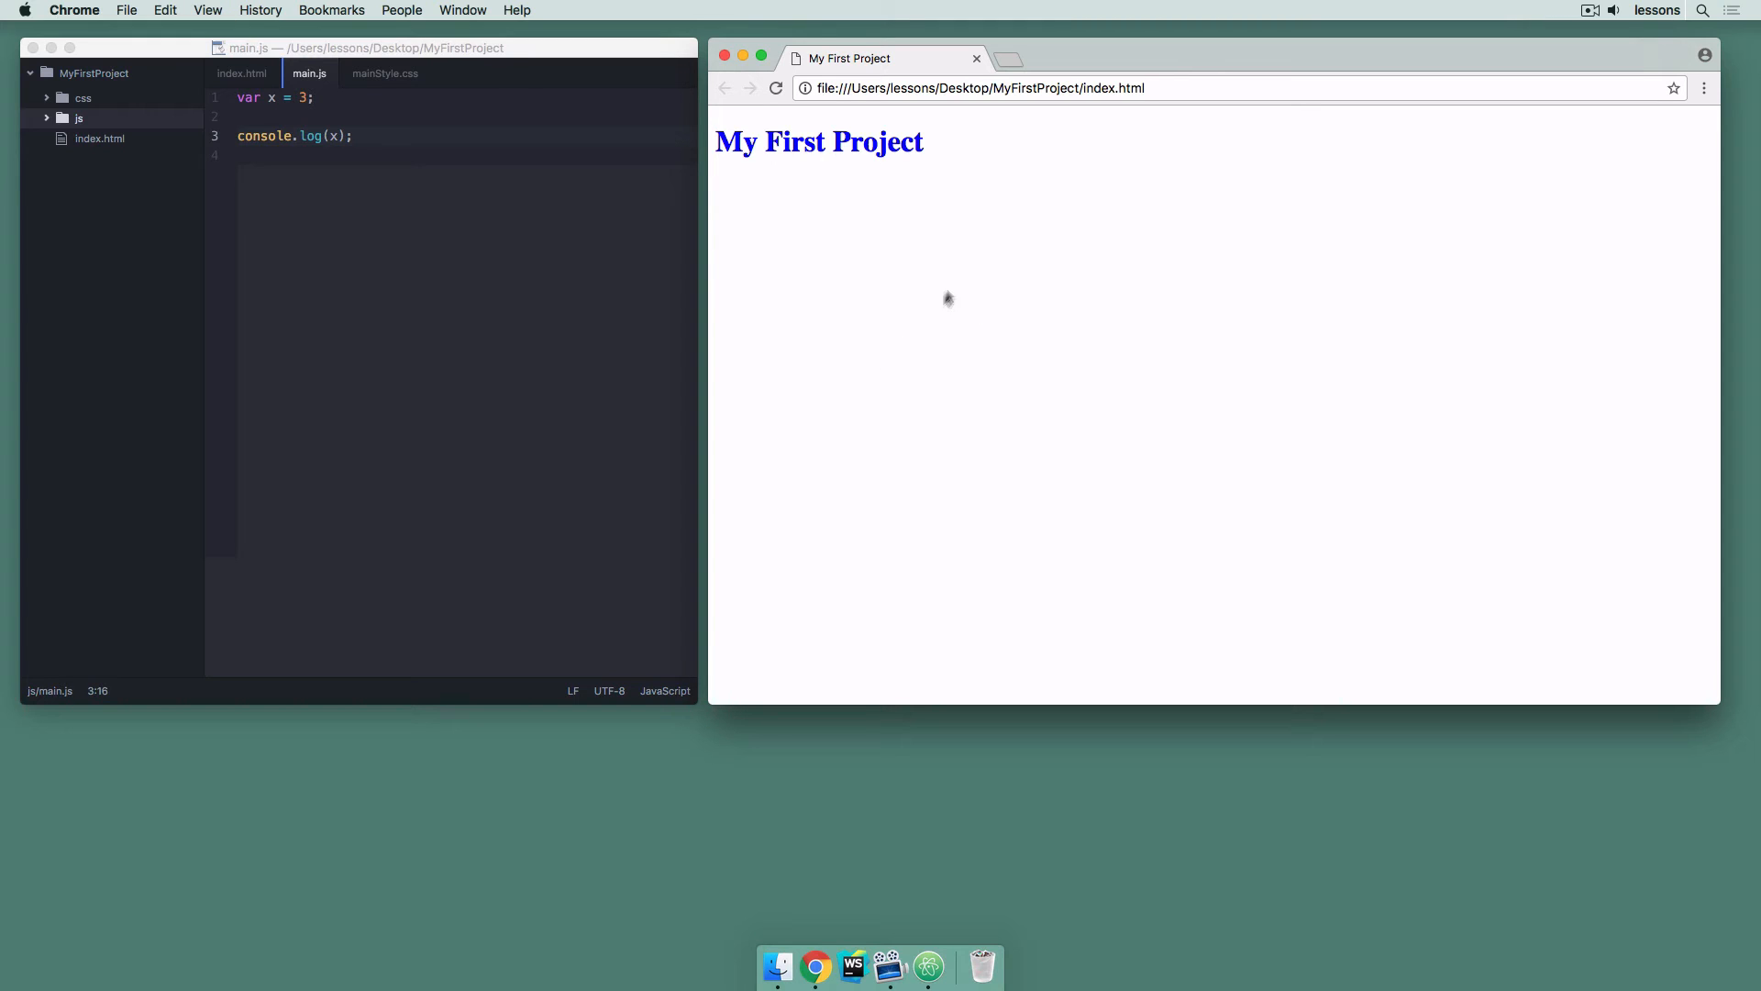
Inspect the page, browse the Elements panel, then return to Console and select the logged 3
{"action": "right_click", "coordinate": [946, 298]}
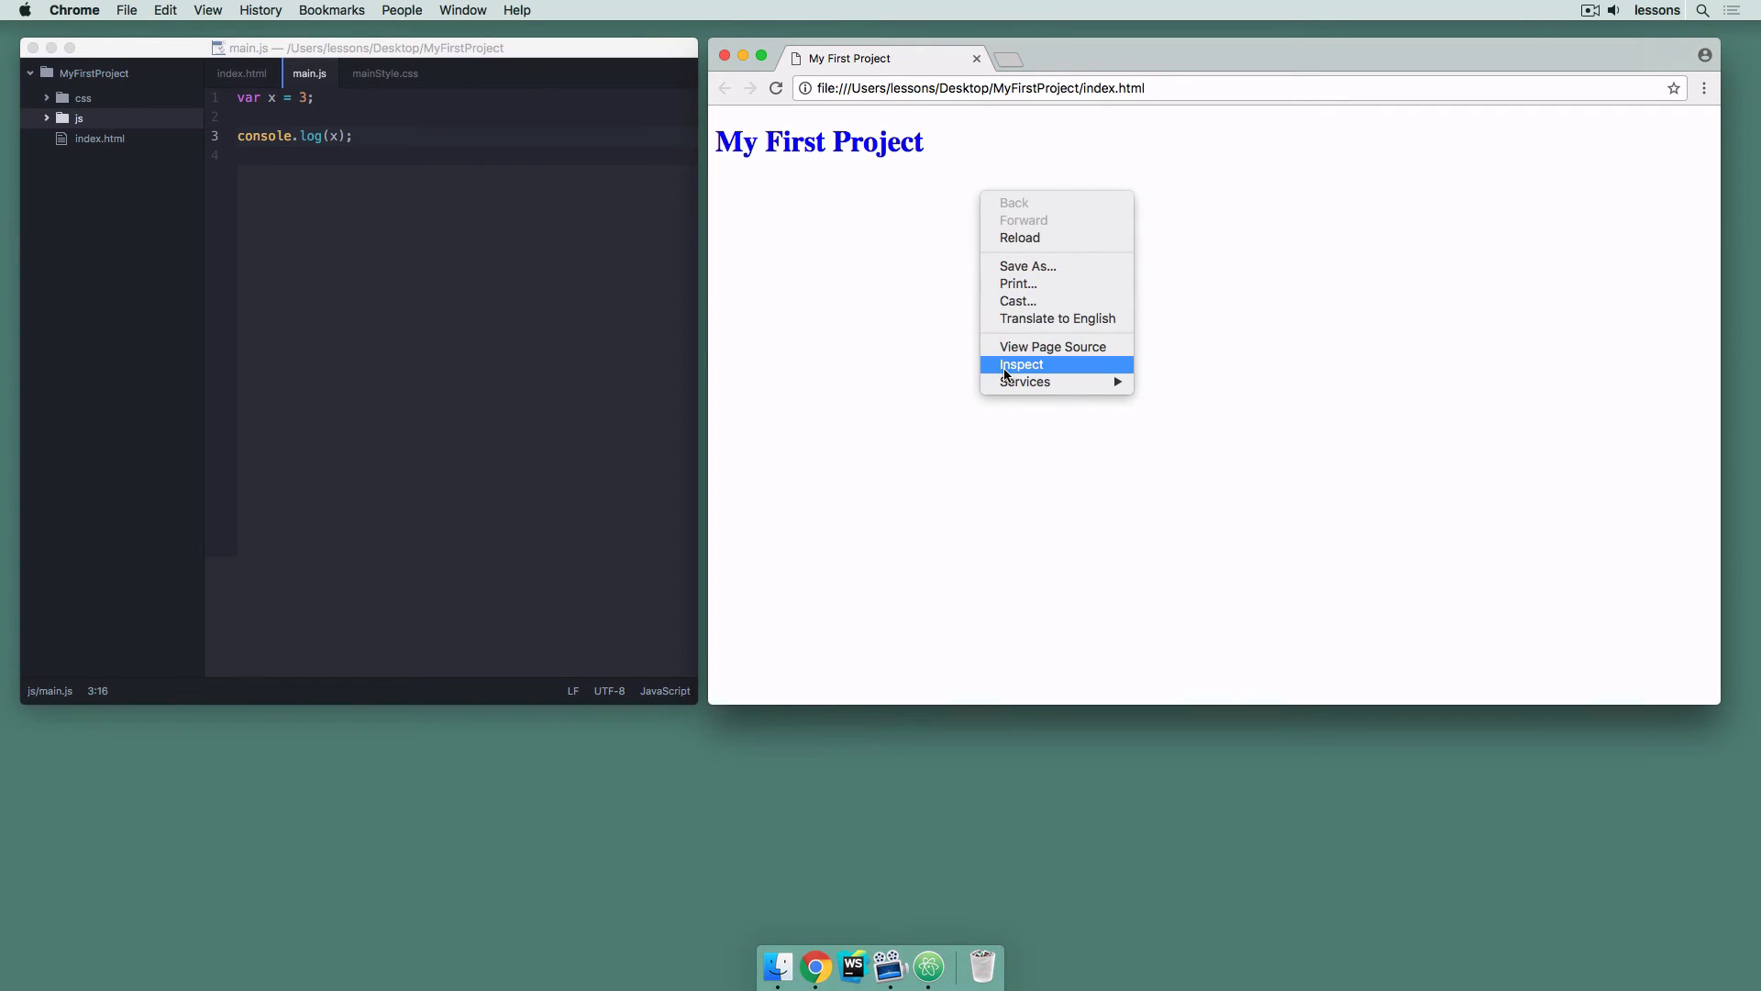
{"action": "left_click", "coordinate": [1022, 363]}
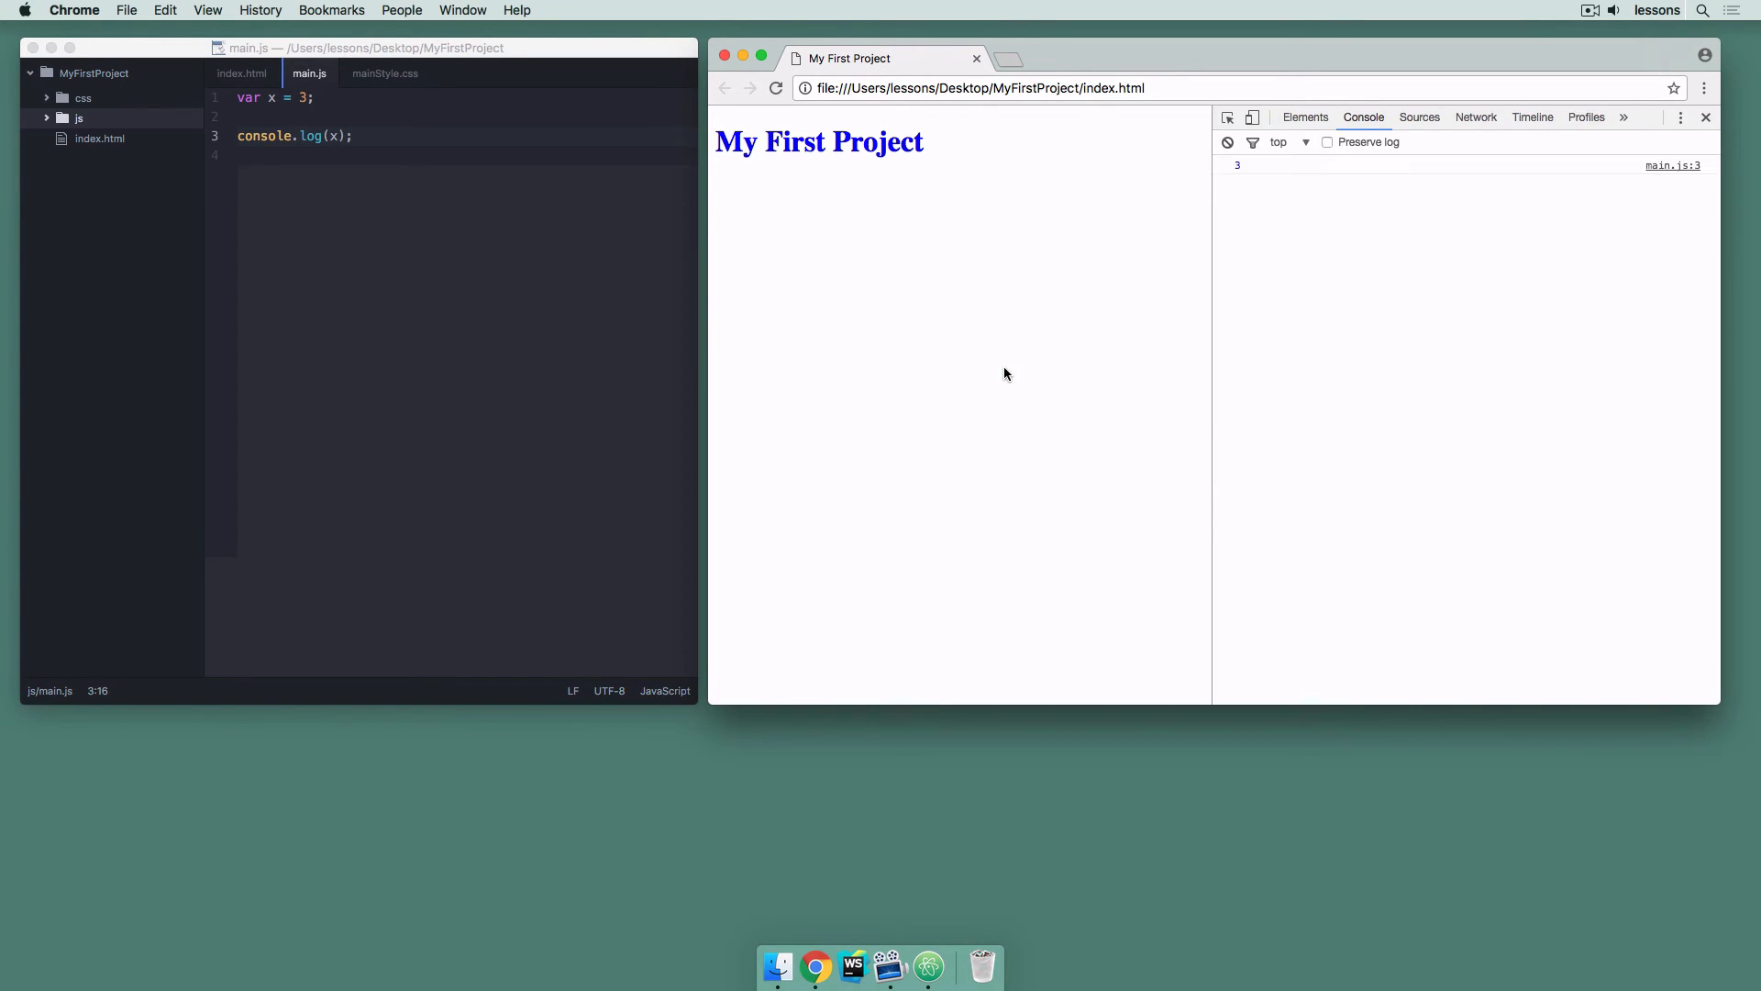
{"action": "left_click", "coordinate": [1304, 117]}
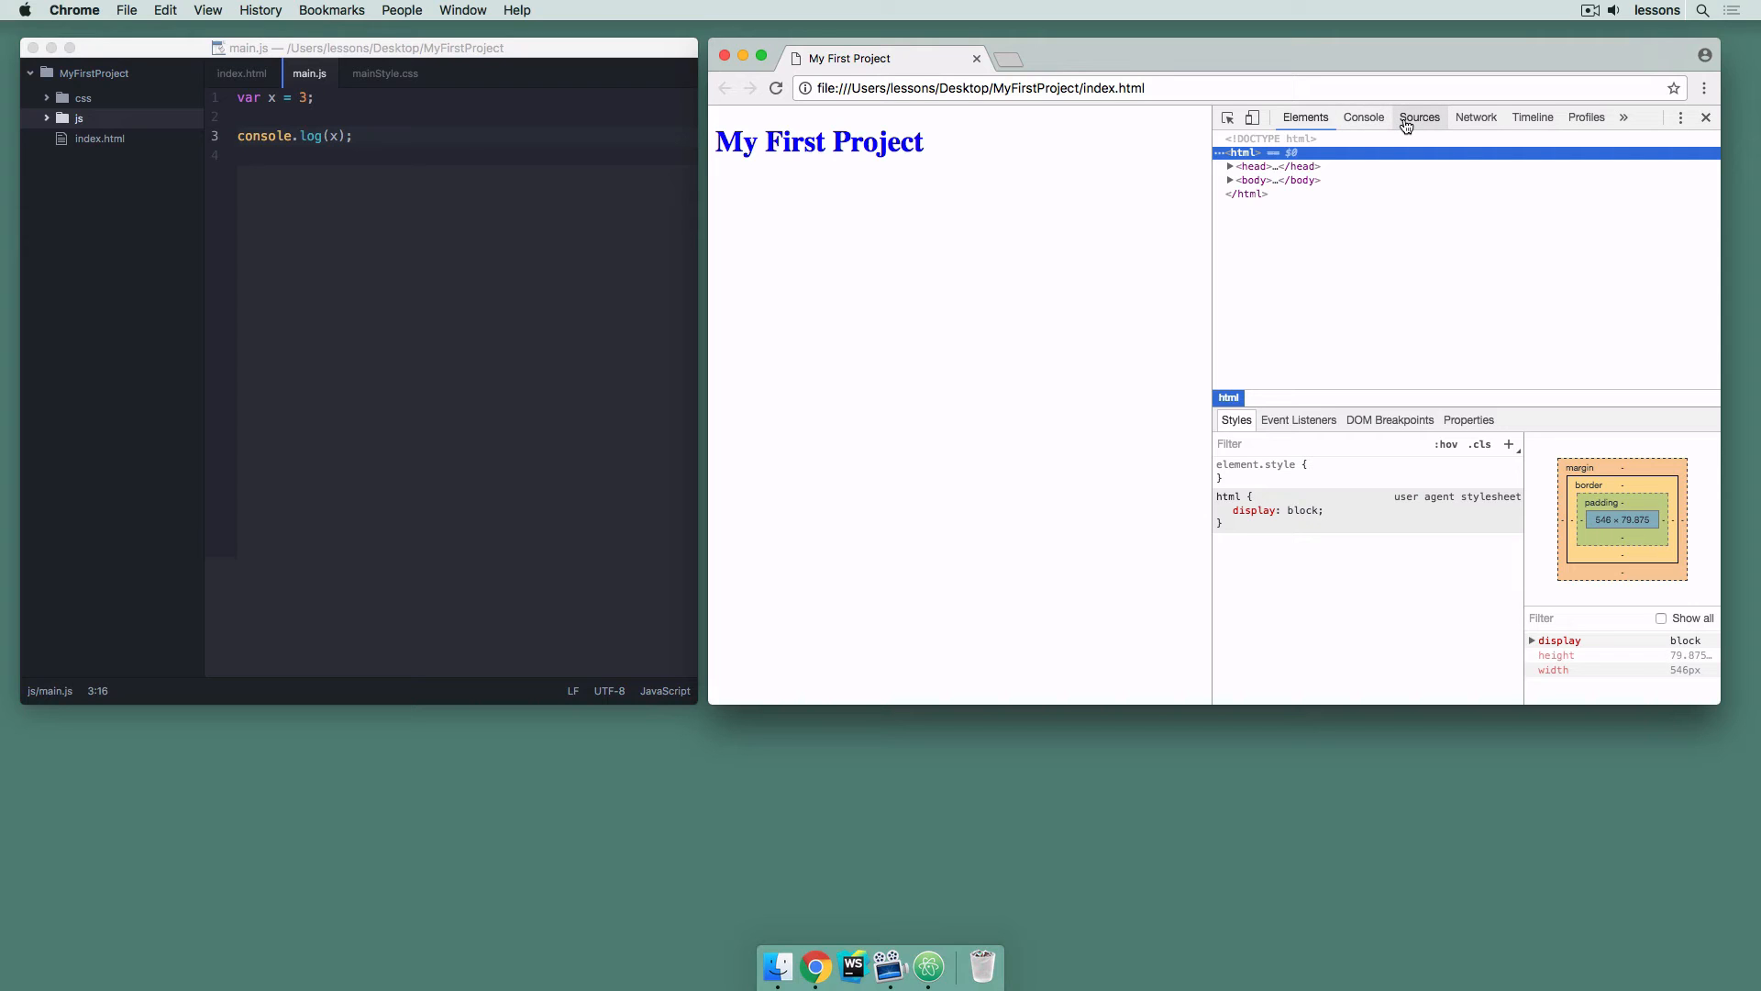
{"action": "left_click", "coordinate": [1304, 118]}
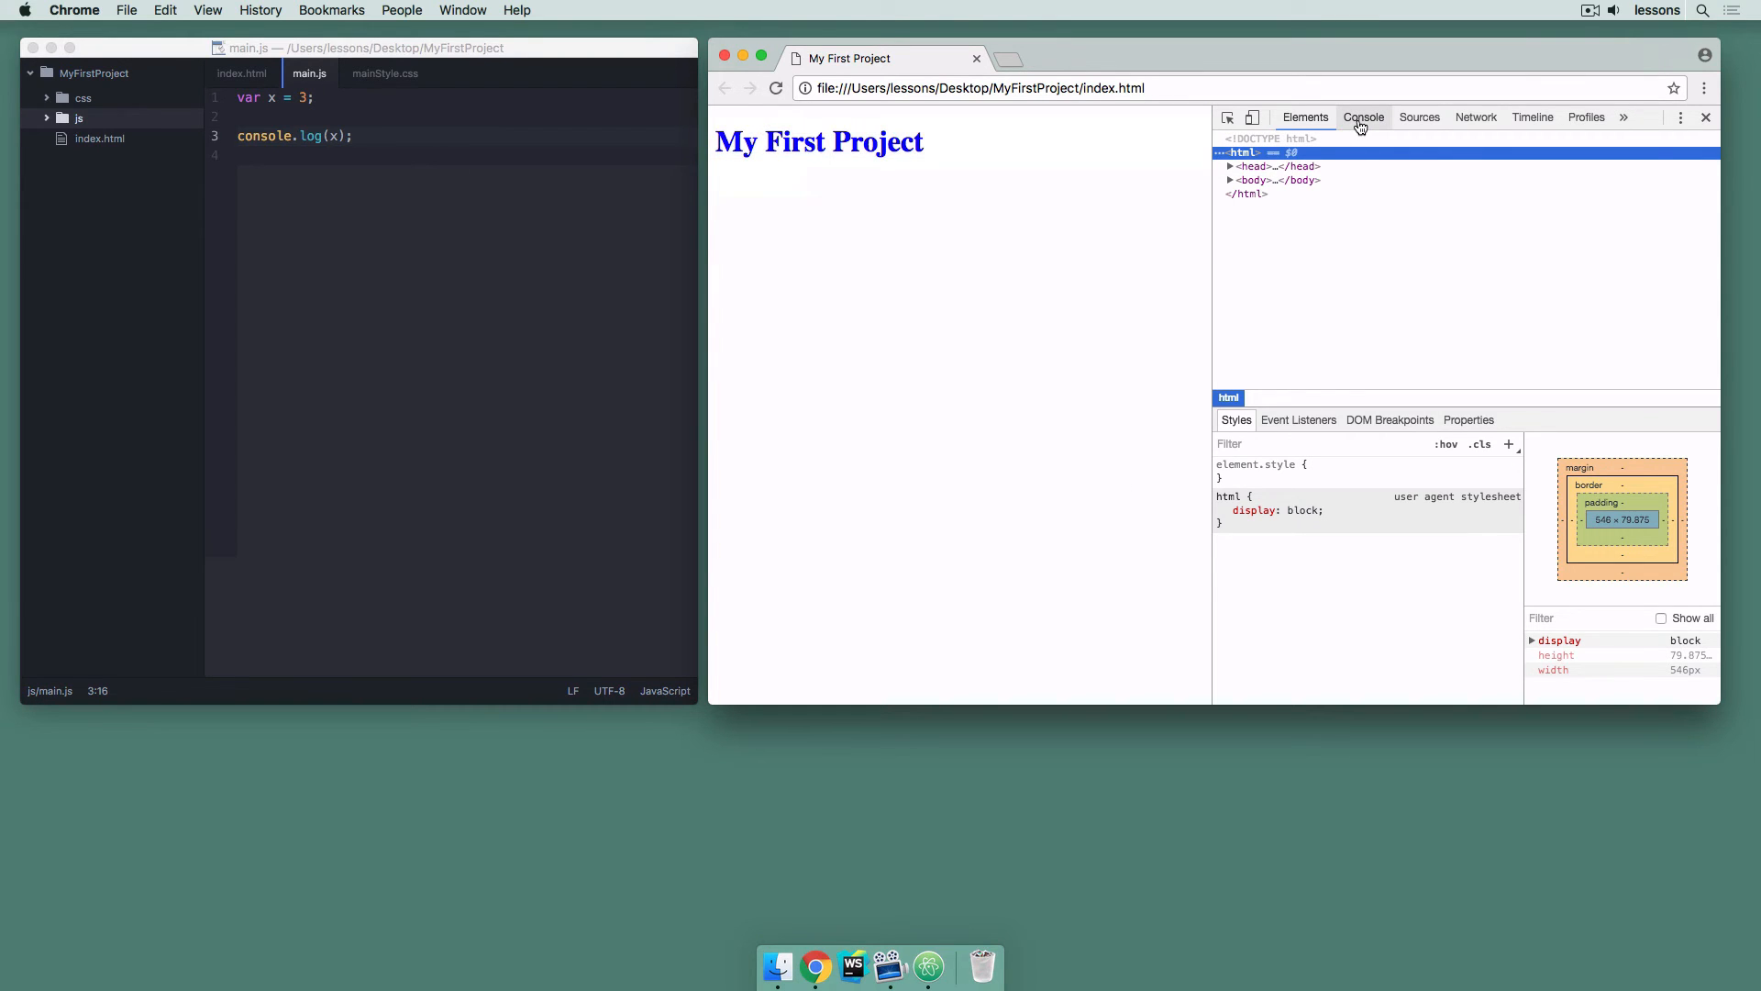
{"action": "left_click", "coordinate": [1363, 118]}
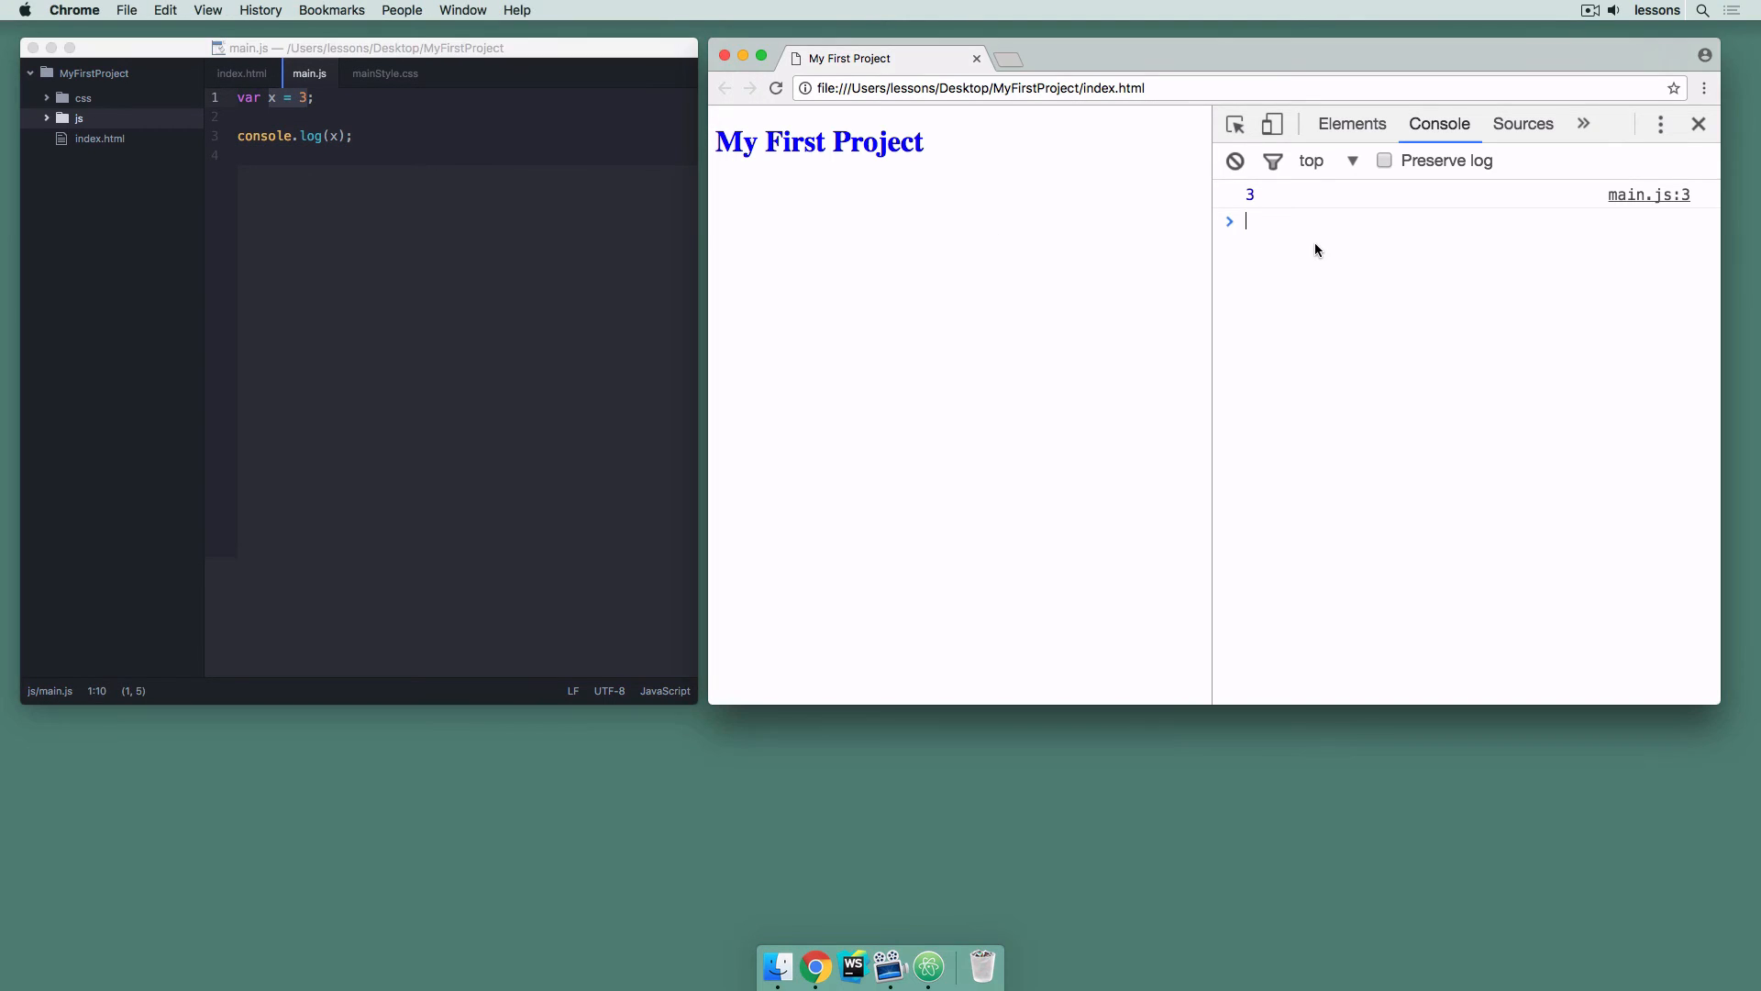
{"action": "double_click", "coordinate": [1250, 195]}
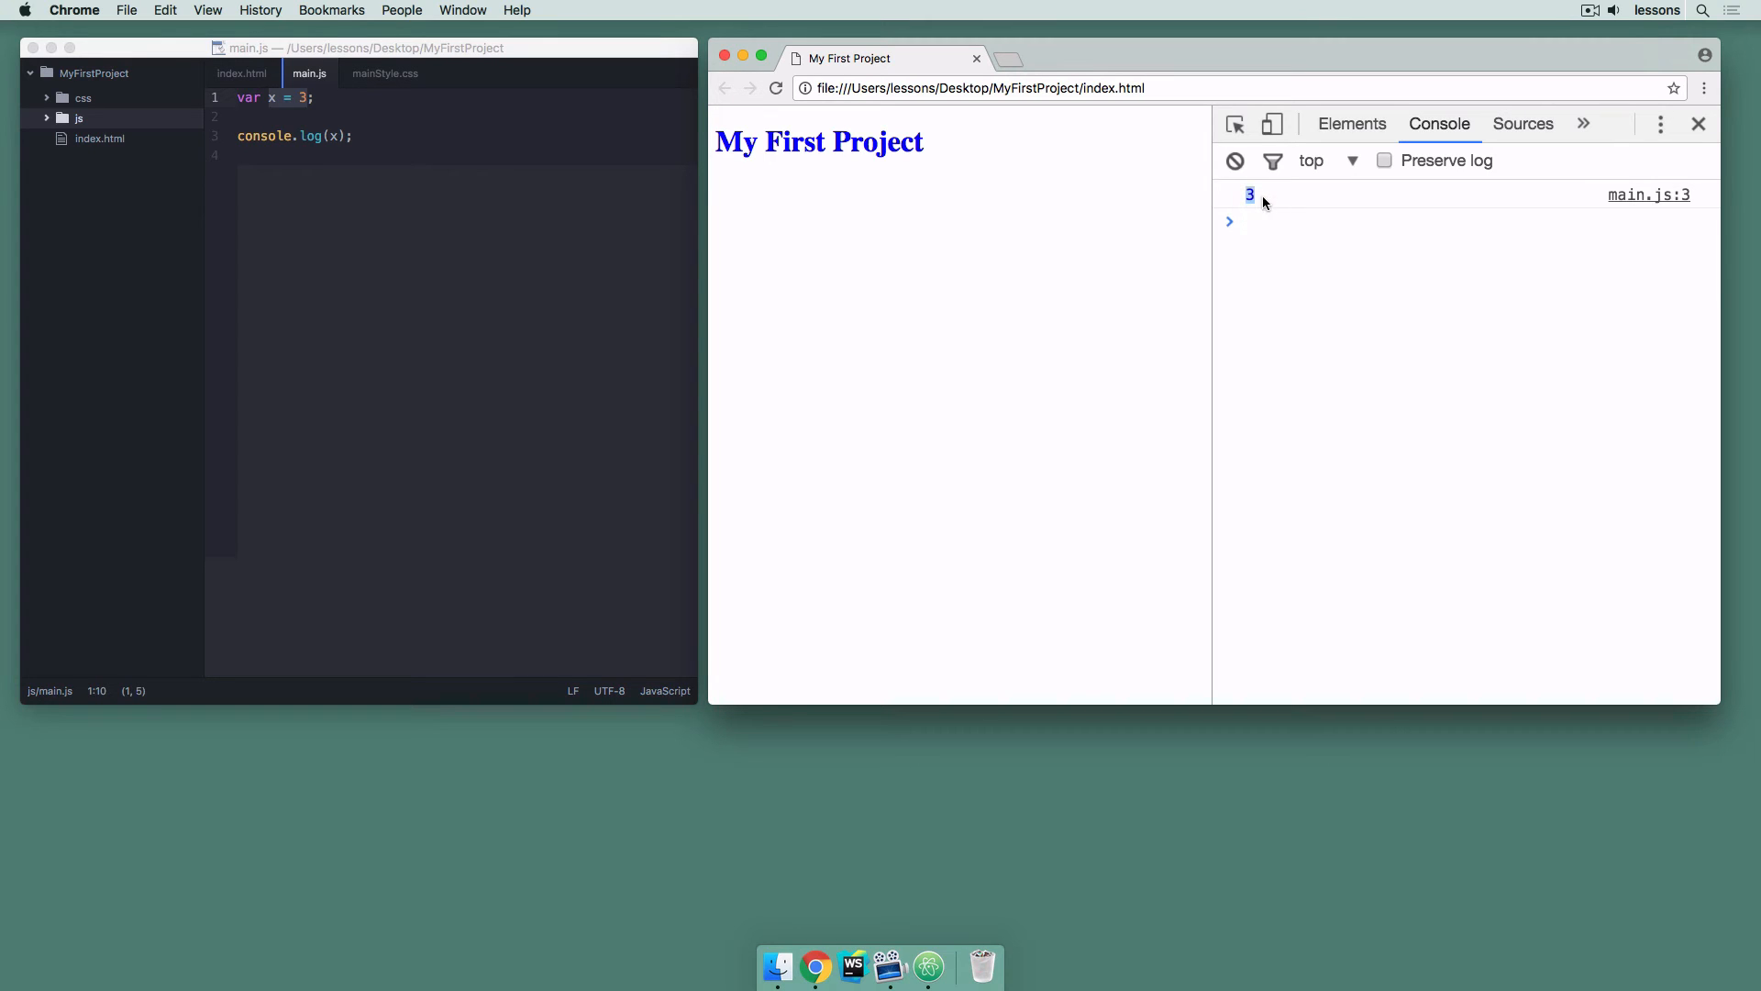
{"action": "mouse_move", "coordinate": [1264, 246]}
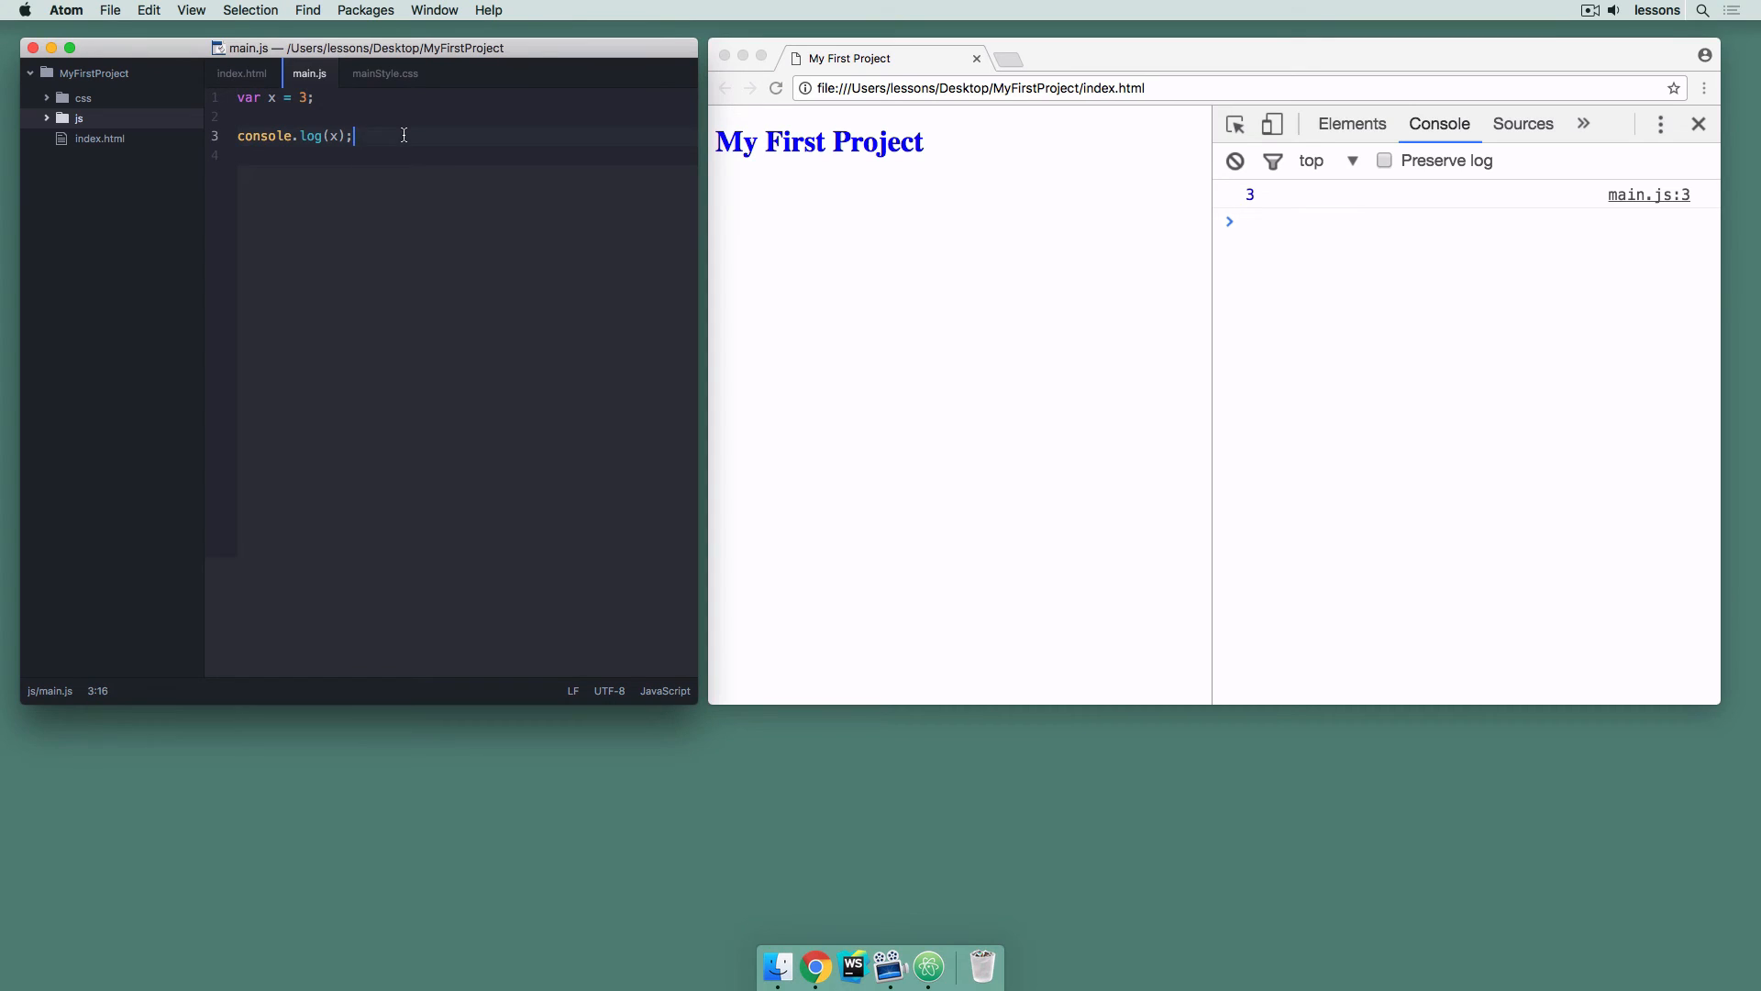
Define function addTwoNumbers(num1, num2) whose body is console.log(num1 + num2);
{"action": "type", "text": "function"}
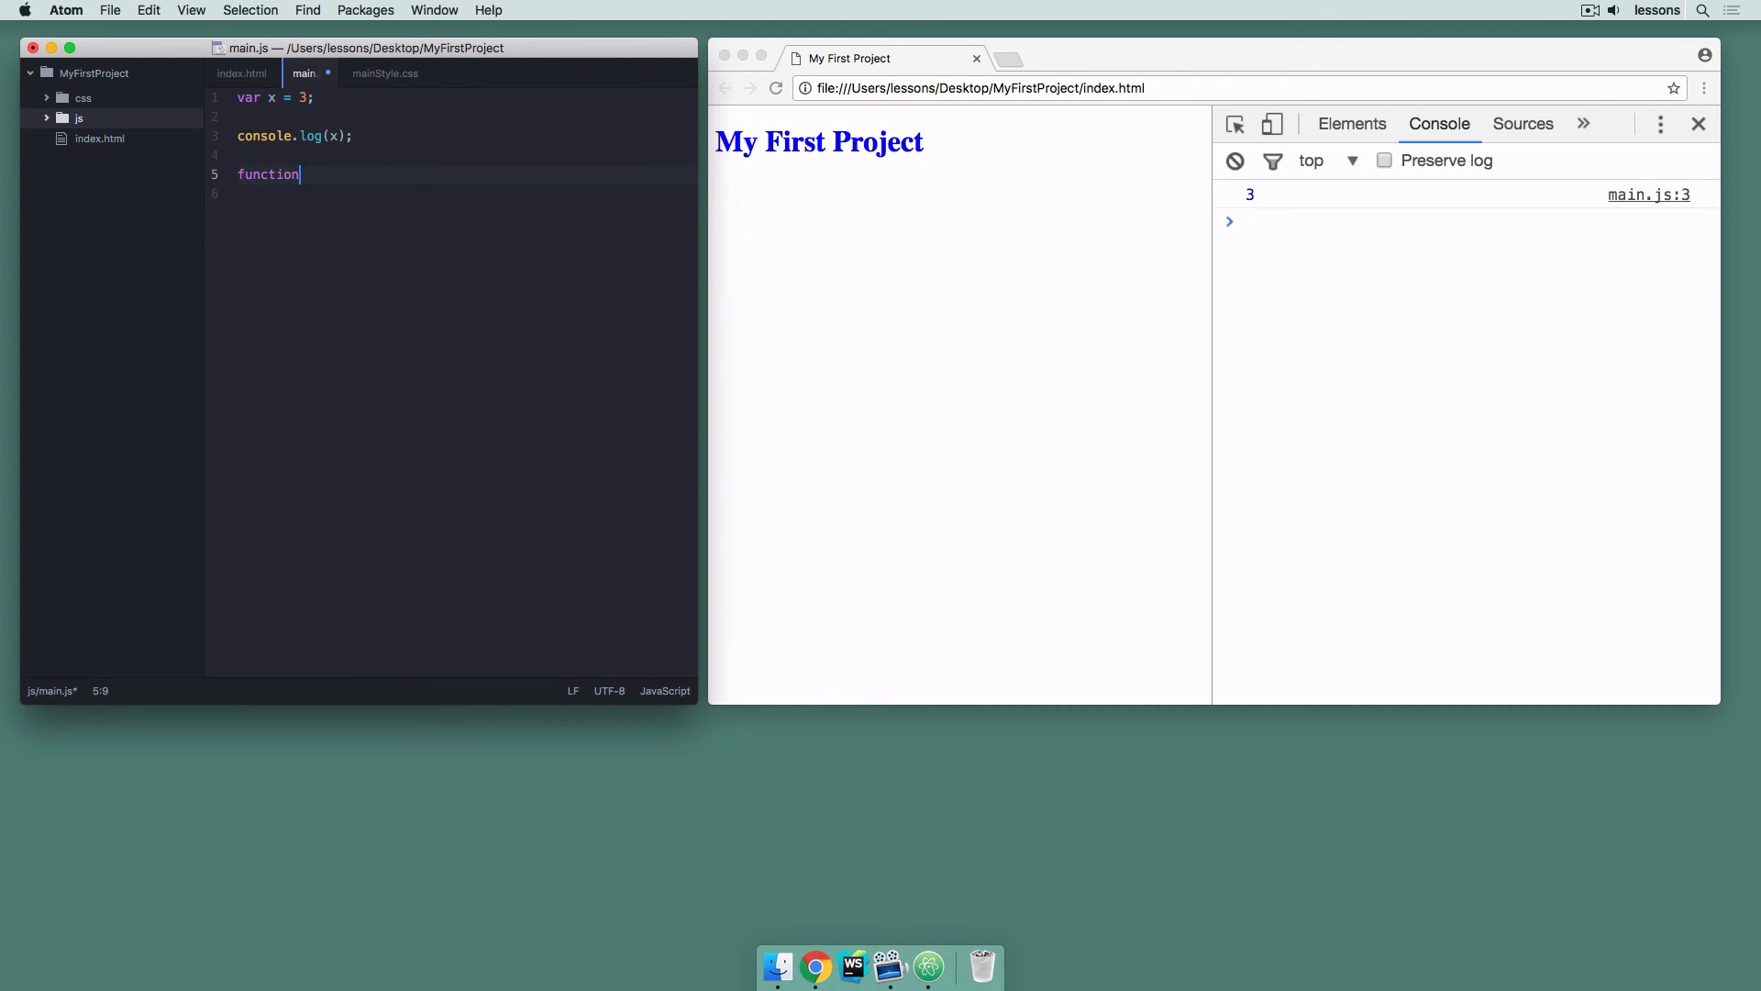
{"action": "type", "text": "() {}"}
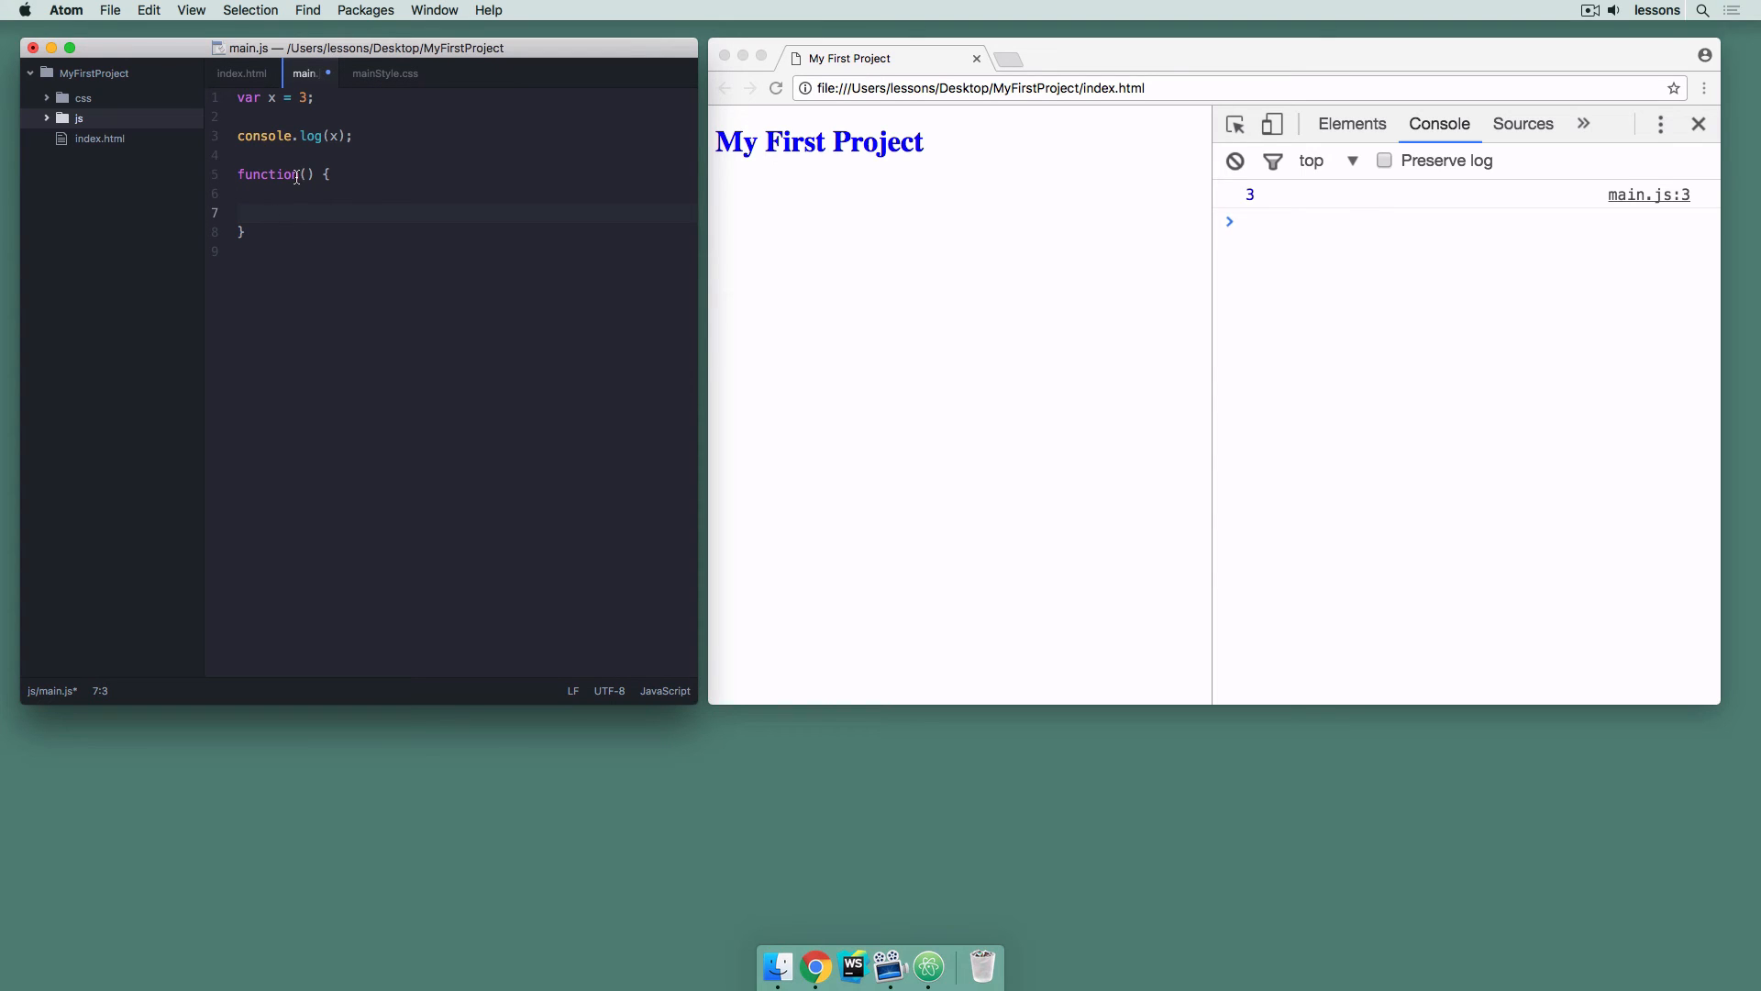
{"action": "type", "text": "addTo"}
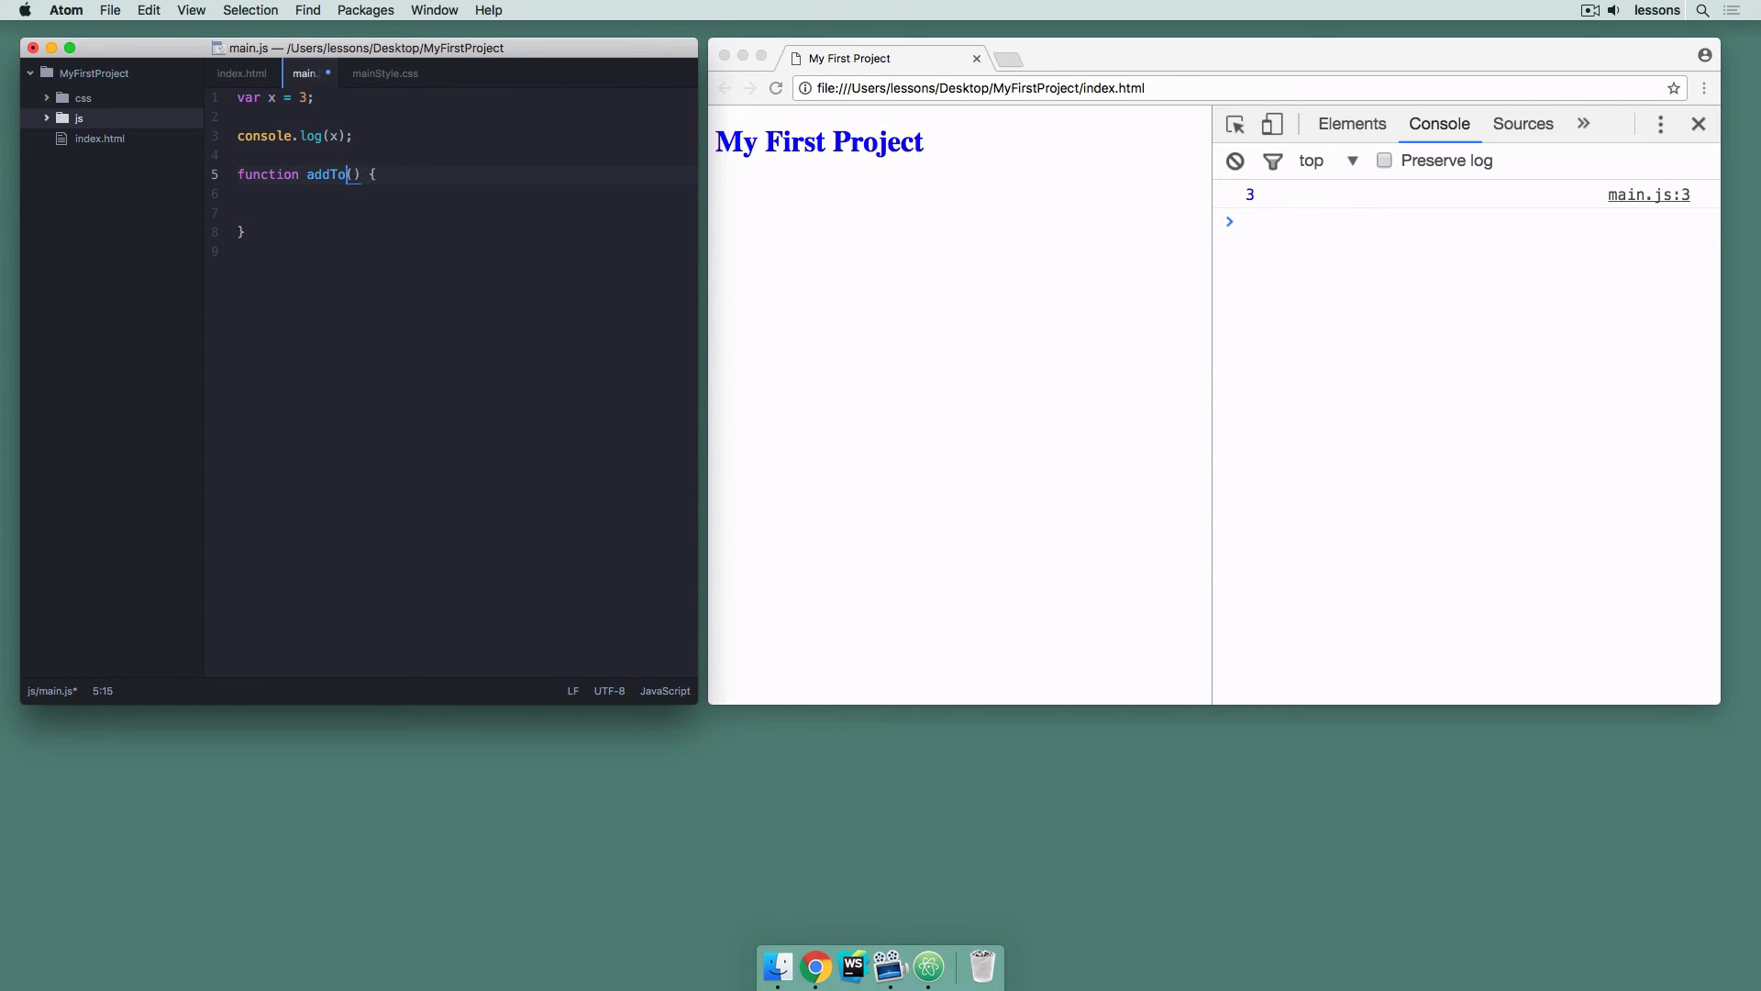
{"action": "type", "text": "TwoNumbers"}
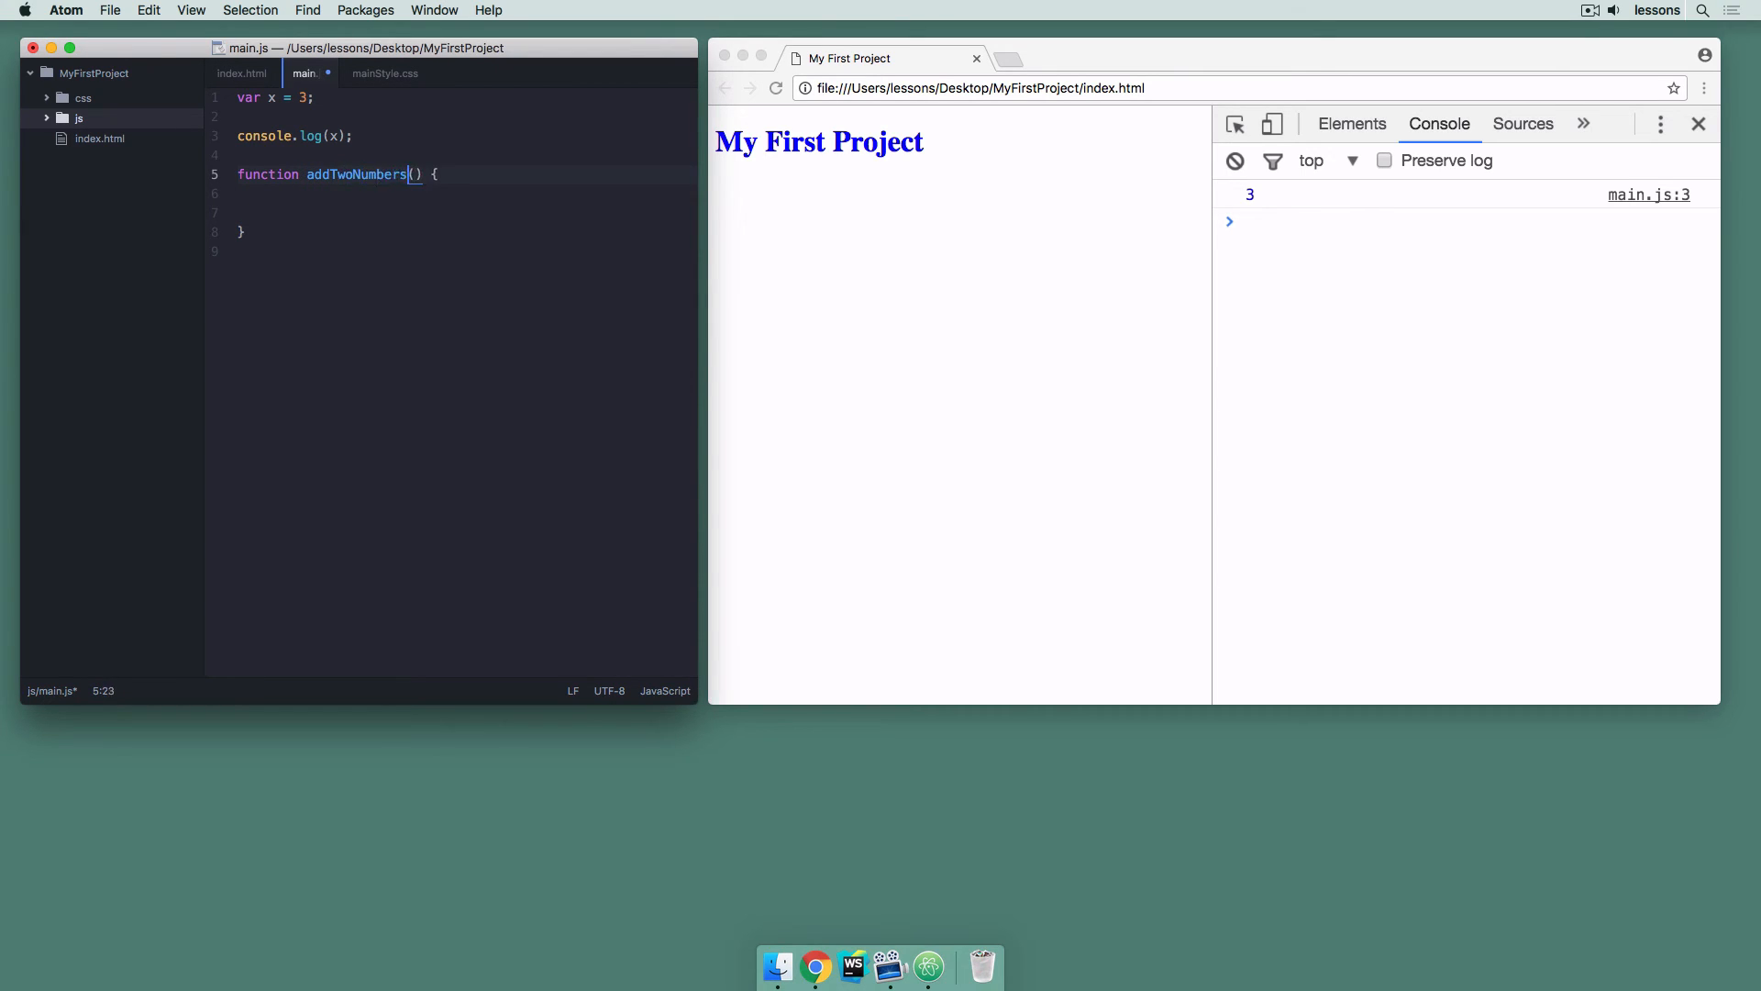
{"action": "type", "text": "num"}
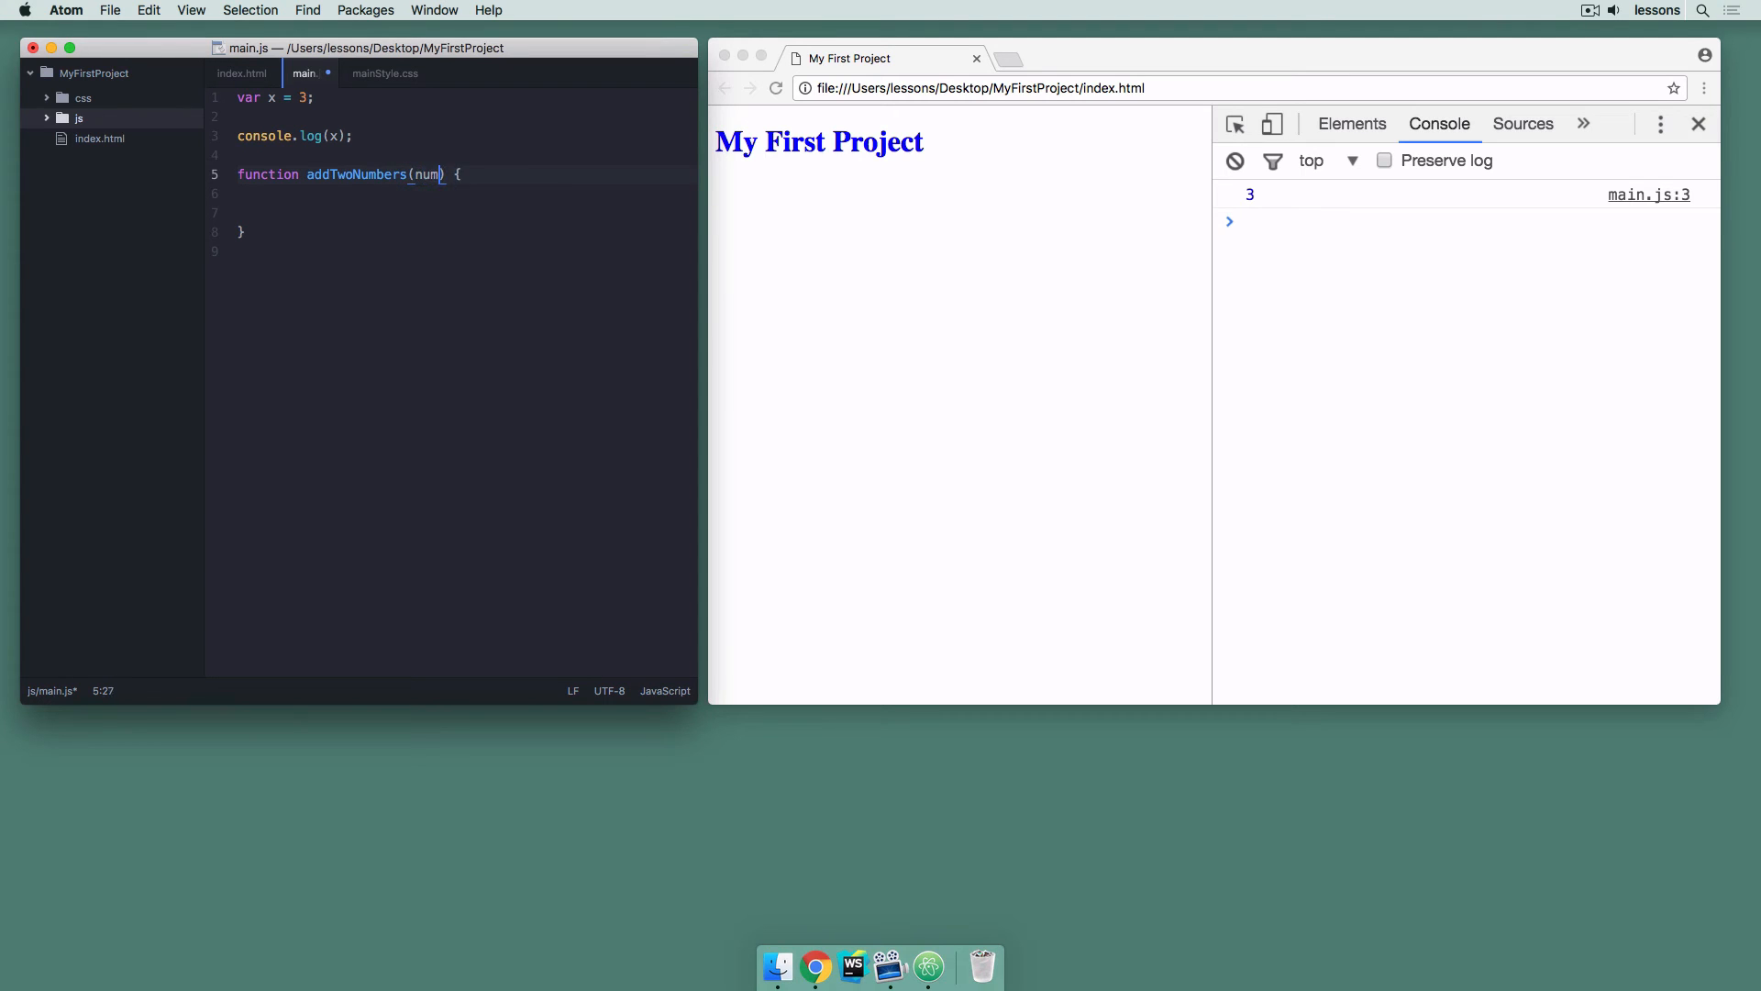
{"action": "type", "text": "1, num2"}
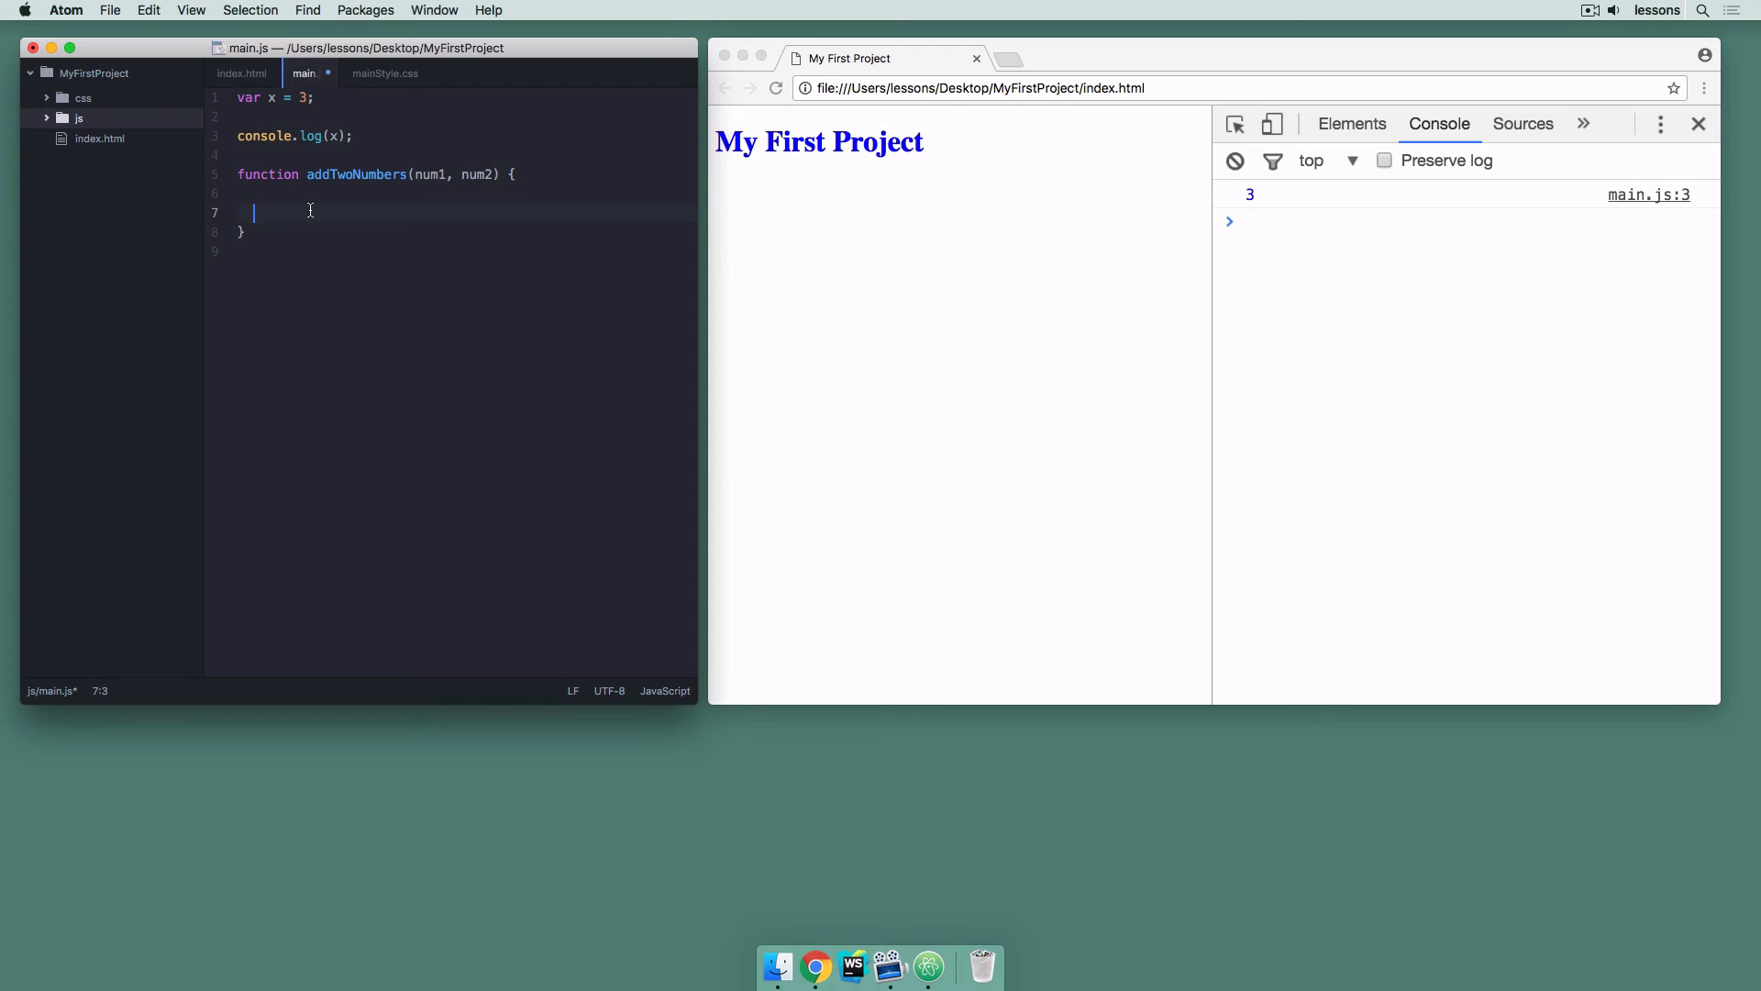
{"action": "type", "text": "console.log(n"}
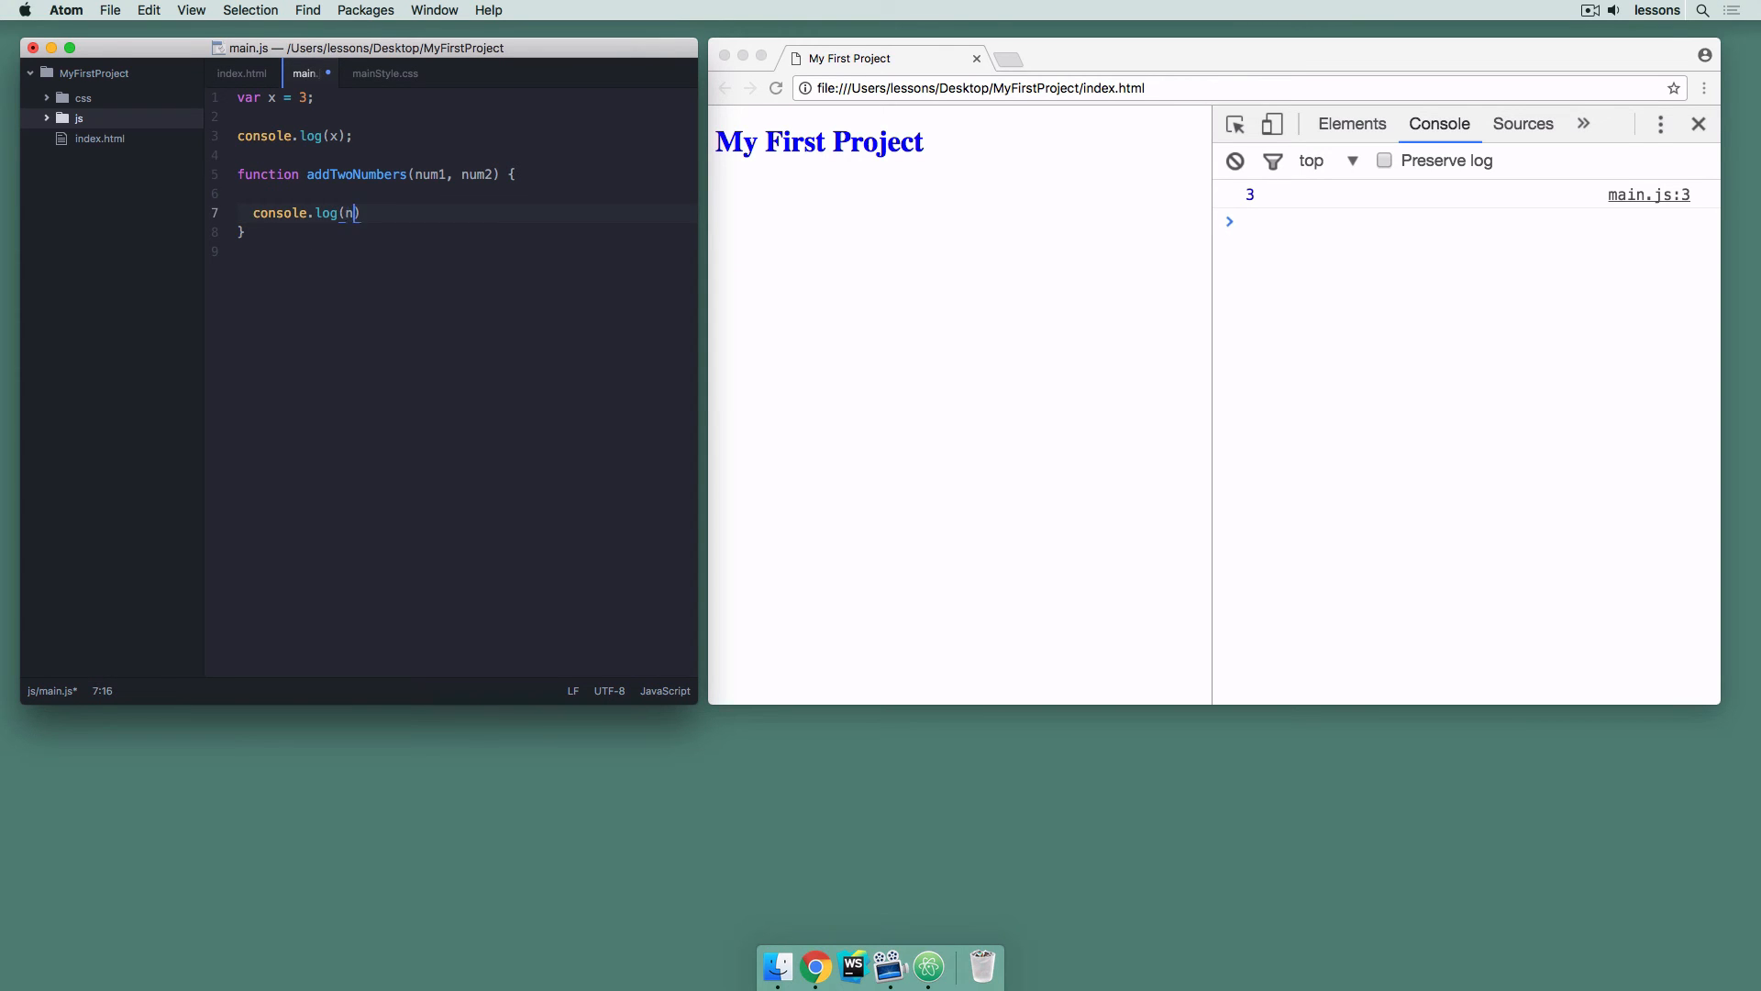
{"action": "type", "text": "um1 +"}
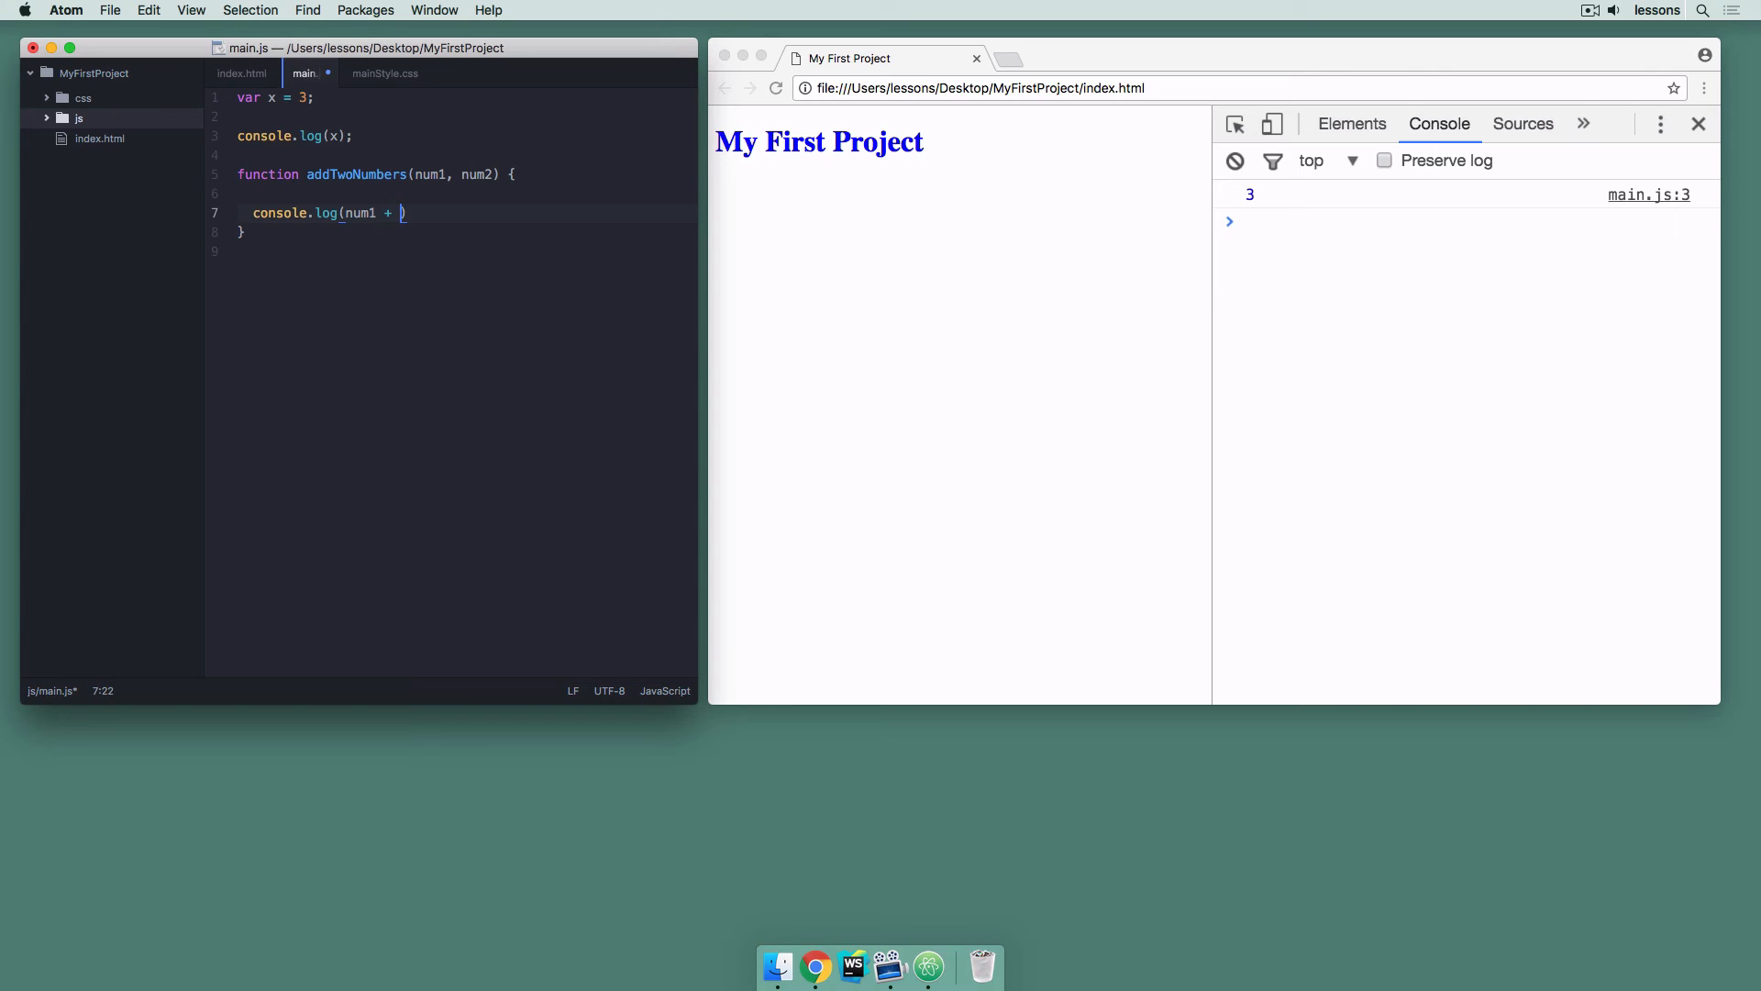
{"action": "type", "text": "num2);"}
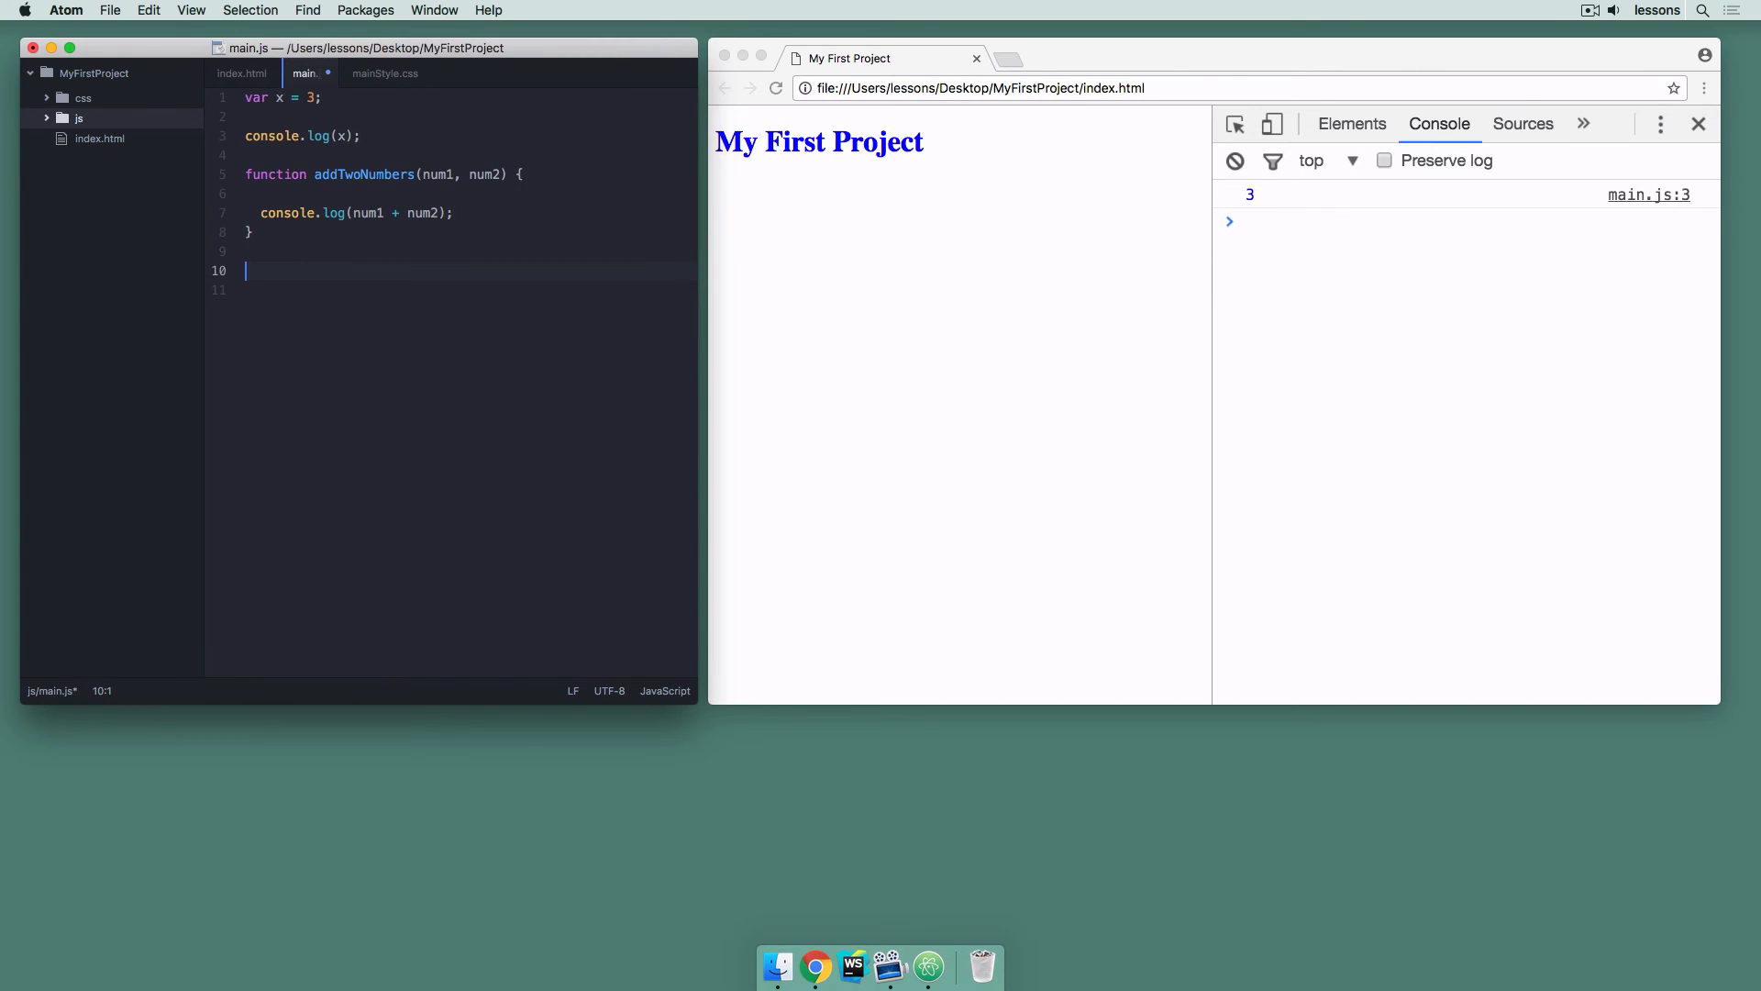
Call addTwoNumbers(3, 4) below the function and save main.js
{"action": "type", "text": "addTwoNumbers"}
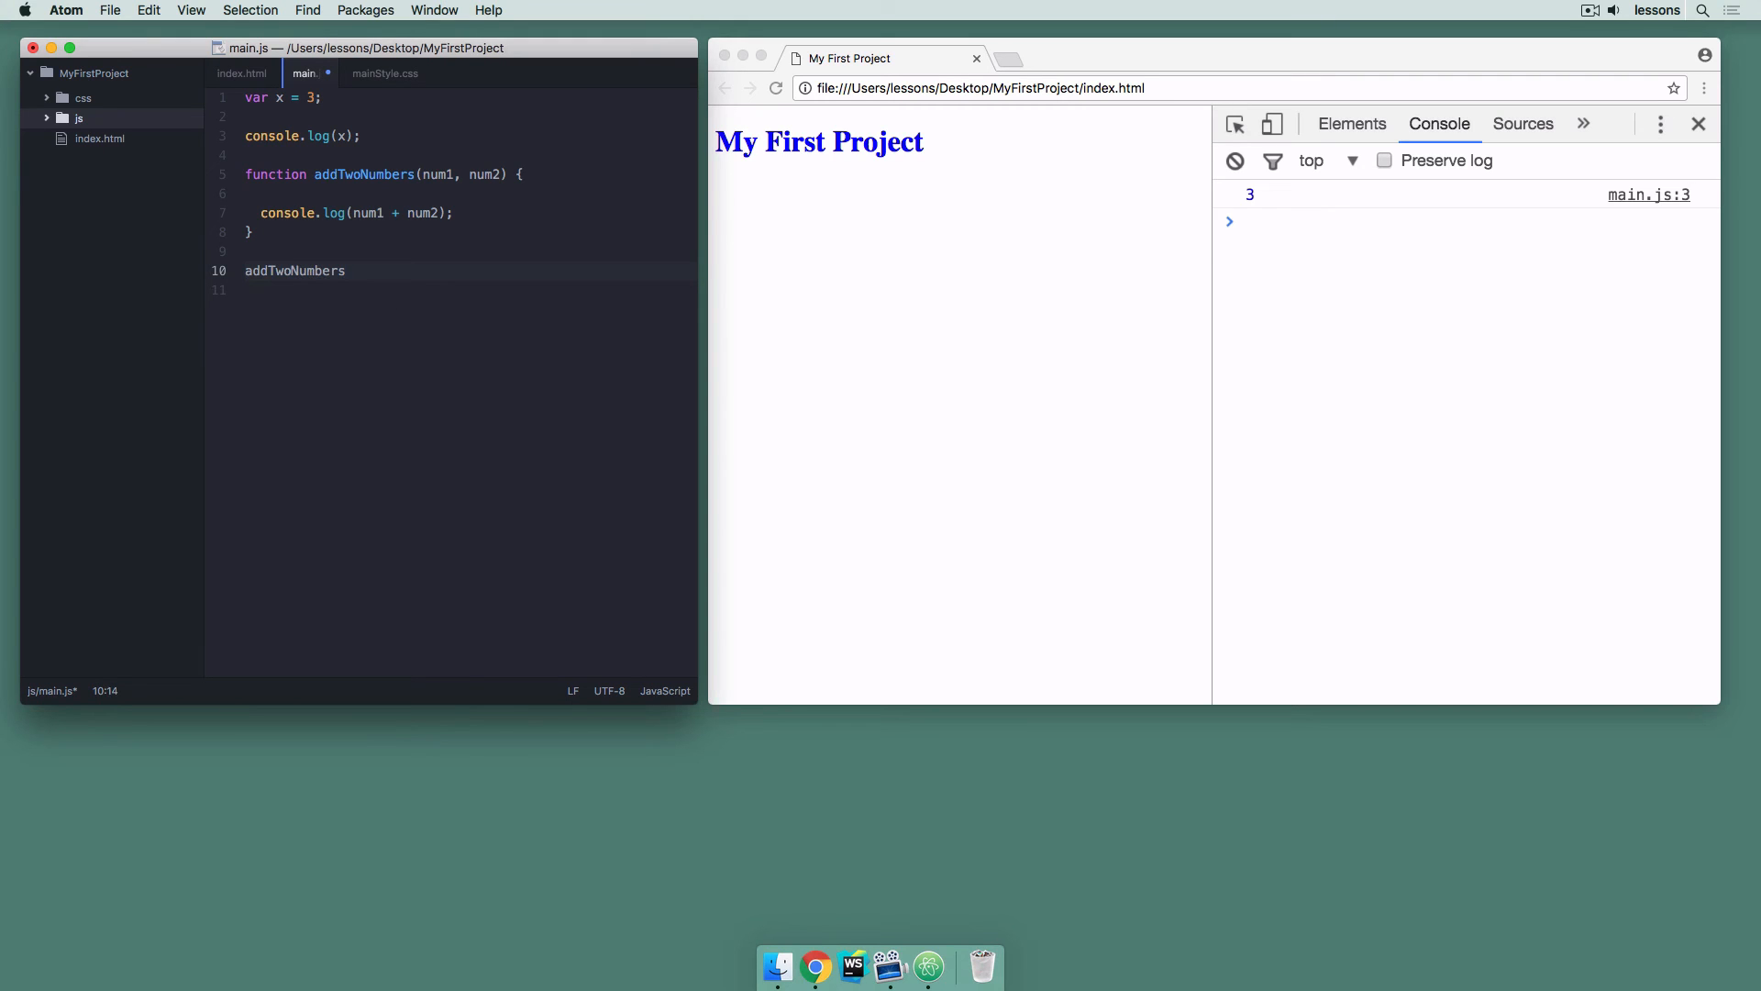
{"action": "type", "text": "(3, 4);"}
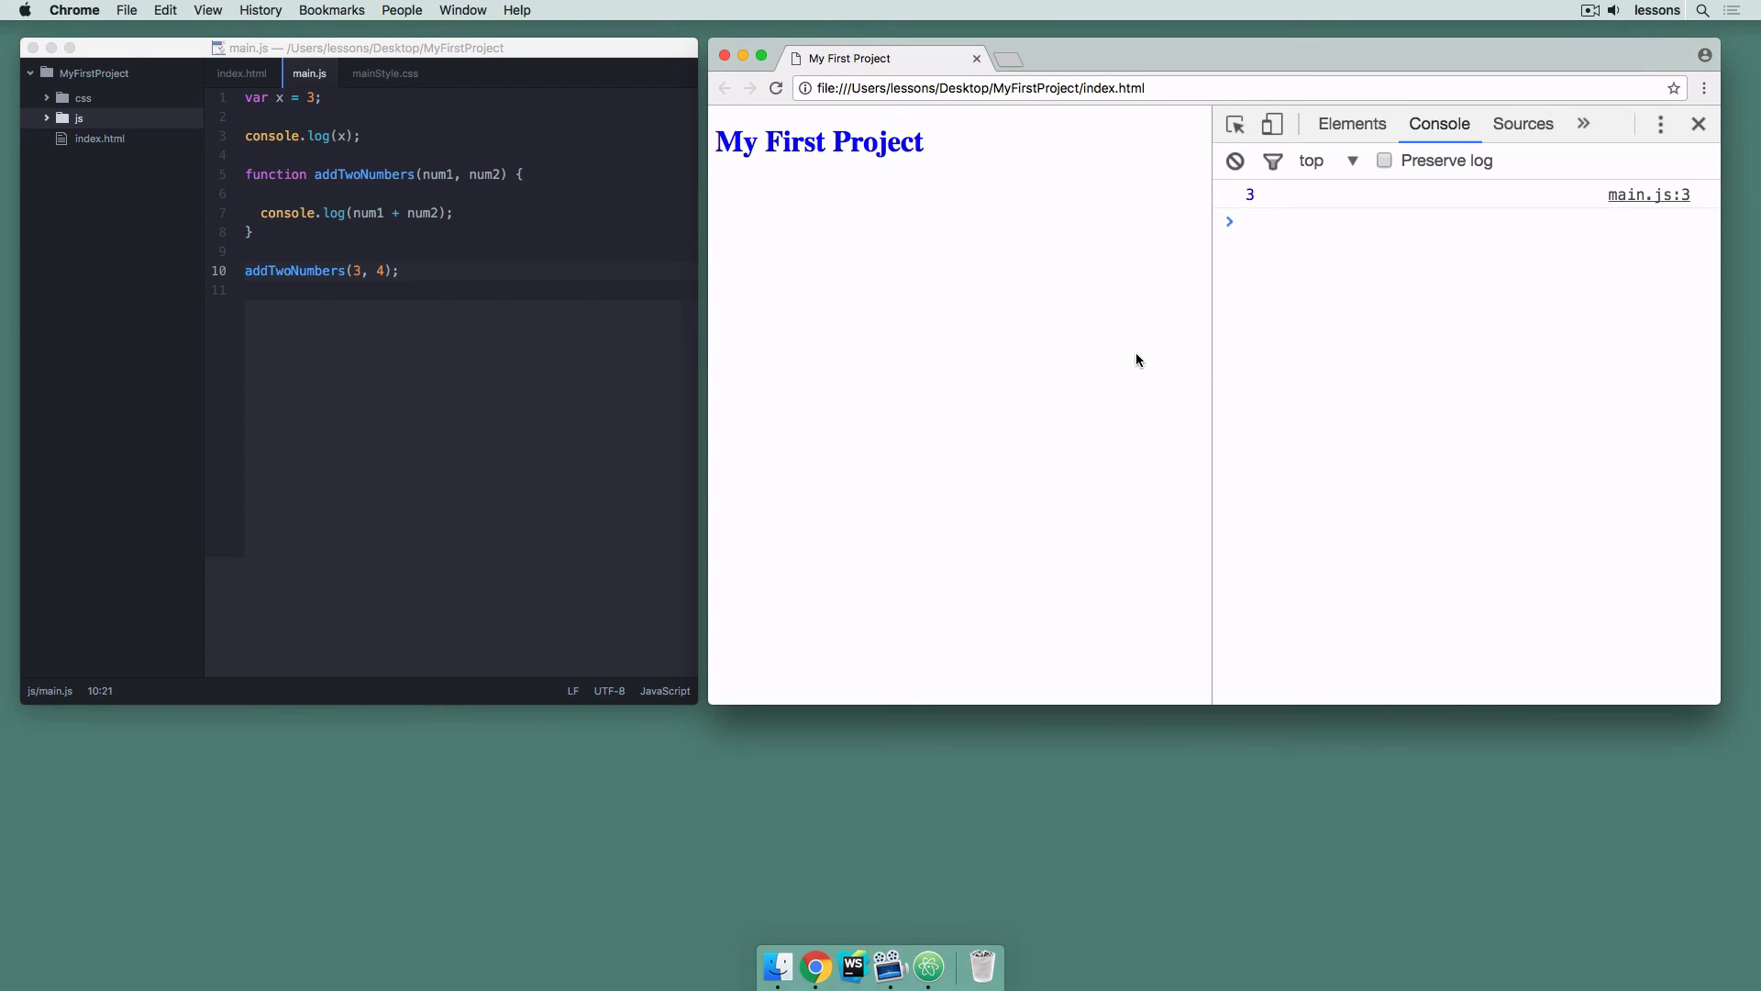
Reload to log 7, add an addTwoNumbers(7, 10) call, save, and reload to log 17
{"action": "left_click", "coordinate": [774, 88]}
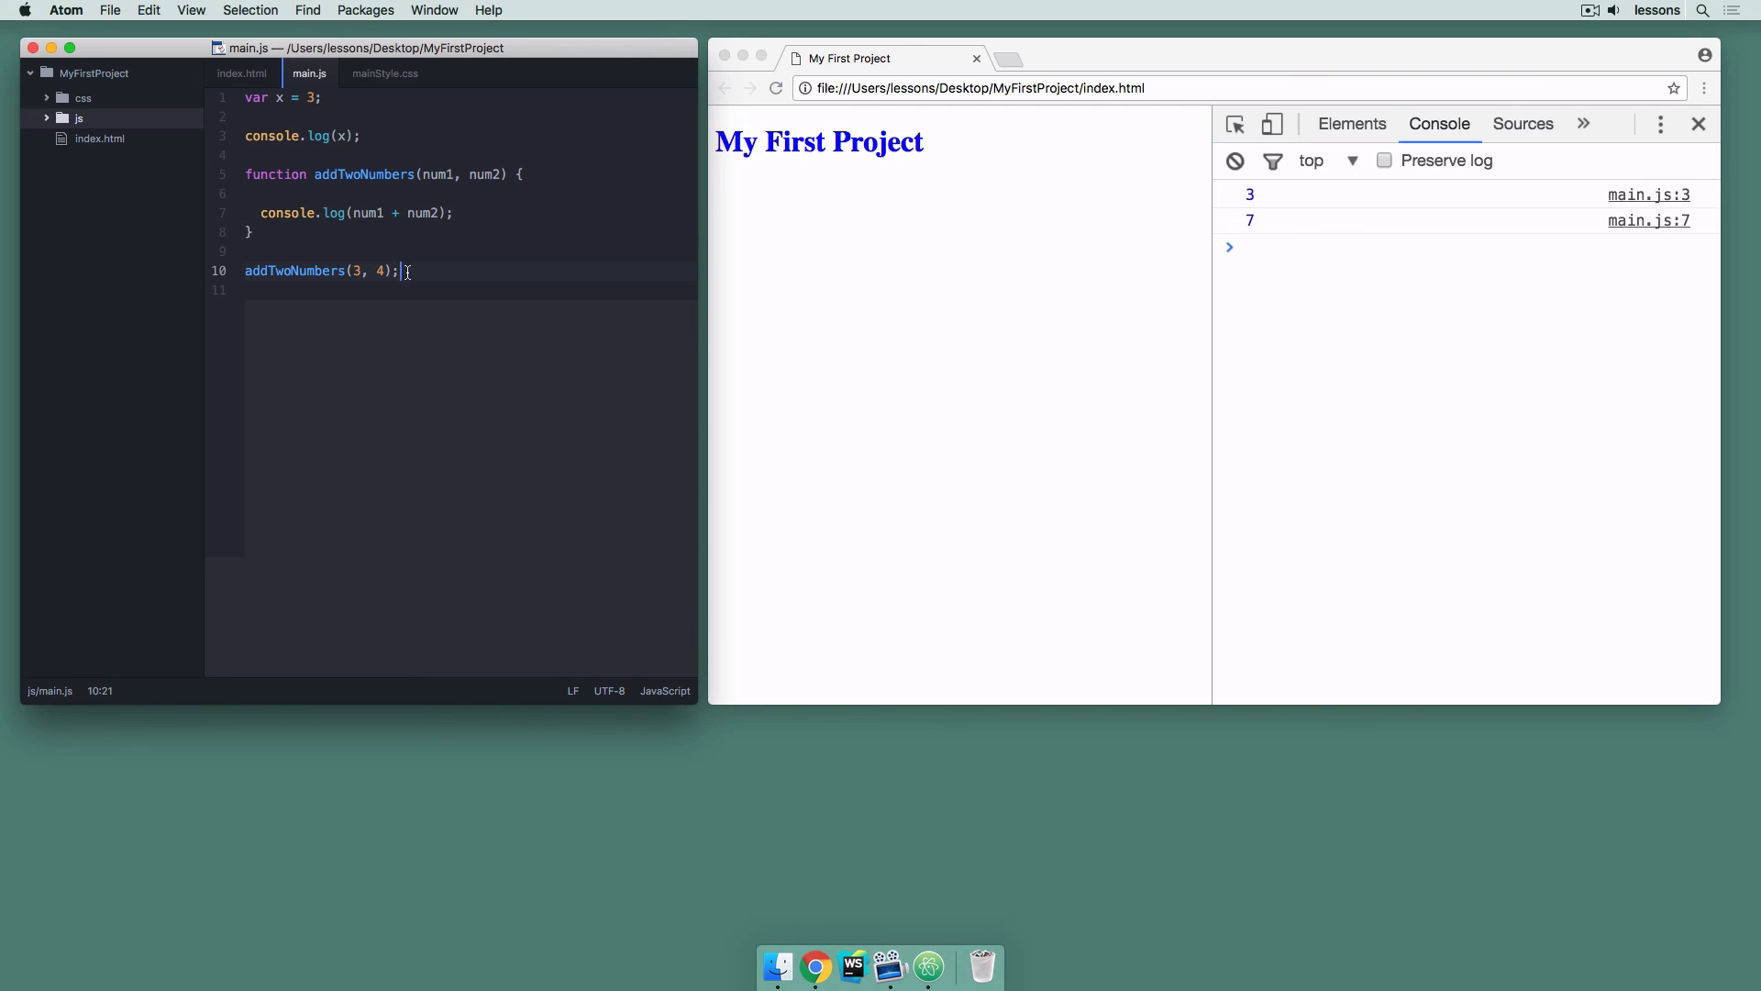
{"action": "triple_click", "coordinate": [321, 272]}
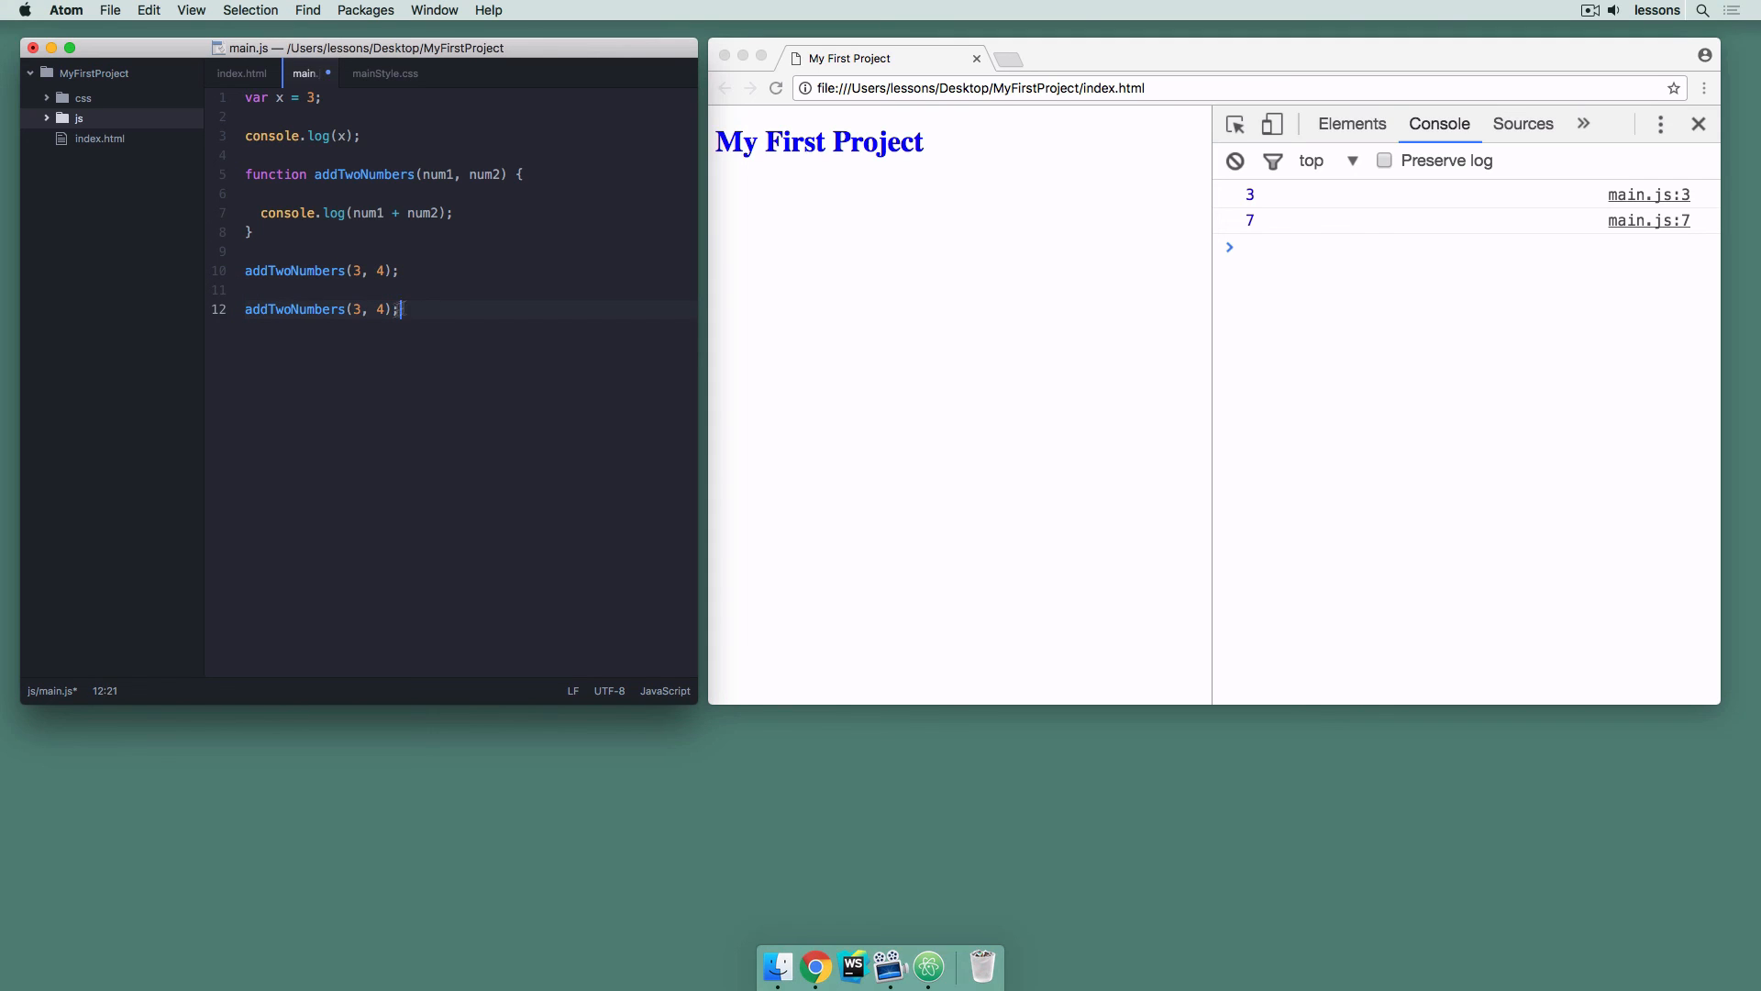
{"action": "type", "text": "7"}
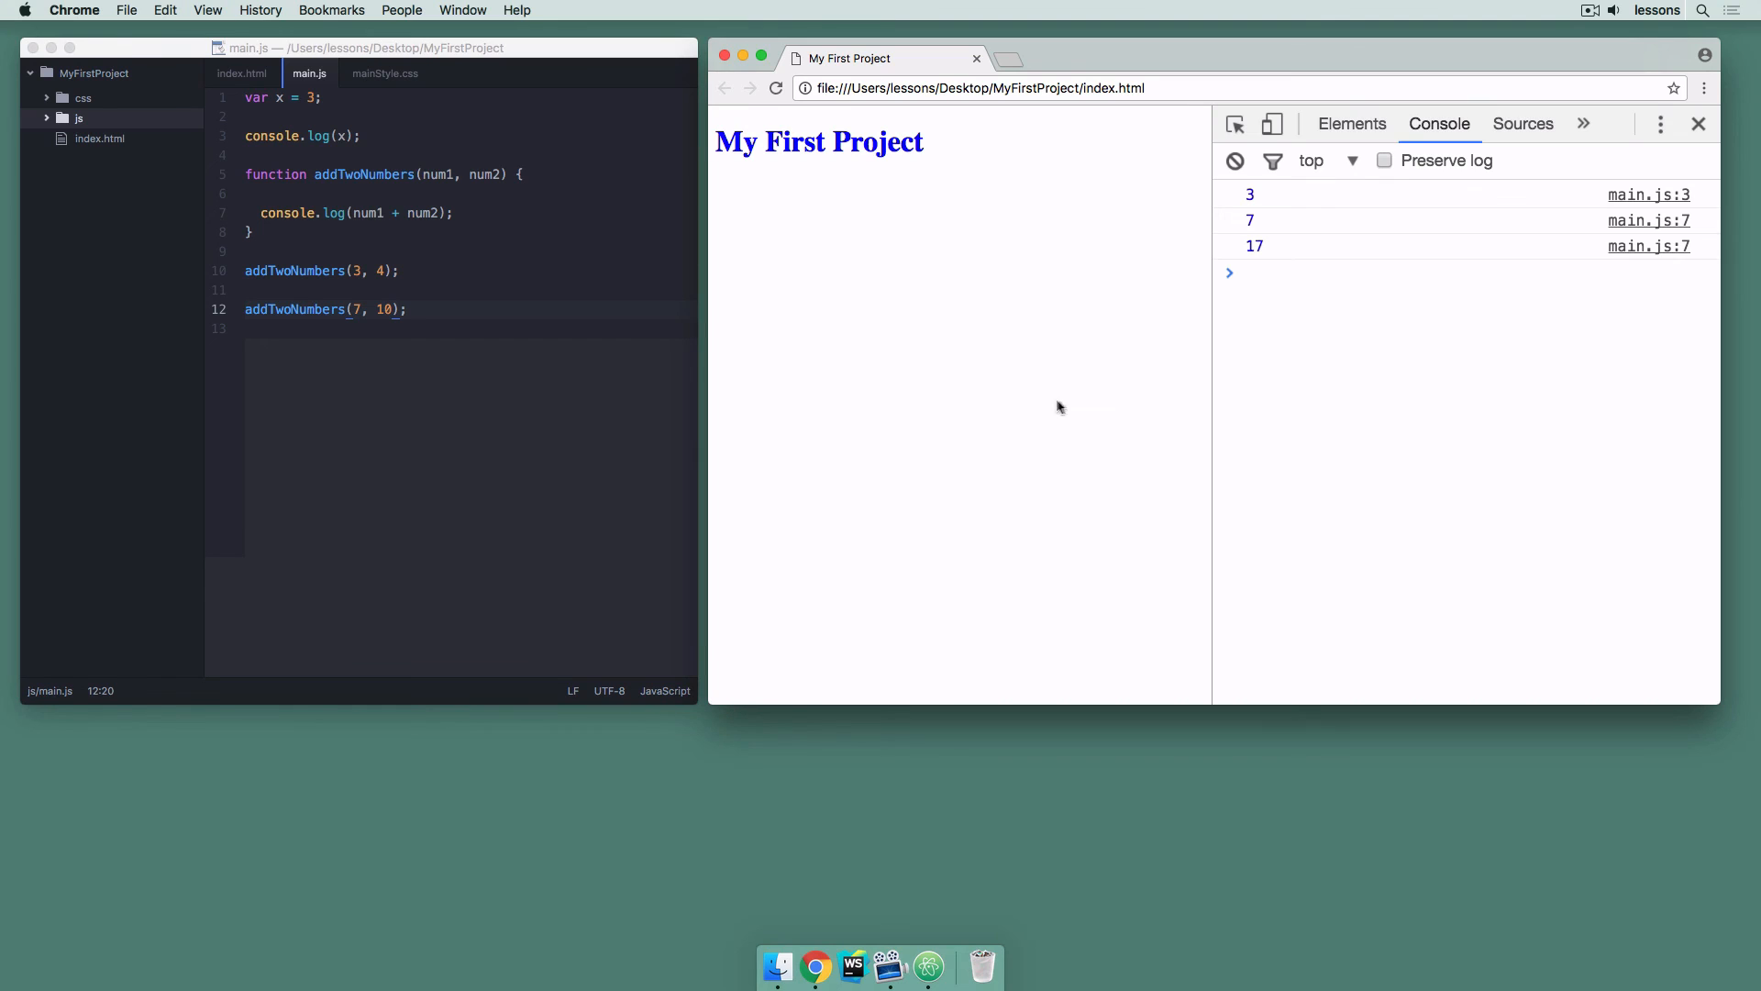
{"action": "left_click", "coordinate": [1259, 273]}
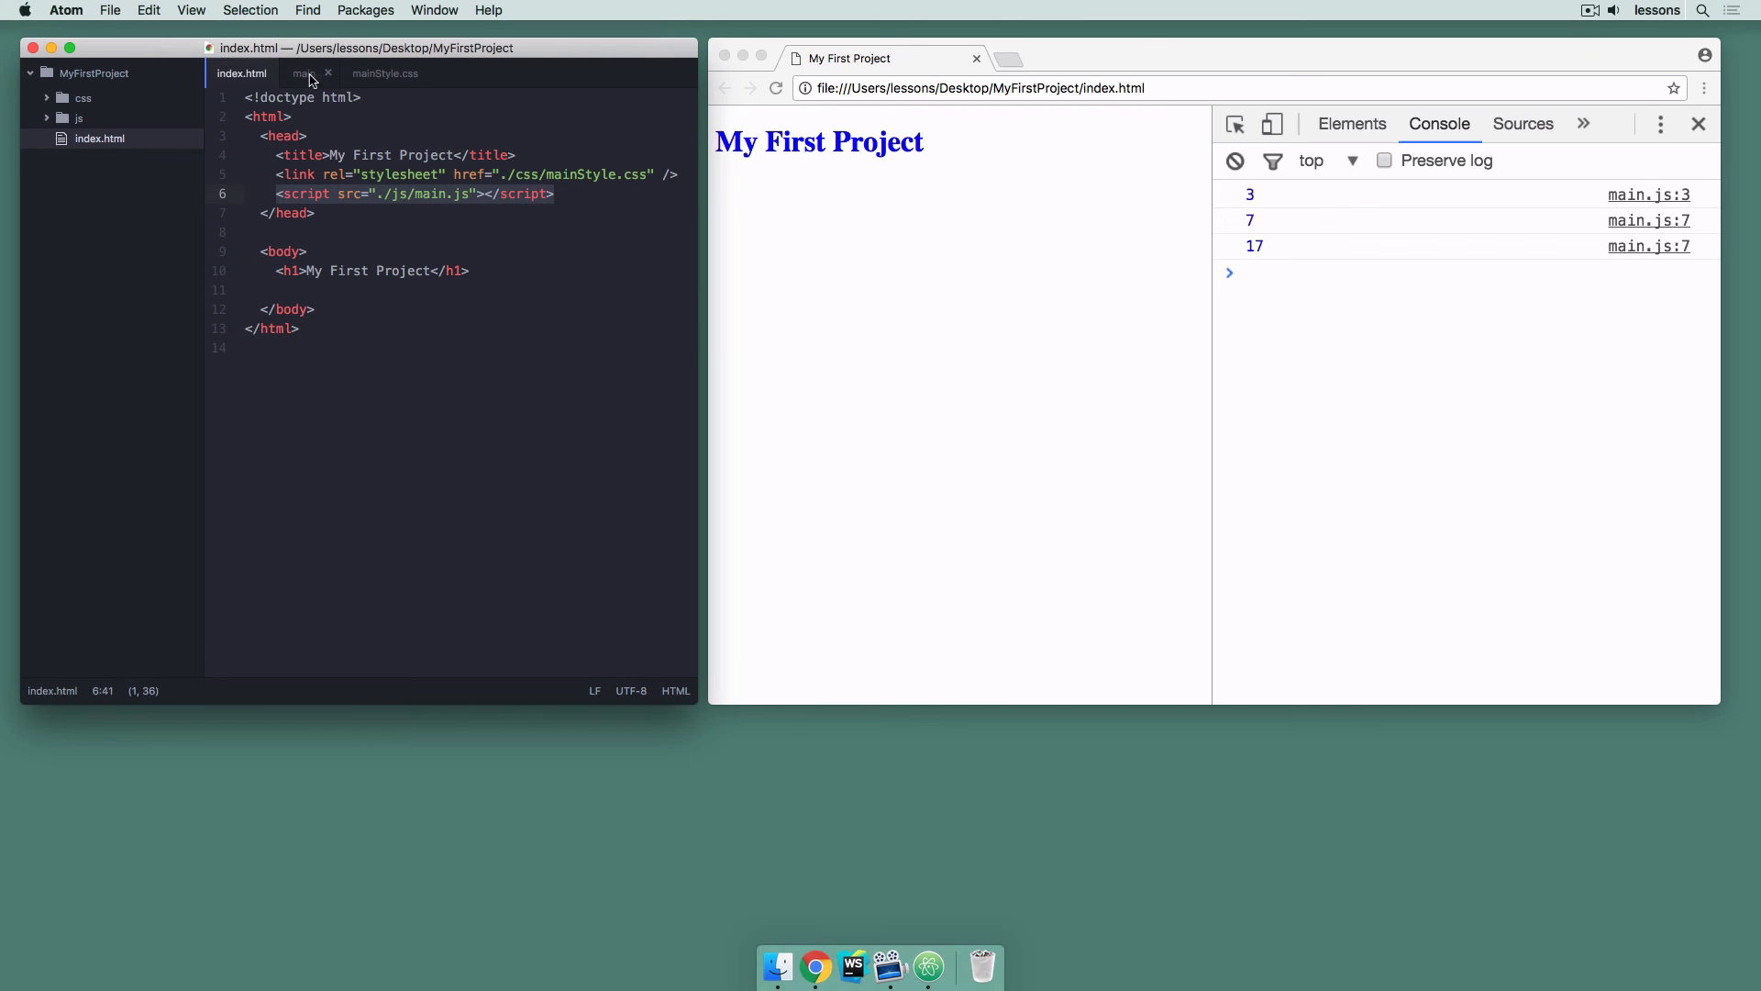
In index.html, duplicate the script line and point its src at ./js/notMain.js
{"action": "left_click", "coordinate": [303, 73]}
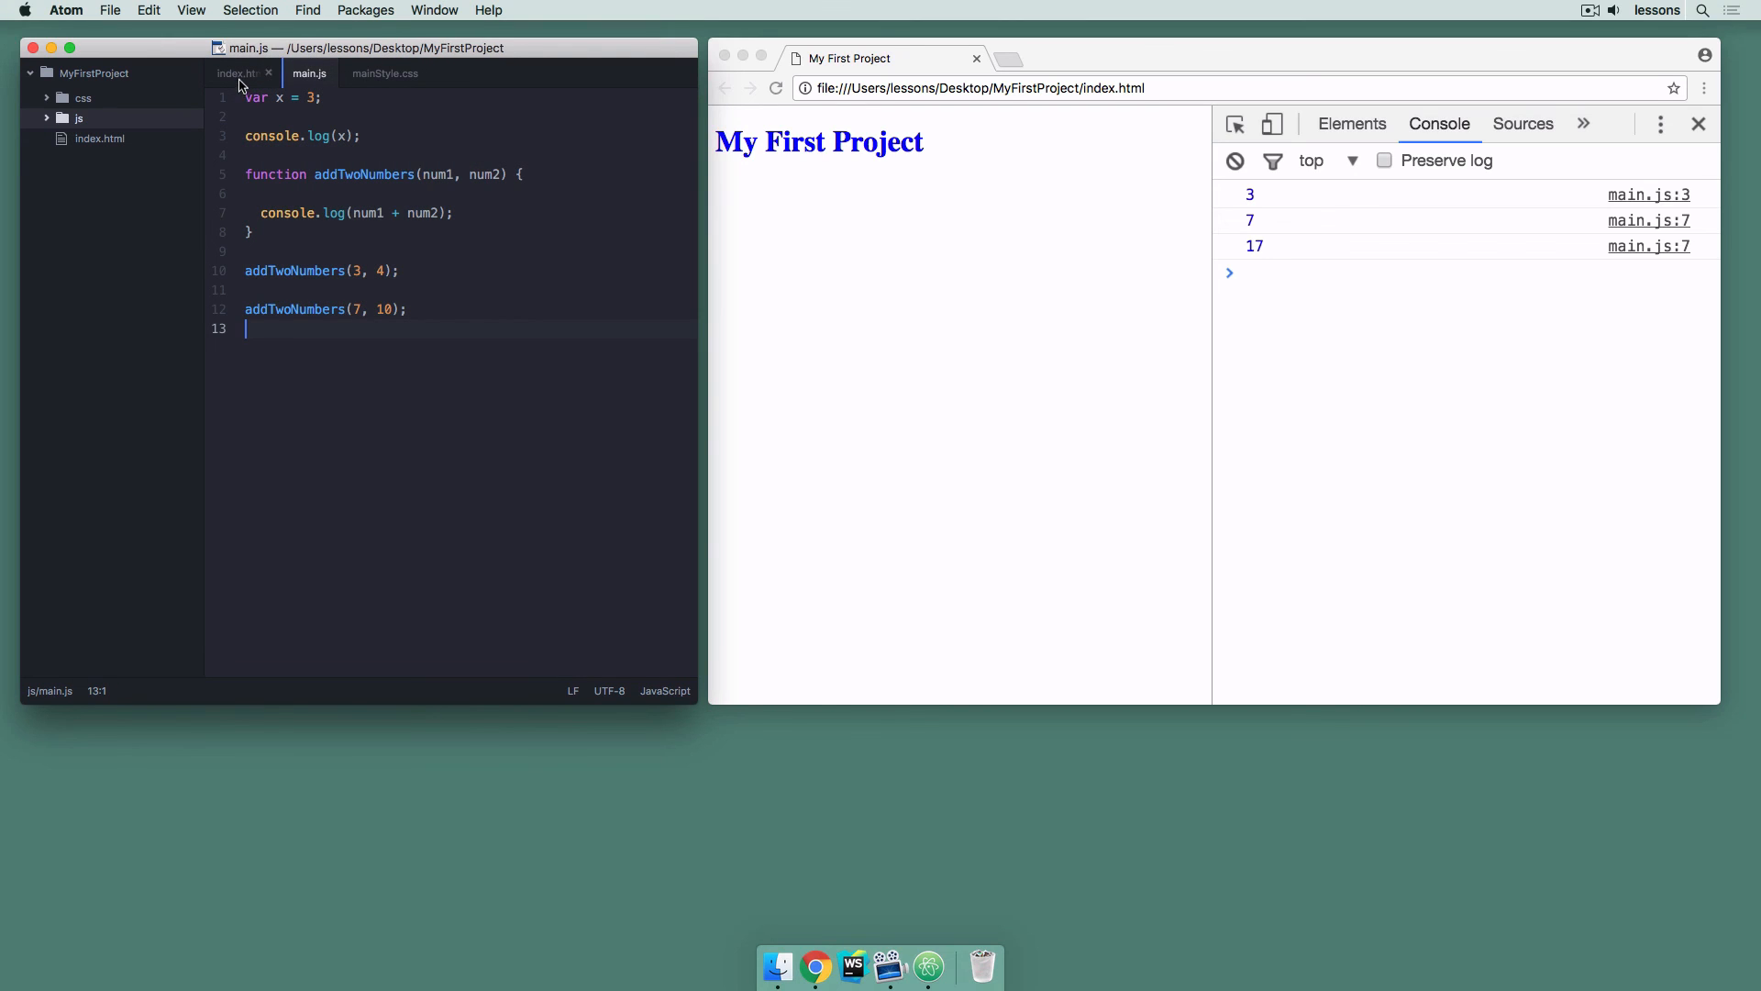
{"action": "left_click", "coordinate": [236, 74]}
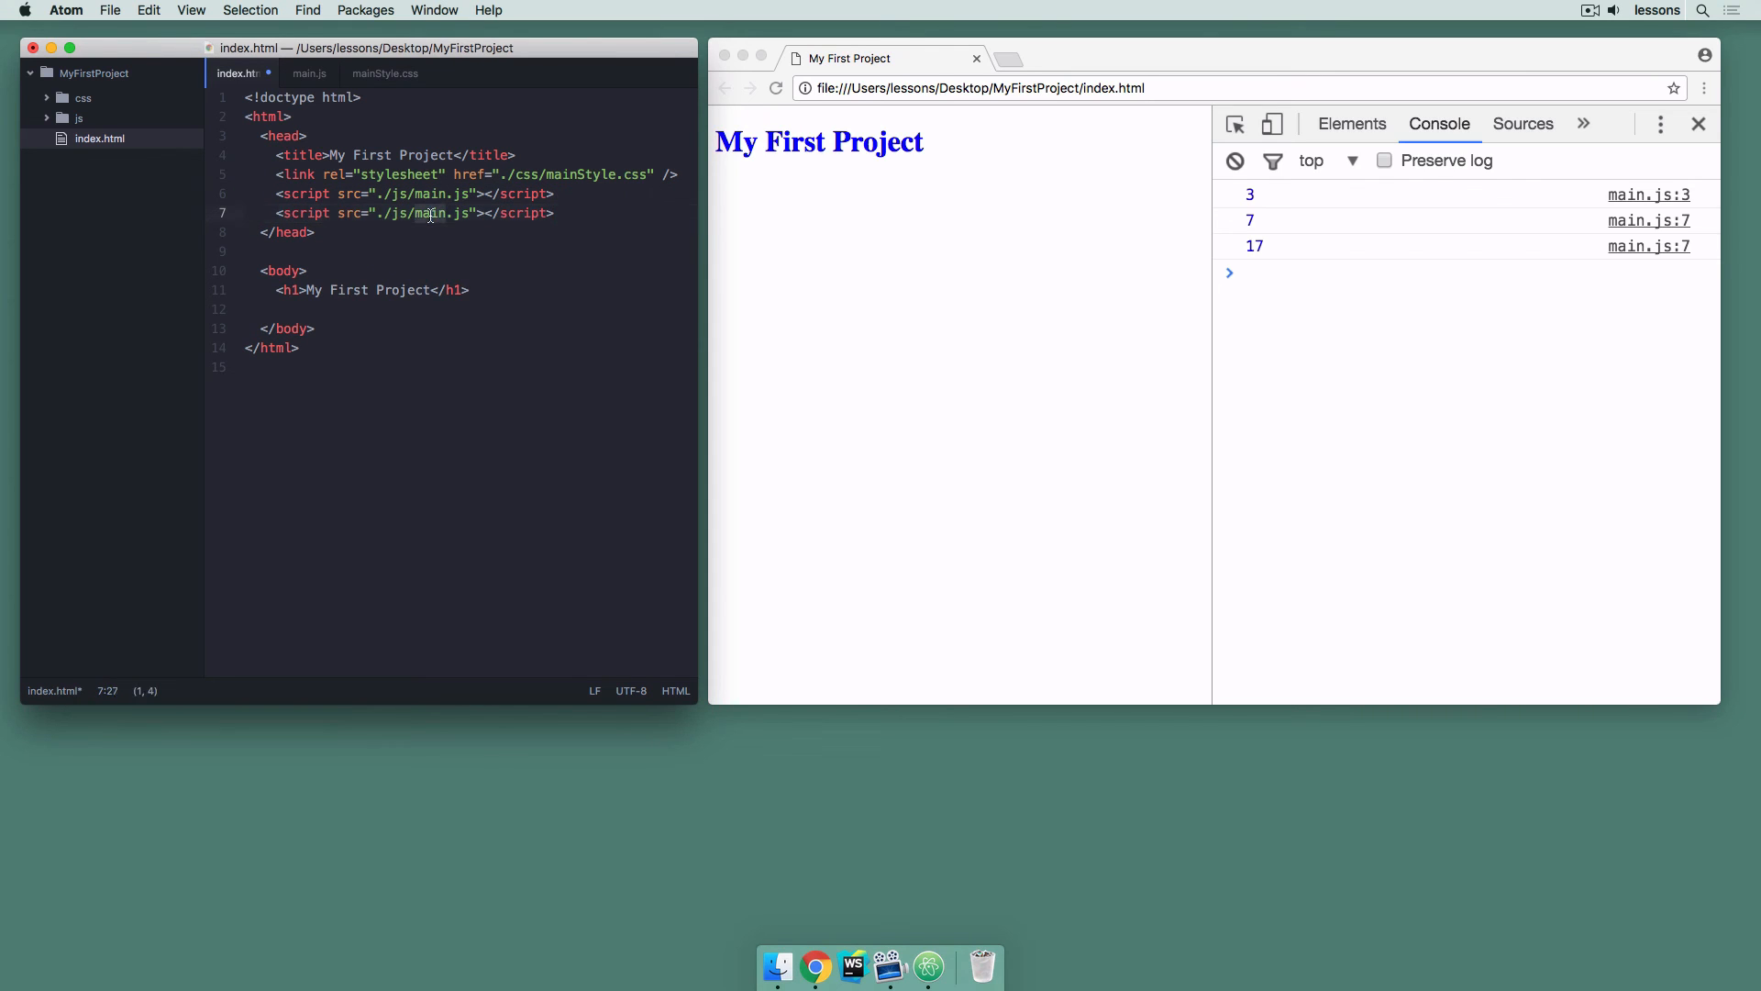
{"action": "type", "text": "notM"}
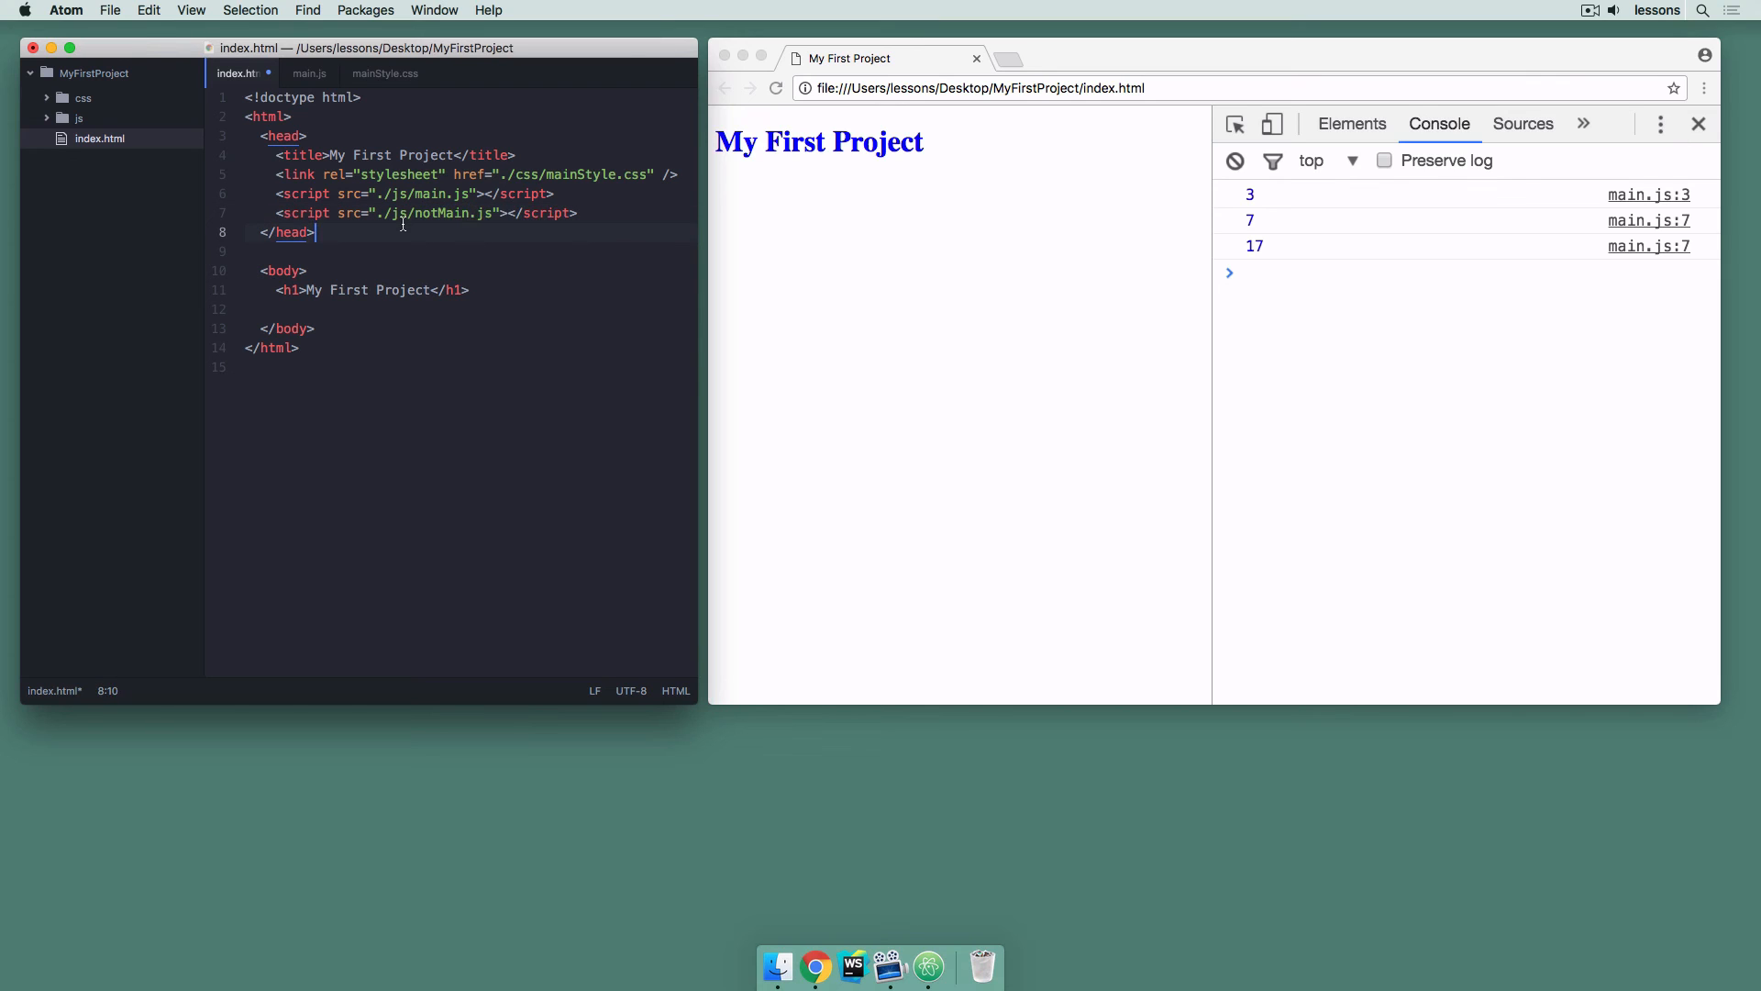
{"action": "left_click", "coordinate": [429, 213]}
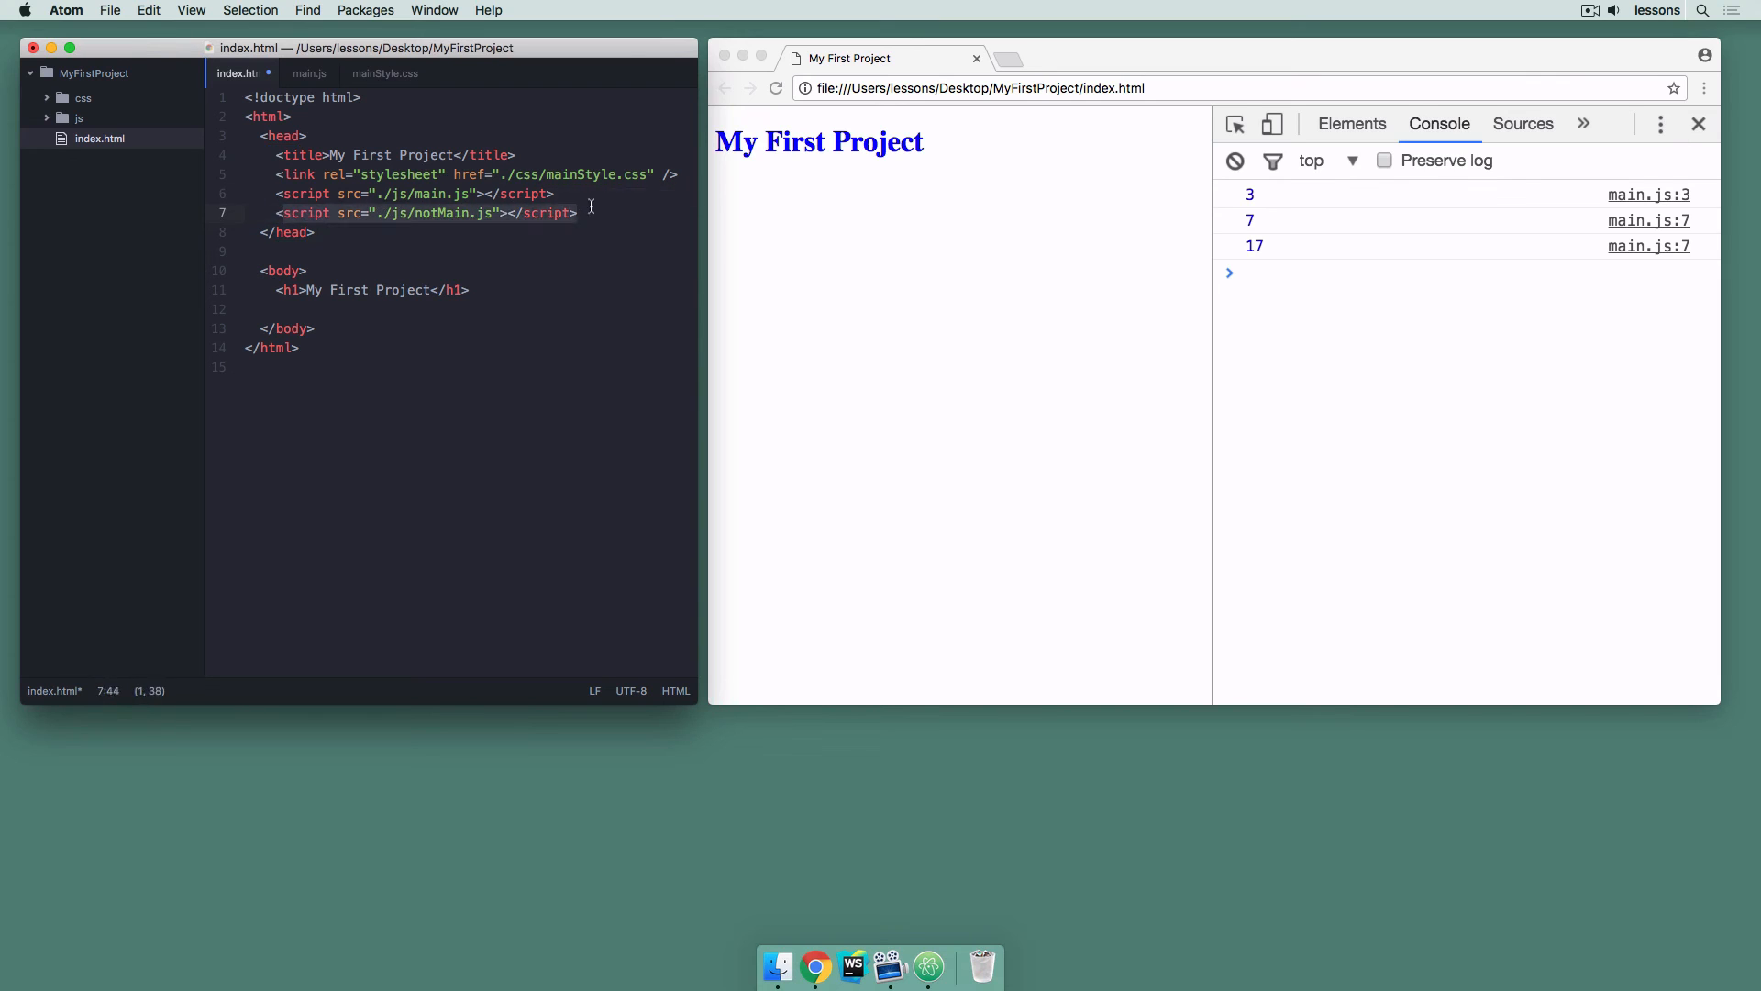